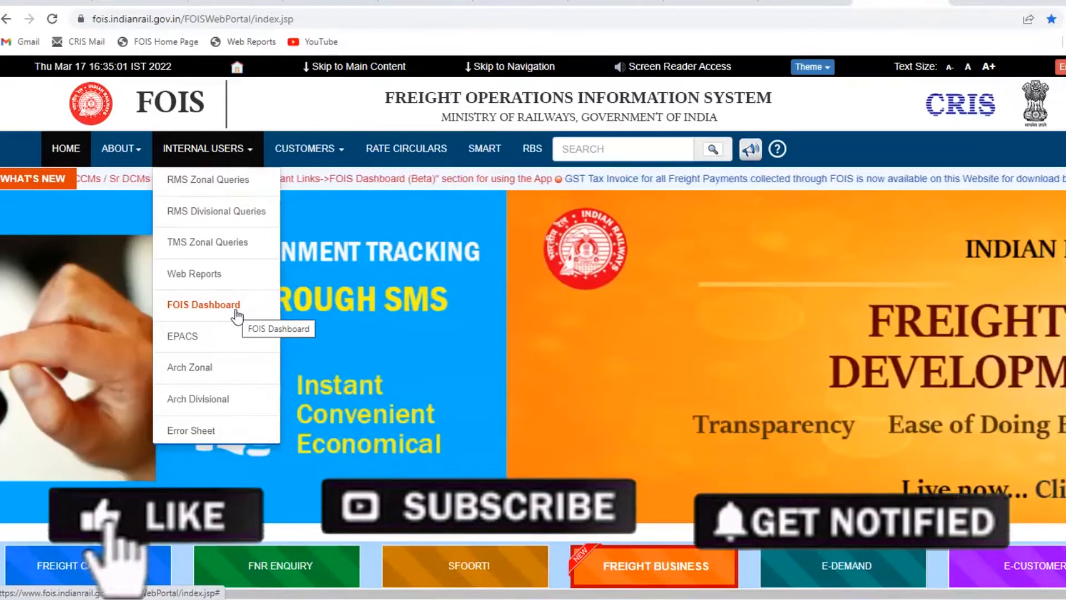
# Log in to FOIS Dashboard at zone level with location NR and submit.
pyautogui.click(202, 305)
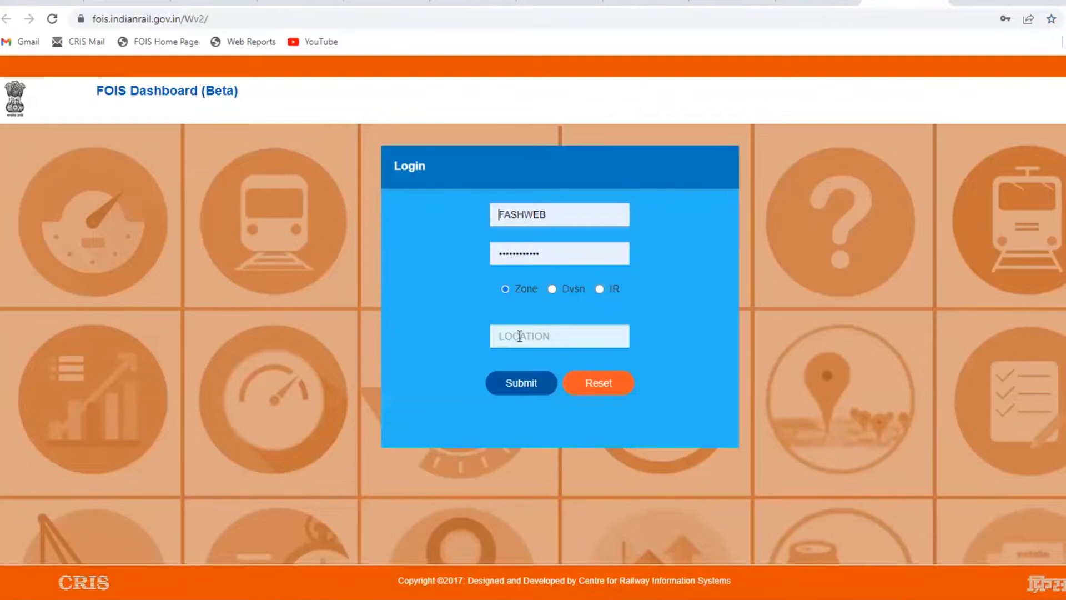
pyautogui.click(559, 335)
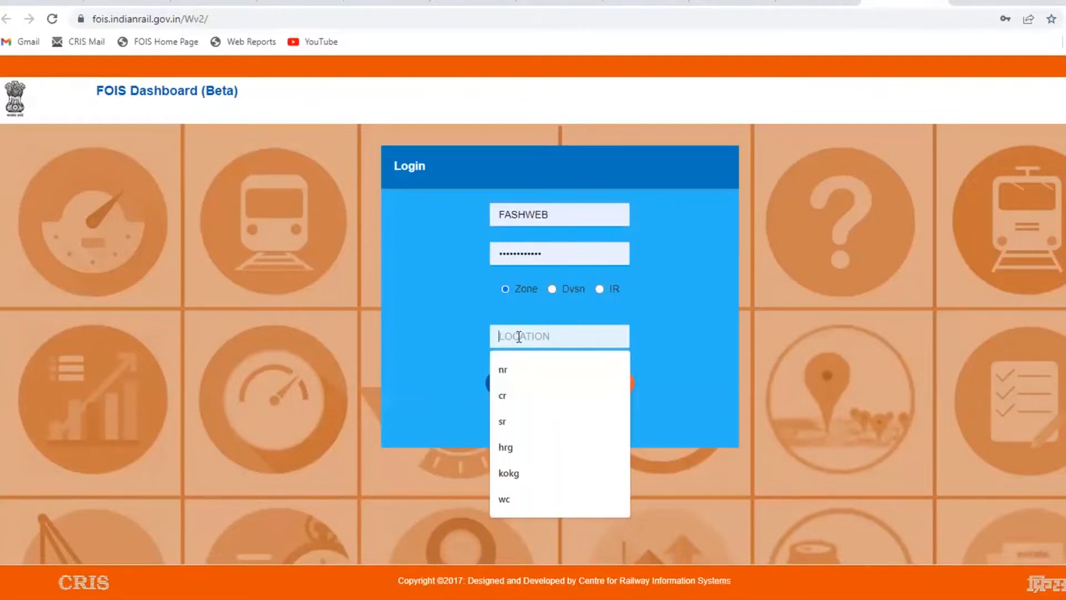
pyautogui.write('NR')
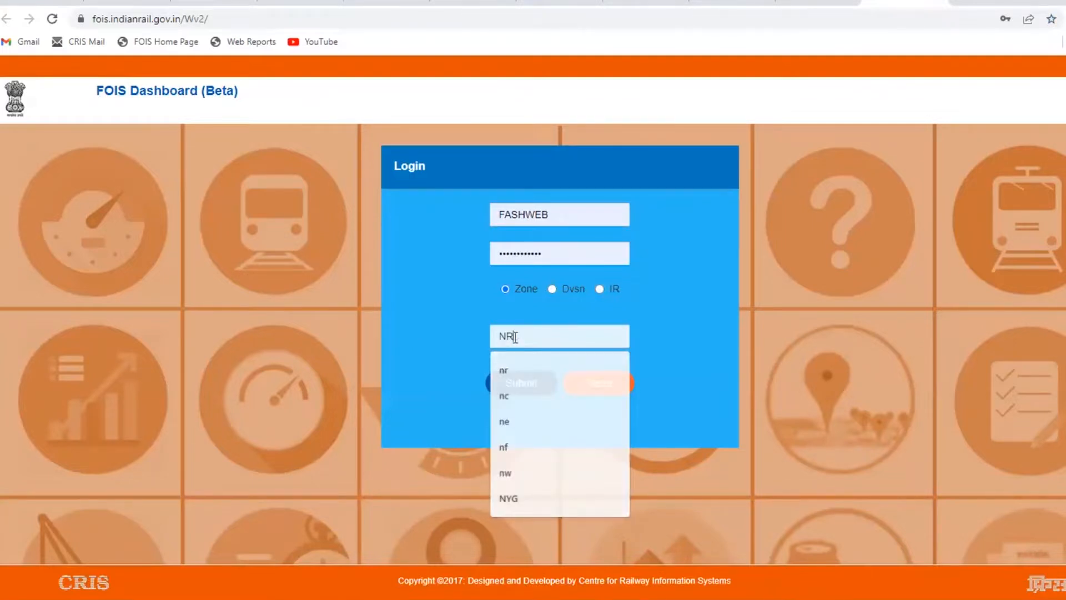
pyautogui.click(521, 383)
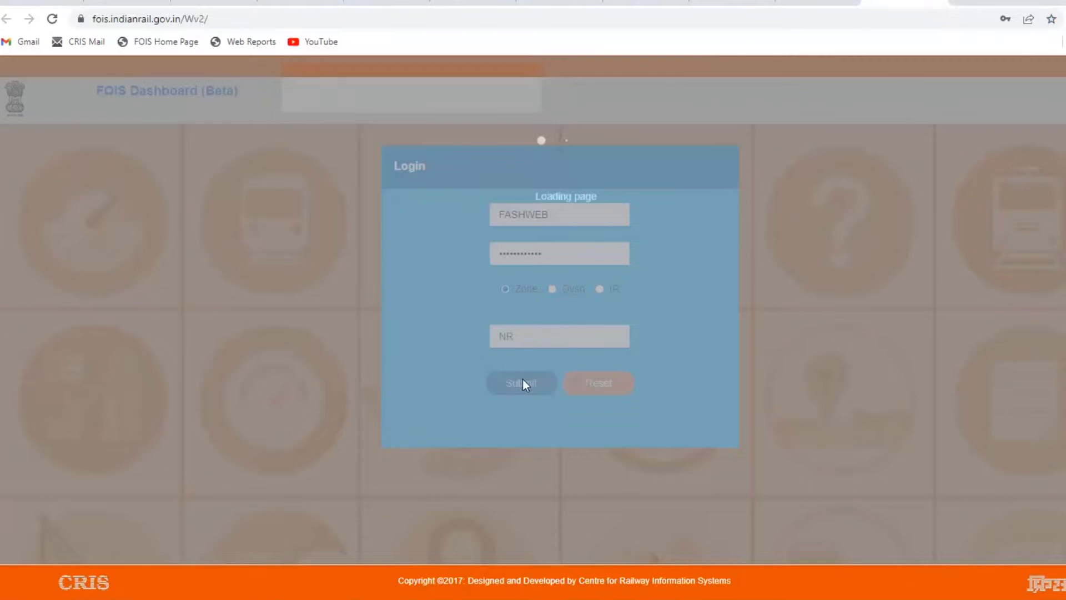
pyautogui.click(521, 382)
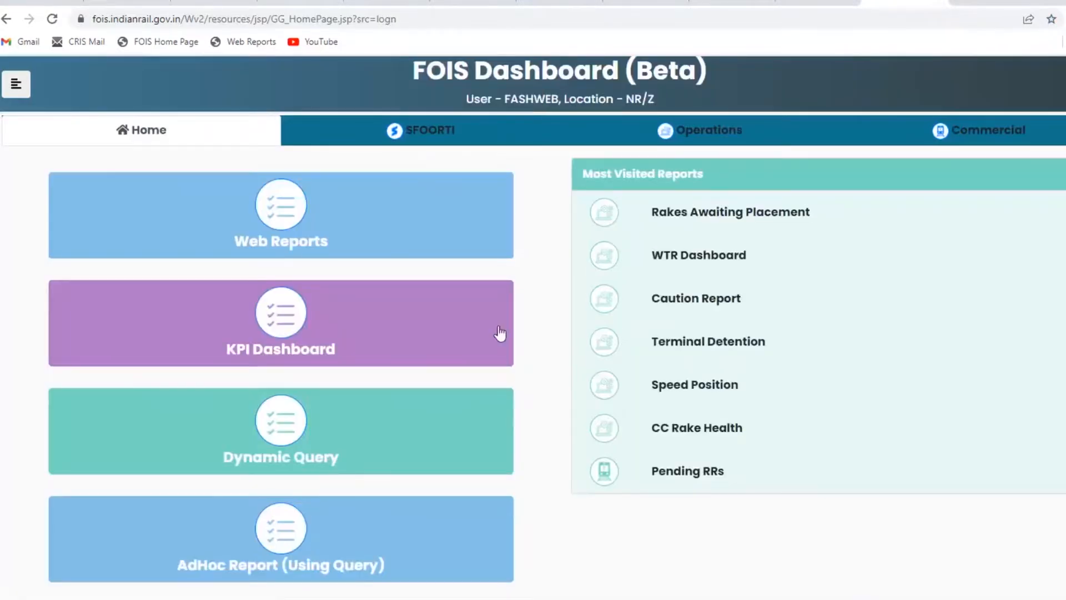
pyautogui.moveTo(322, 449)
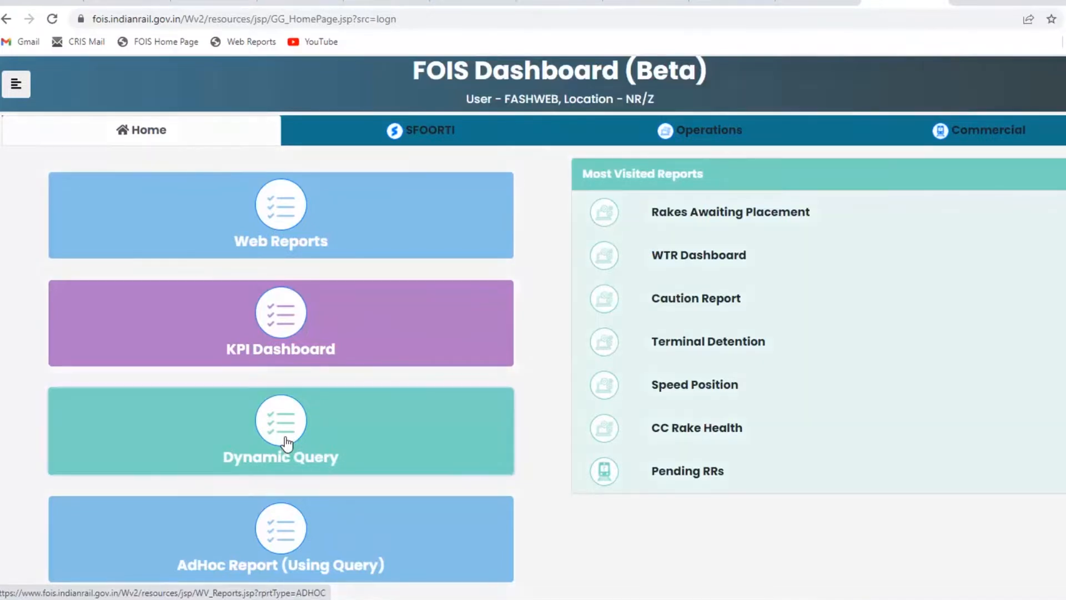
# Start a new Dynamic Query from the AdHoc Report (Using Query) page via Generate New.
pyautogui.click(280, 430)
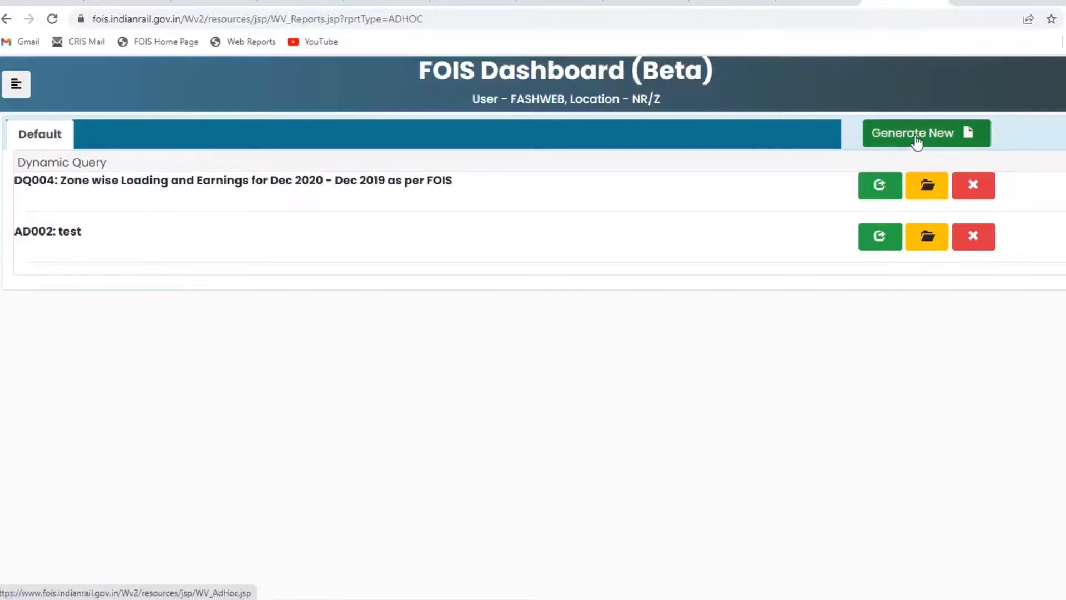
pyautogui.click(918, 132)
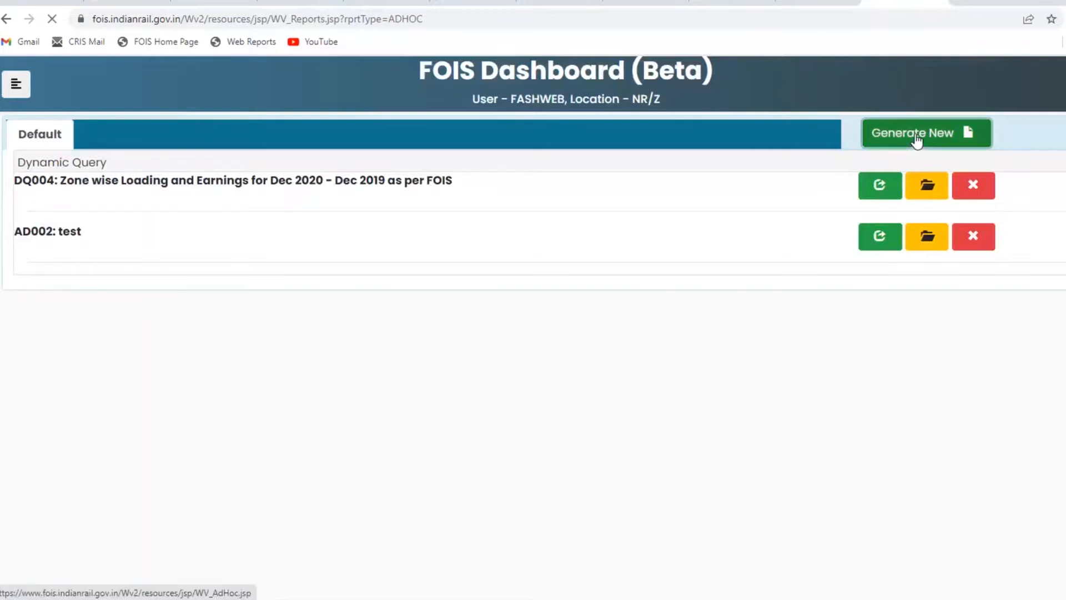
pyautogui.click(925, 132)
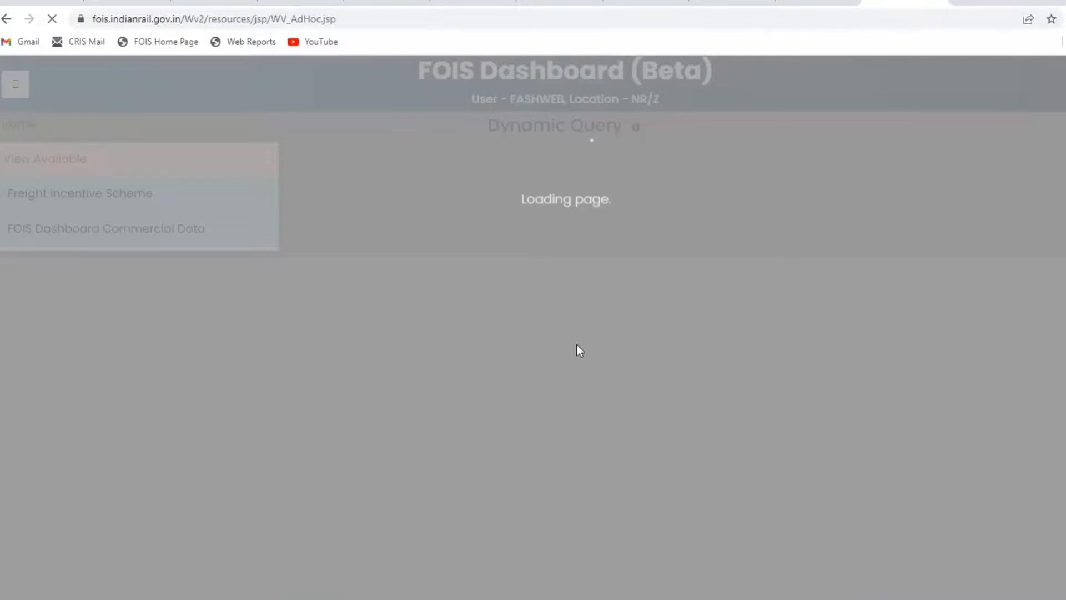
pyautogui.moveTo(540, 383)
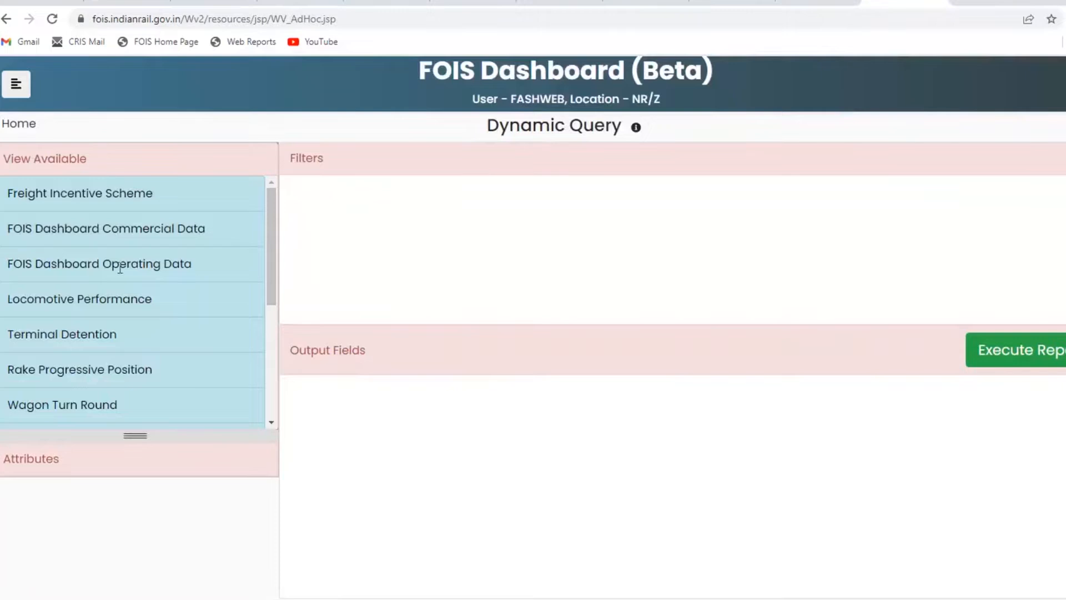
pyautogui.moveTo(297, 294)
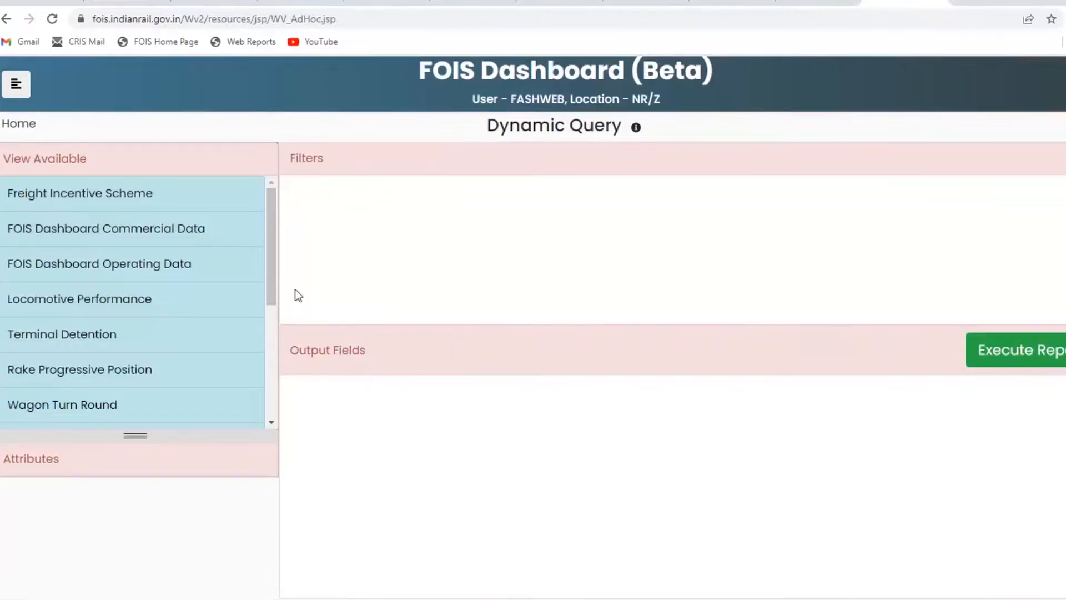
pyautogui.scroll(-3)
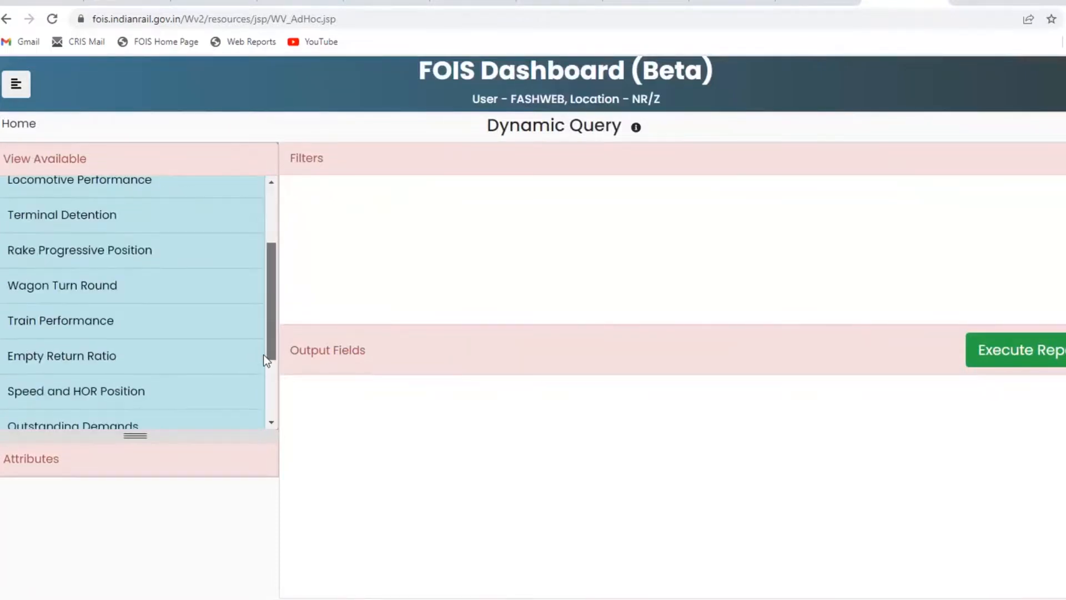
pyautogui.scroll(-3)
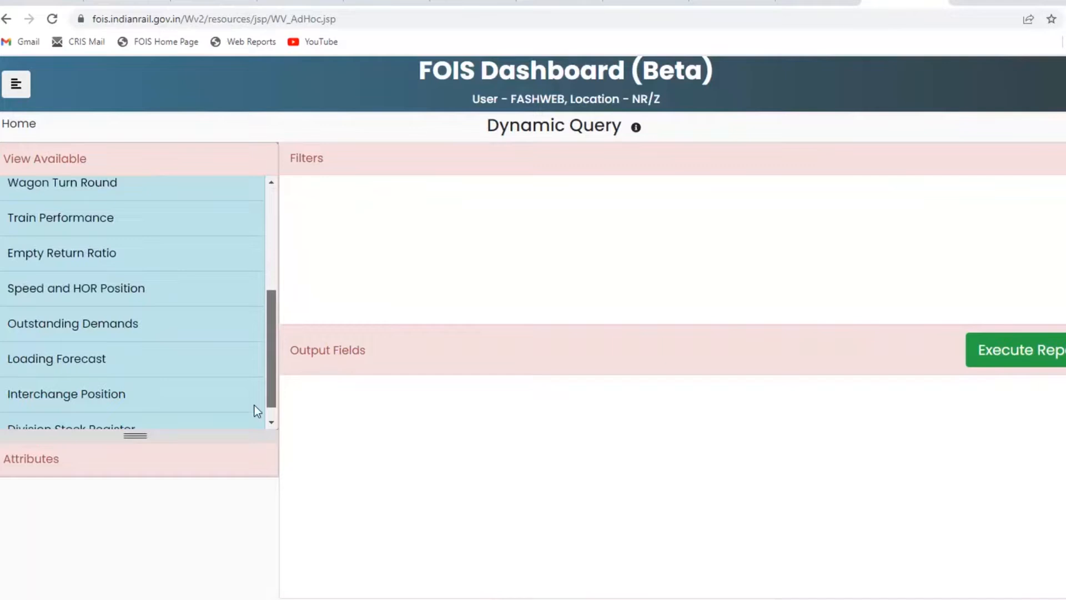
pyautogui.scroll(-3)
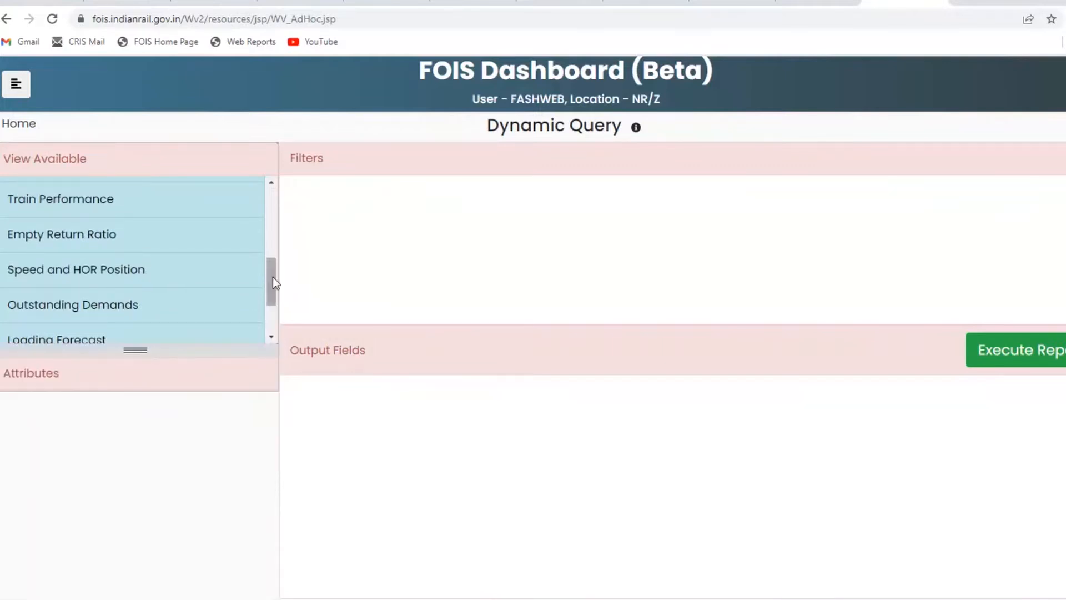
pyautogui.scroll(-3)
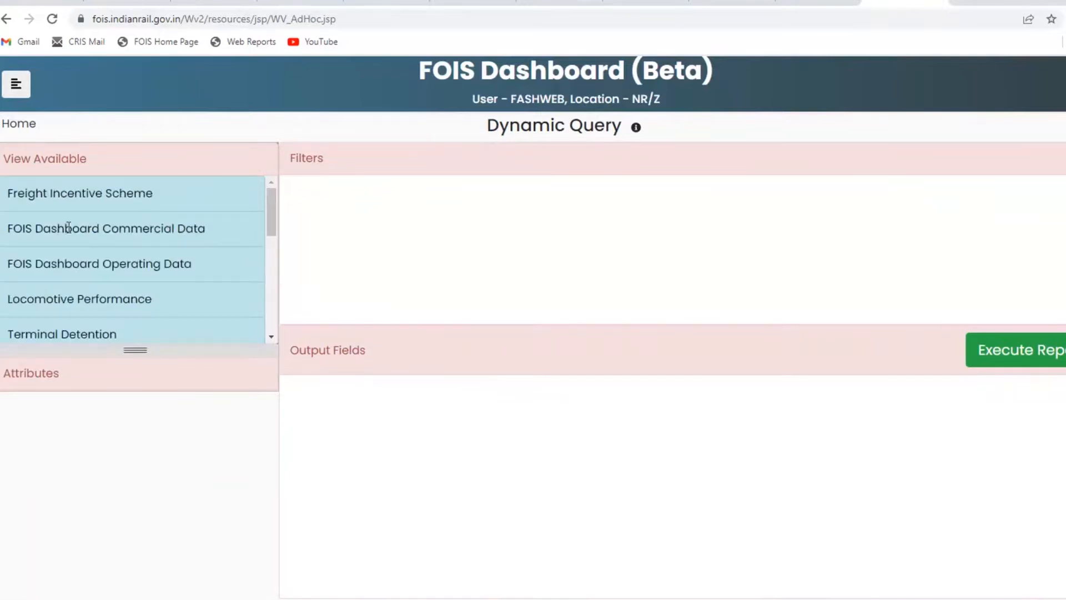
pyautogui.click(106, 228)
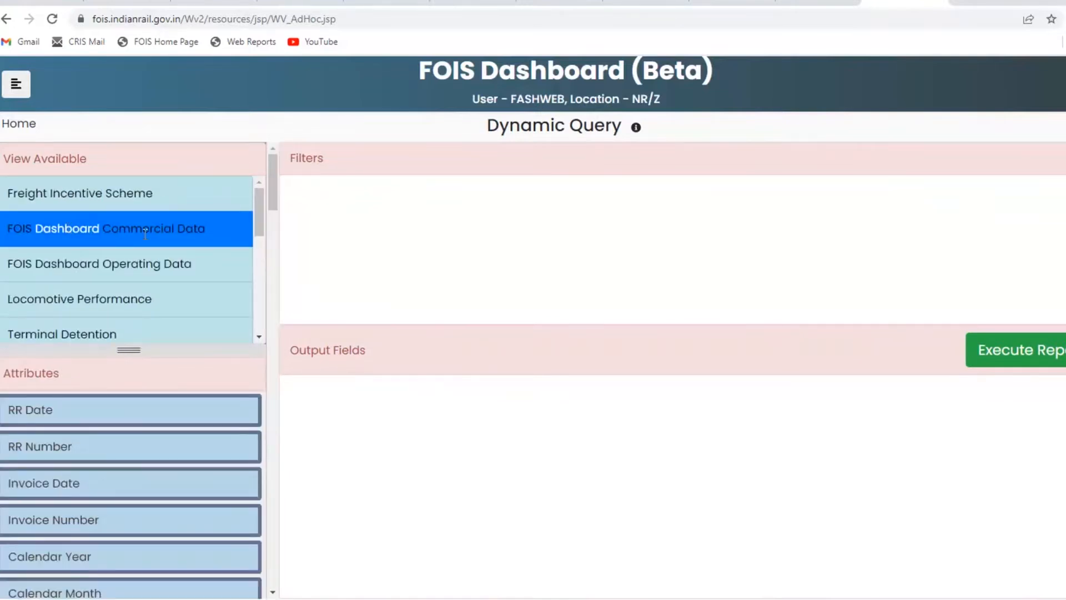
pyautogui.moveTo(276, 215)
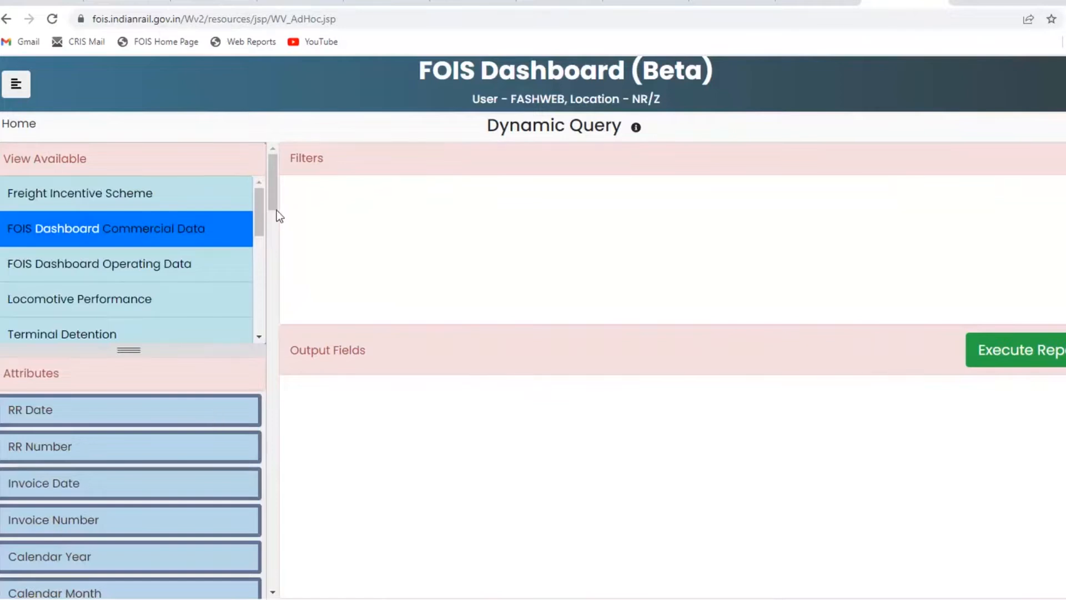
pyautogui.scroll(-3)
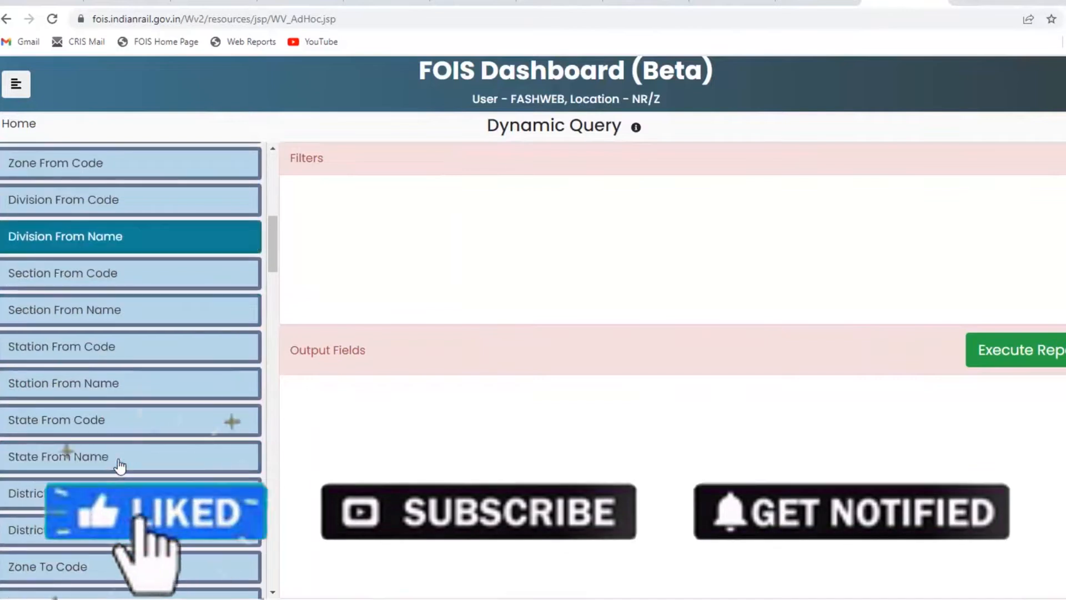
pyautogui.scroll(-3)
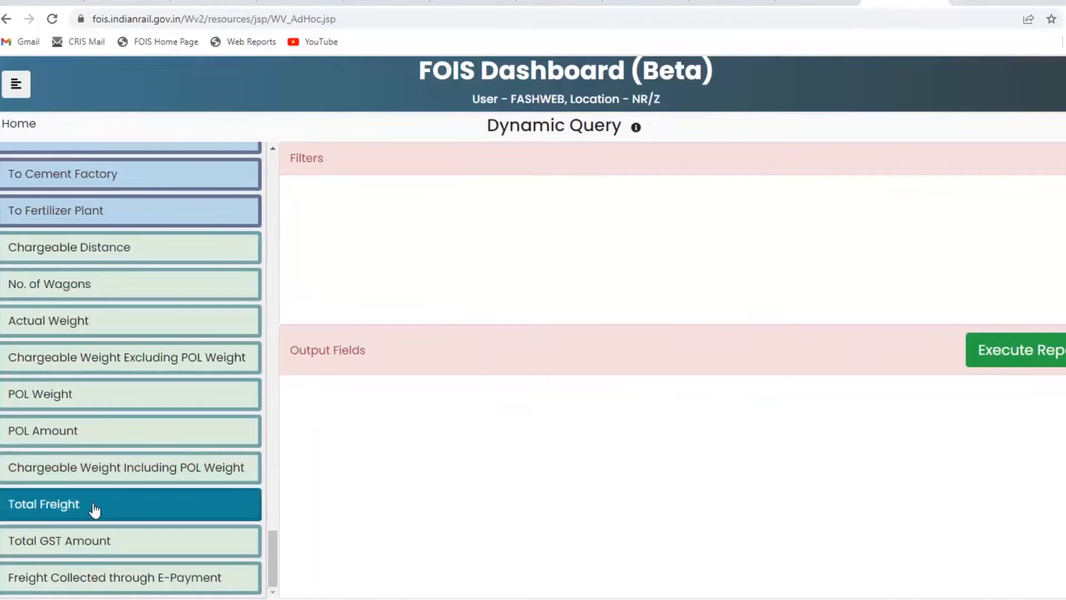
pyautogui.click(119, 578)
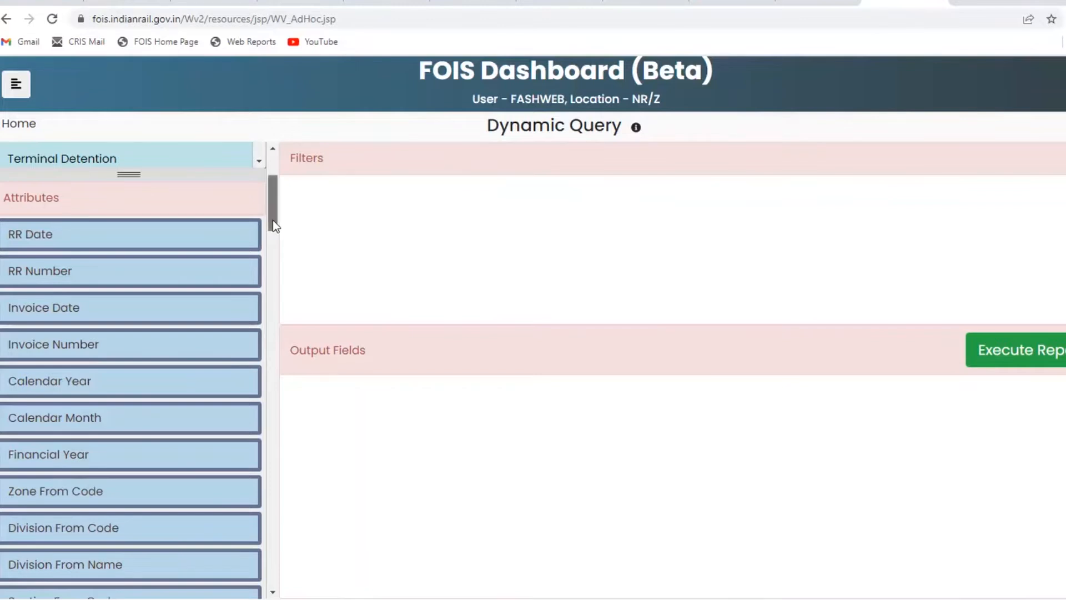
pyautogui.scroll(-3)
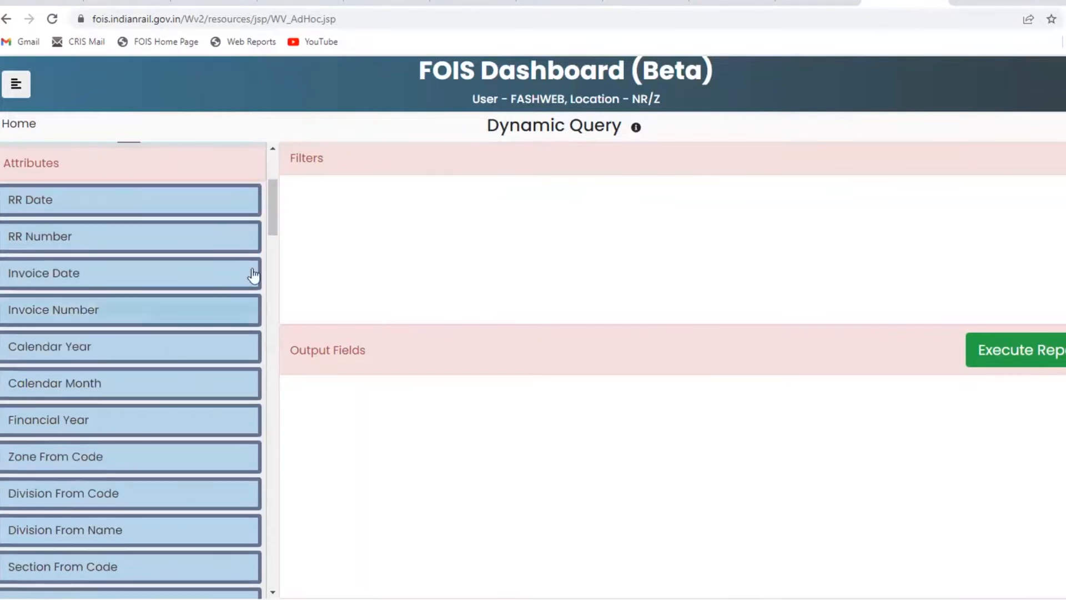
pyautogui.click(103, 420)
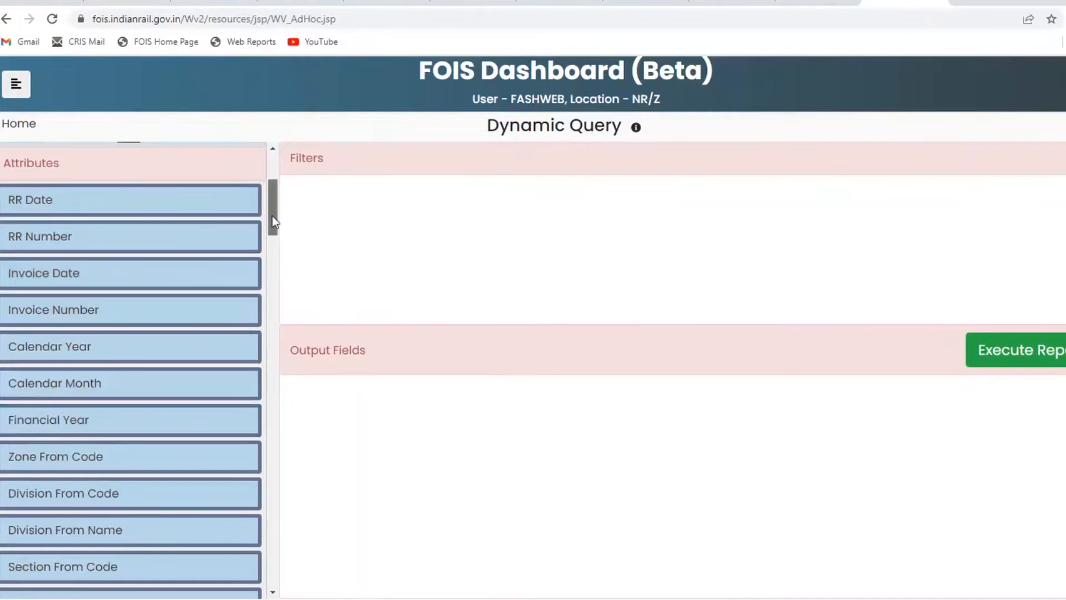
pyautogui.scroll(-3)
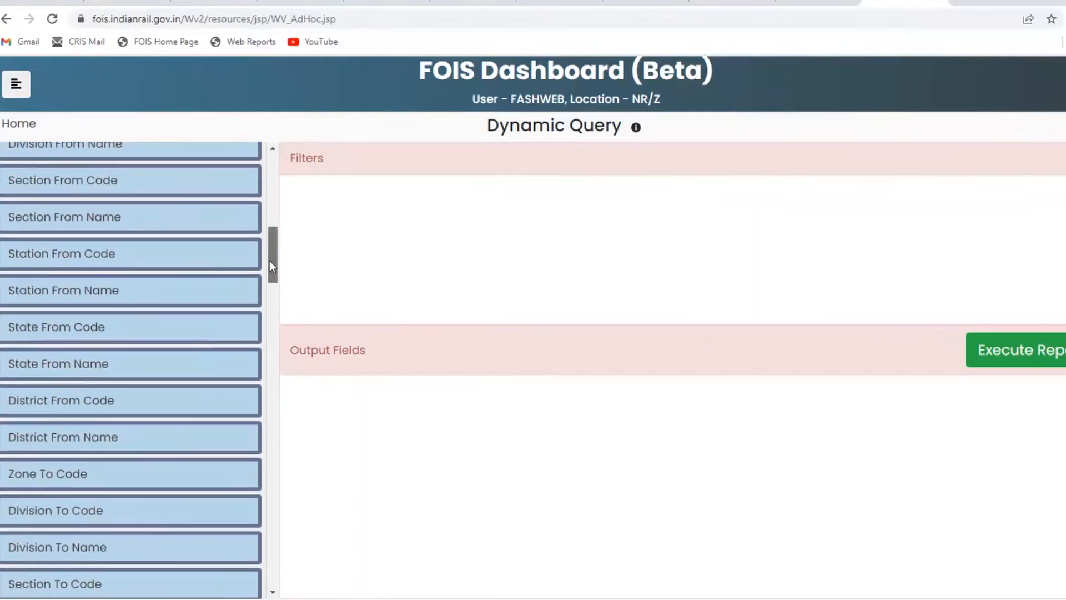
pyautogui.scroll(-3)
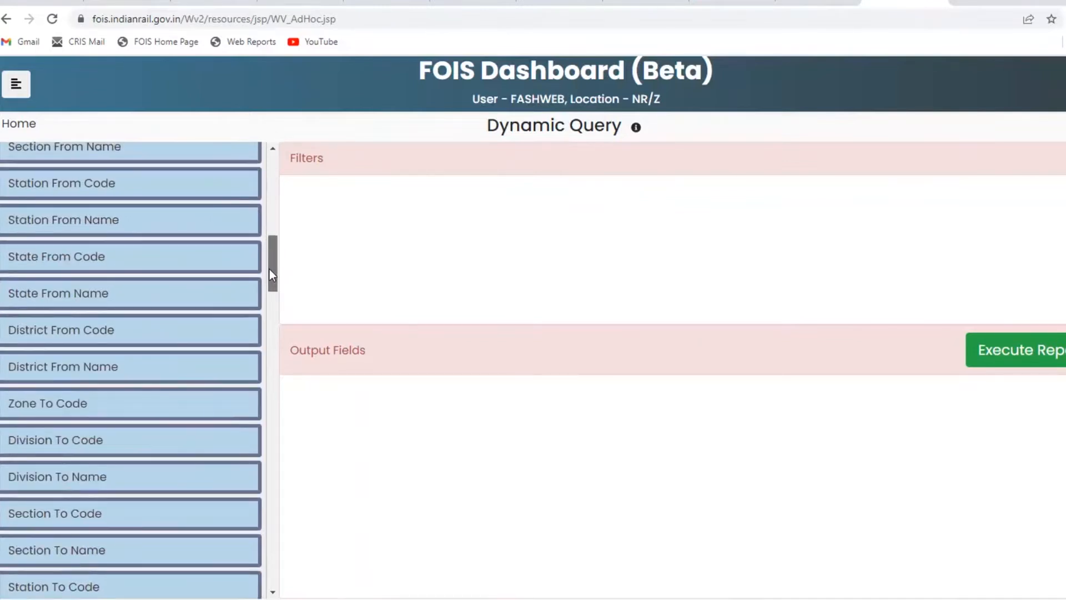
pyautogui.scroll(-3)
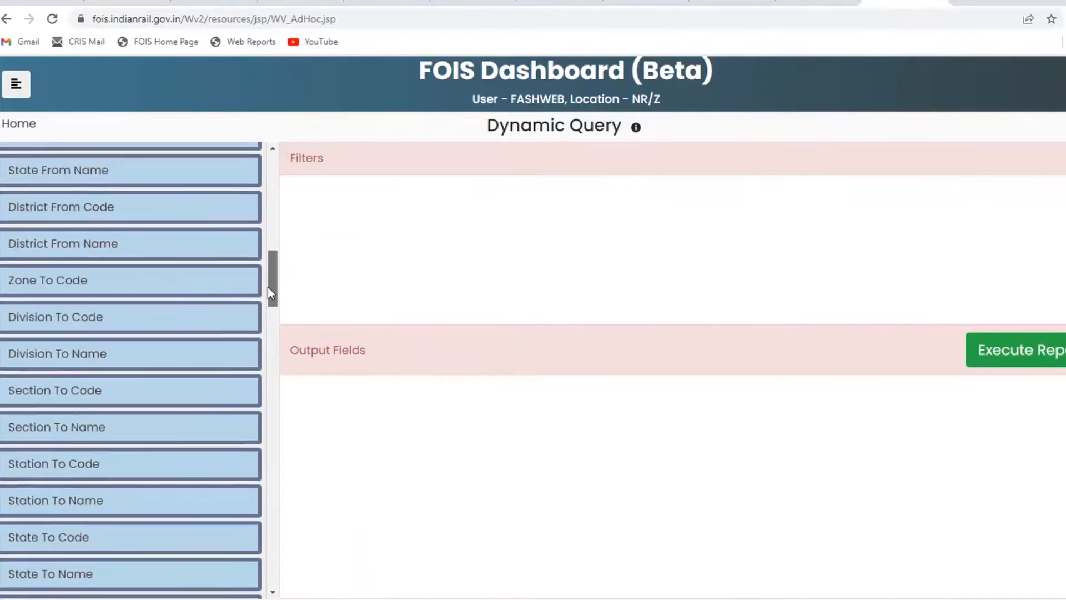
pyautogui.scroll(-3)
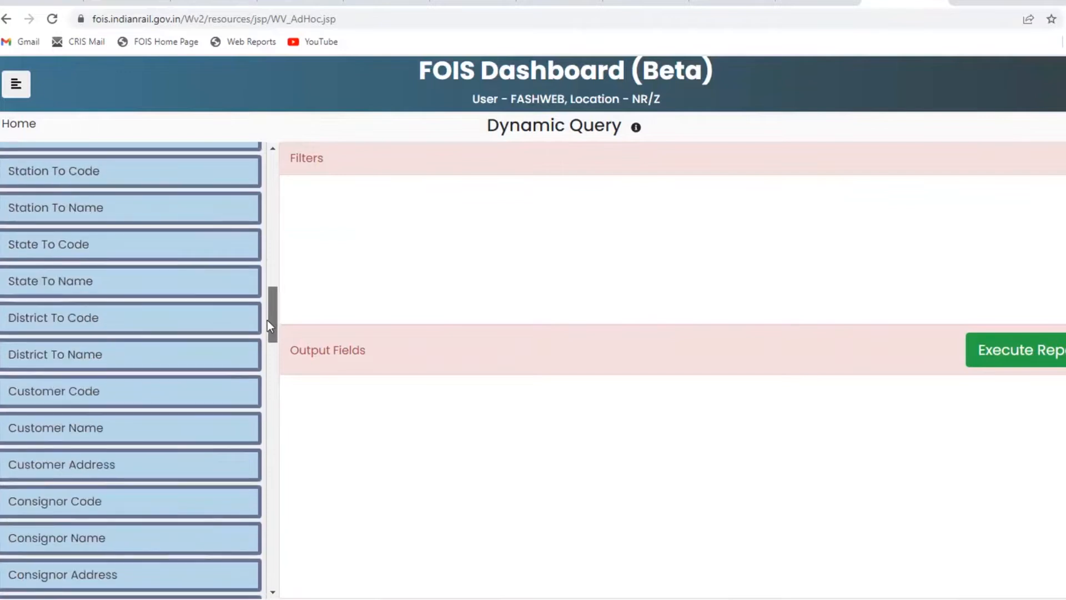
pyautogui.scroll(-3)
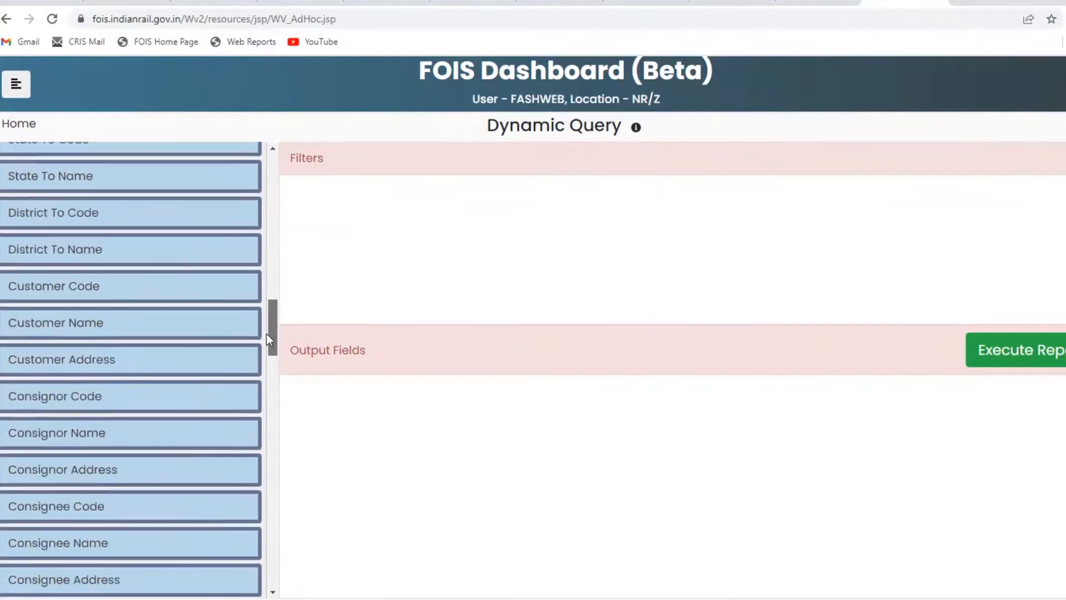
pyautogui.scroll(-3)
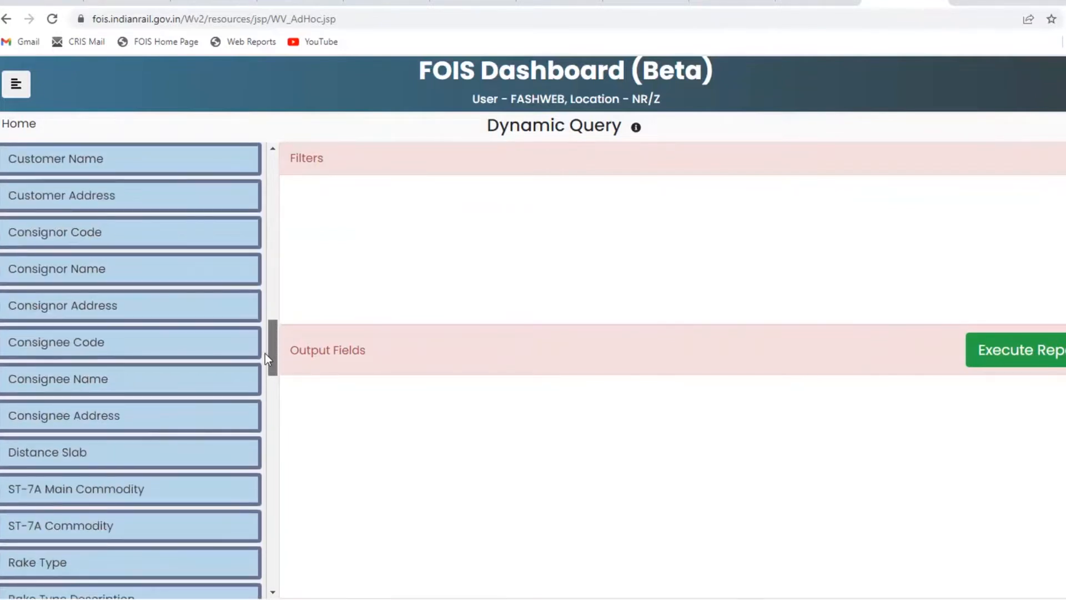
pyautogui.scroll(-3)
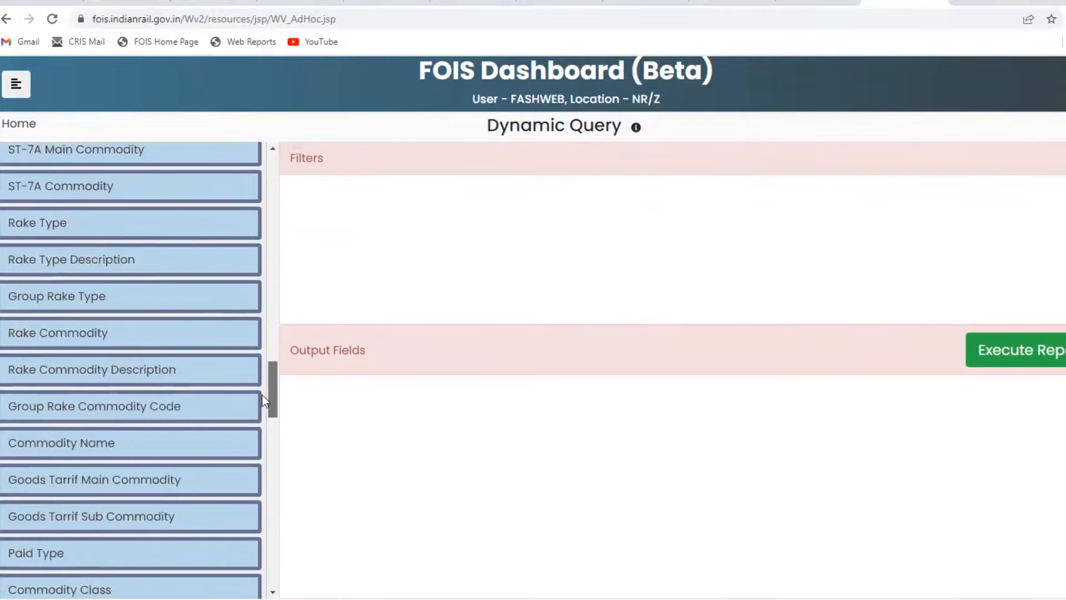
pyautogui.scroll(-3)
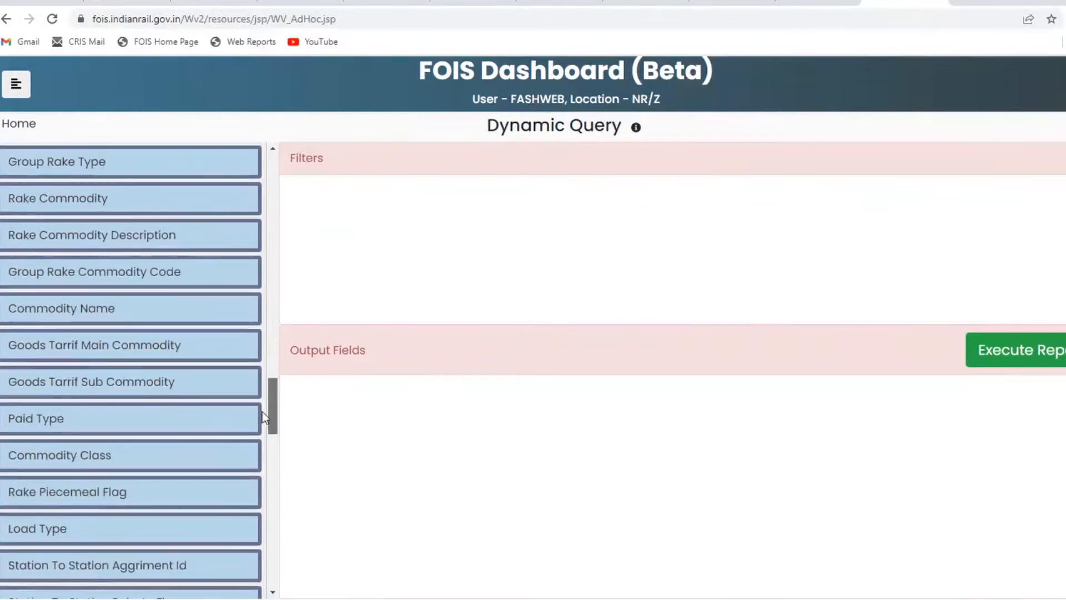
pyautogui.scroll(-3)
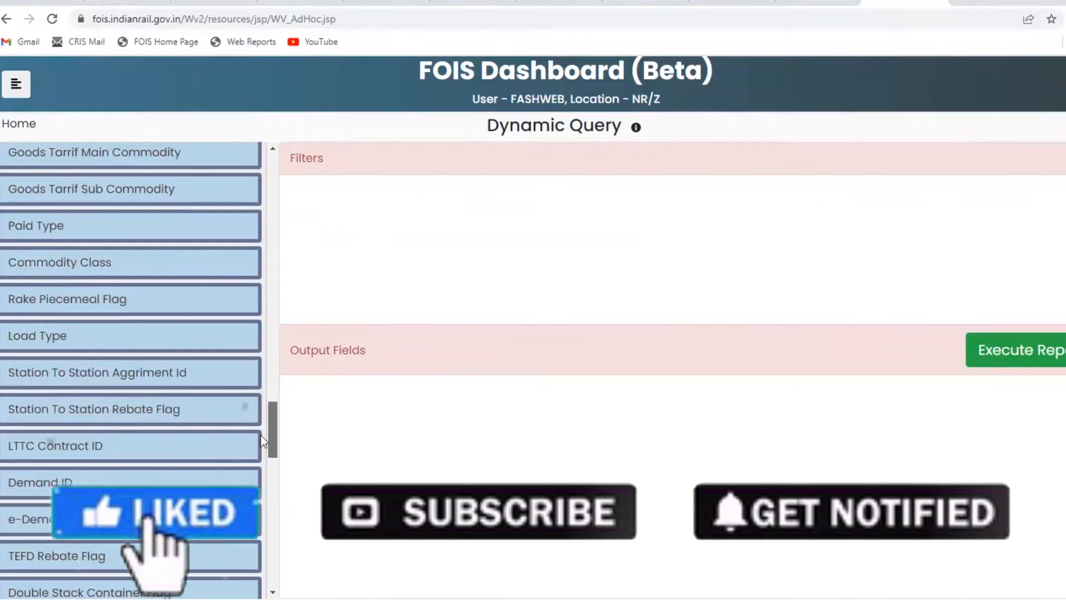
pyautogui.scroll(-3)
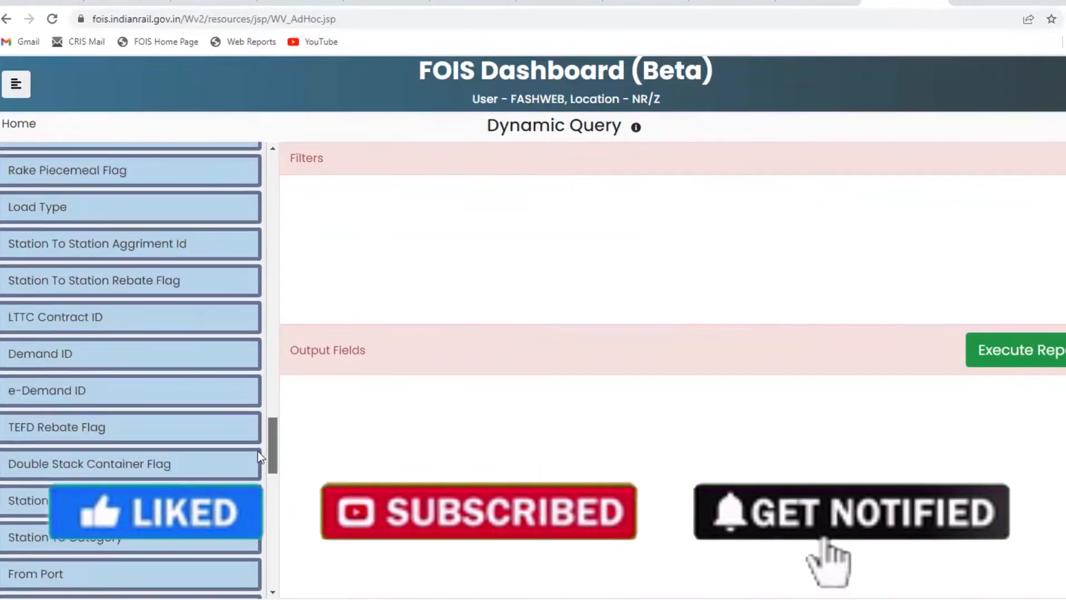
pyautogui.scroll(-3)
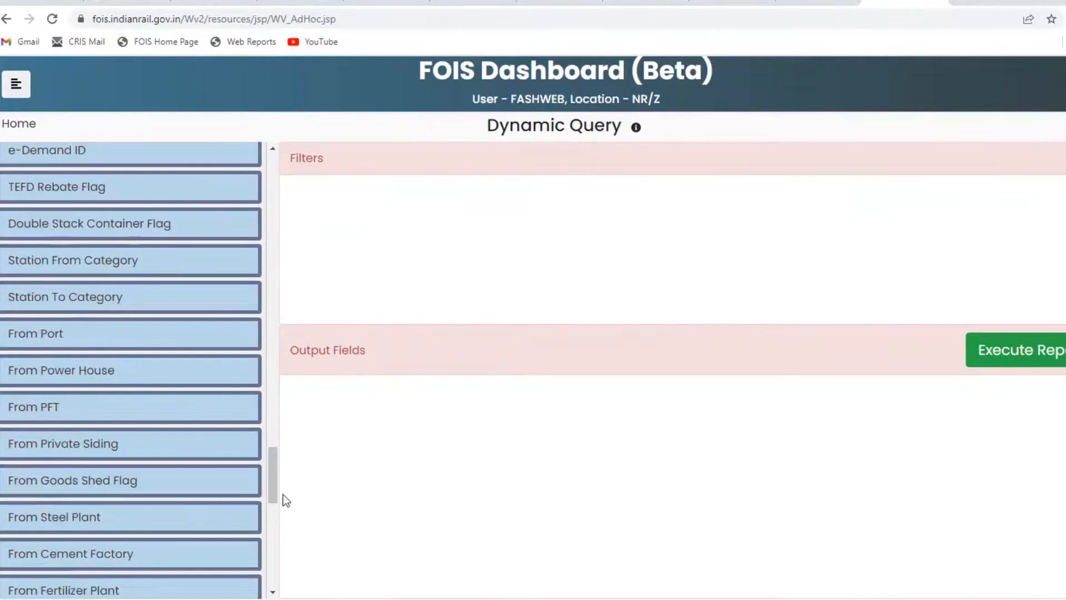
pyautogui.scroll(-3)
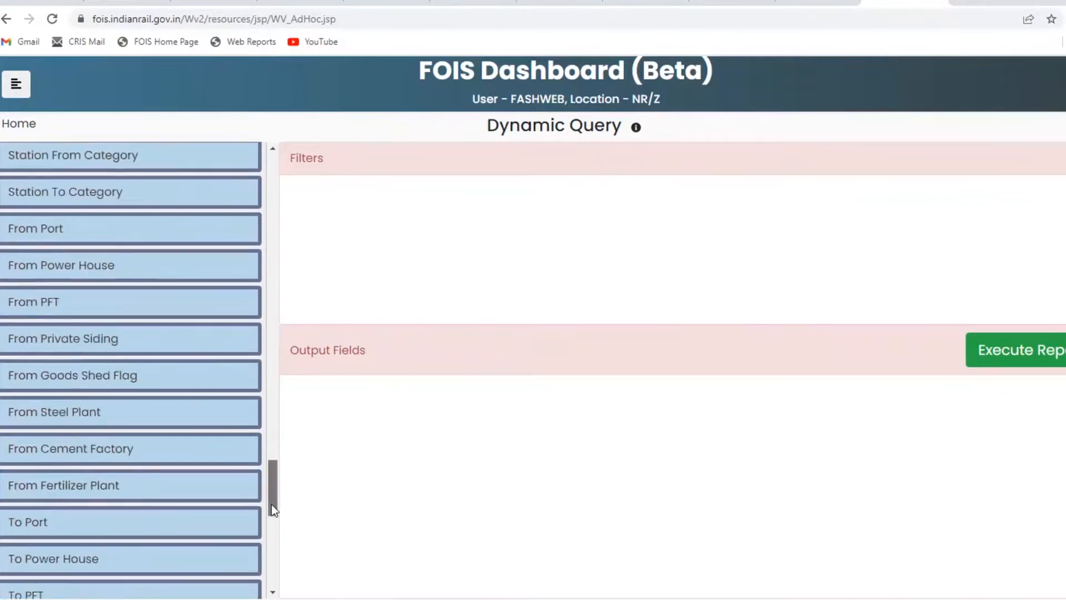
pyautogui.scroll(-3)
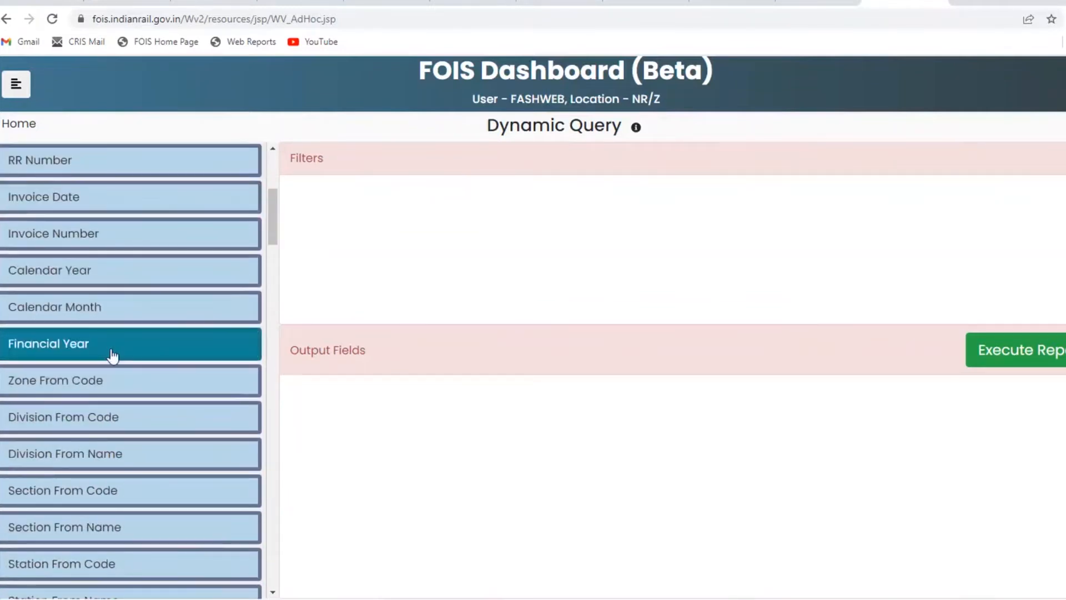
pyautogui.moveTo(112, 353)
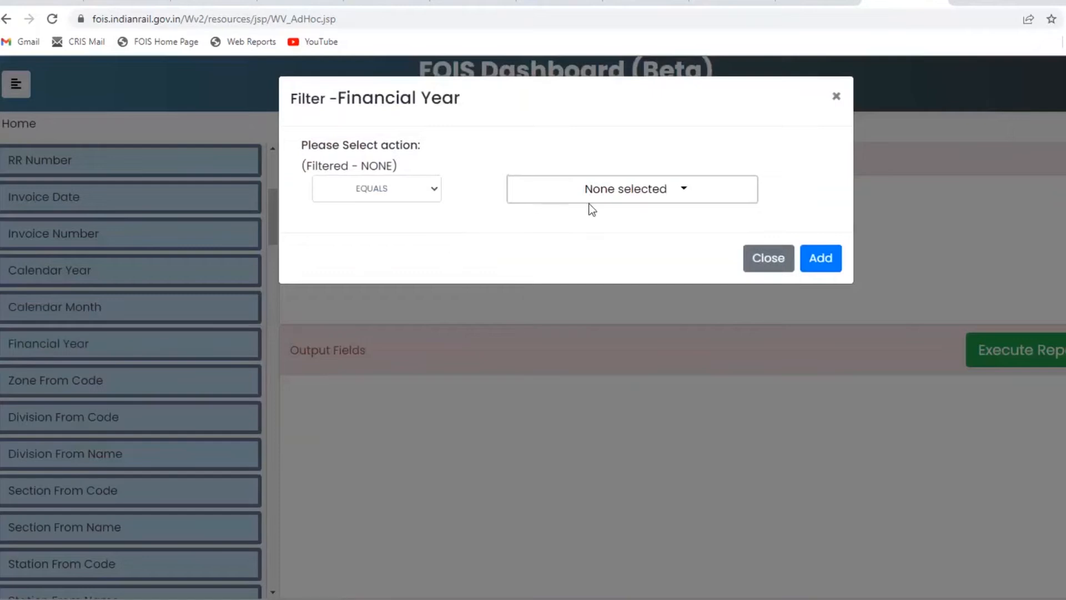
# Add a Financial Year filter selecting 2020_21 and 2021_22.
pyautogui.click(631, 189)
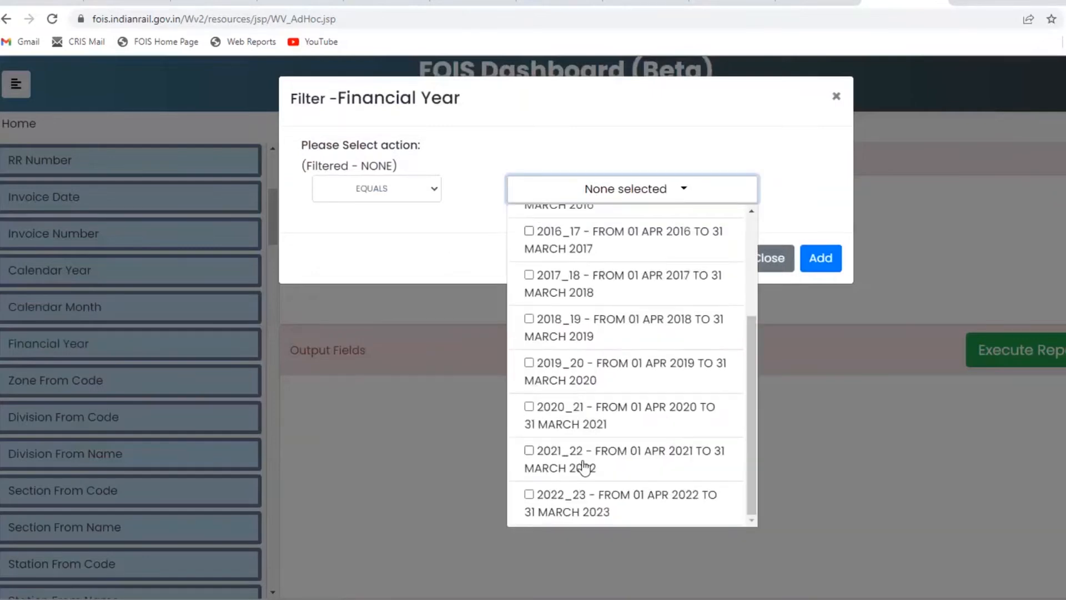
pyautogui.click(529, 449)
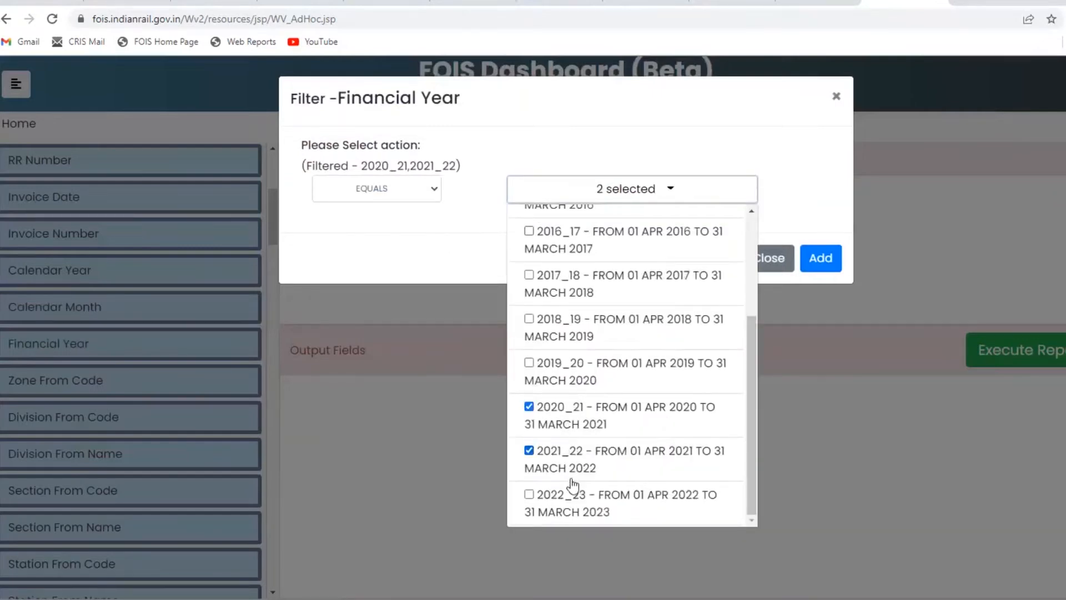
pyautogui.moveTo(748, 377)
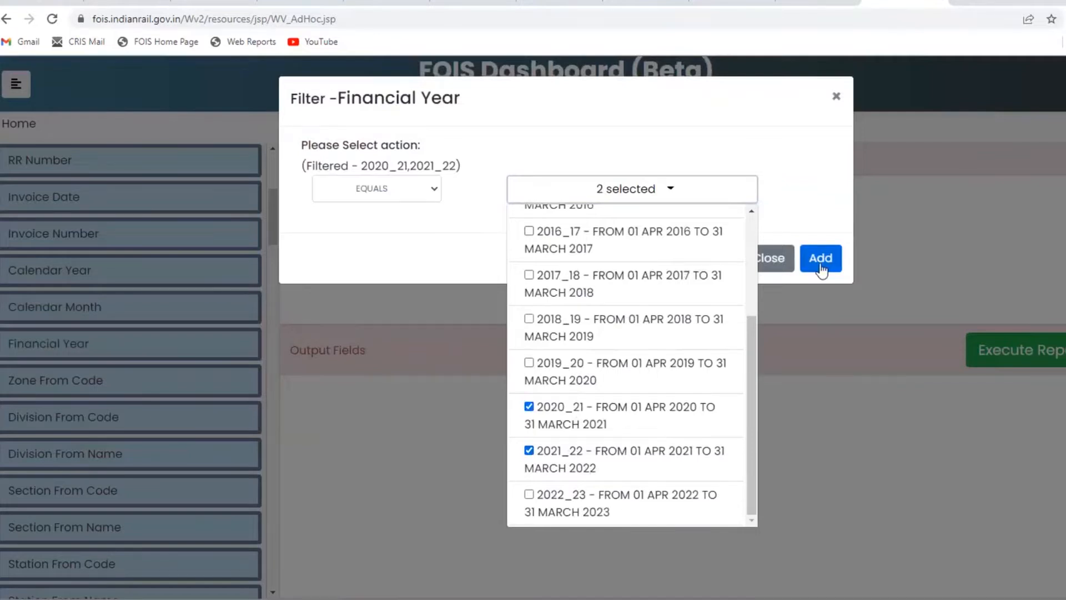
pyautogui.click(819, 258)
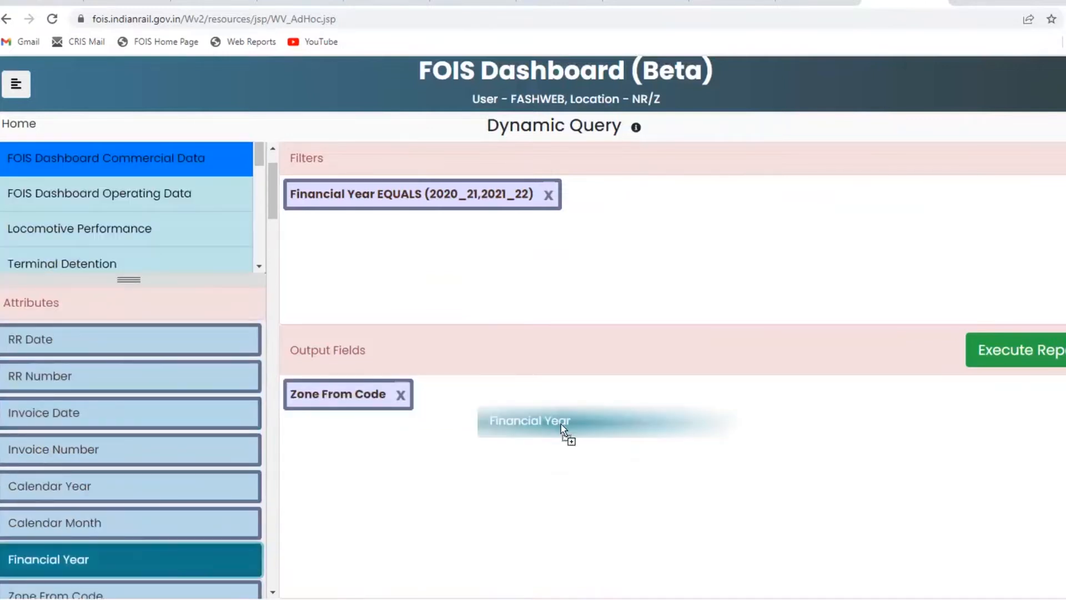
# Add Financial Year, Chargeable Weight Including POL as Total (MT) and Total Freight as Total (Cr.) output fields.
pyautogui.moveTo(531, 419); pyautogui.dragTo(476, 394)
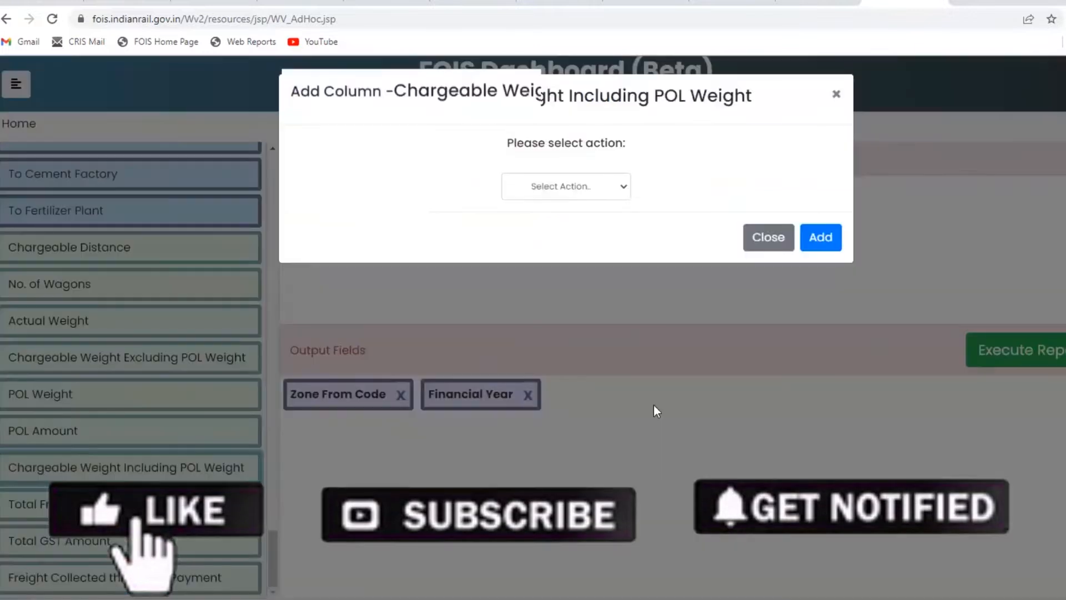
pyautogui.click(565, 186)
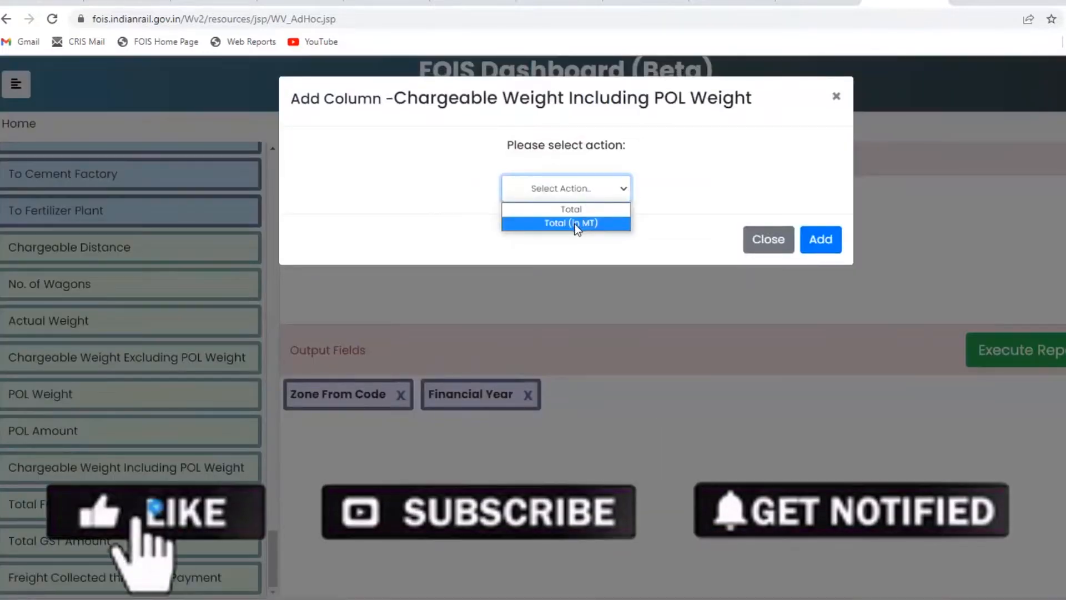
pyautogui.click(566, 223)
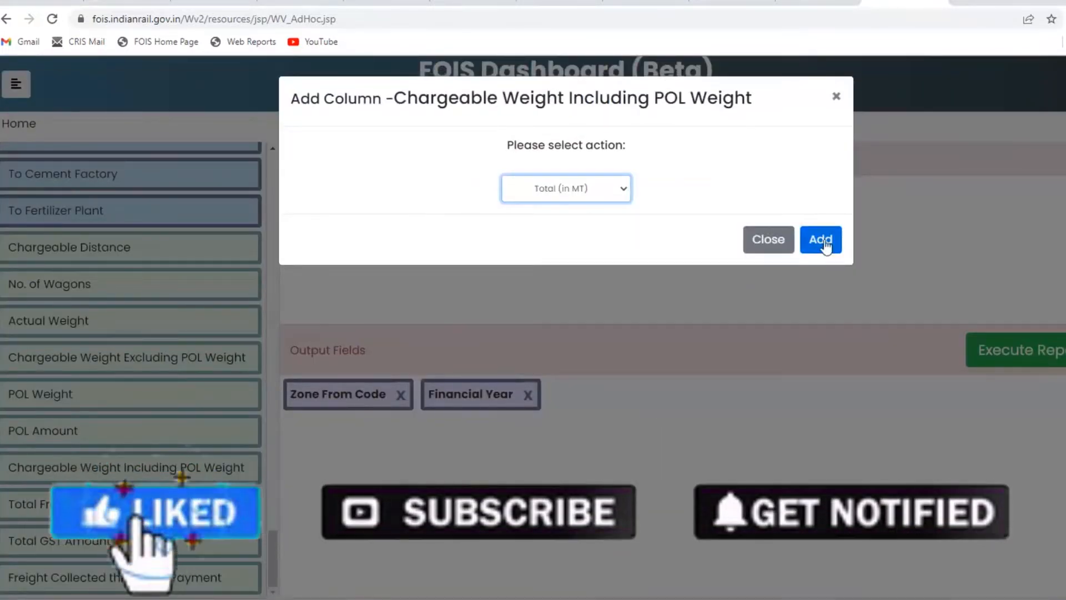
pyautogui.click(820, 240)
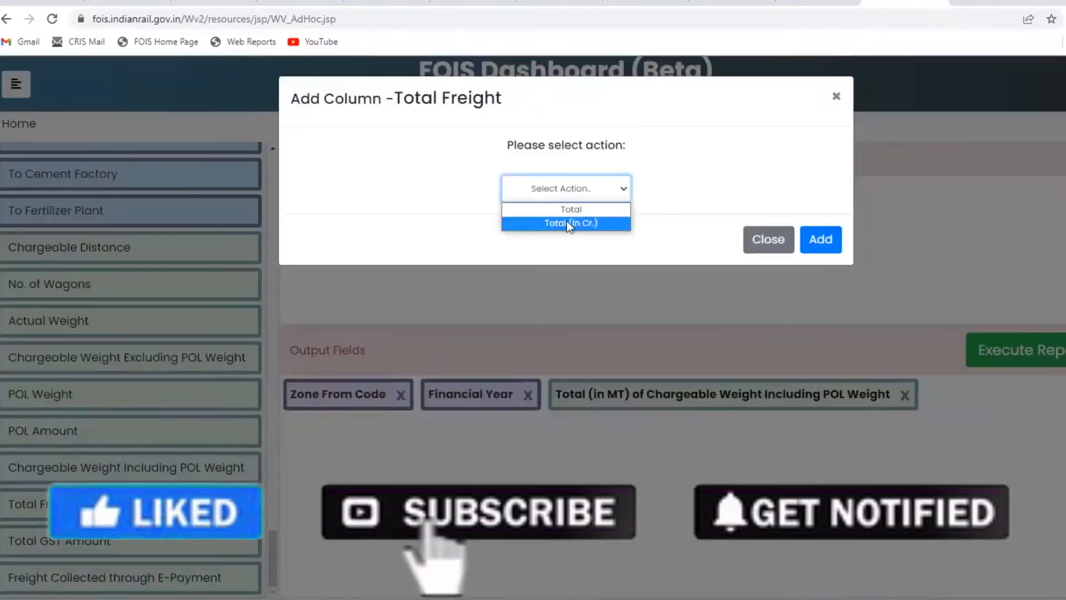
pyautogui.click(570, 223)
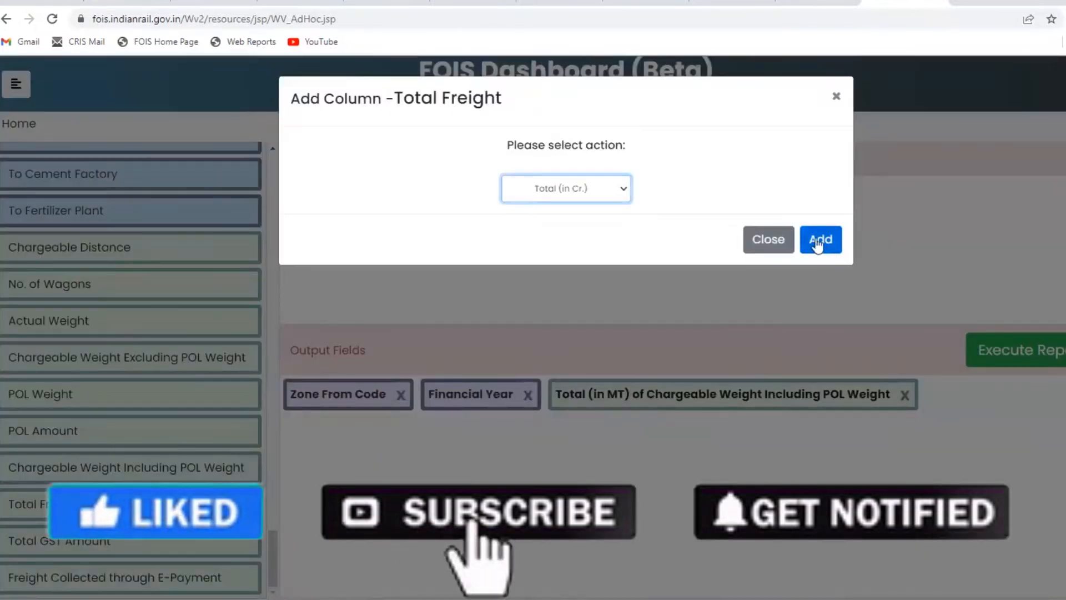
pyautogui.click(819, 240)
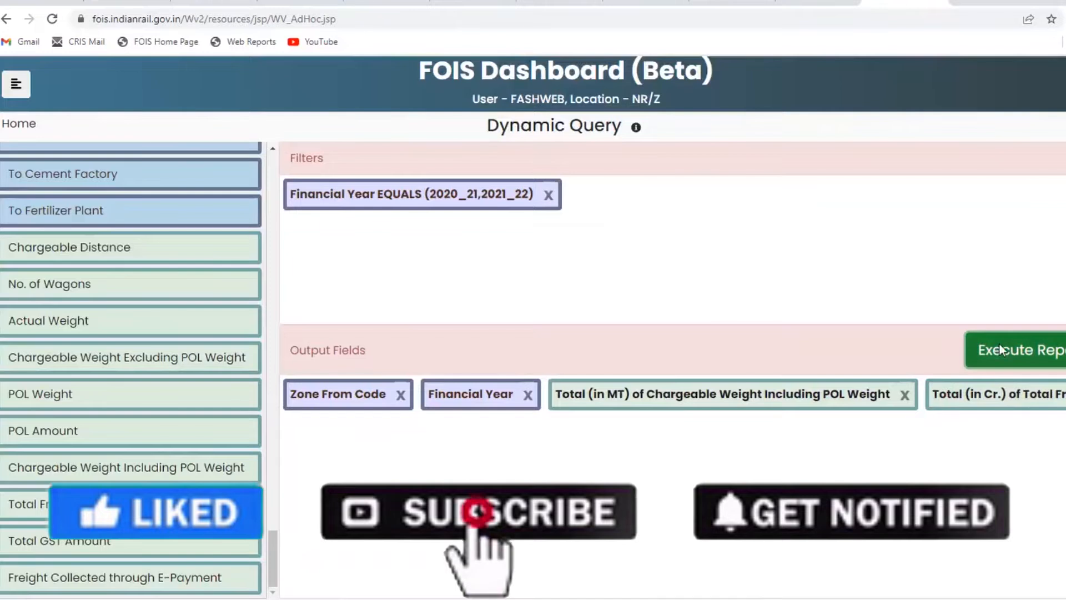
# Execute the report to get zone-wise weight and freight for both financial years.
pyautogui.click(1018, 350)
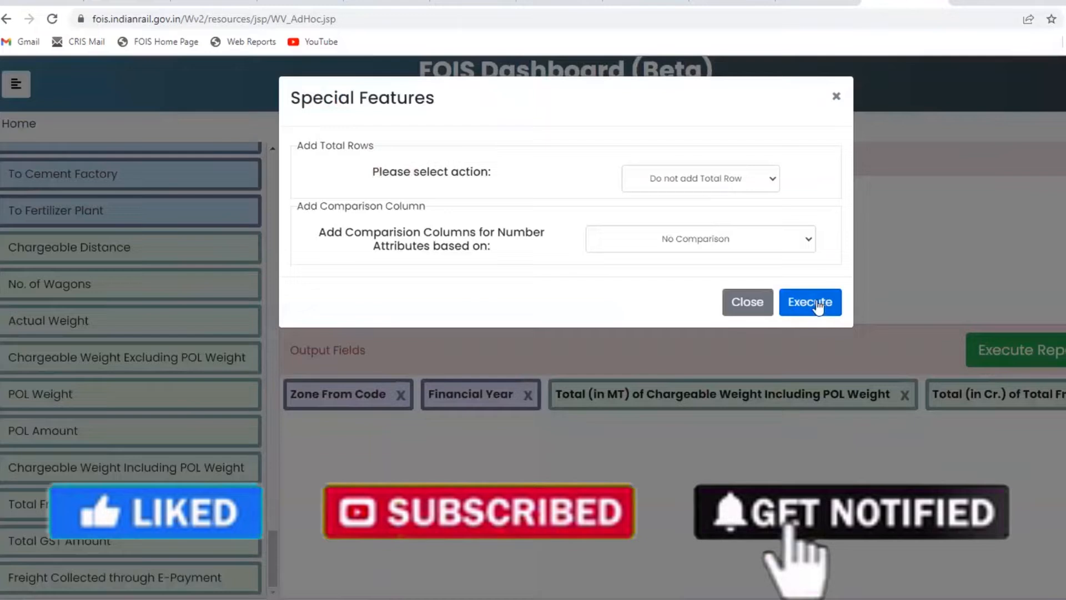
pyautogui.click(810, 302)
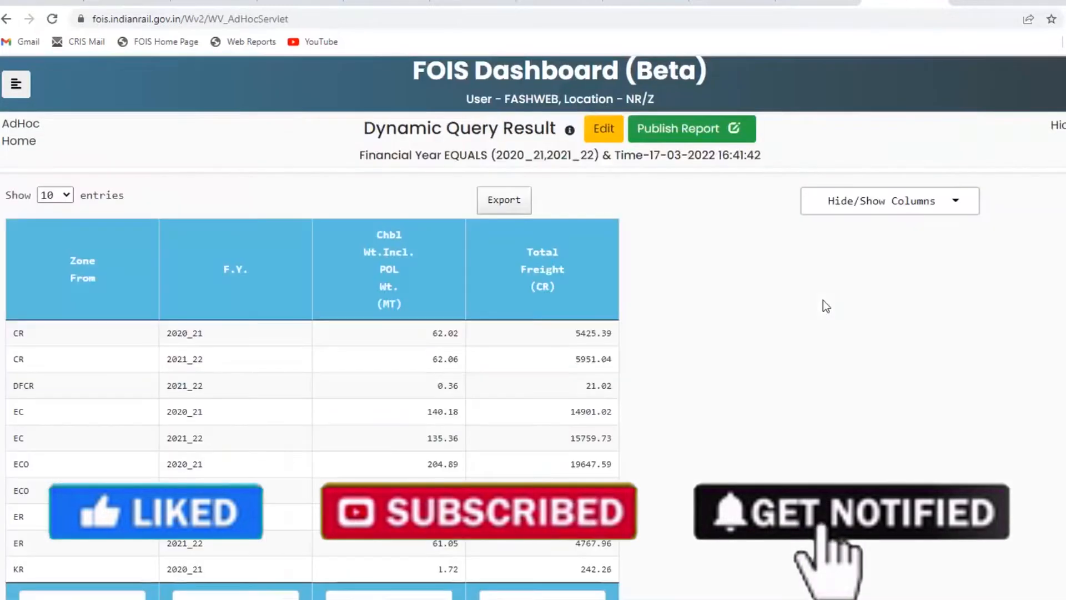
# Show ALL 35 result entries and filter the Zone From column to NR.
pyautogui.scroll(-3)
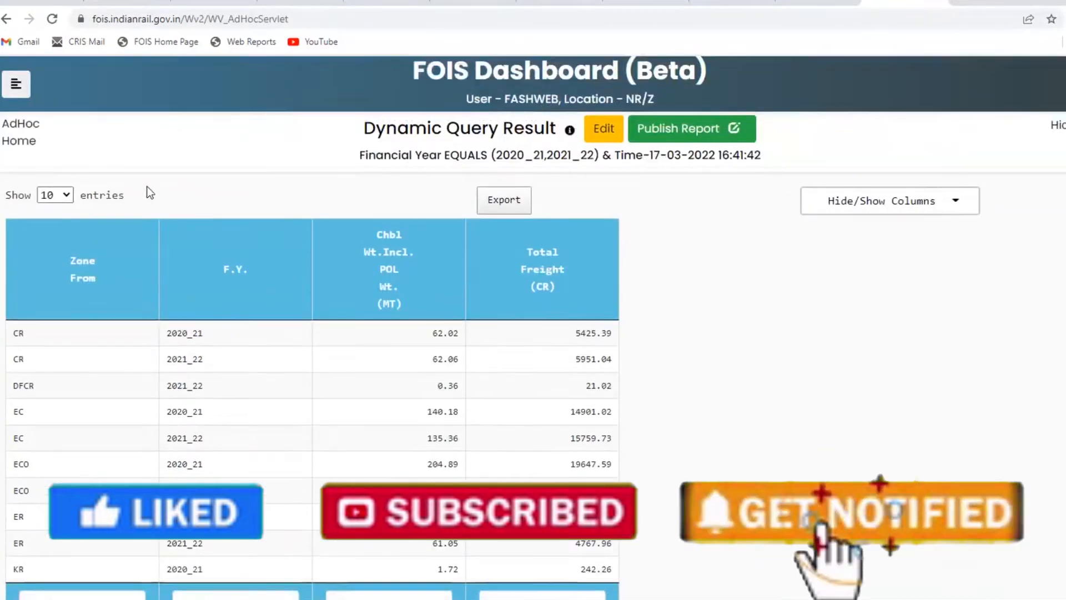
pyautogui.click(53, 194)
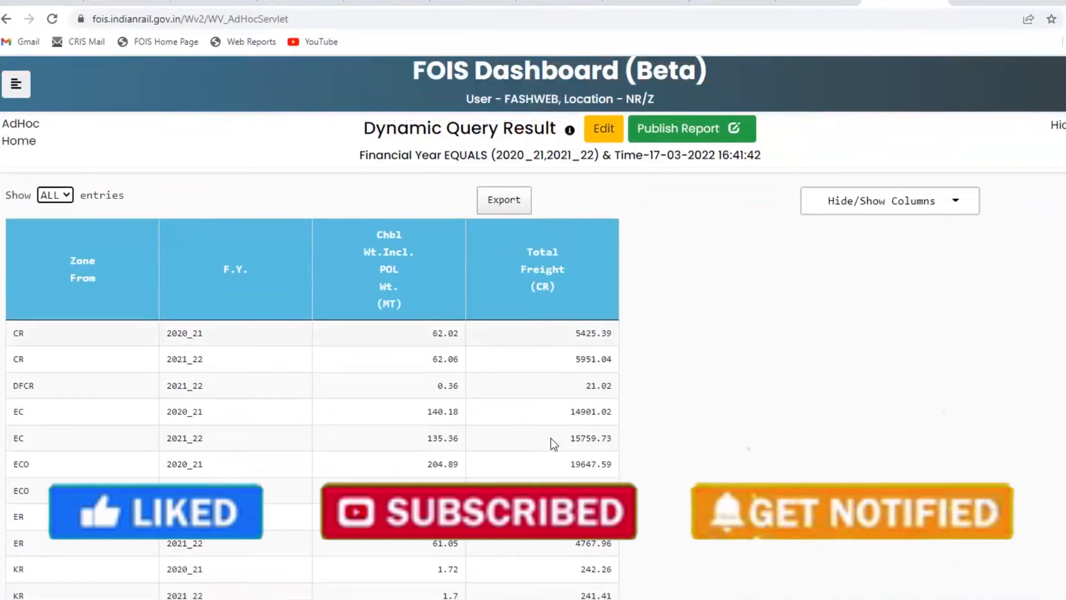
pyautogui.scroll(-3)
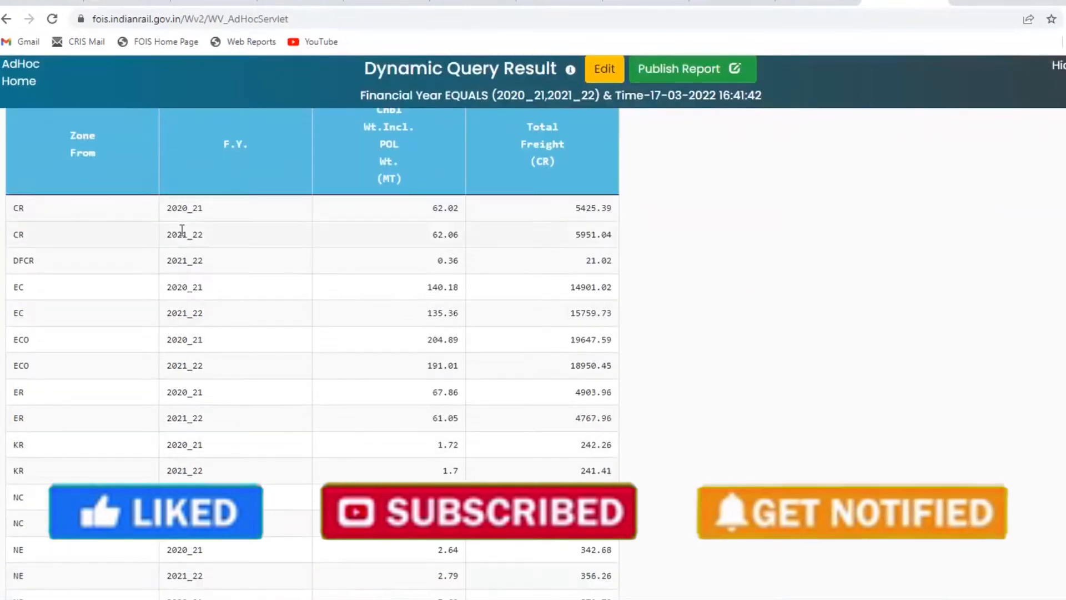
pyautogui.doubleClick(183, 208)
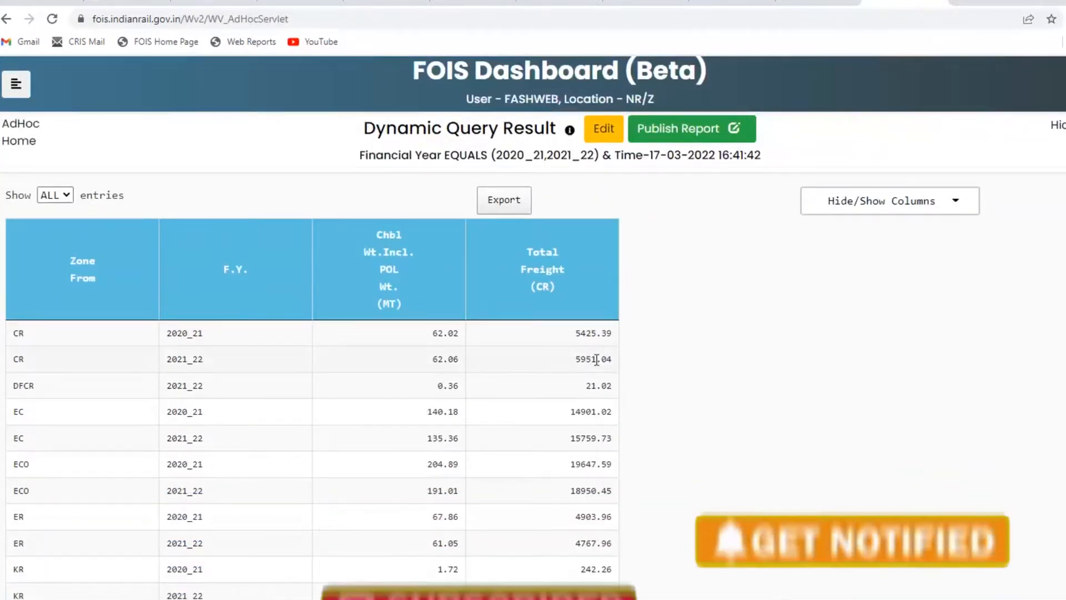
pyautogui.scroll(-3)
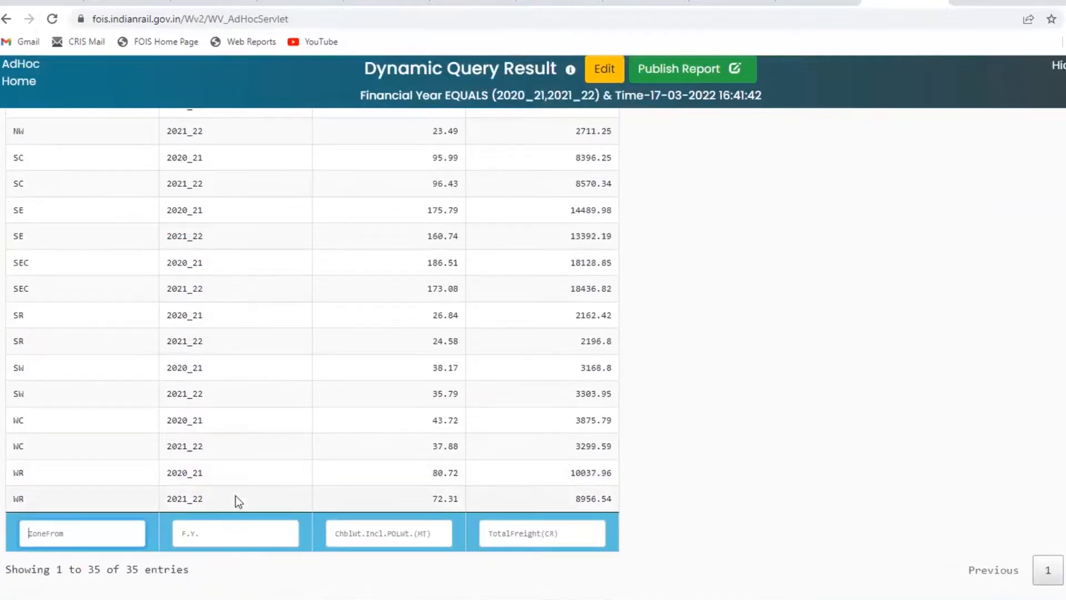
pyautogui.write('NR')
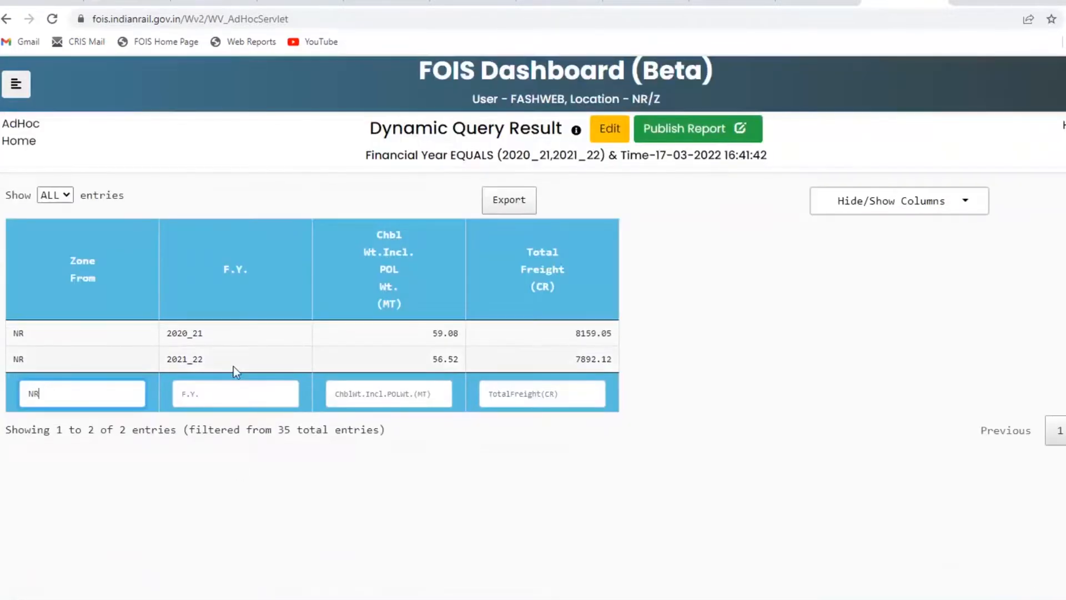
pyautogui.moveTo(123, 390)
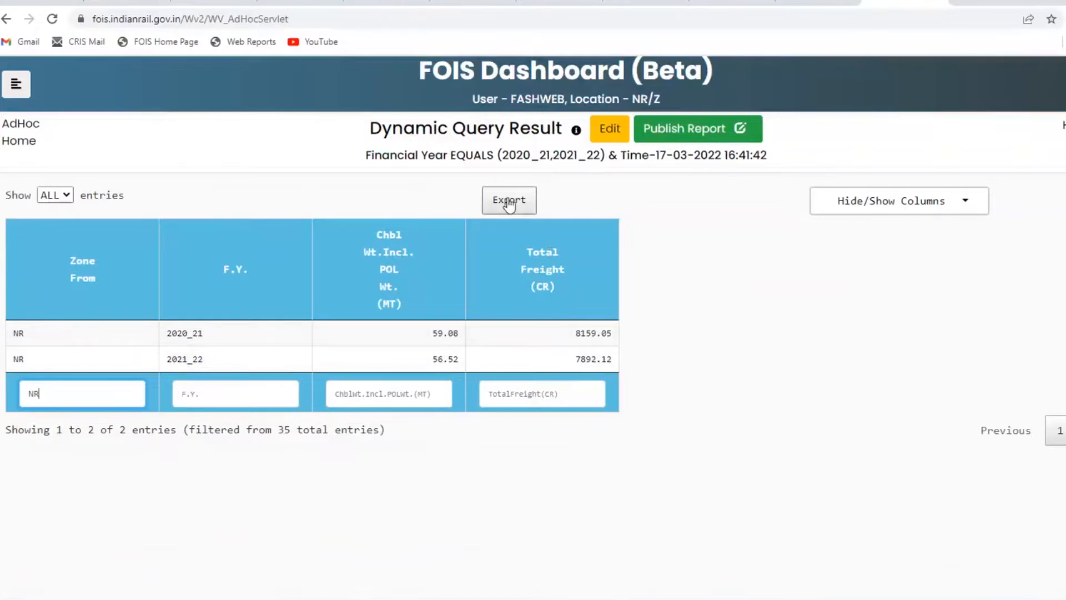
# Review the export formats and column visibility list, then return to Edit the query.
pyautogui.click(509, 200)
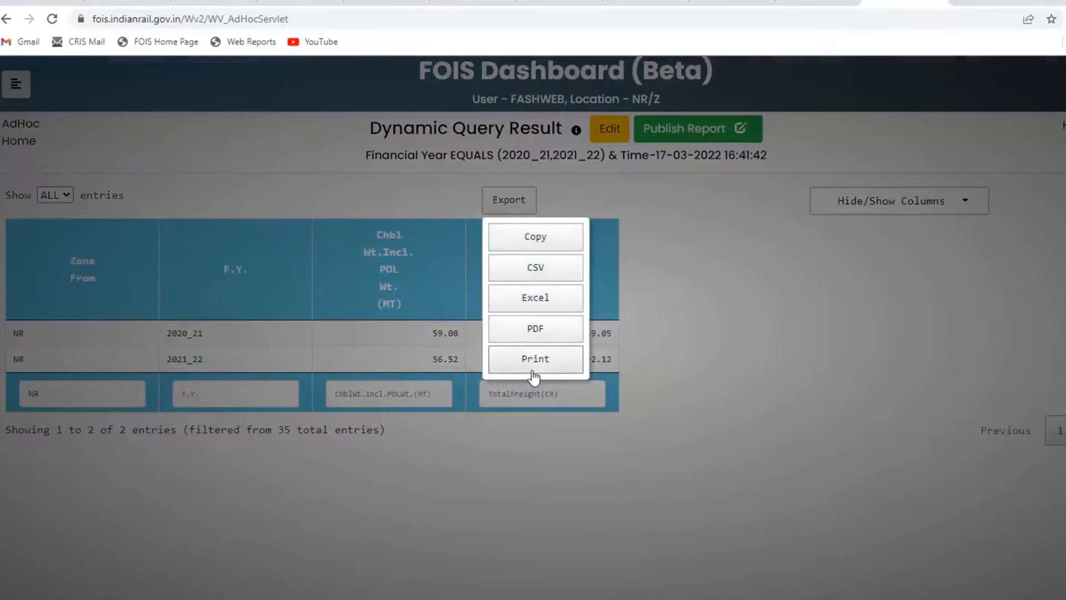
pyautogui.moveTo(535, 236)
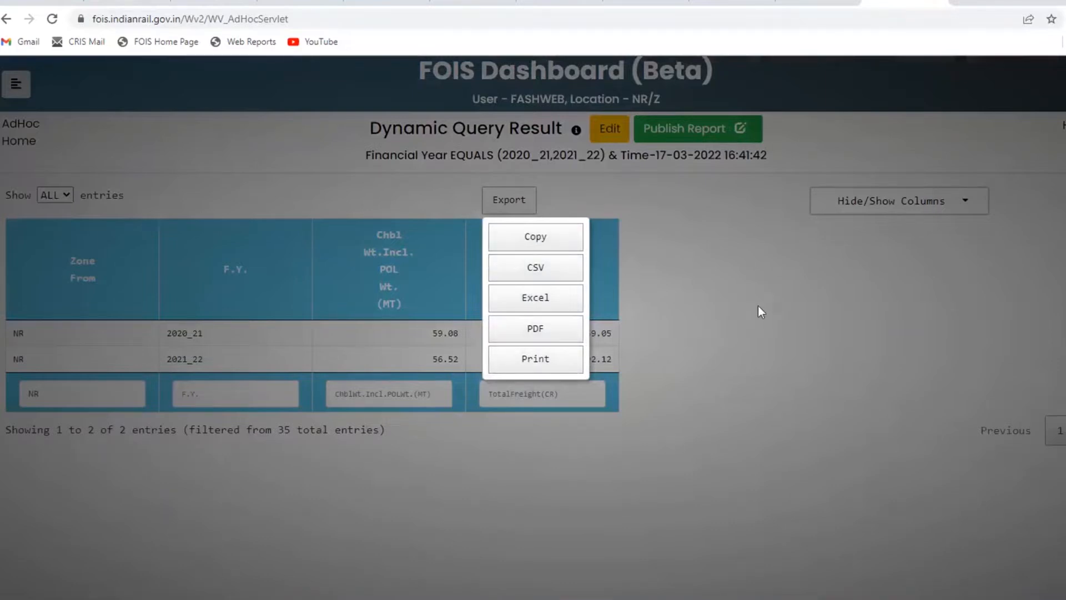
pyautogui.click(898, 200)
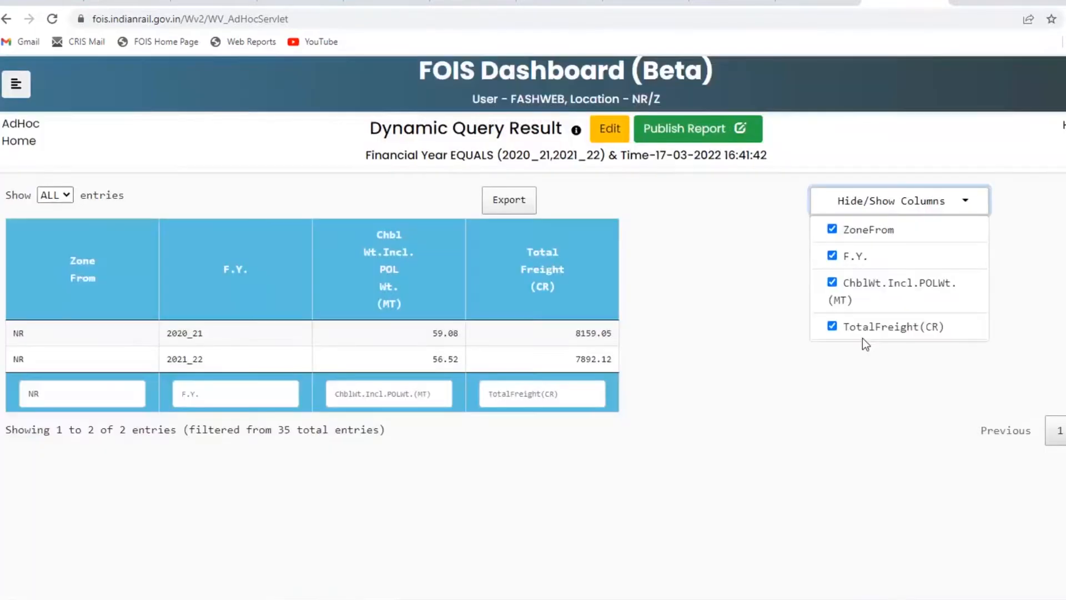
pyautogui.click(897, 200)
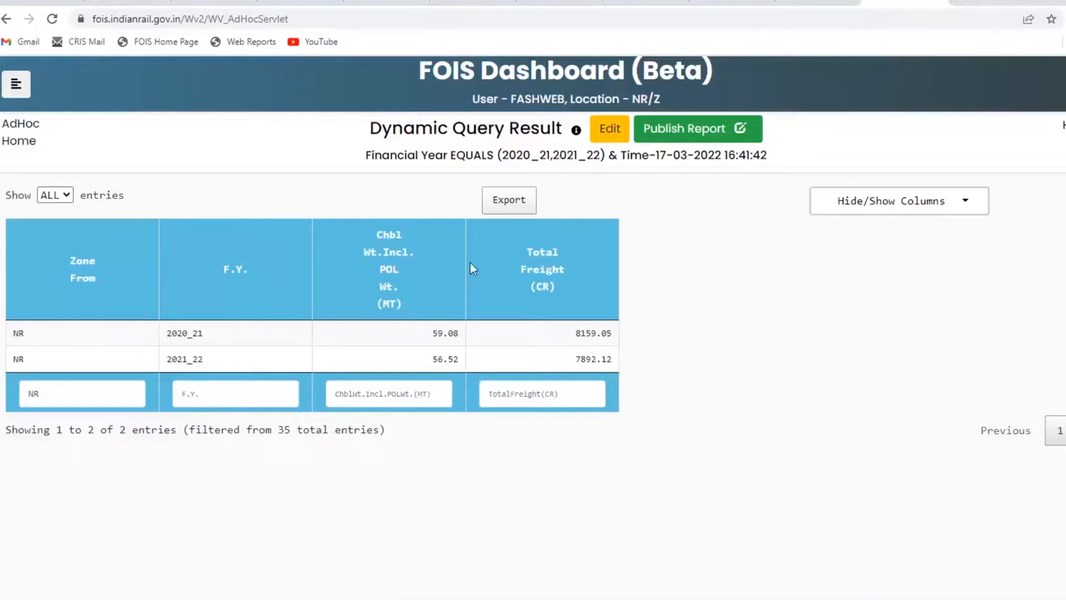
pyautogui.click(608, 128)
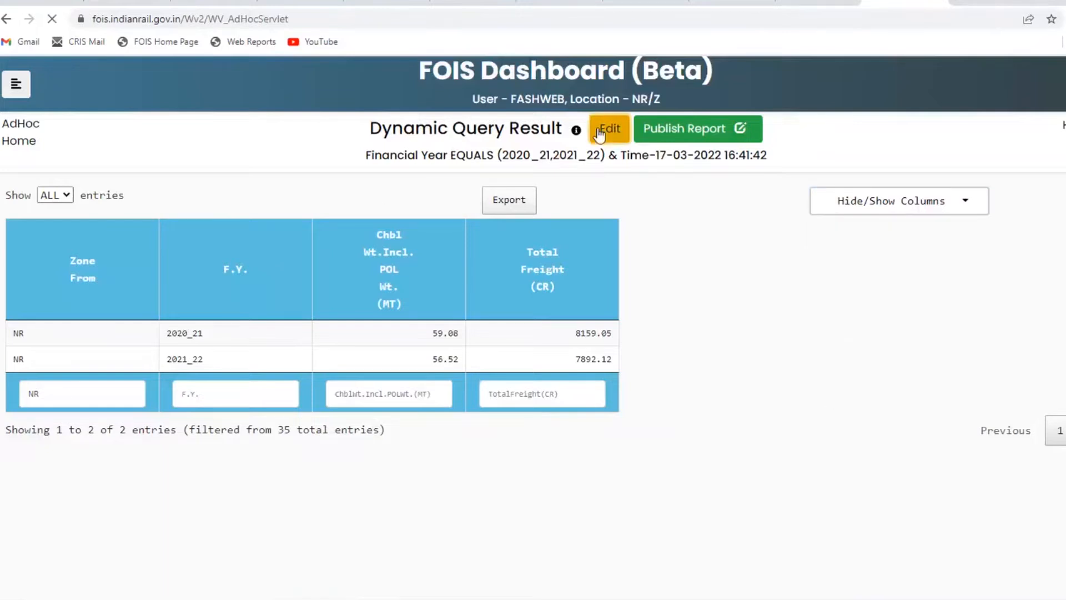
# Reopen the Dynamic Query builder with the previous filters and output fields via Edit.
pyautogui.click(608, 129)
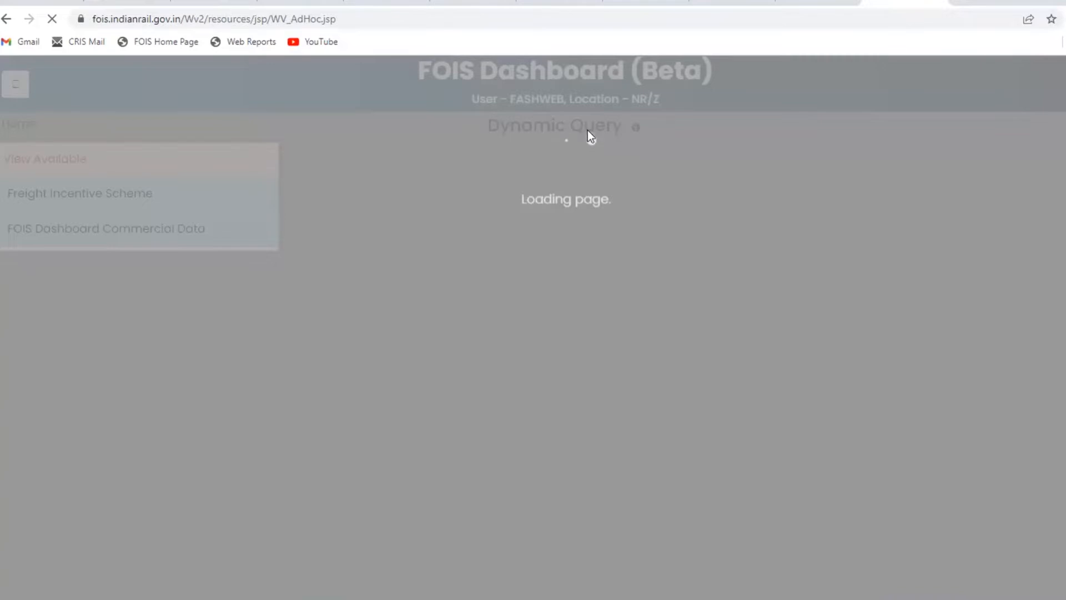
pyautogui.moveTo(288, 360)
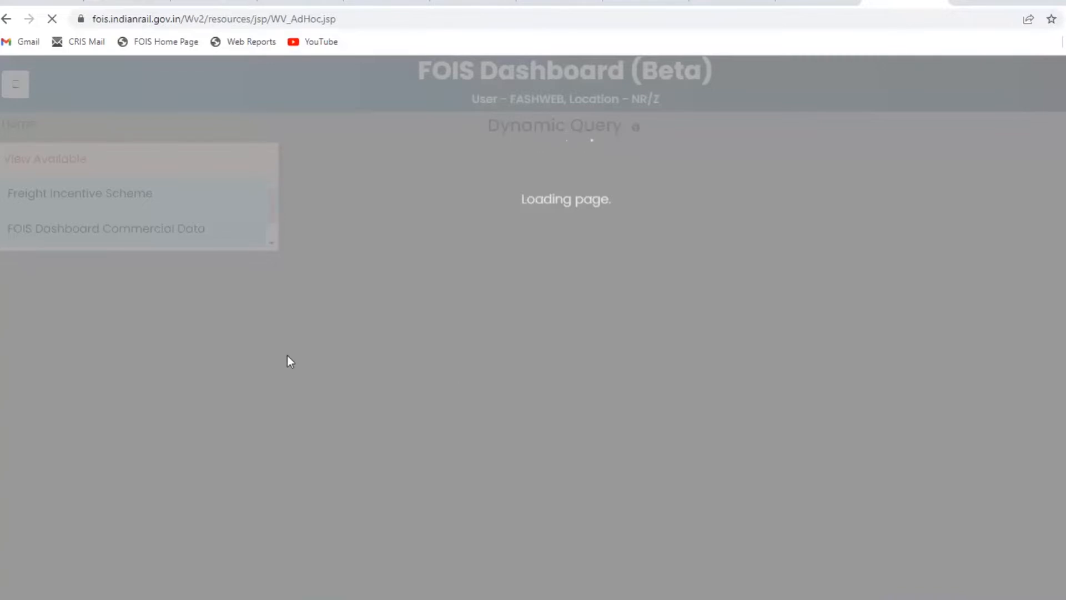
pyautogui.moveTo(568, 342)
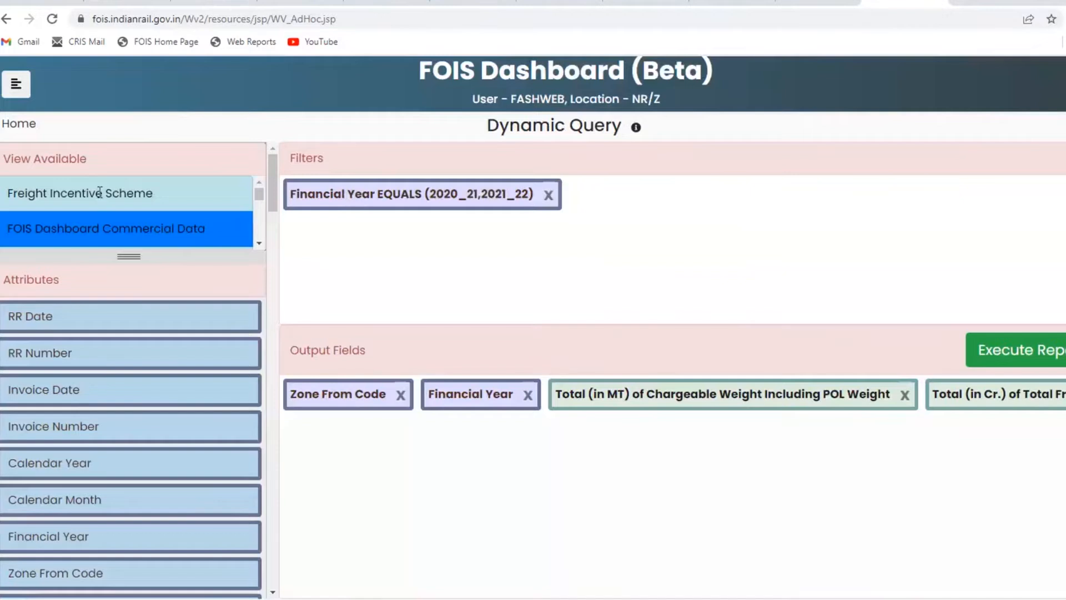
# Switch to Freight Incentive Scheme view and filter Scheme Code EQUALS LLCN and years 2021-22, 2020-21.
pyautogui.click(80, 194)
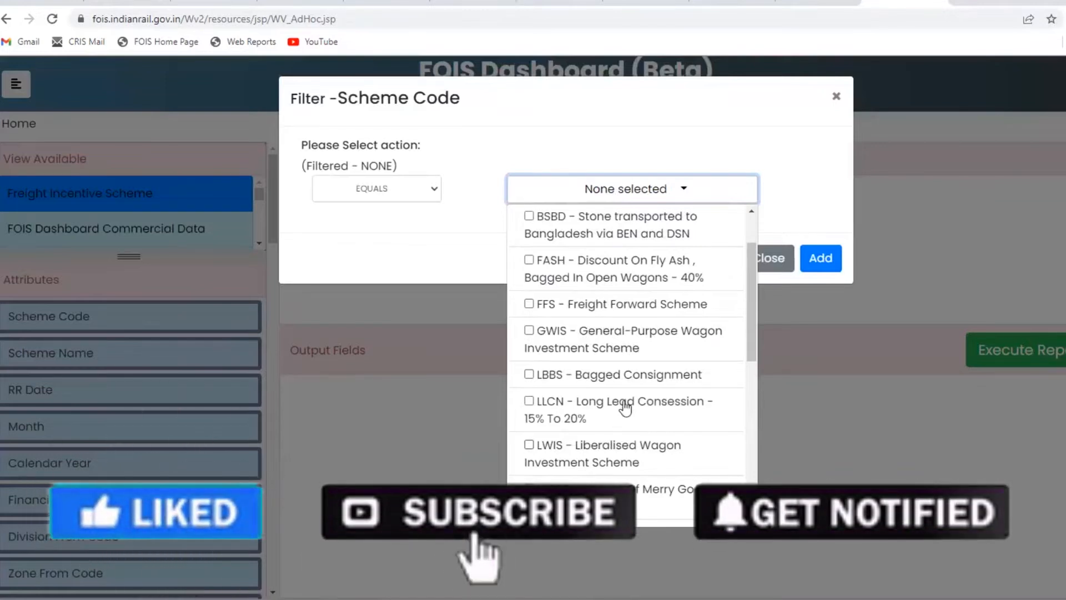
pyautogui.click(529, 401)
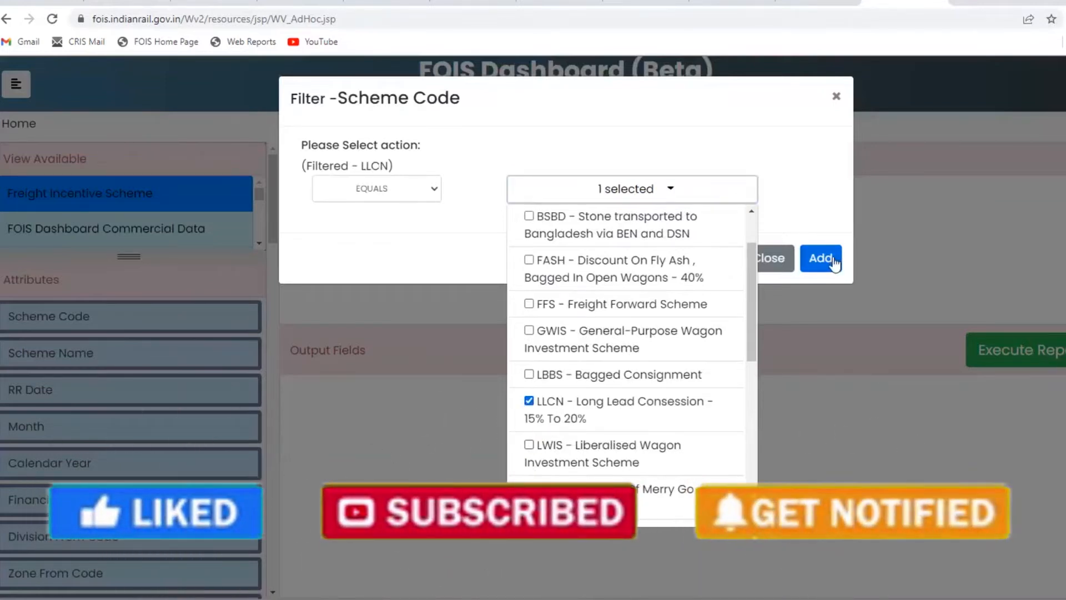
pyautogui.click(819, 259)
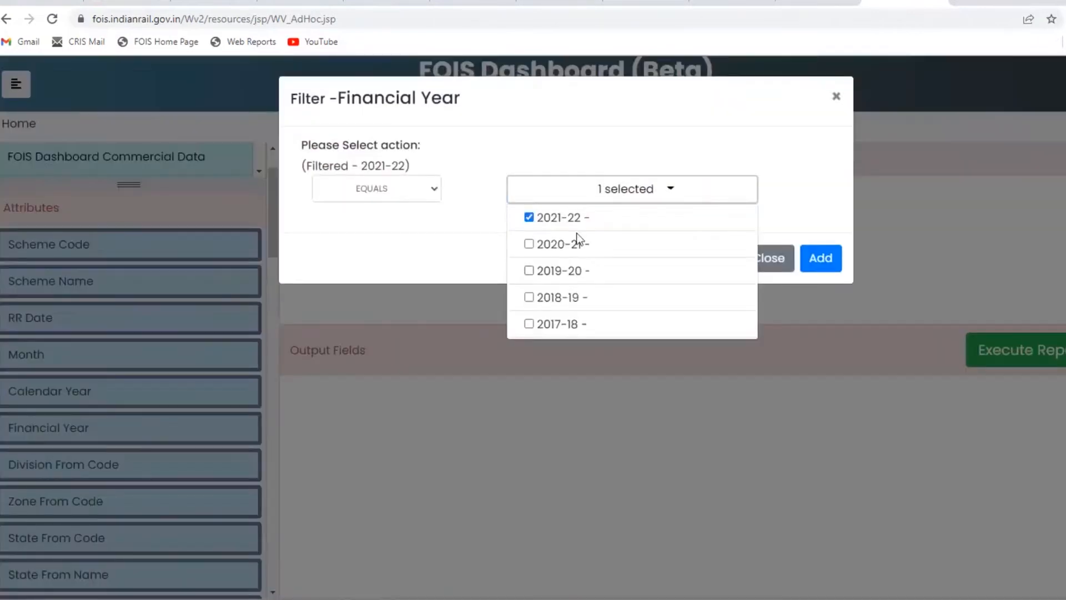
pyautogui.click(529, 243)
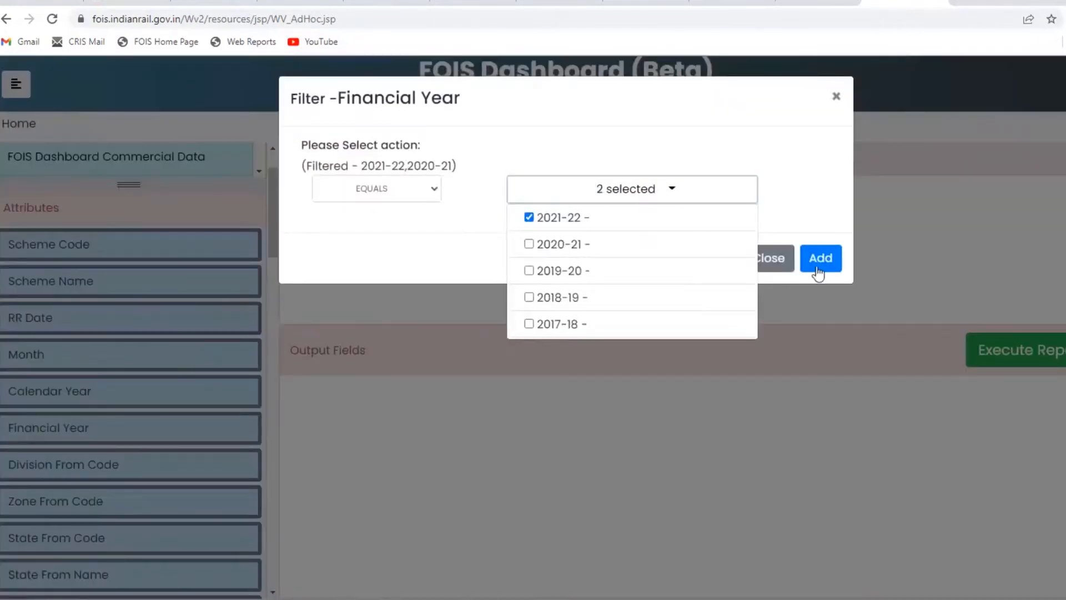
pyautogui.click(819, 257)
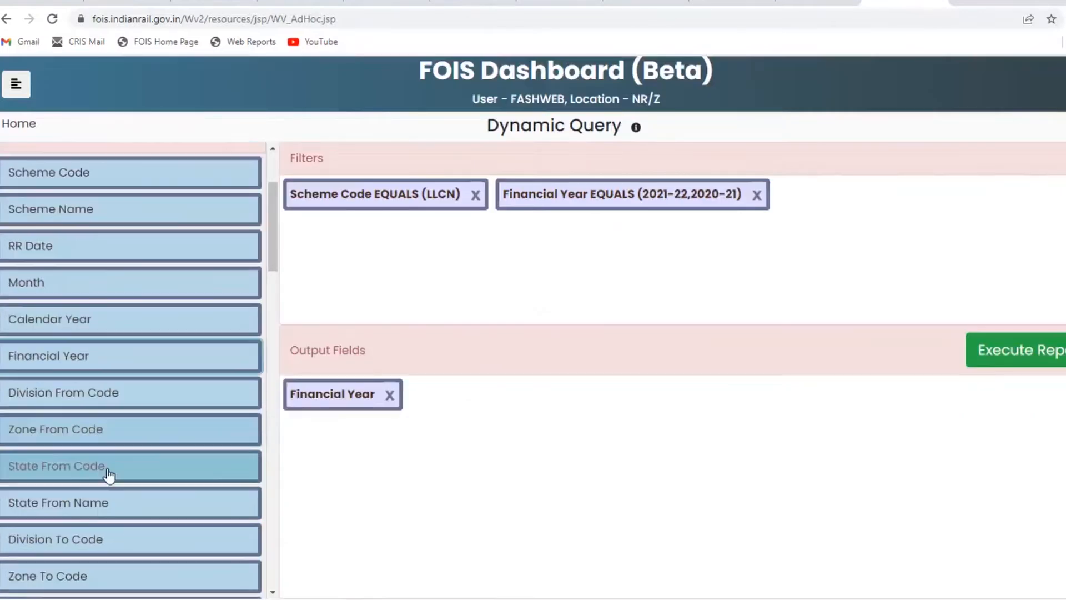
# Add Zone From Code, total Freight (Cr.), Freight Forgo and Chargeable Weight (MT) as output columns.
pyautogui.moveTo(56, 429); pyautogui.dragTo(457, 405)
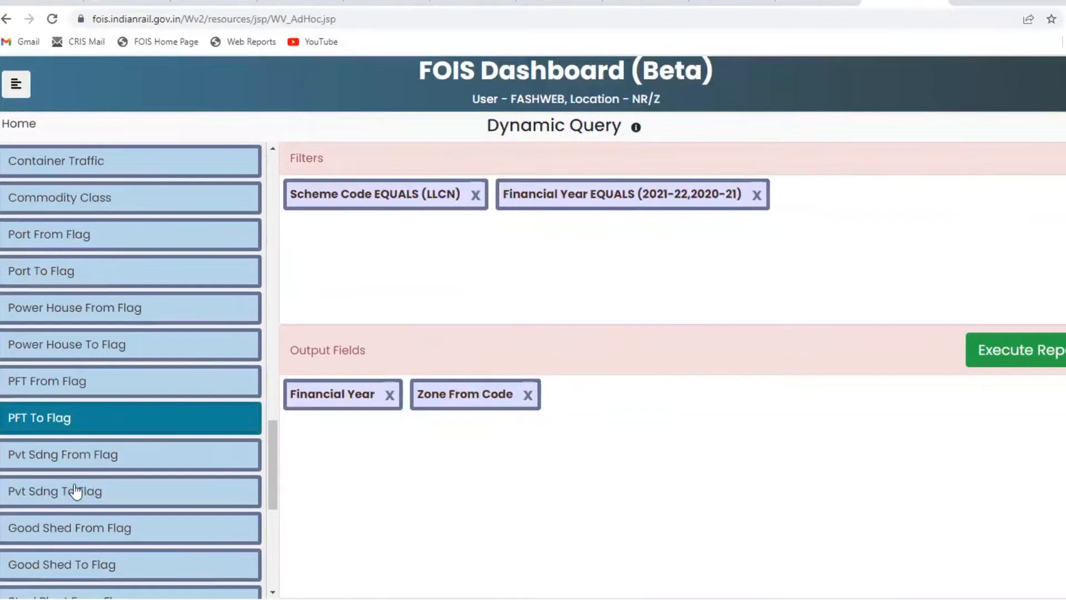
pyautogui.moveTo(54, 490)
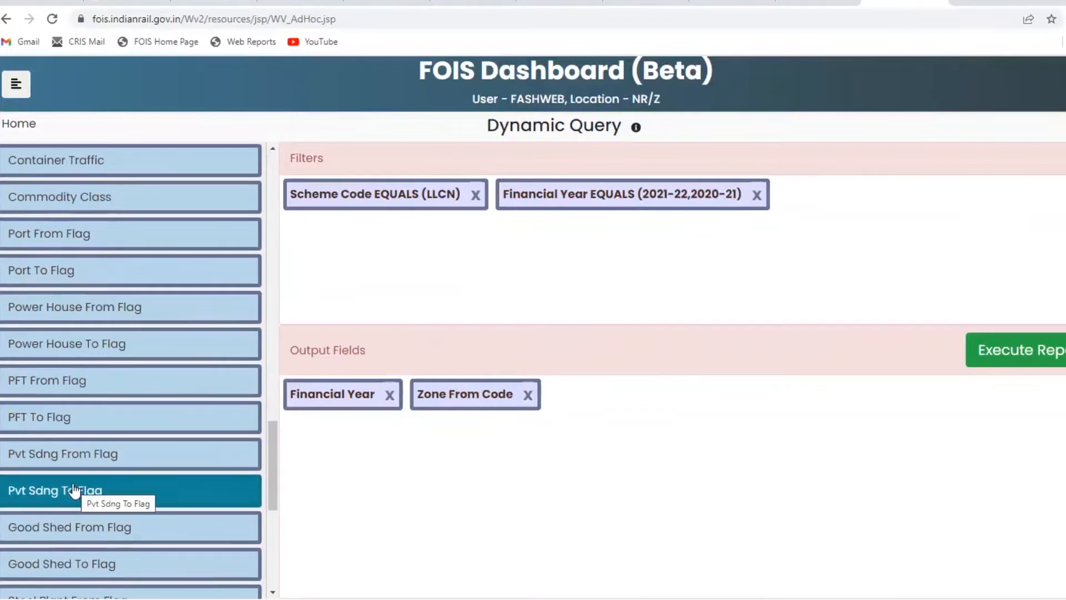
pyautogui.scroll(-3)
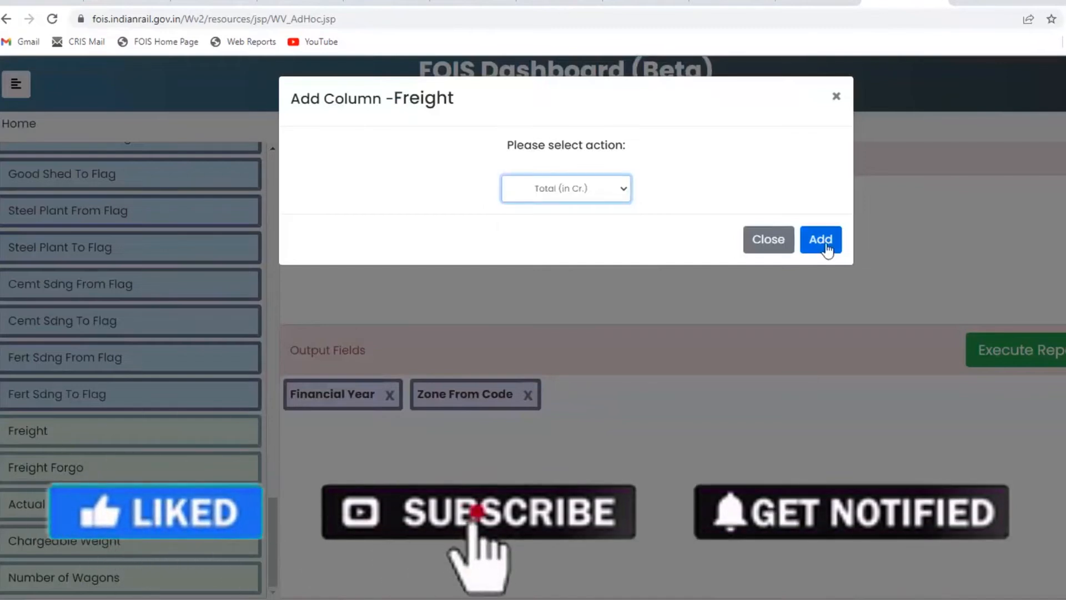
pyautogui.click(820, 240)
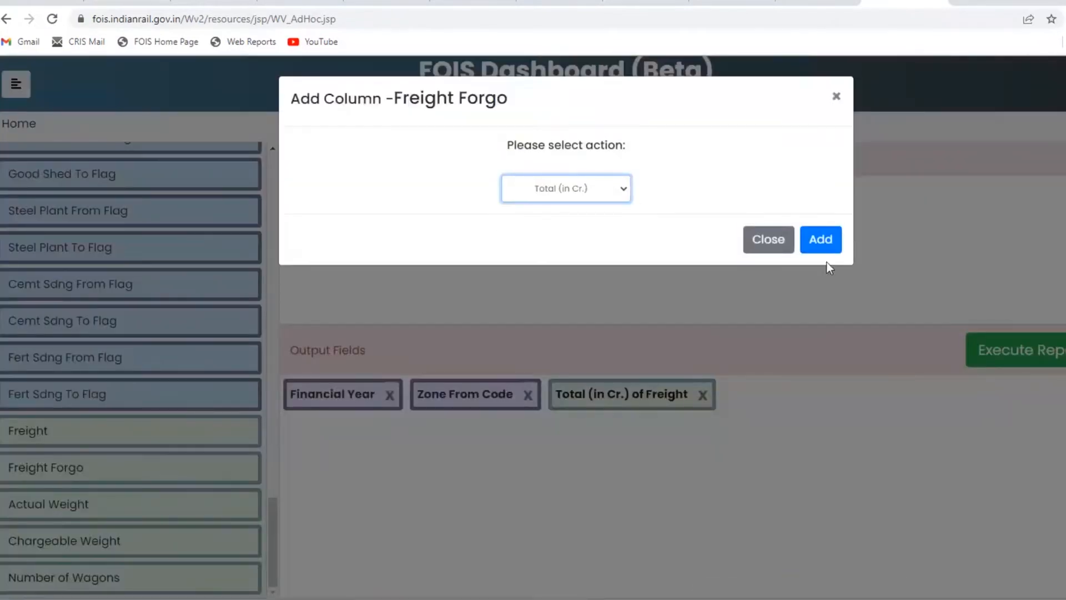
pyautogui.click(820, 239)
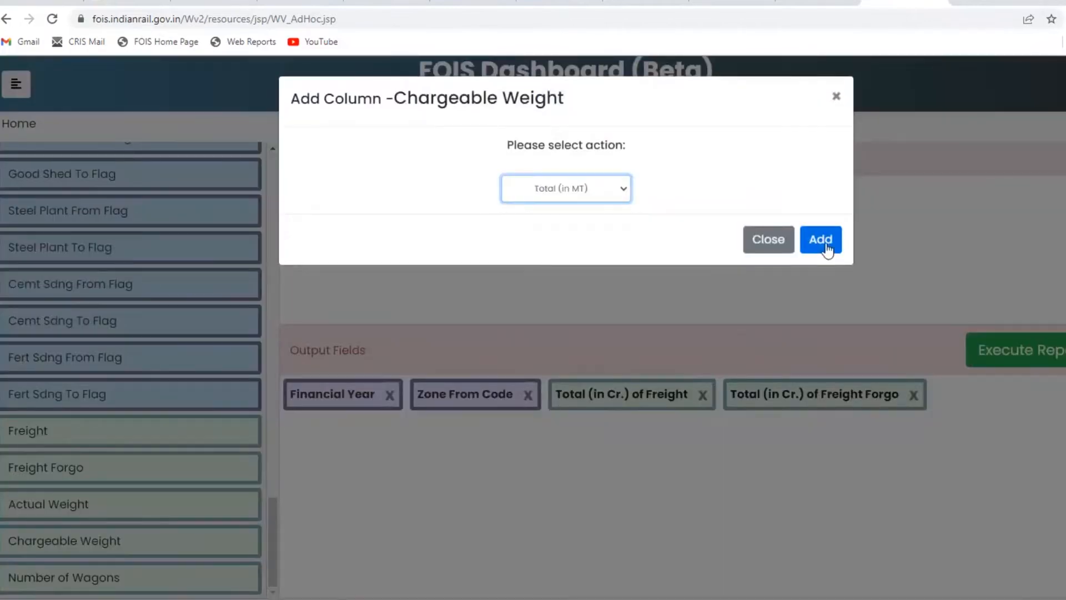
pyautogui.click(819, 240)
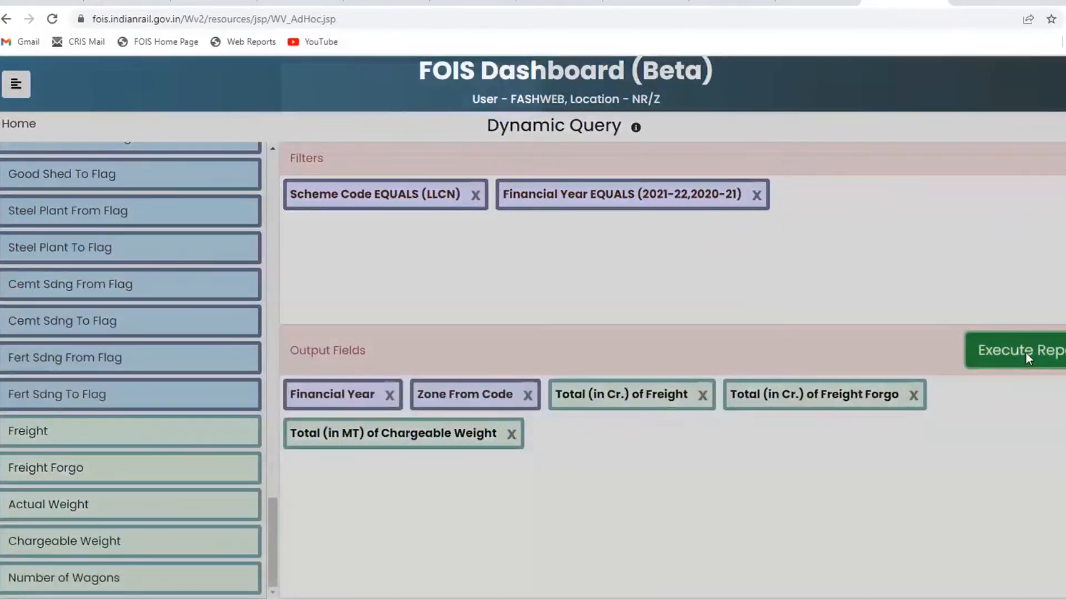
# Execute the LLCN report showing zone-wise freight, freight forgone and chargeable weight.
pyautogui.click(1019, 349)
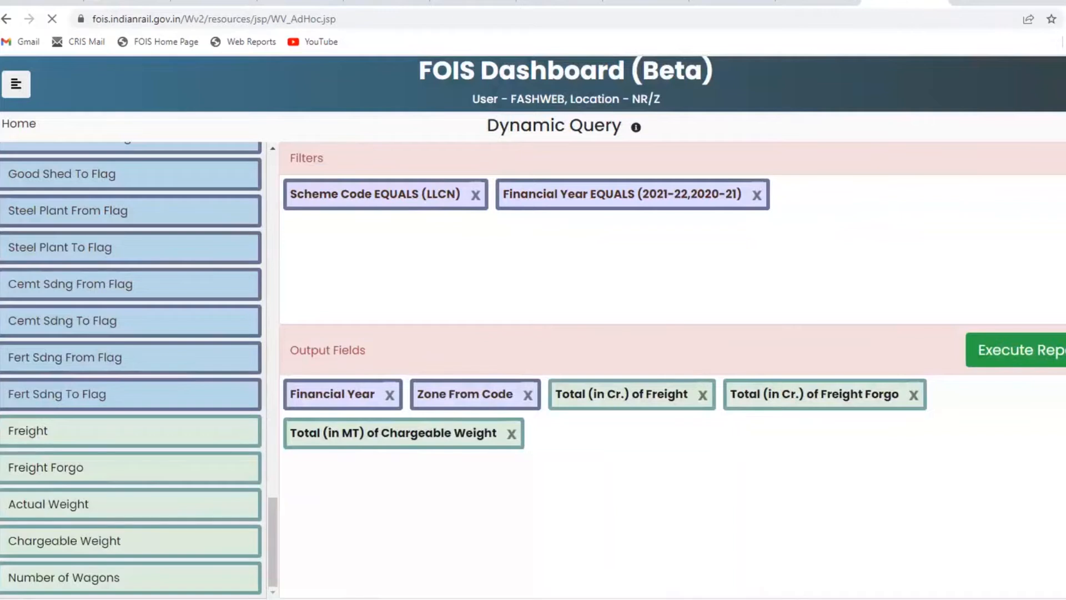
pyautogui.click(1015, 350)
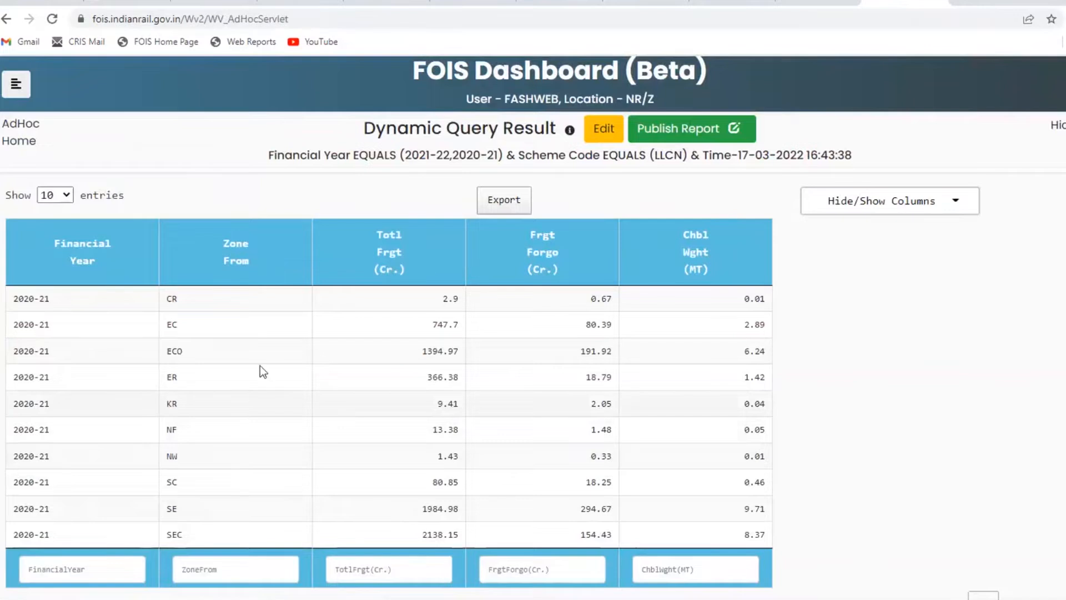
pyautogui.moveTo(168, 356)
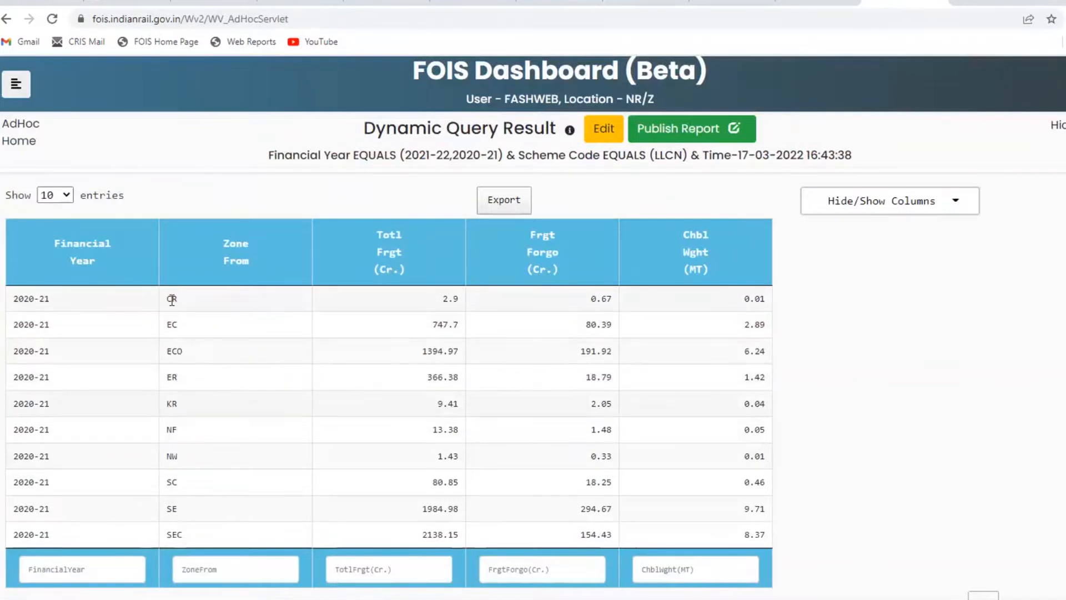
# Filter the LLCN results by Zone From CR, leaving the 2020-21 and 2021-22 rows.
pyautogui.doubleClick(171, 298)
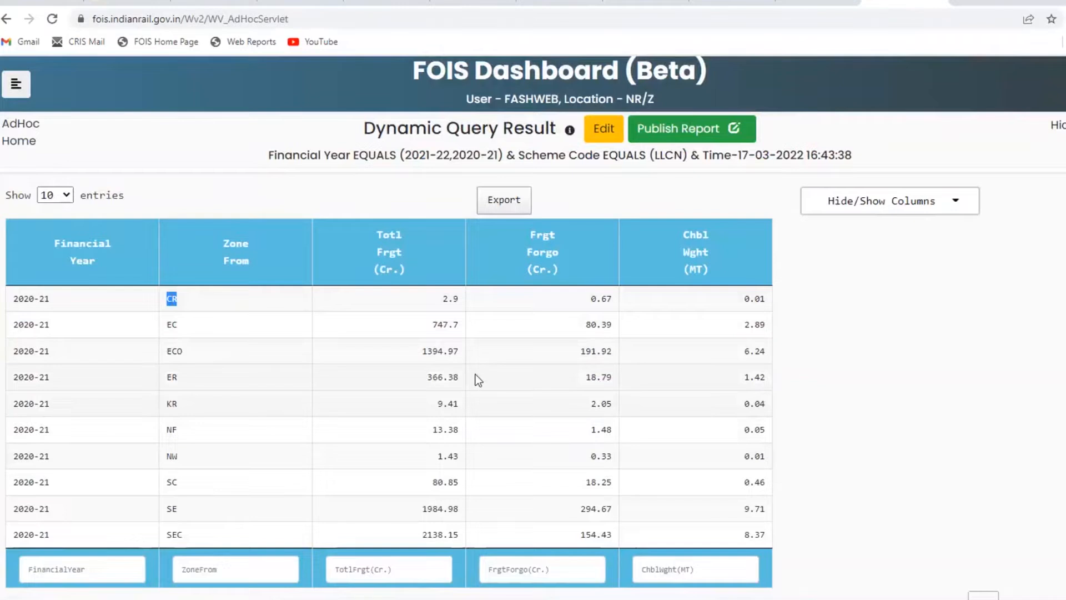
pyautogui.click(235, 569)
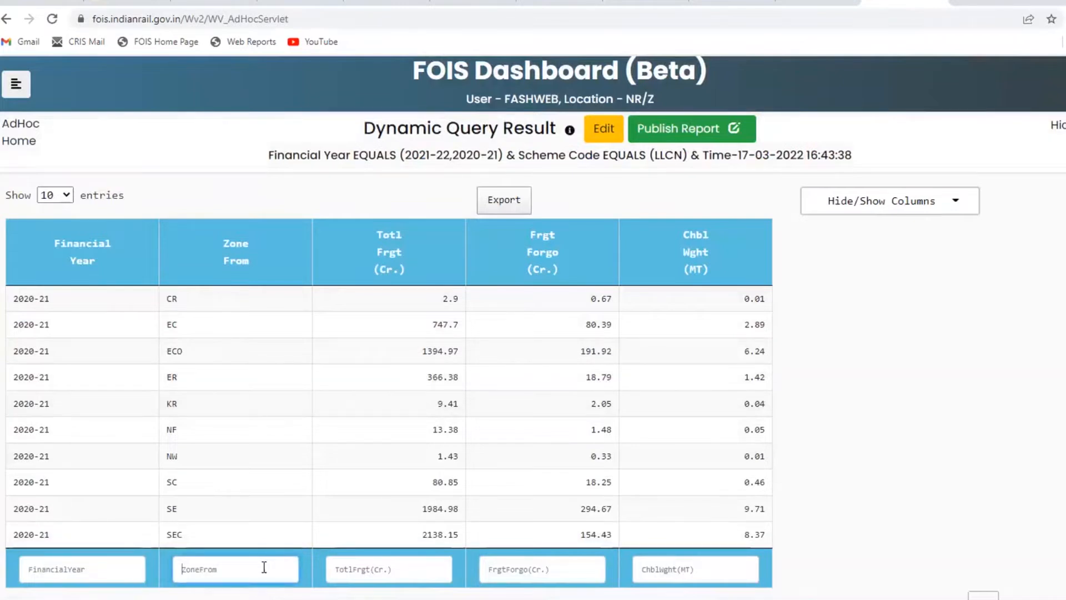
pyautogui.write('CR')
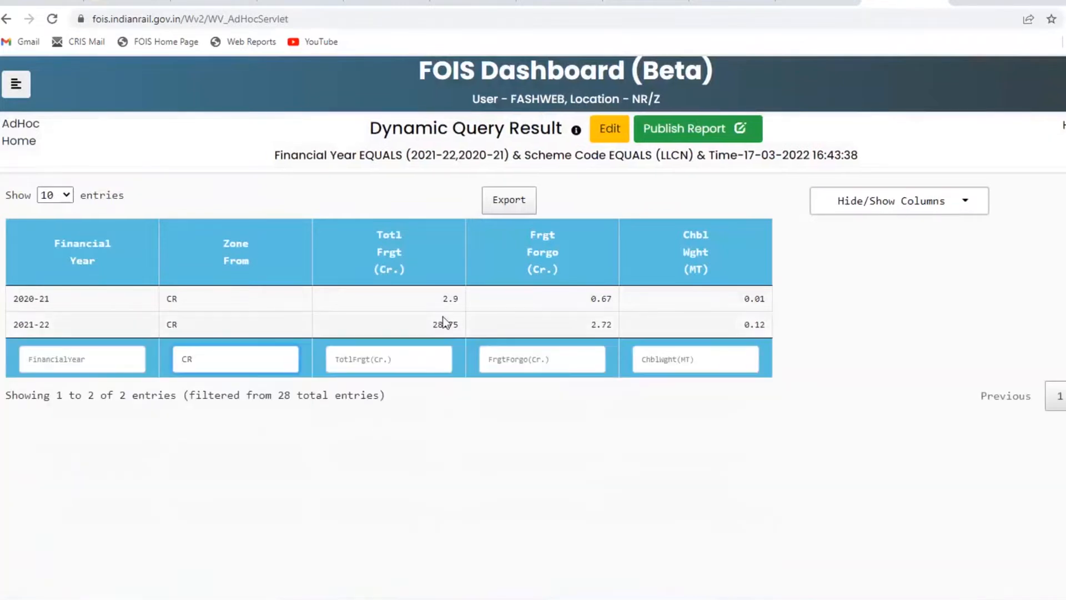
pyautogui.moveTo(523, 343)
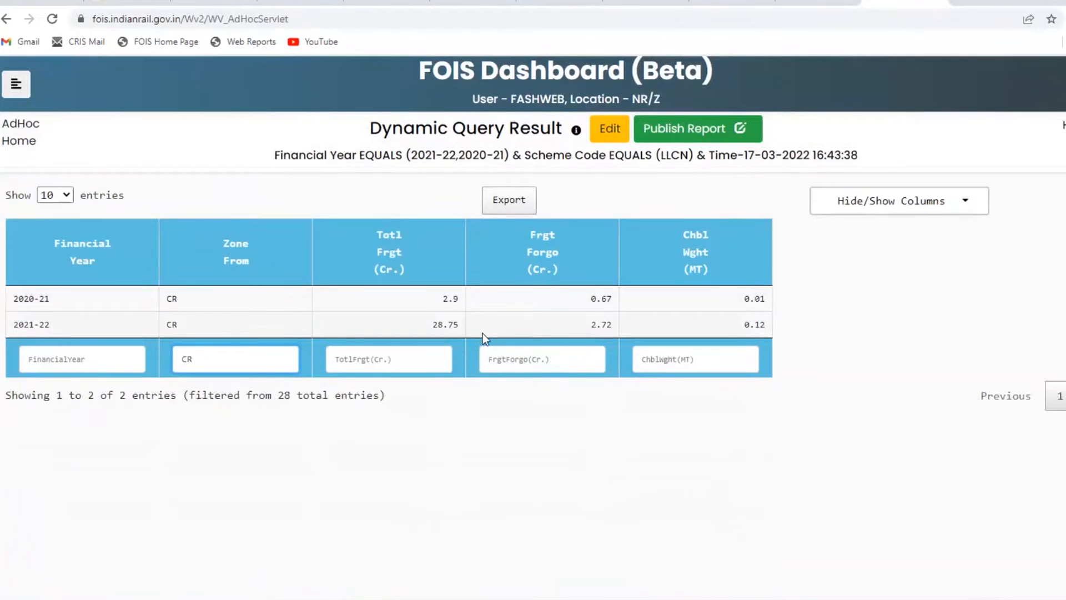
pyautogui.click(235, 359)
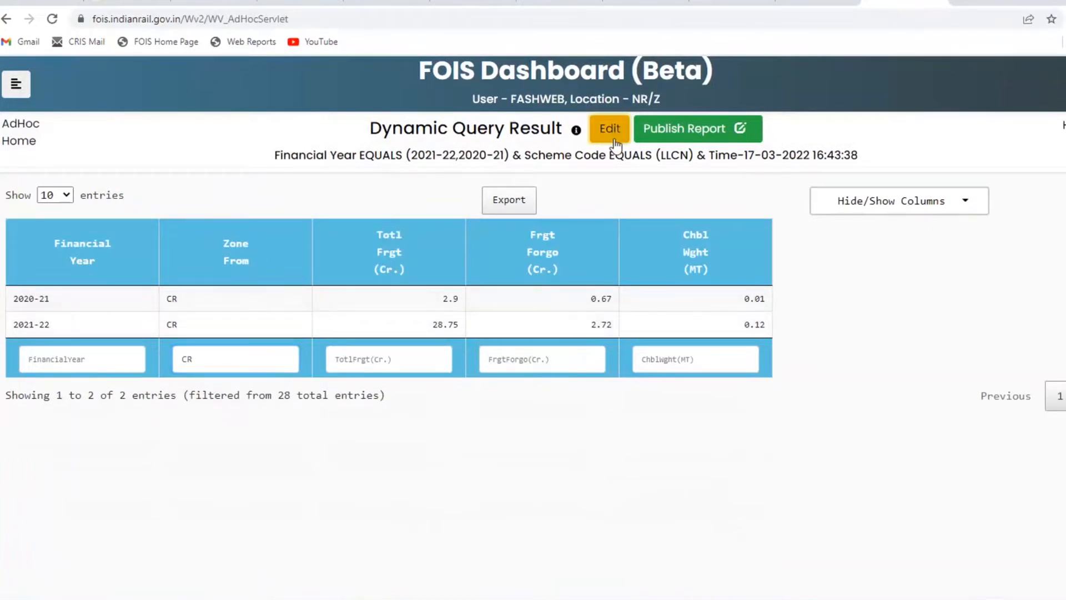
# Return to the query builder and switch to the Terminal Detention view, confirming the reset.
pyautogui.click(609, 129)
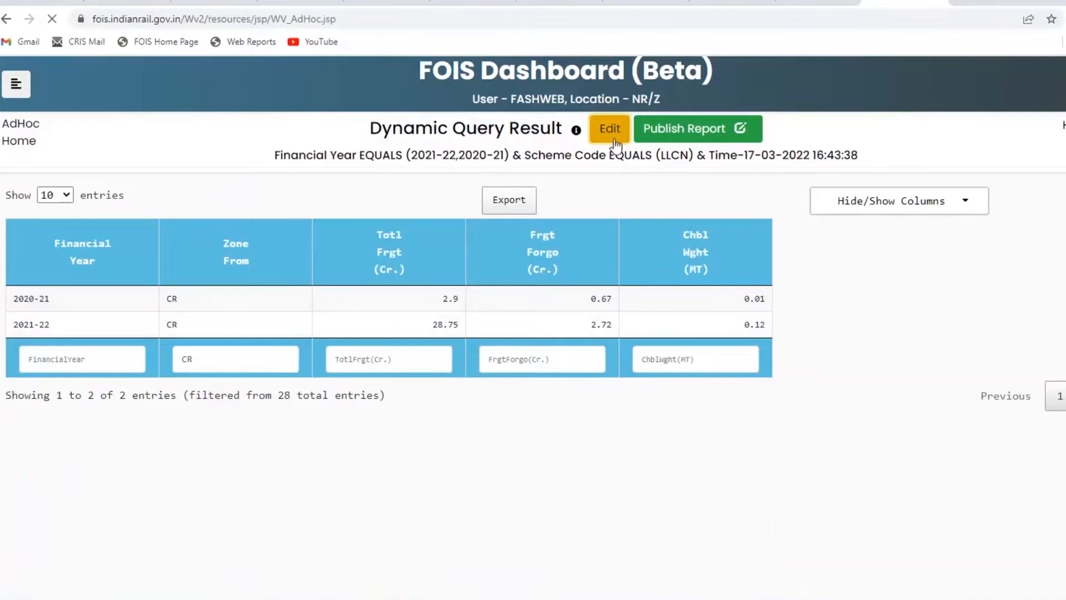
pyautogui.click(608, 129)
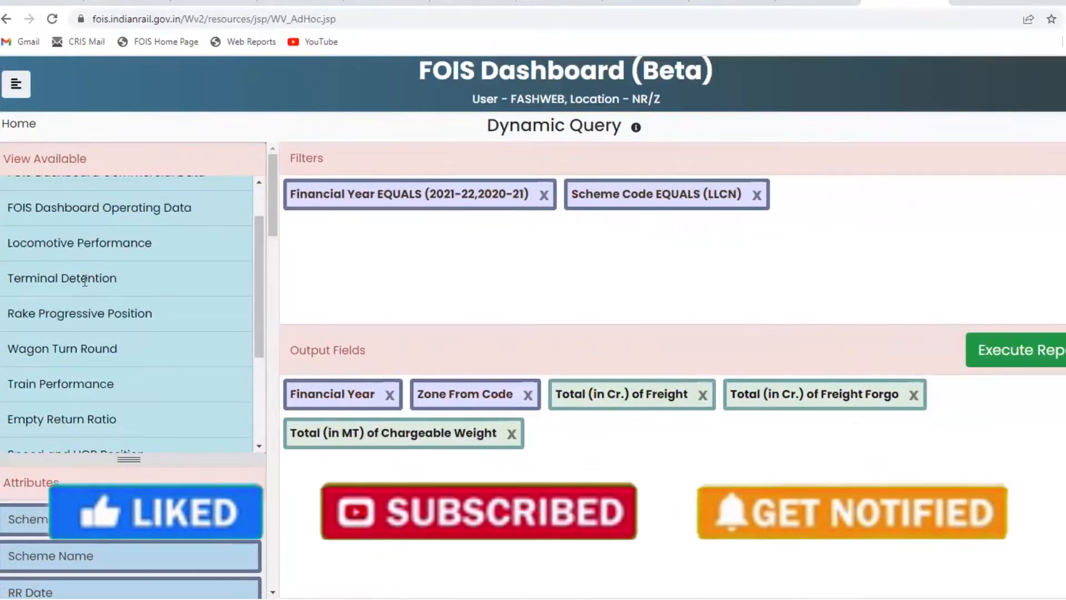
pyautogui.click(62, 278)
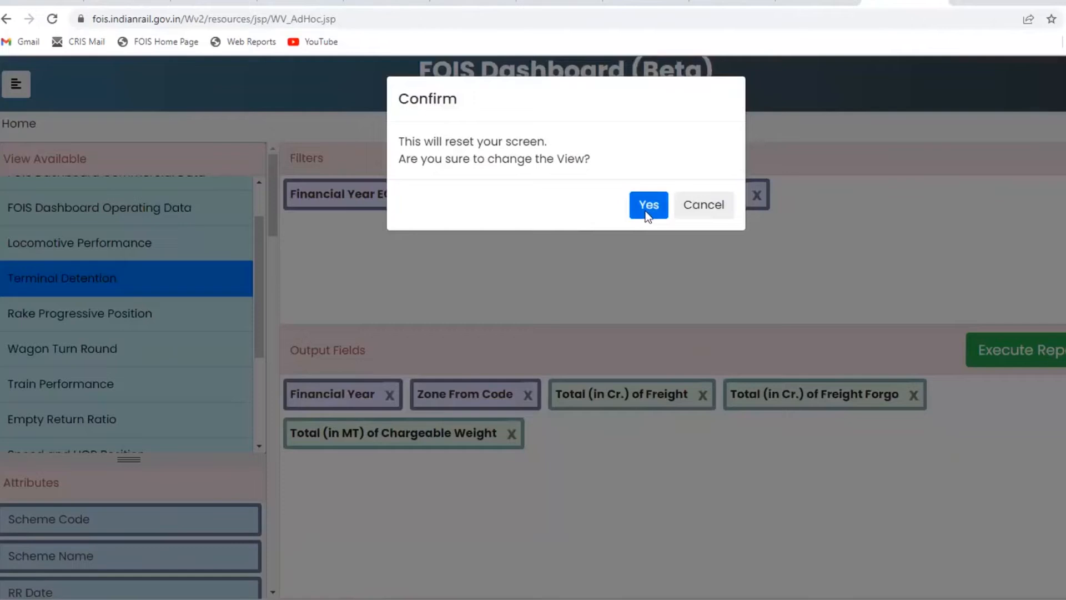
pyautogui.click(646, 205)
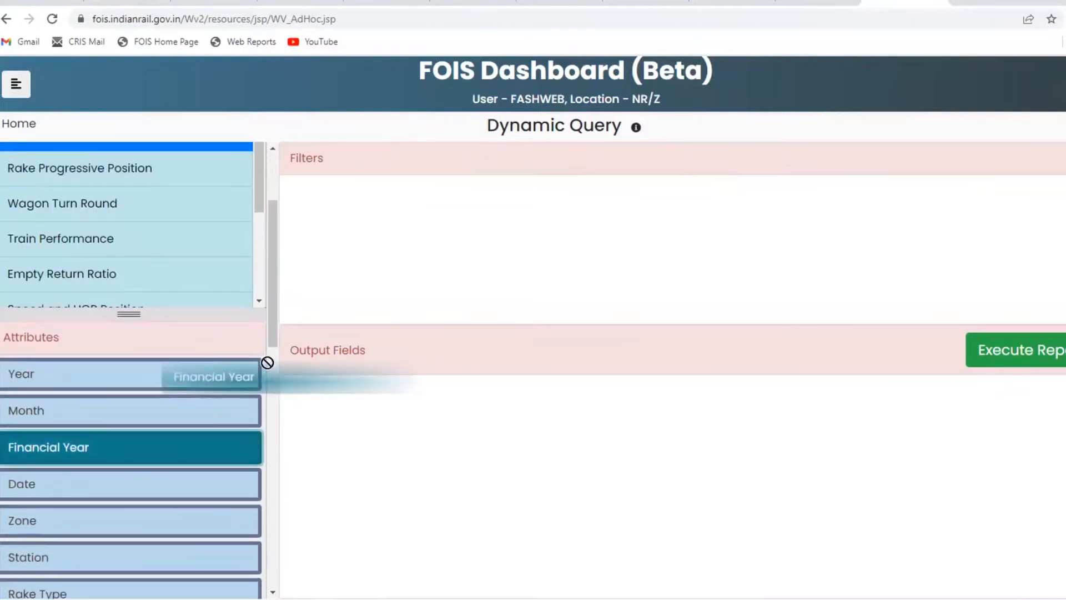
# Filter Financial Year to 2020-21 and 2021-22 and add Financial Year as an output field.
pyautogui.click(48, 447)
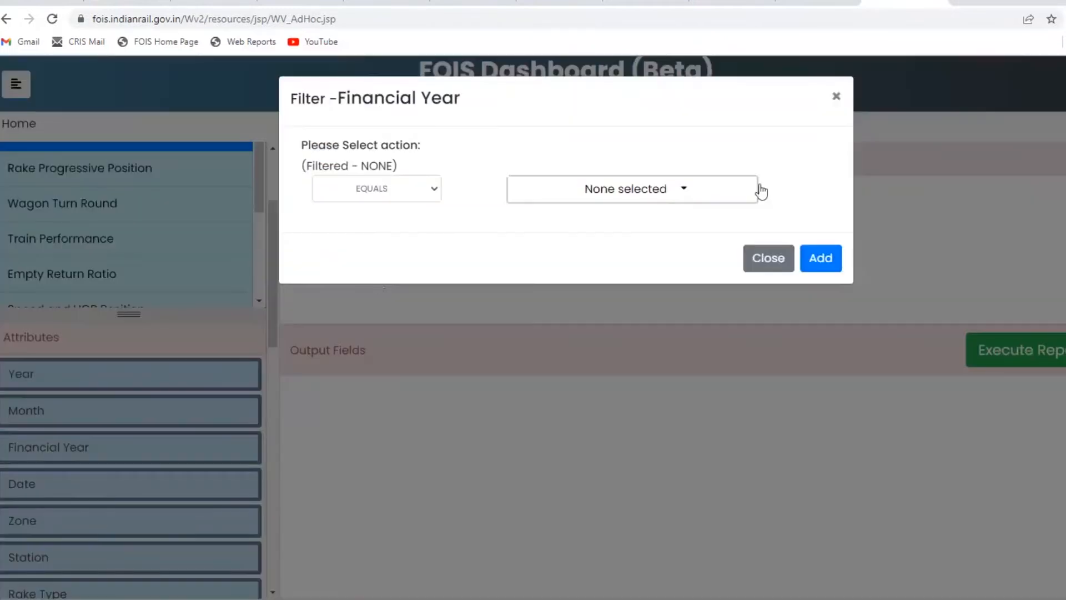
pyautogui.click(628, 188)
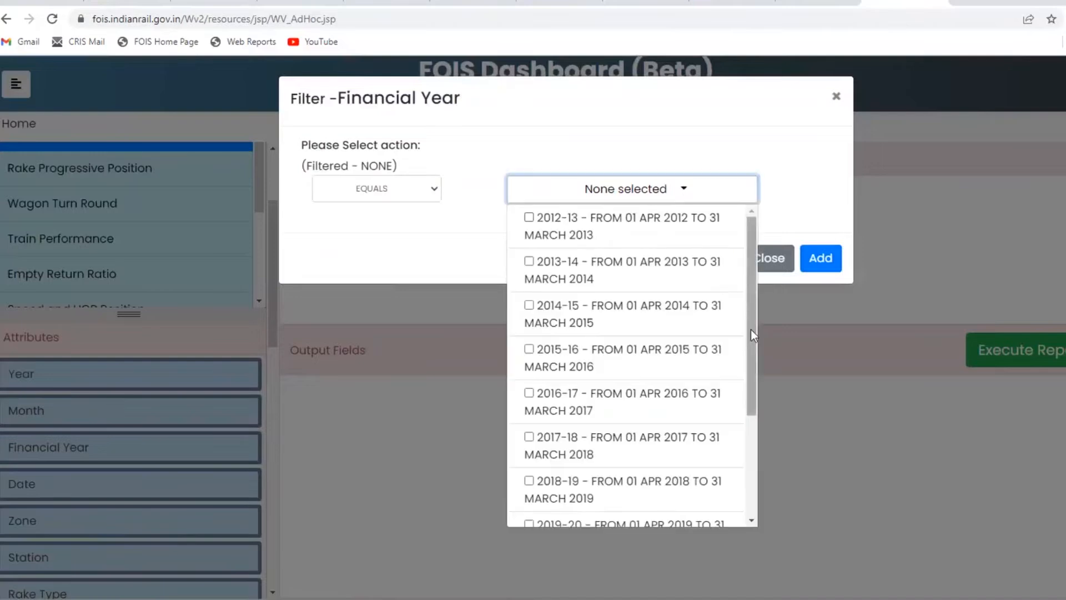
pyautogui.scroll(-3)
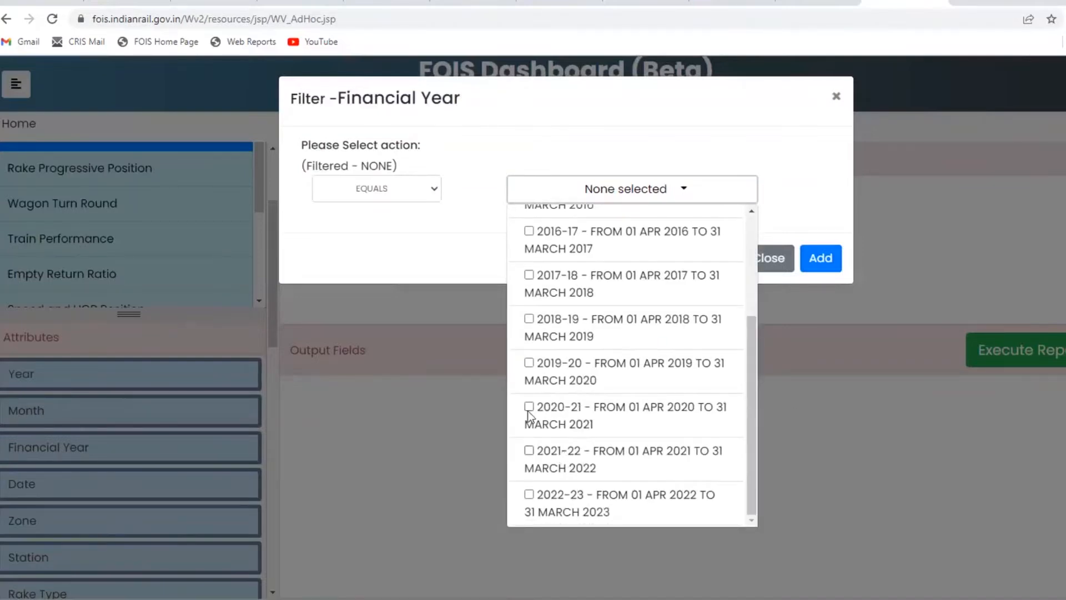
pyautogui.click(529, 407)
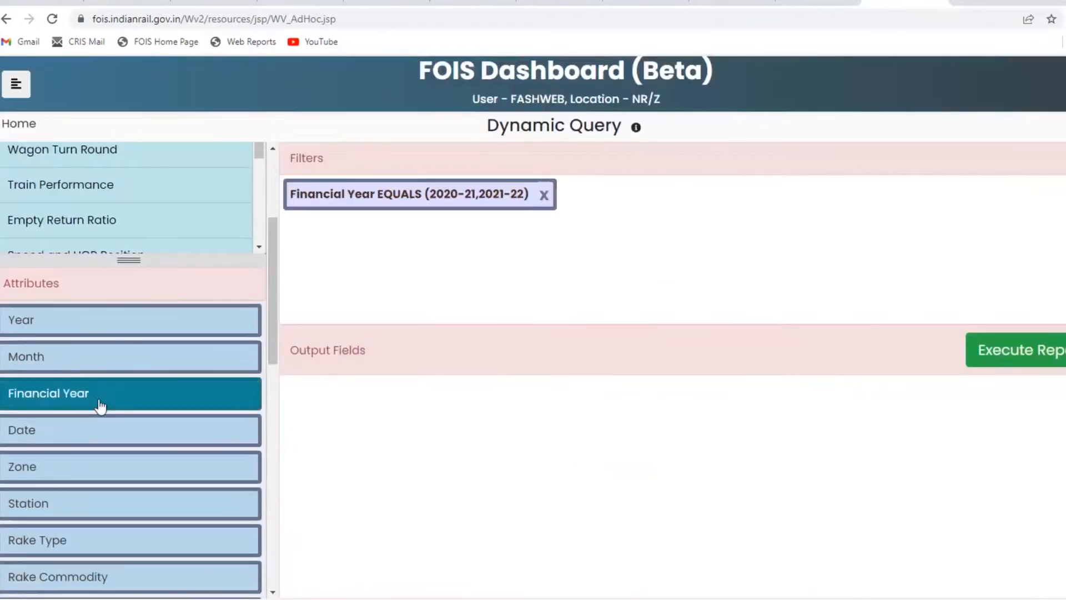
pyautogui.moveTo(100, 407)
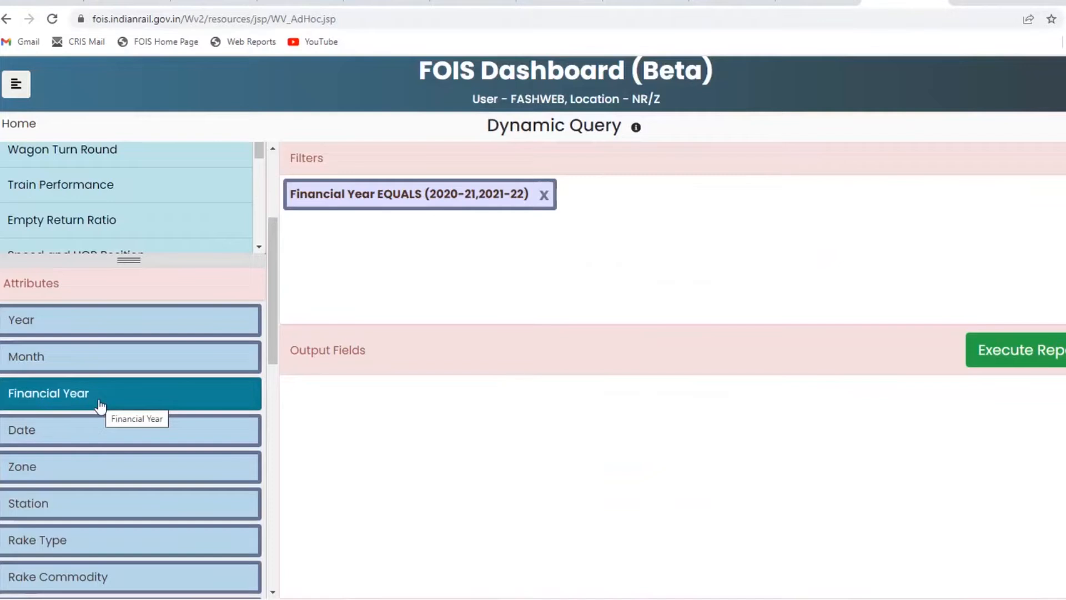
pyautogui.click(48, 393)
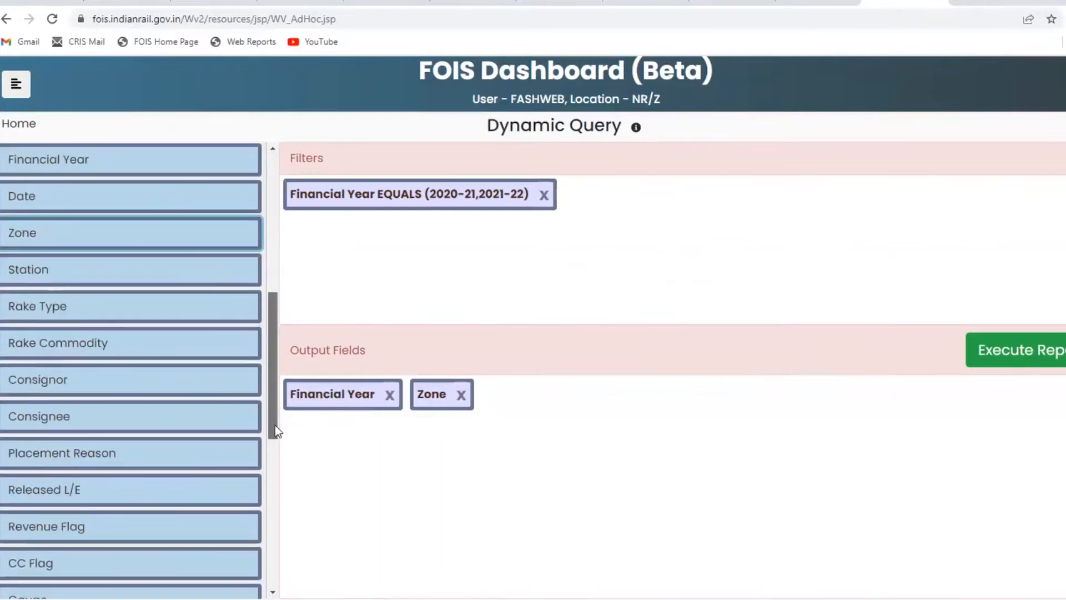
# Add Placement Reason to the output fields.
pyautogui.scroll(-3)
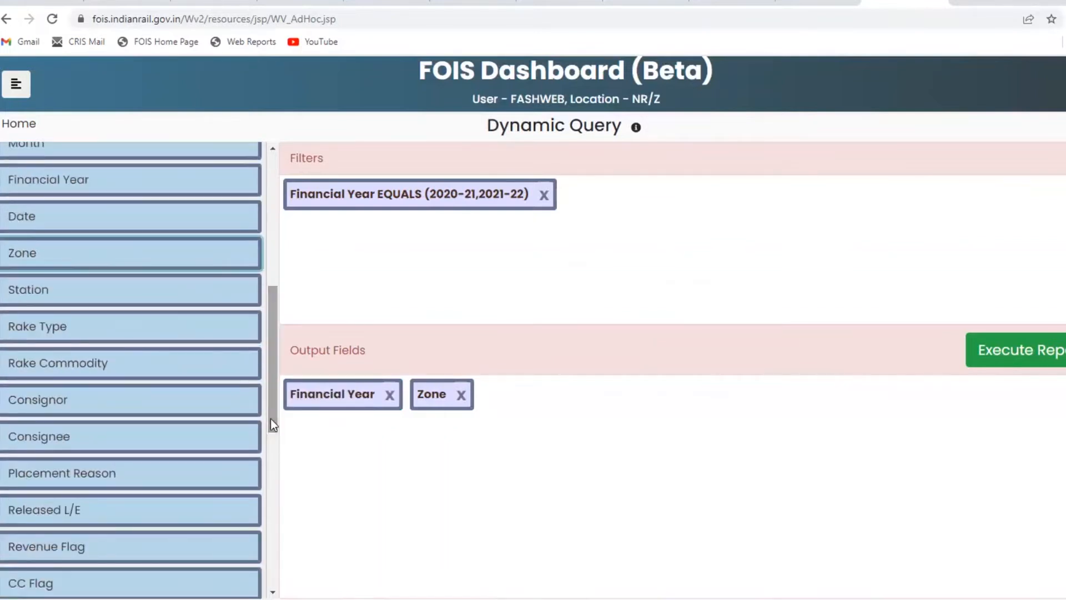
pyautogui.scroll(-3)
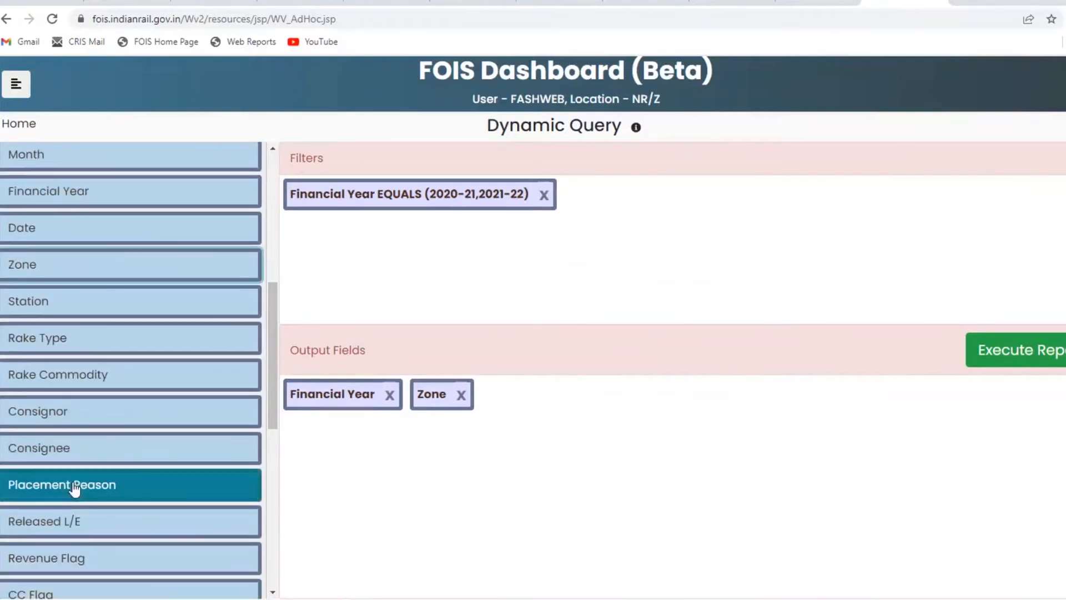
pyautogui.click(61, 484)
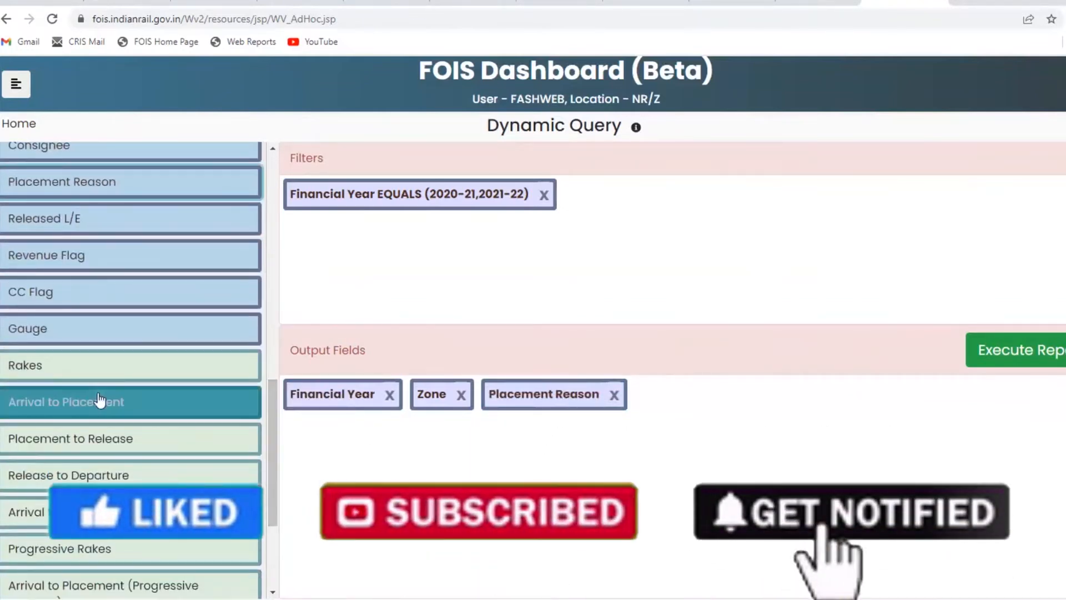
# Add averaged Arrival to Placement, Placement to Release and Arrival to Departure columns and start executing.
pyautogui.click(65, 401)
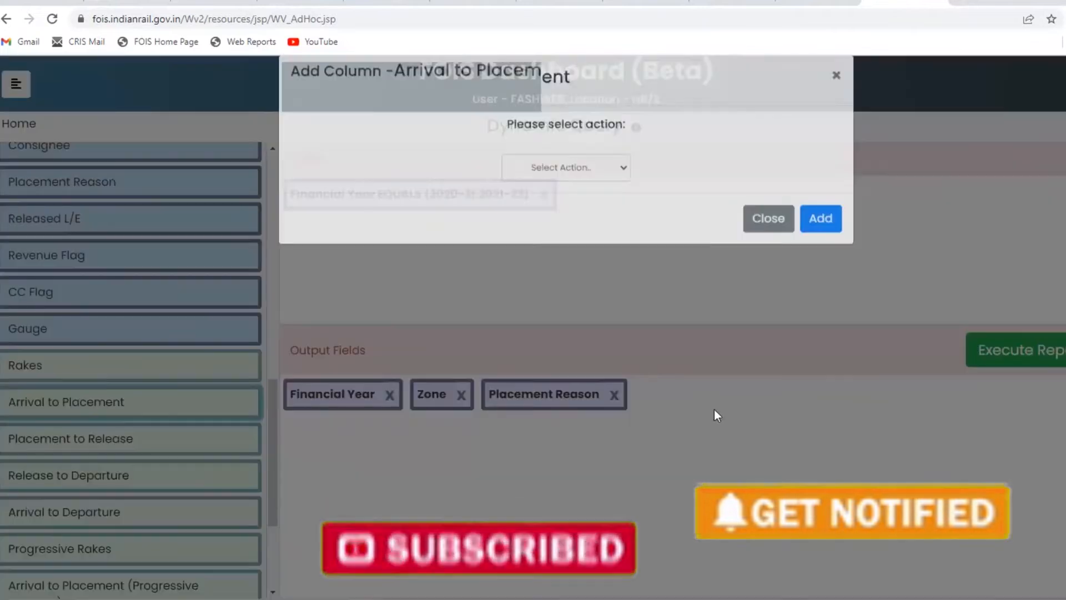
pyautogui.click(565, 189)
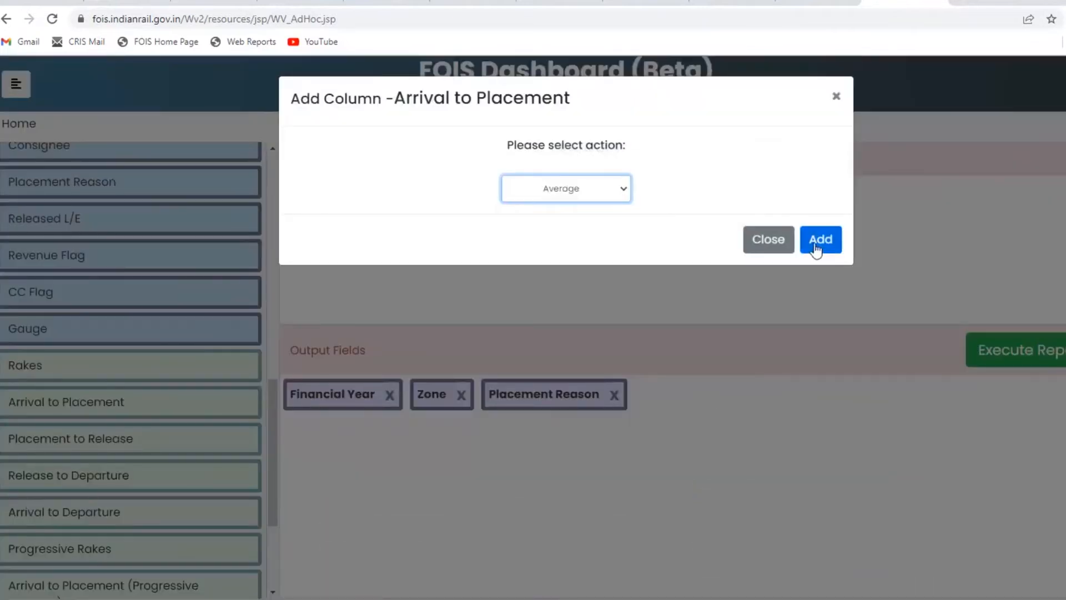
pyautogui.click(820, 240)
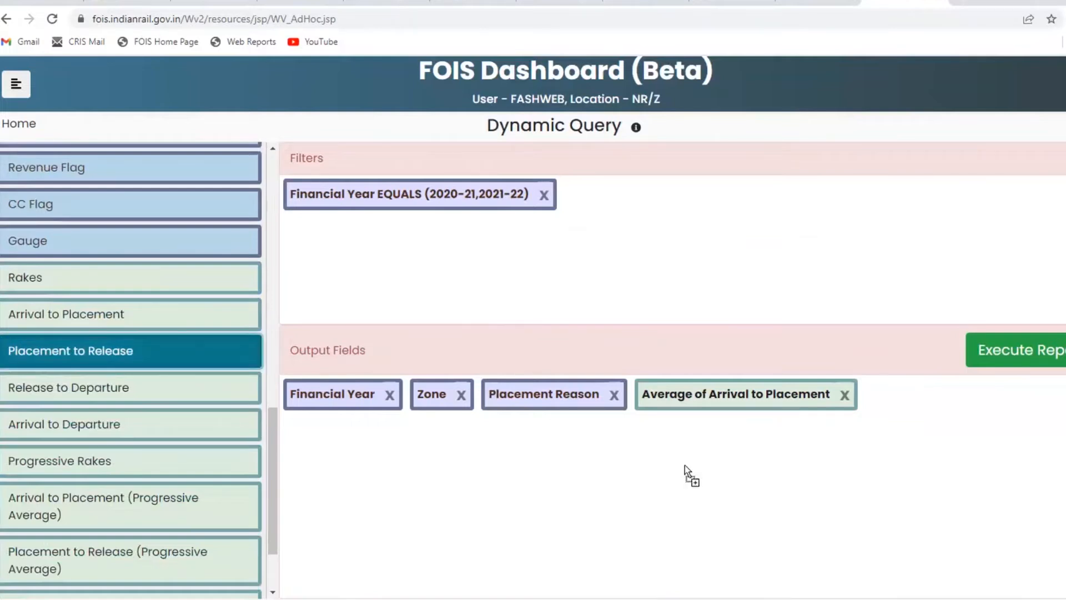
pyautogui.click(70, 350)
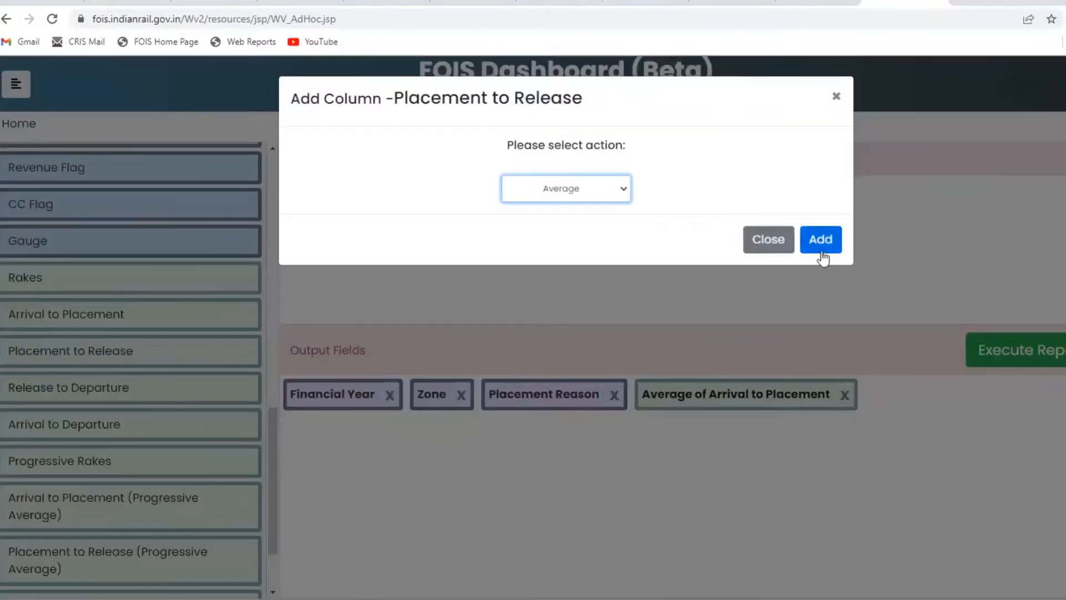
pyautogui.click(821, 239)
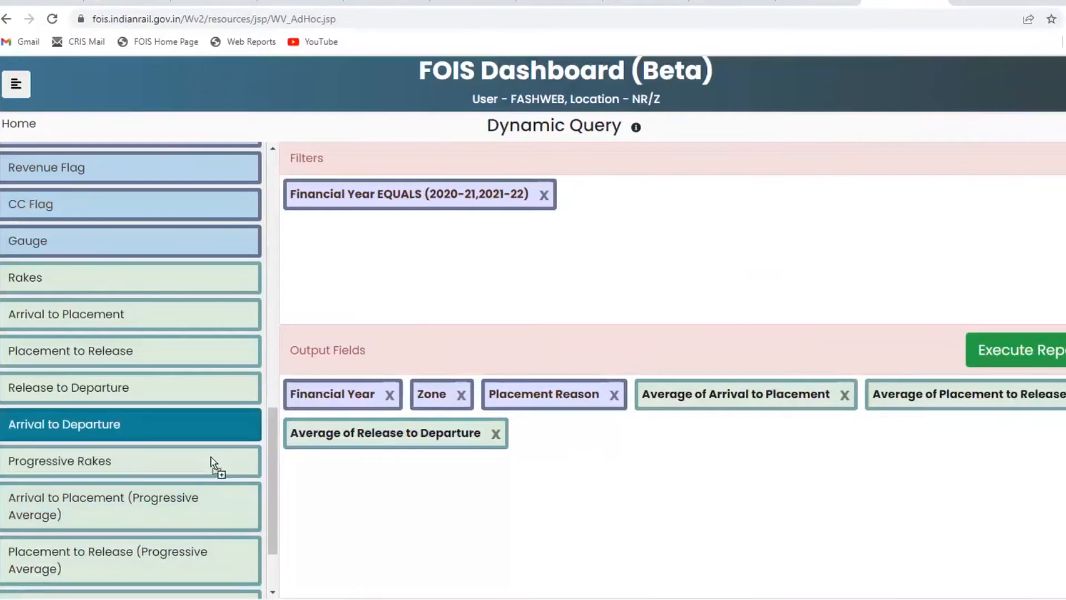
pyautogui.click(65, 423)
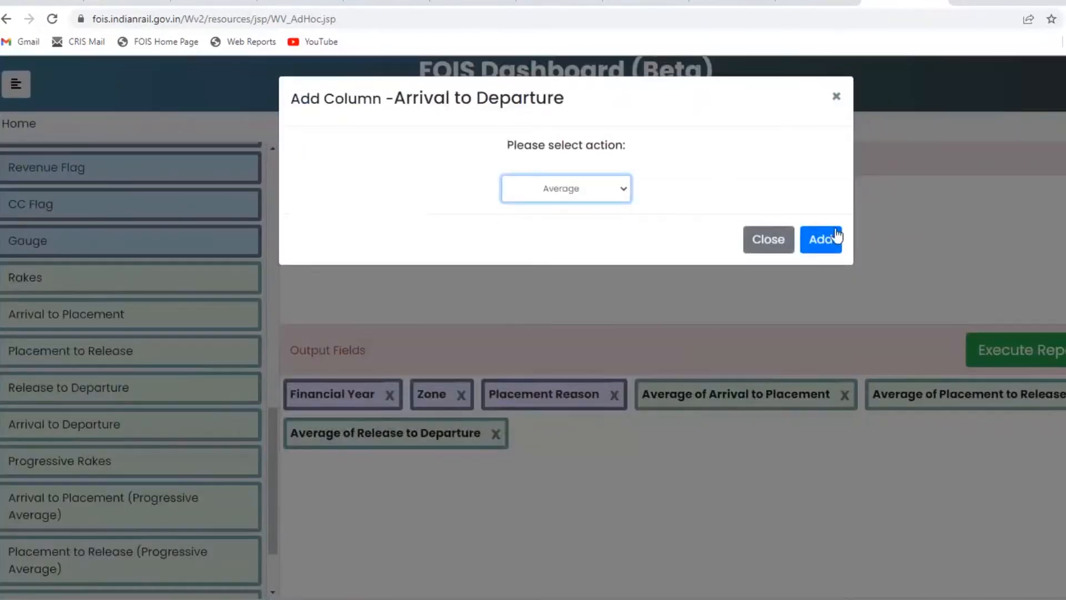
pyautogui.click(822, 240)
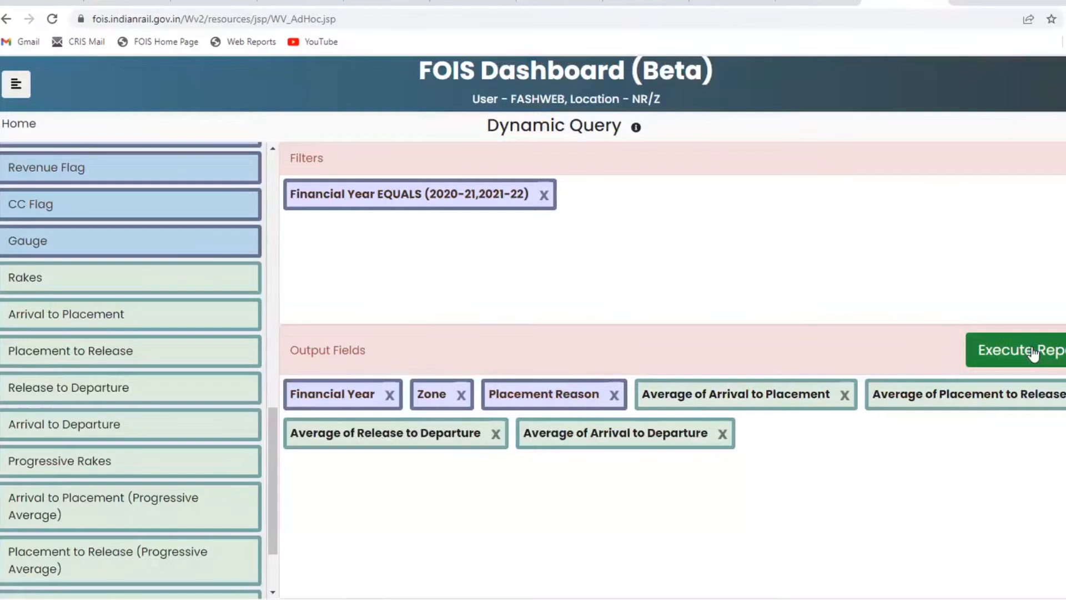
pyautogui.click(1017, 350)
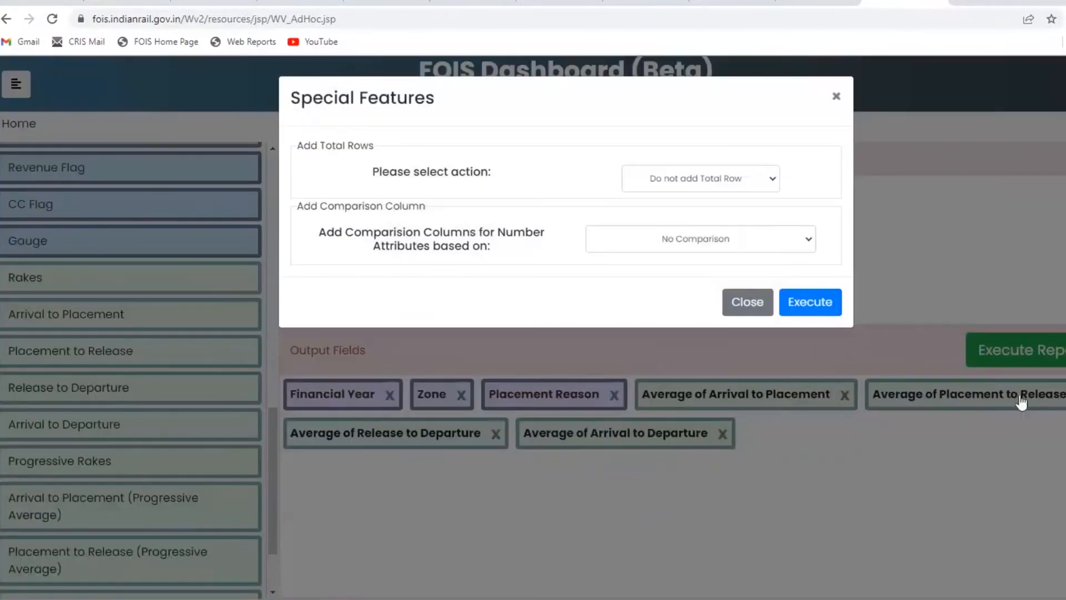
# Execute without totals, filter the results by zone CR and show all entries.
pyautogui.click(809, 302)
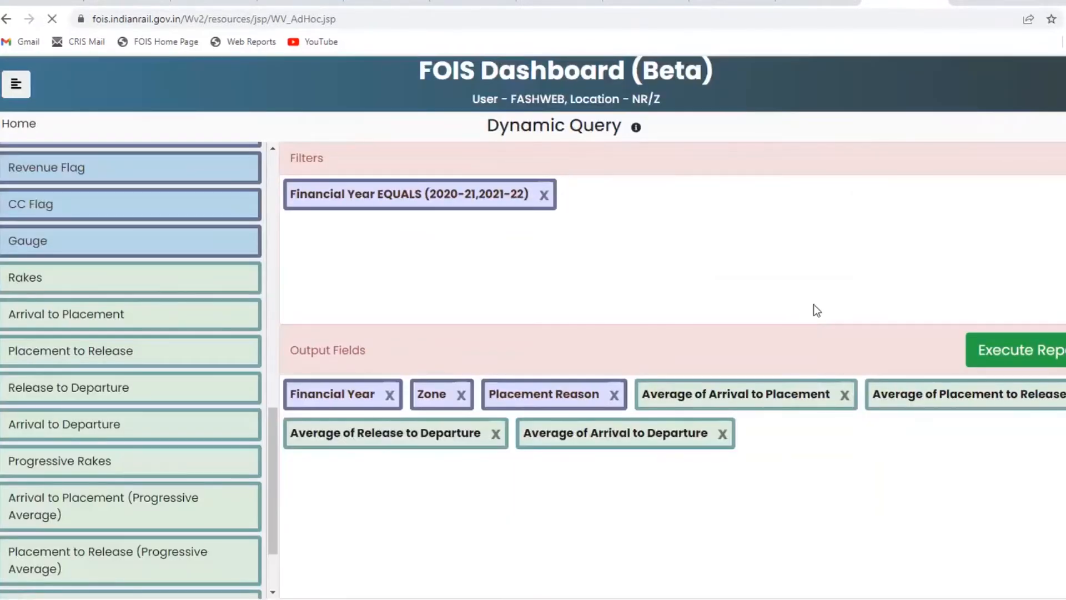
pyautogui.click(1020, 350)
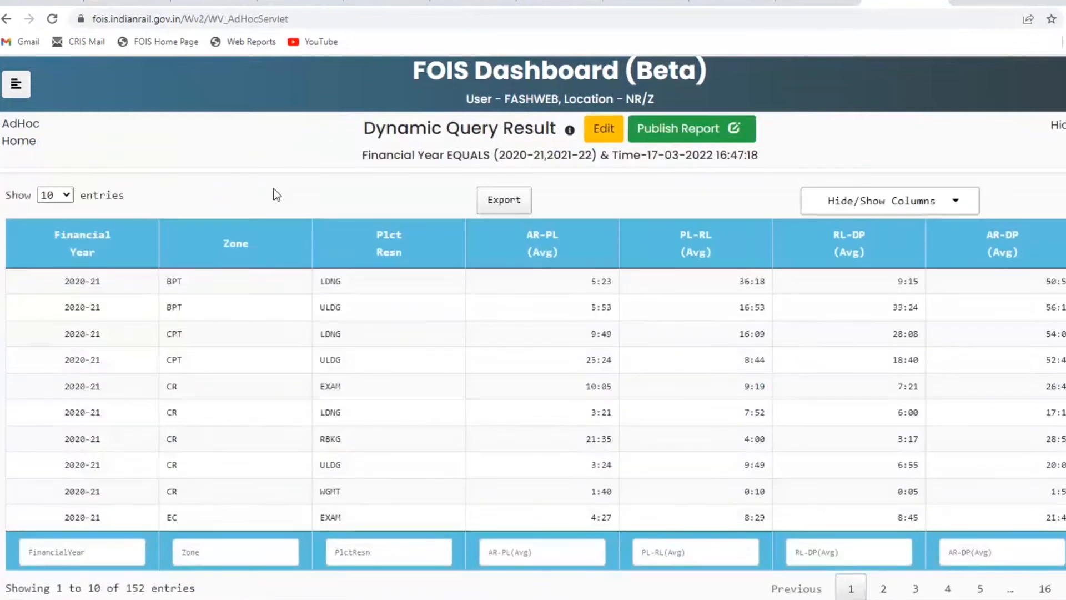
pyautogui.moveTo(258, 344)
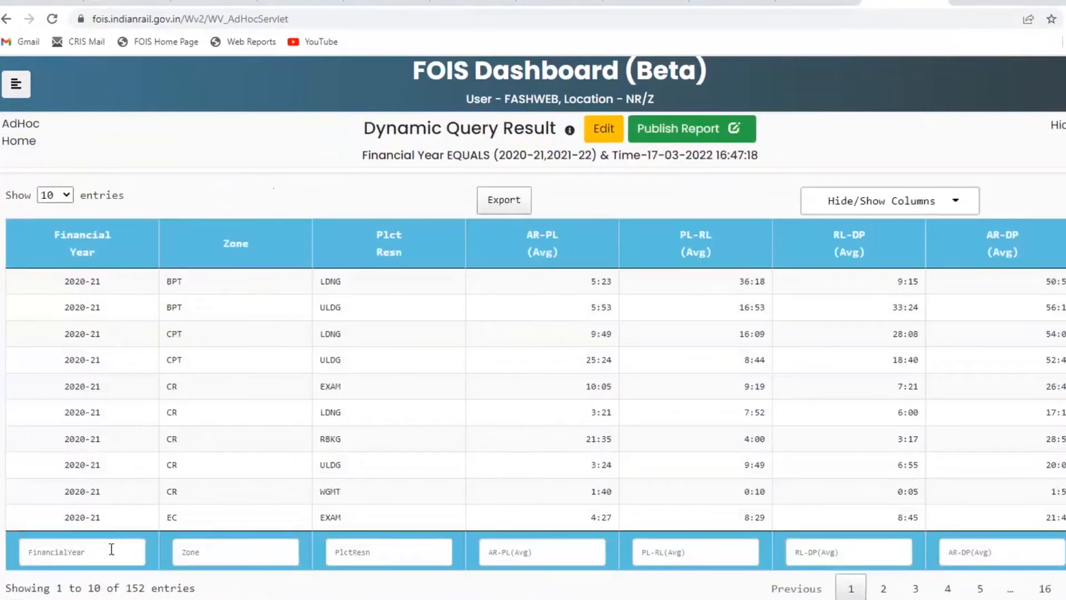
pyautogui.moveTo(81, 552)
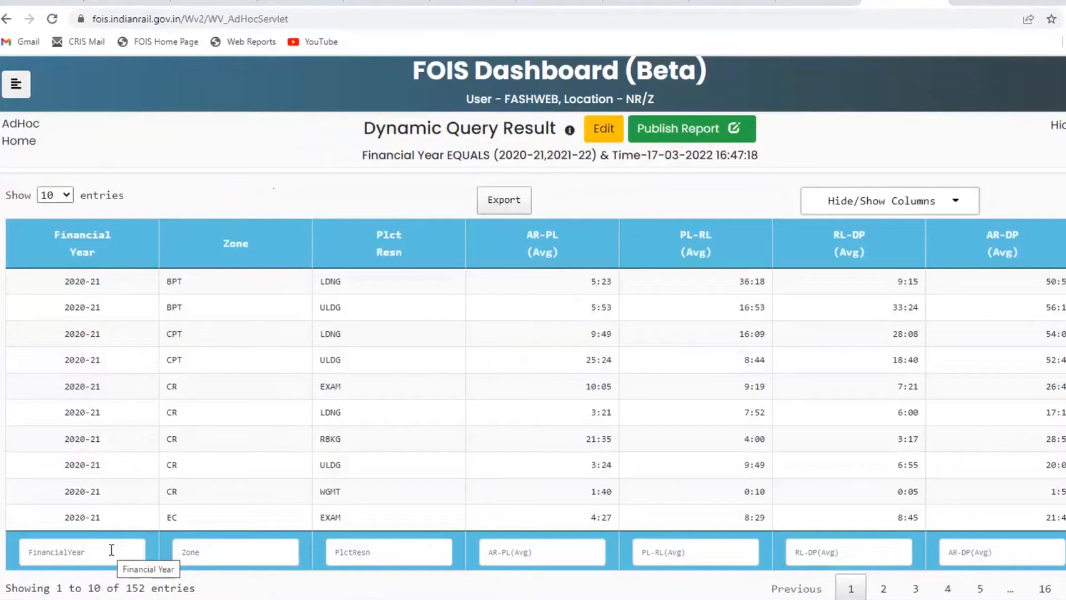
pyautogui.click(234, 552)
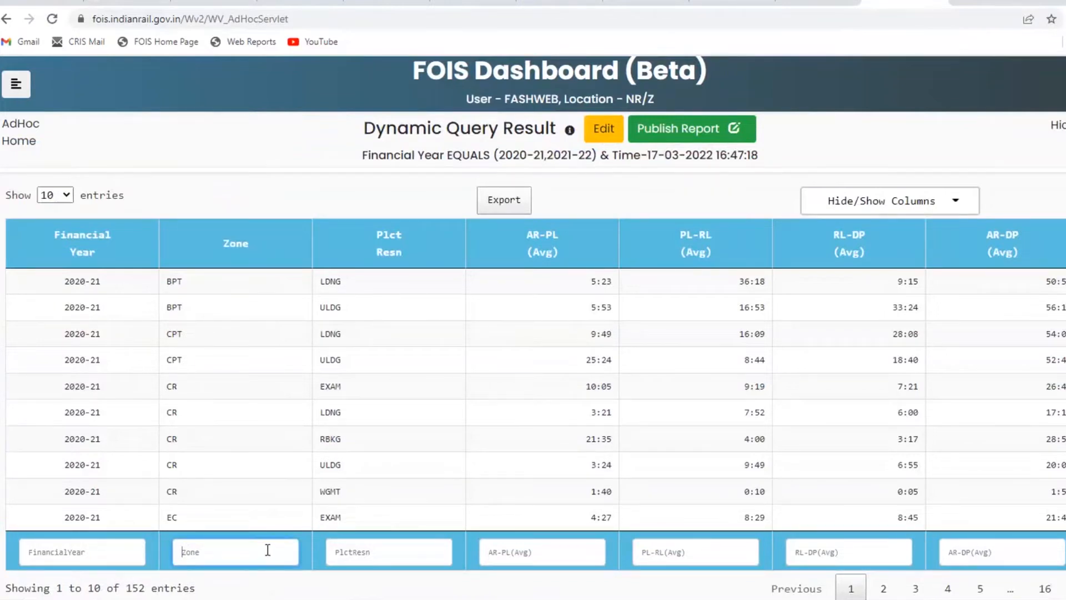
pyautogui.write('CR')
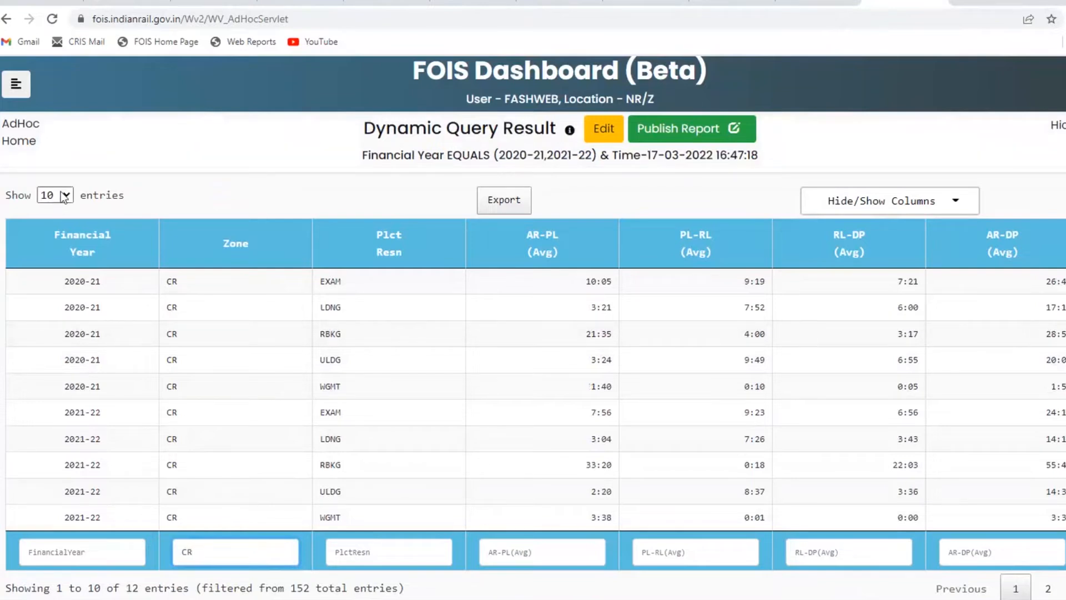
pyautogui.click(55, 195)
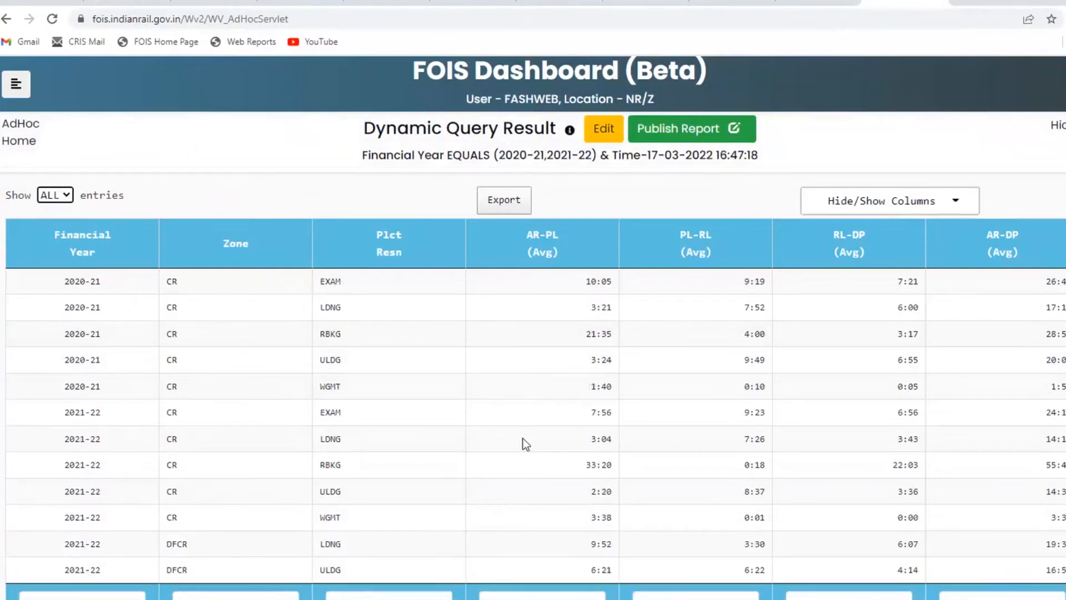
# Scroll through the narrowed results and return to editing the query.
pyautogui.scroll(-3)
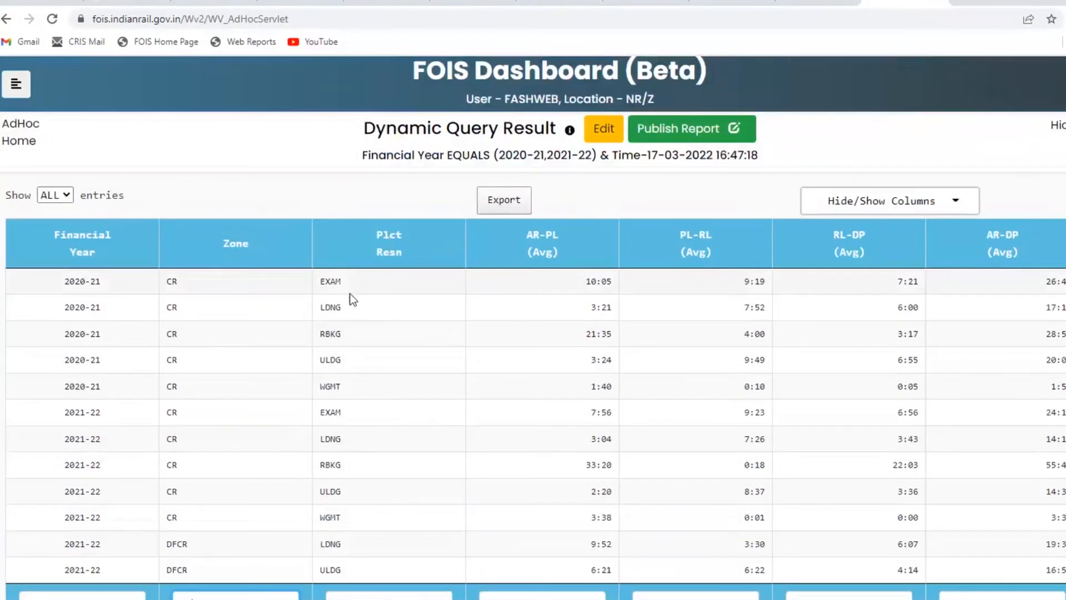
pyautogui.moveTo(463, 417)
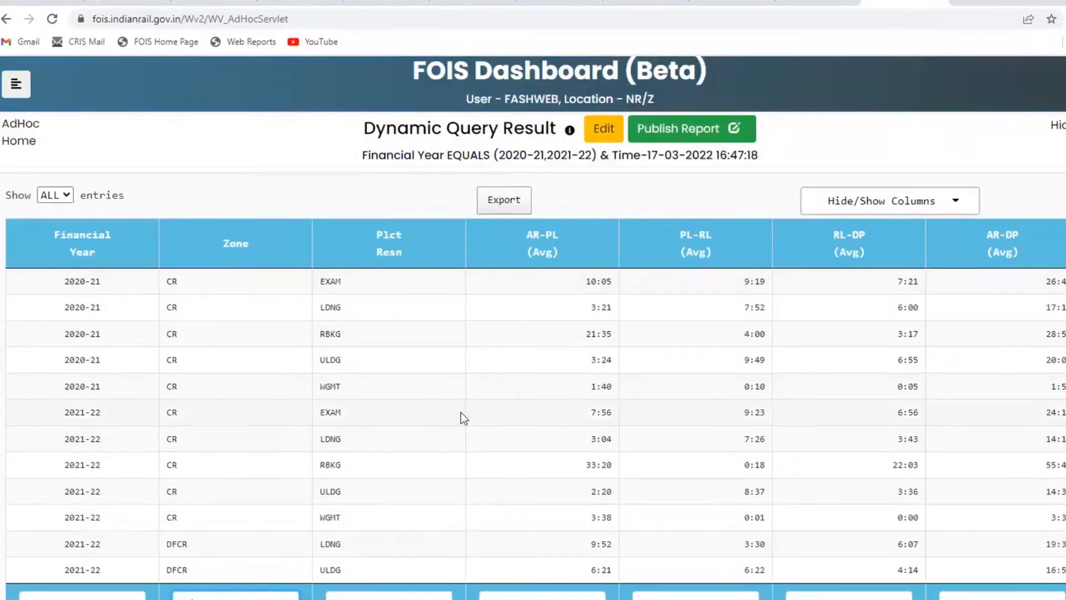
pyautogui.moveTo(630, 259)
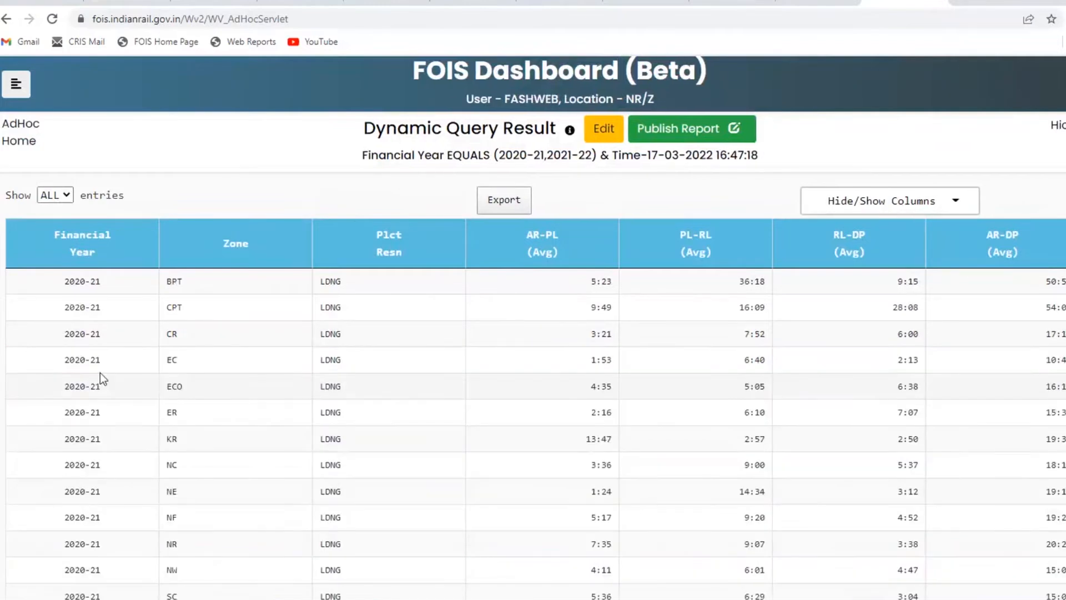
pyautogui.scroll(-3)
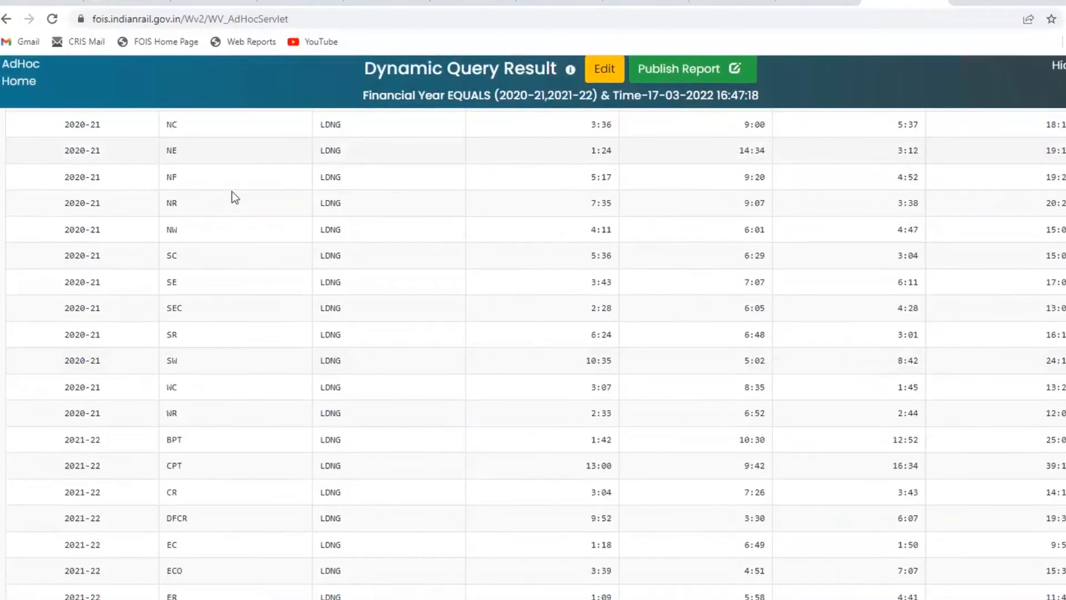
pyautogui.scroll(-3)
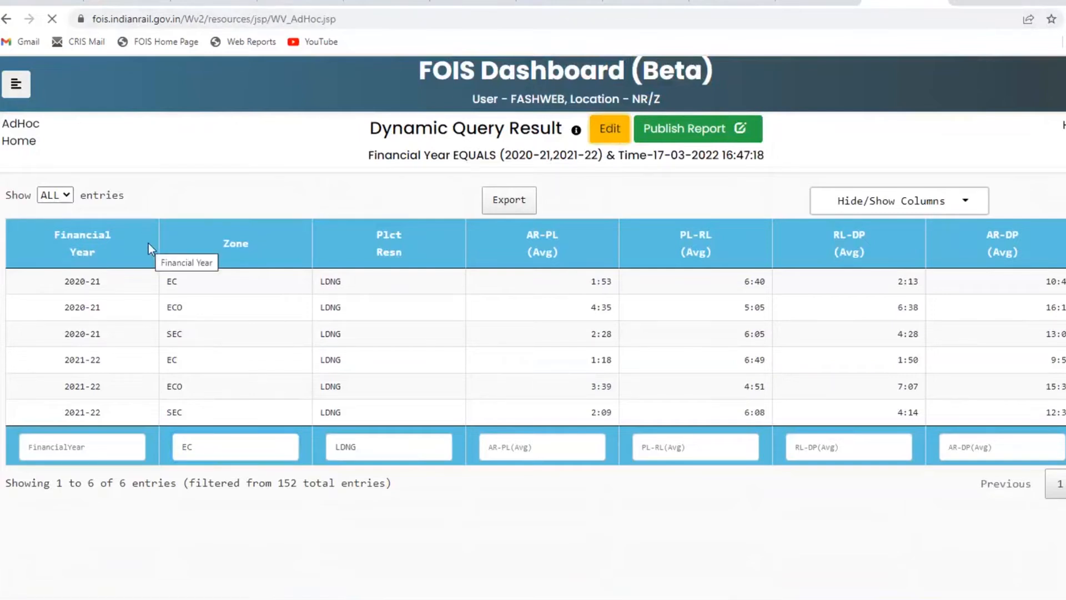
pyautogui.click(609, 129)
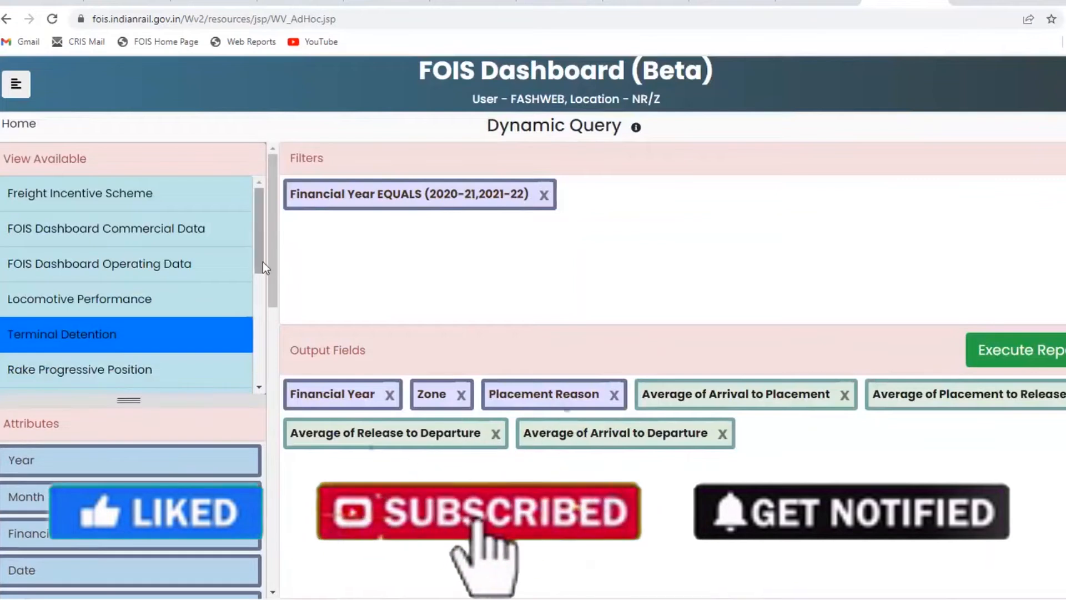
# Switch to the Wagon Turn Round view and filter Financial Year to 2020-21.
pyautogui.scroll(-3)
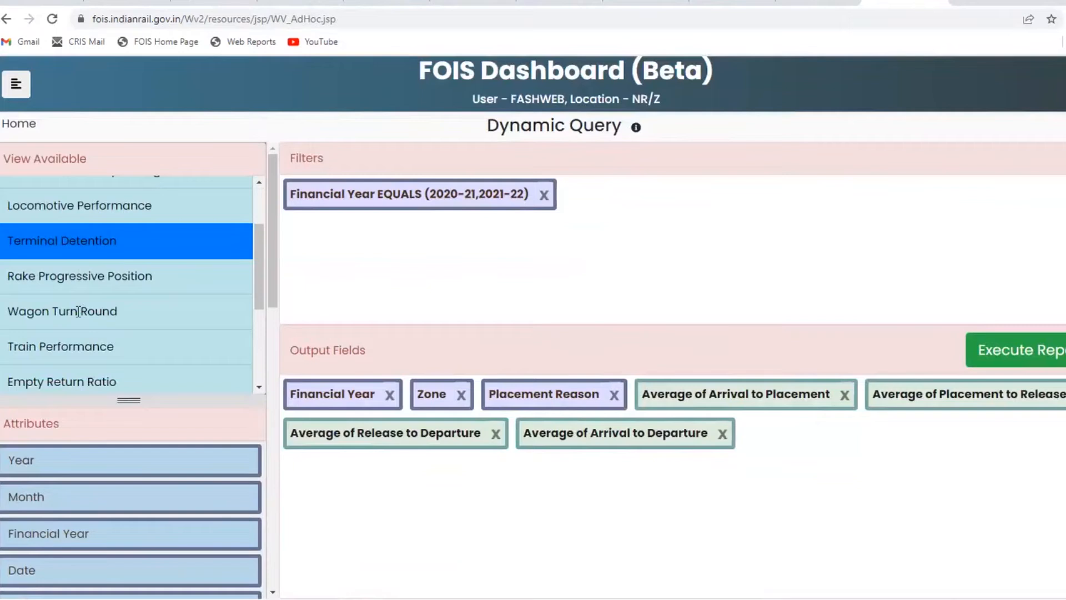
pyautogui.click(62, 311)
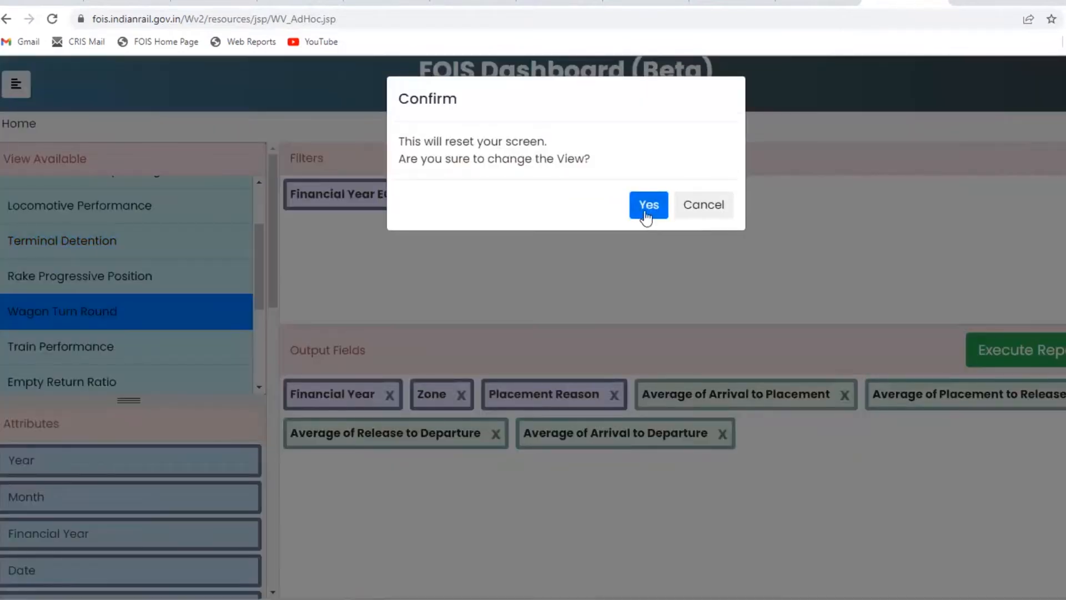
pyautogui.click(646, 204)
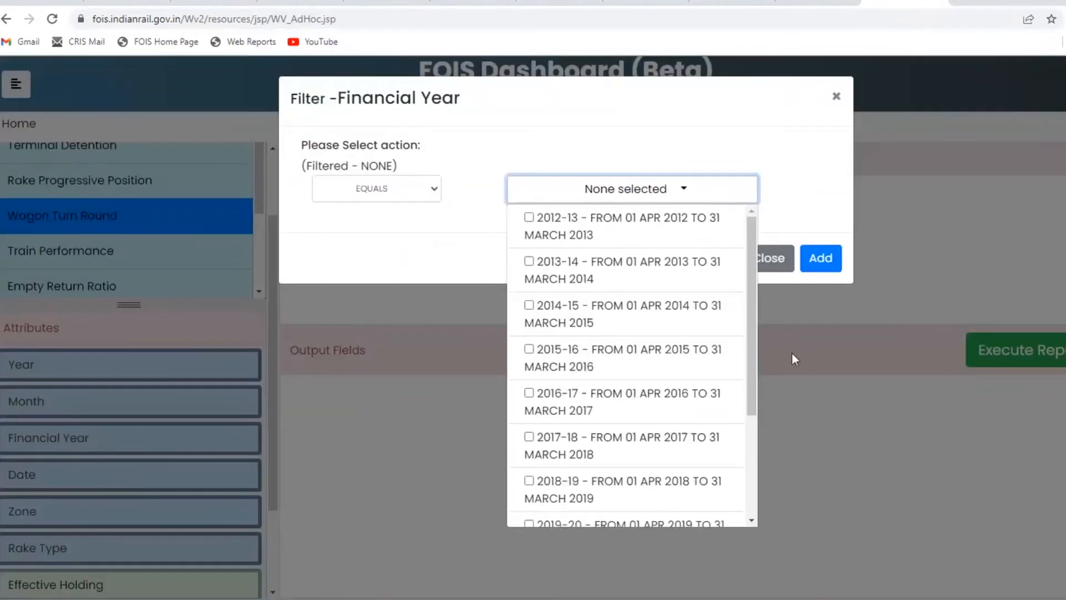
pyautogui.scroll(-3)
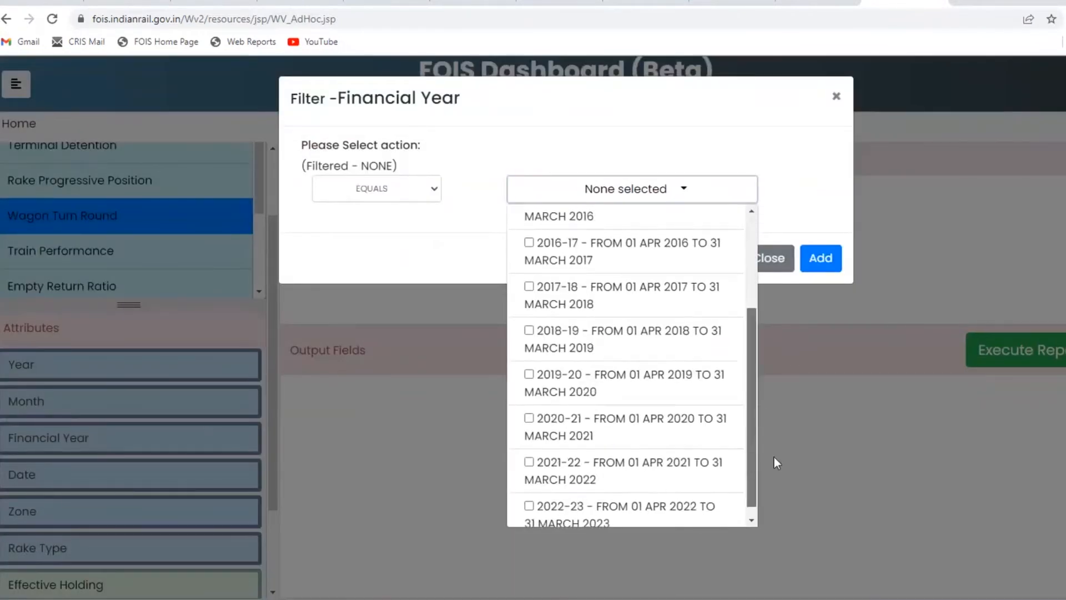
pyautogui.click(529, 415)
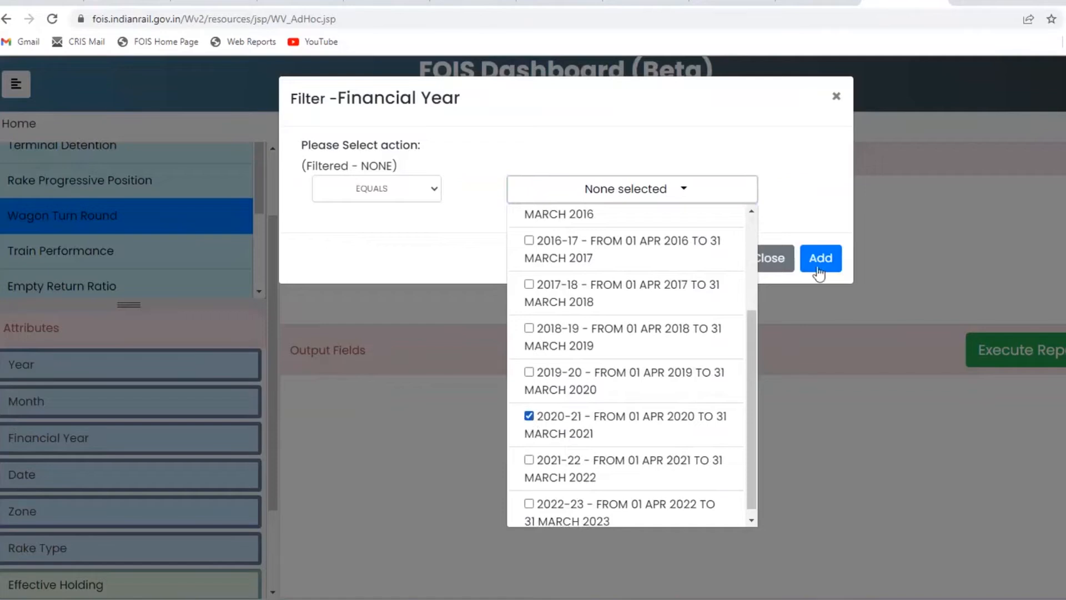
pyautogui.click(819, 258)
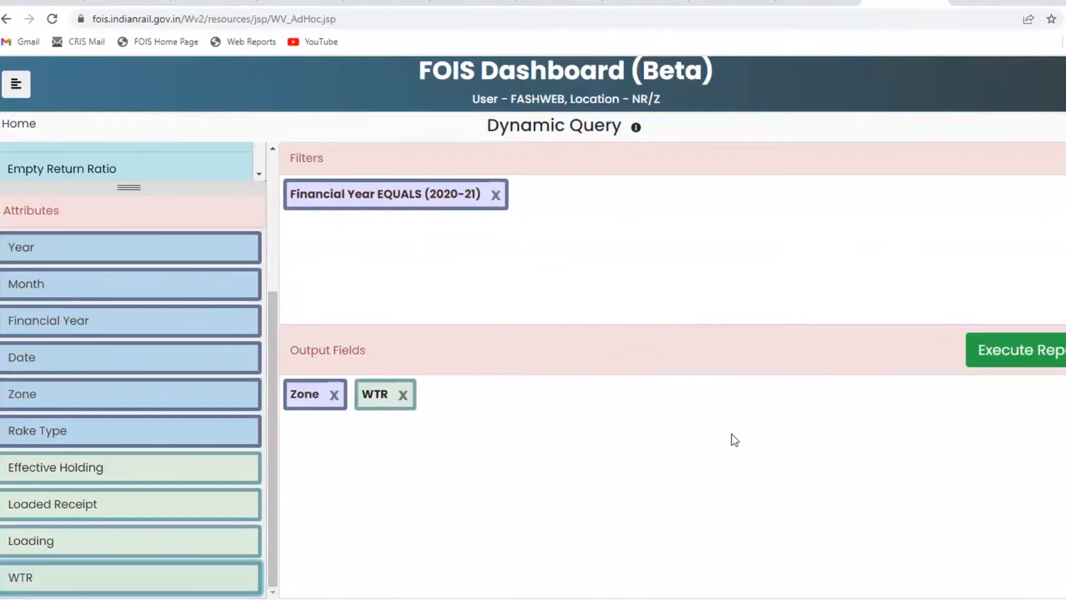
pyautogui.moveTo(1023, 357)
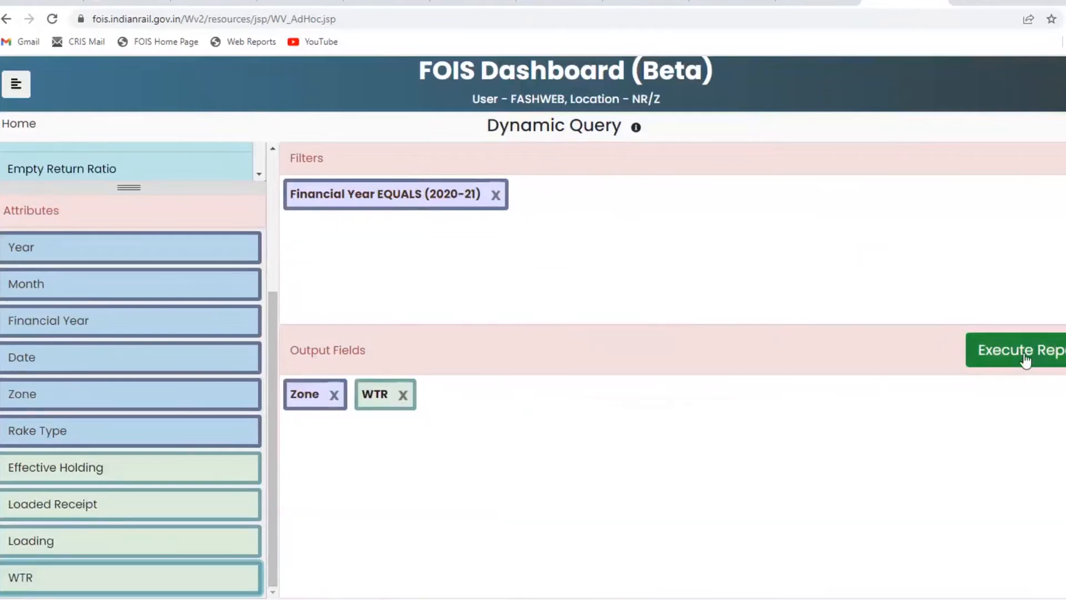
# Run the report without totals or comparisons to list zone-wise WTR.
pyautogui.click(1016, 350)
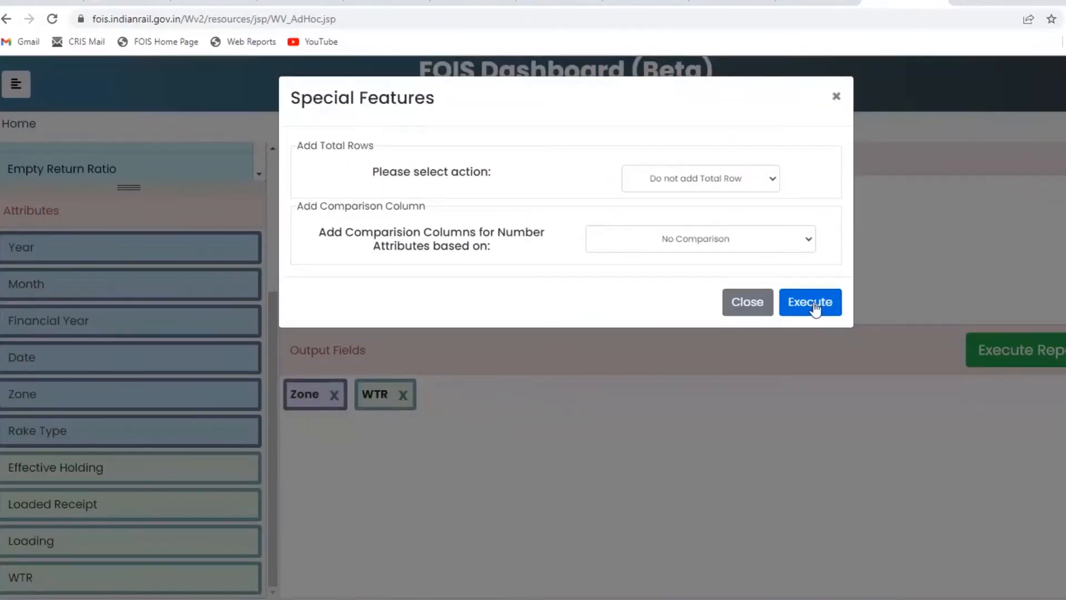
pyautogui.click(810, 302)
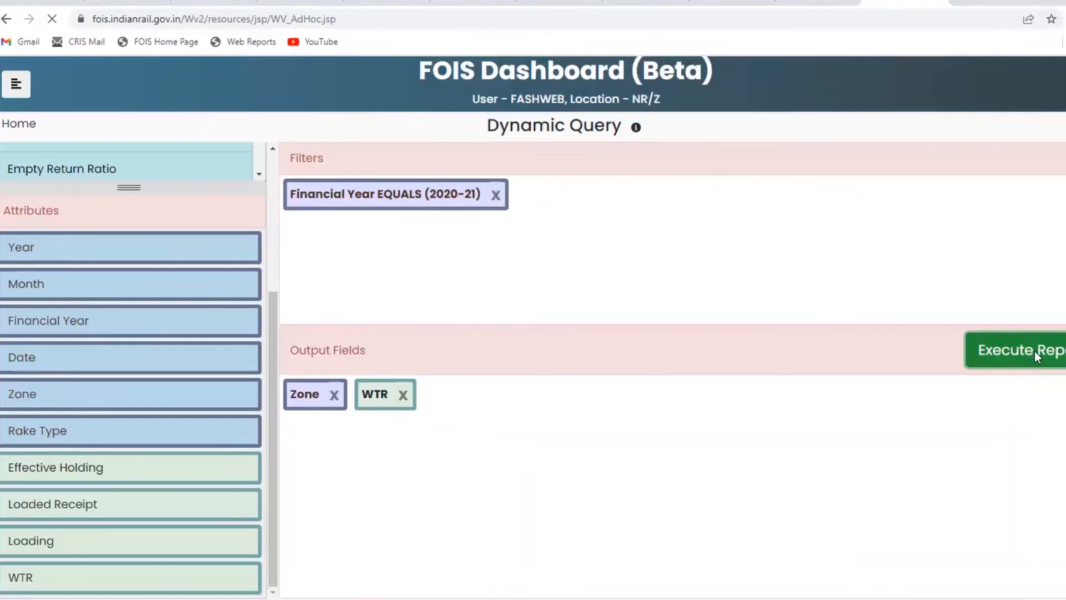
pyautogui.click(1019, 350)
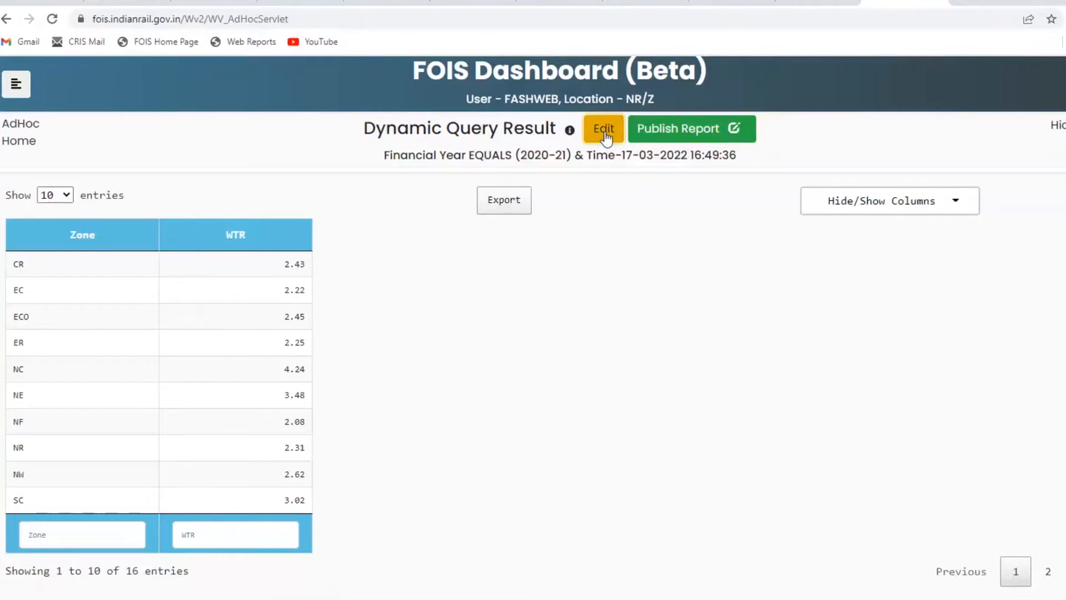
# Return to the builder and switch to the Train Performance view, confirming the reset.
pyautogui.click(602, 129)
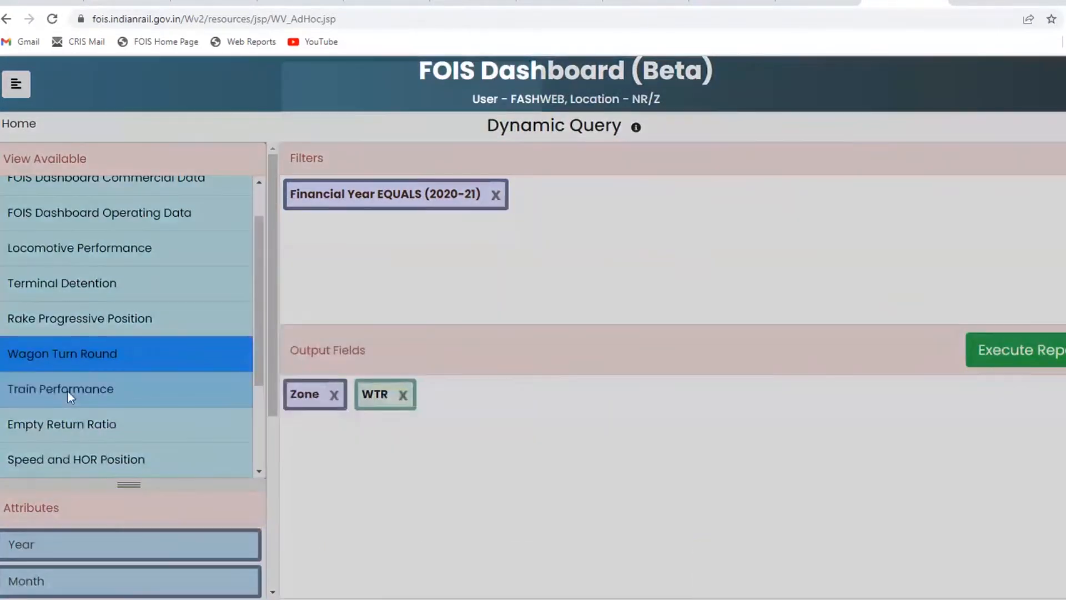
pyautogui.click(60, 389)
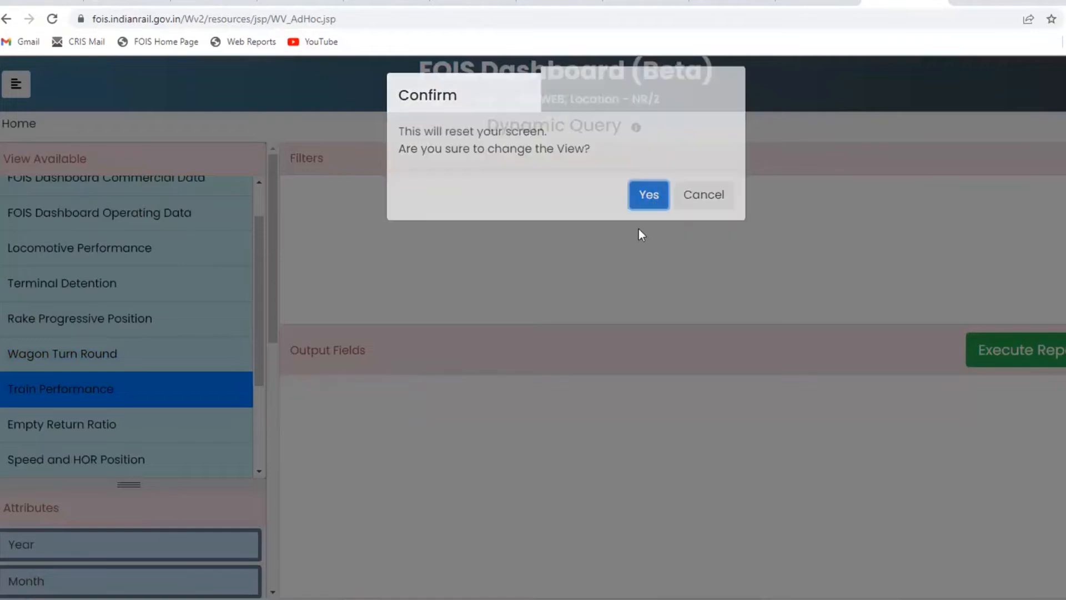
pyautogui.click(648, 194)
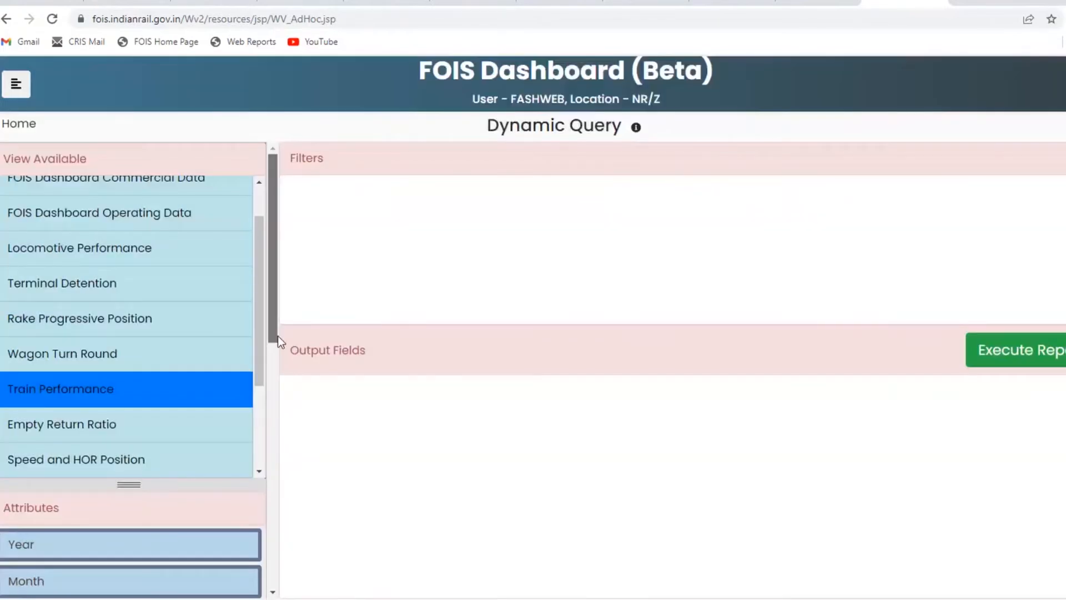
# Filter the Train Performance query to financial year 2020-21.
pyautogui.scroll(-3)
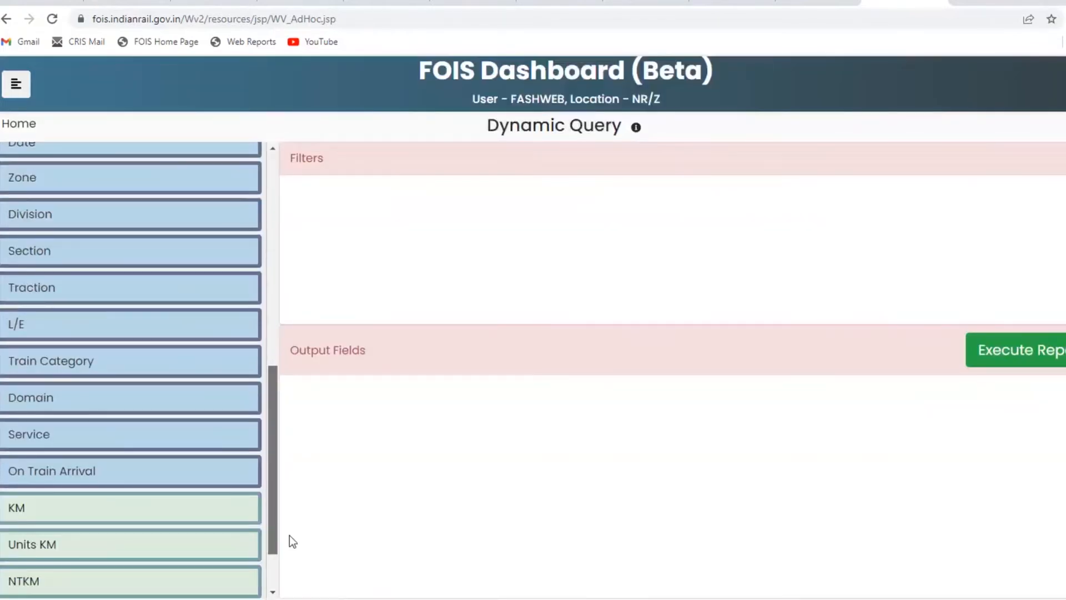
pyautogui.scroll(-3)
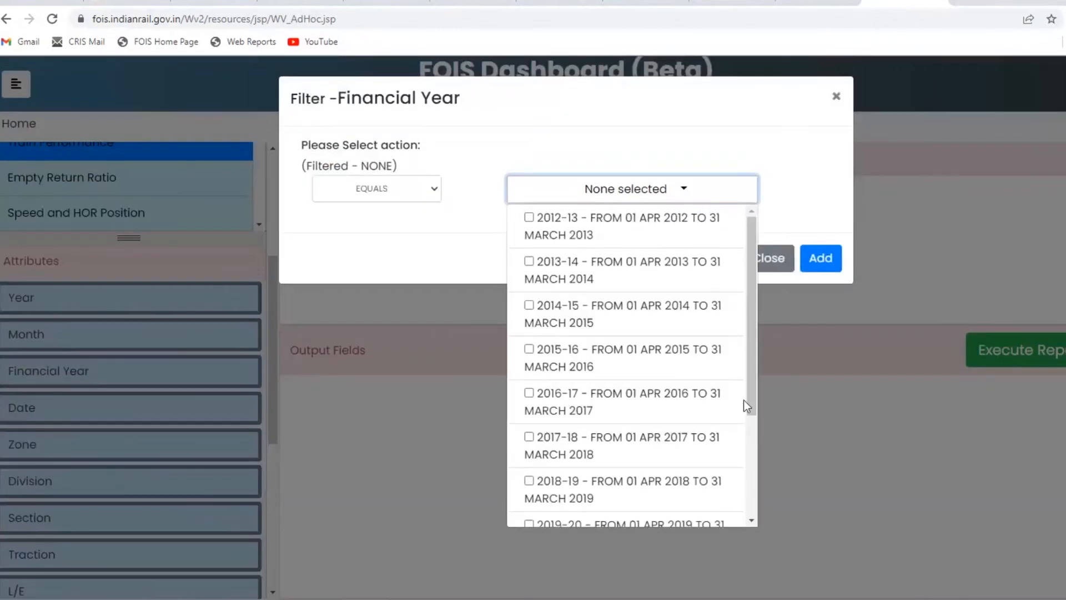
pyautogui.scroll(-3)
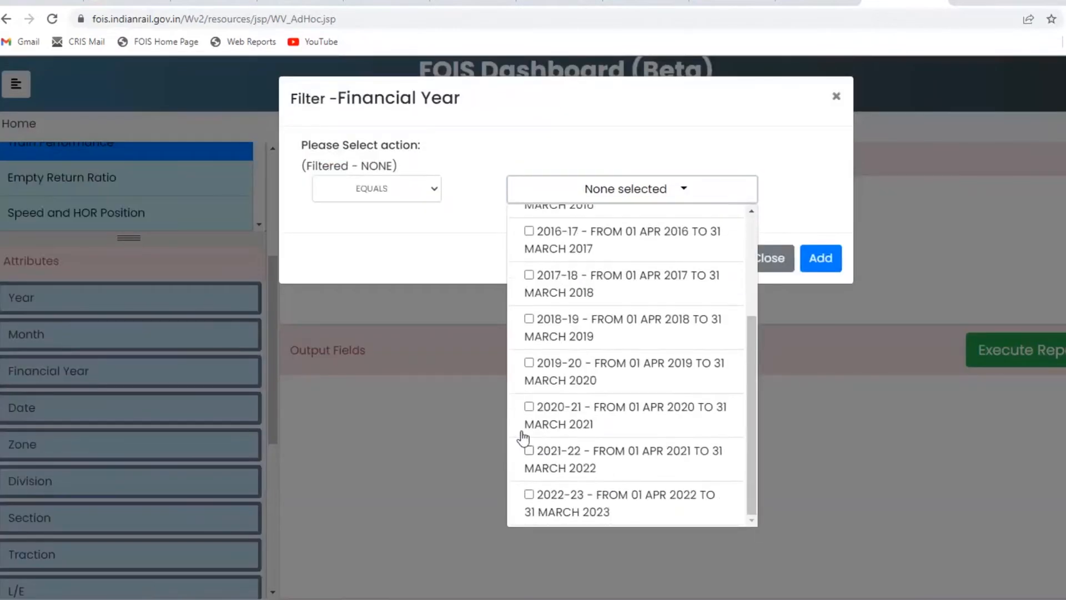
pyautogui.click(529, 407)
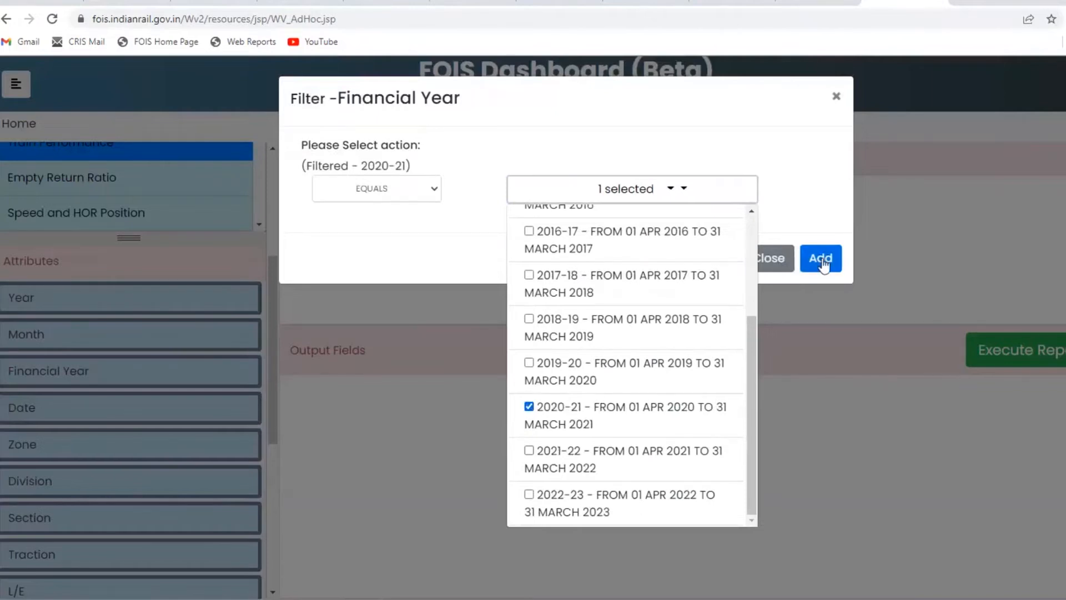
pyautogui.click(820, 259)
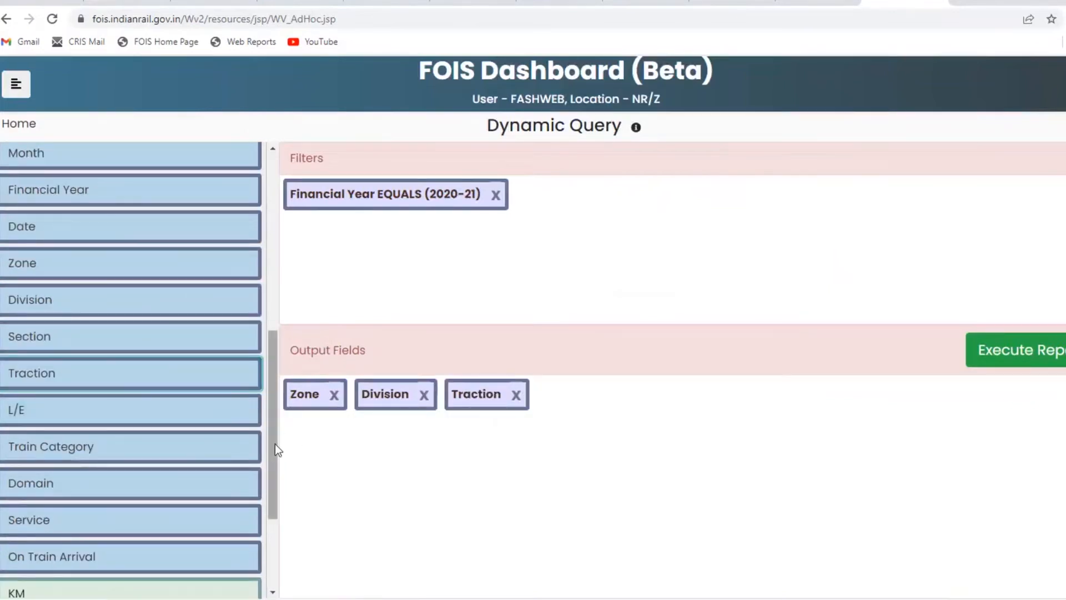
pyautogui.scroll(-3)
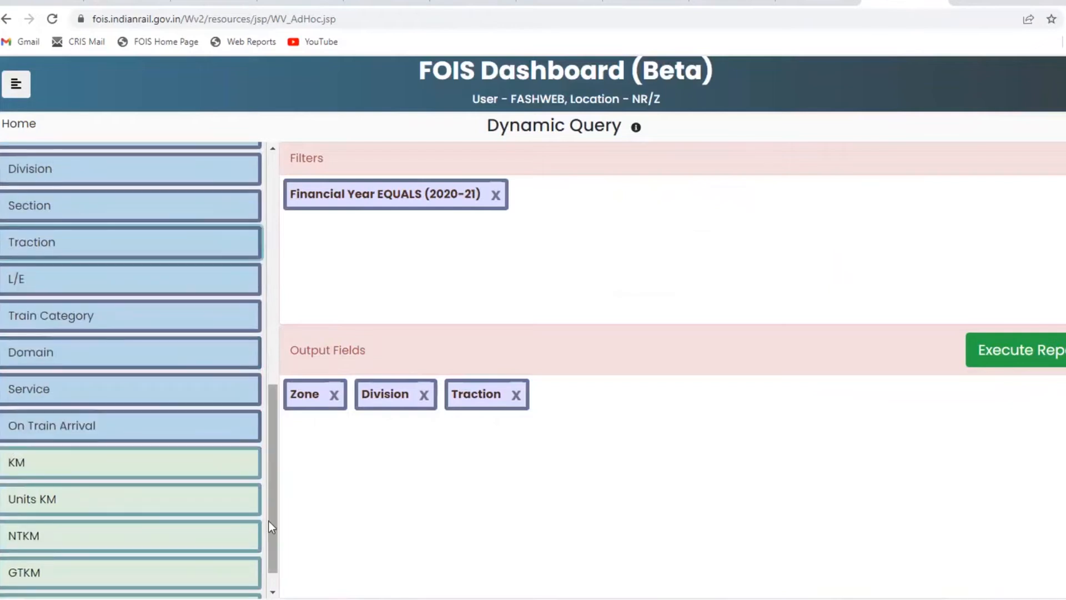
# Add GTKM and Loco GTKM totals in MT as output columns and run the report without totals.
pyautogui.moveTo(23, 535); pyautogui.dragTo(558, 419)
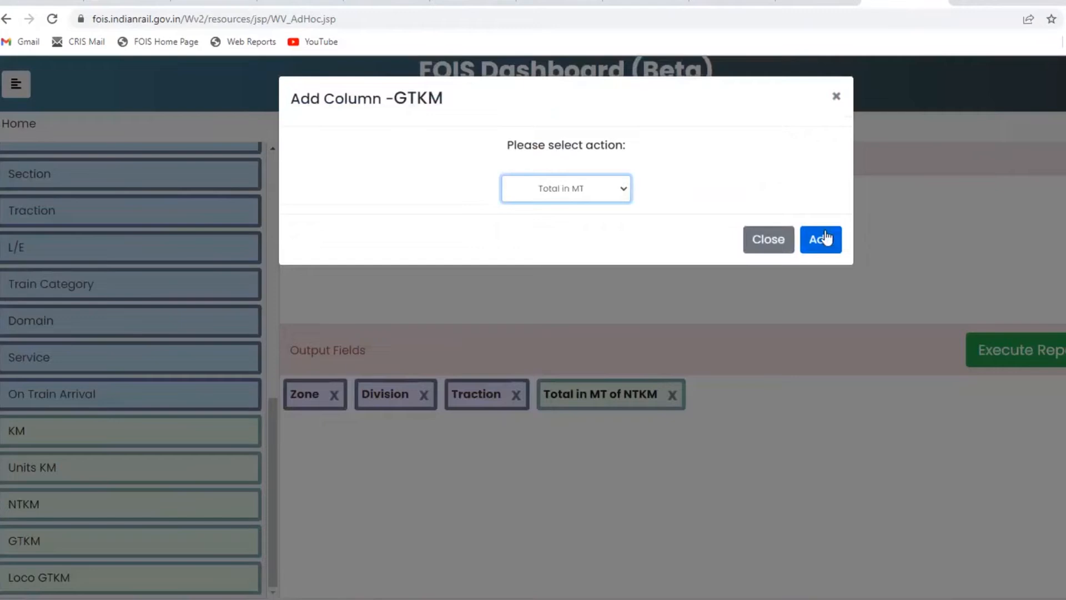
pyautogui.click(820, 240)
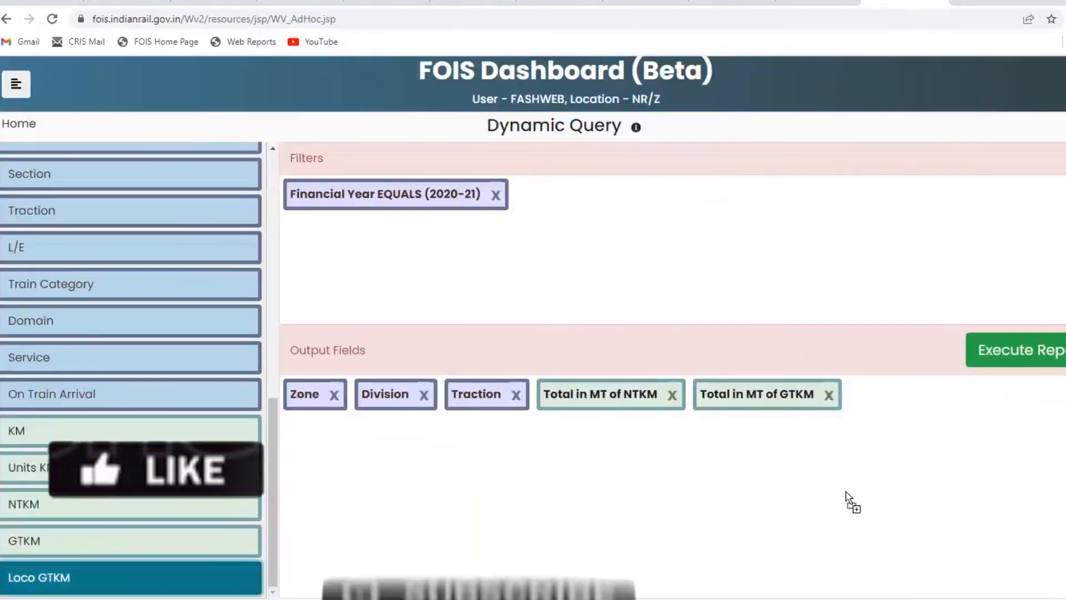
pyautogui.click(38, 578)
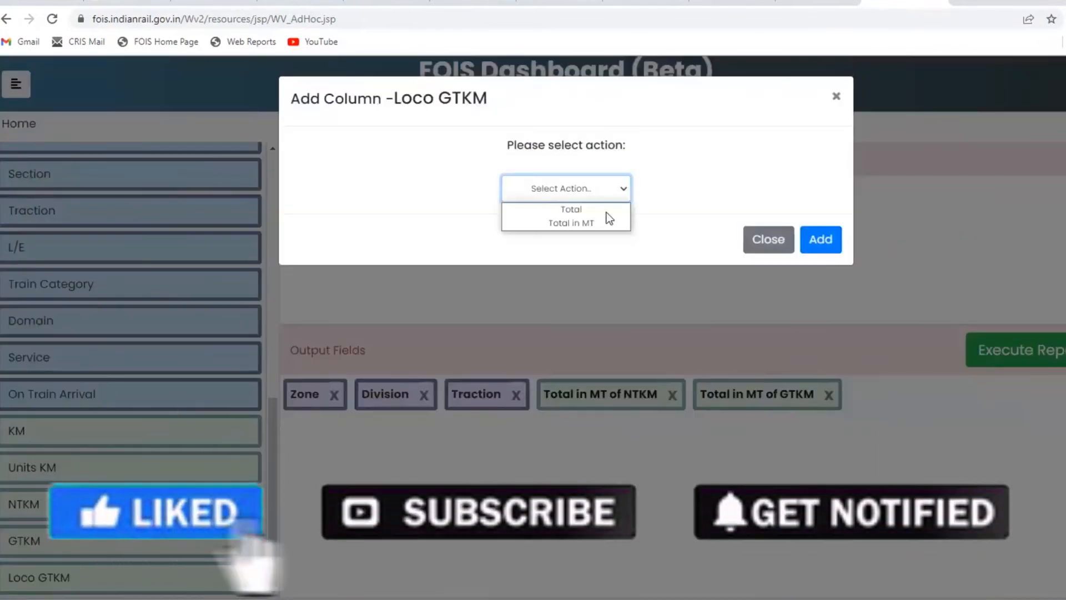
pyautogui.click(571, 223)
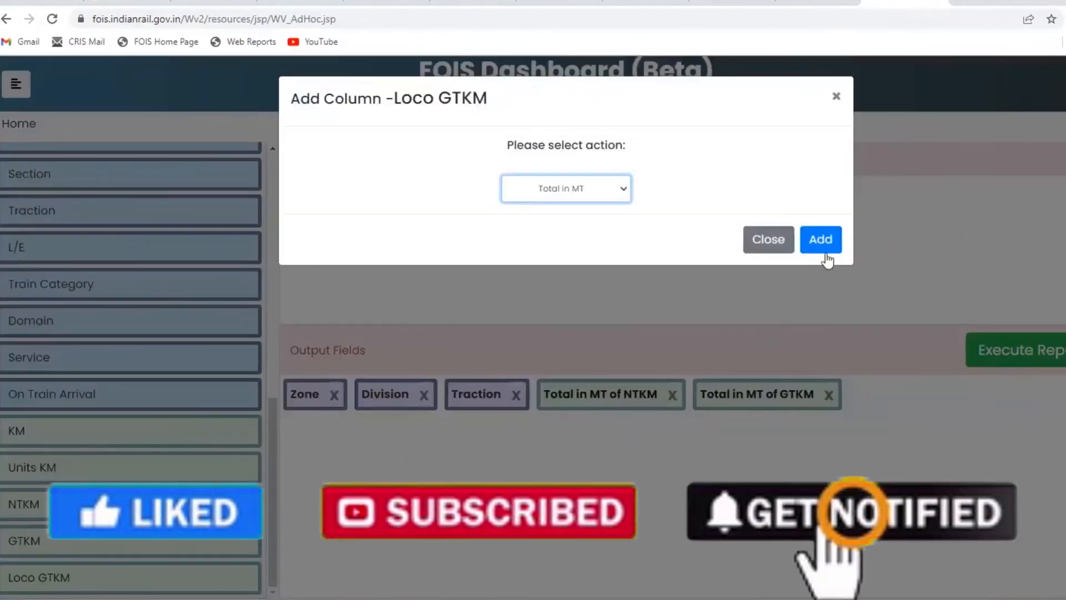
pyautogui.click(820, 240)
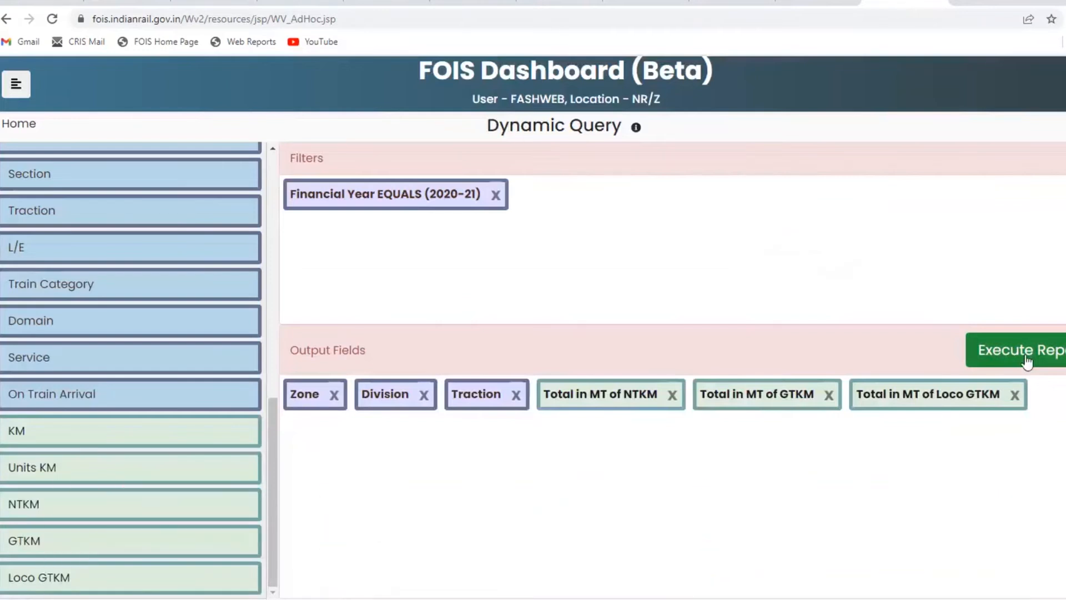
pyautogui.click(1020, 350)
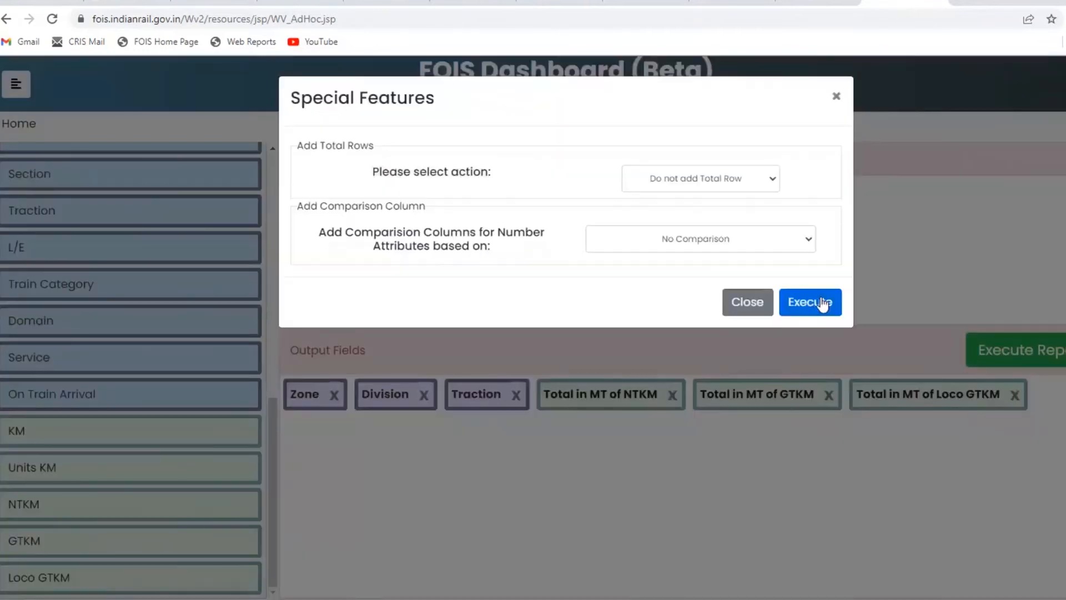
pyautogui.click(810, 302)
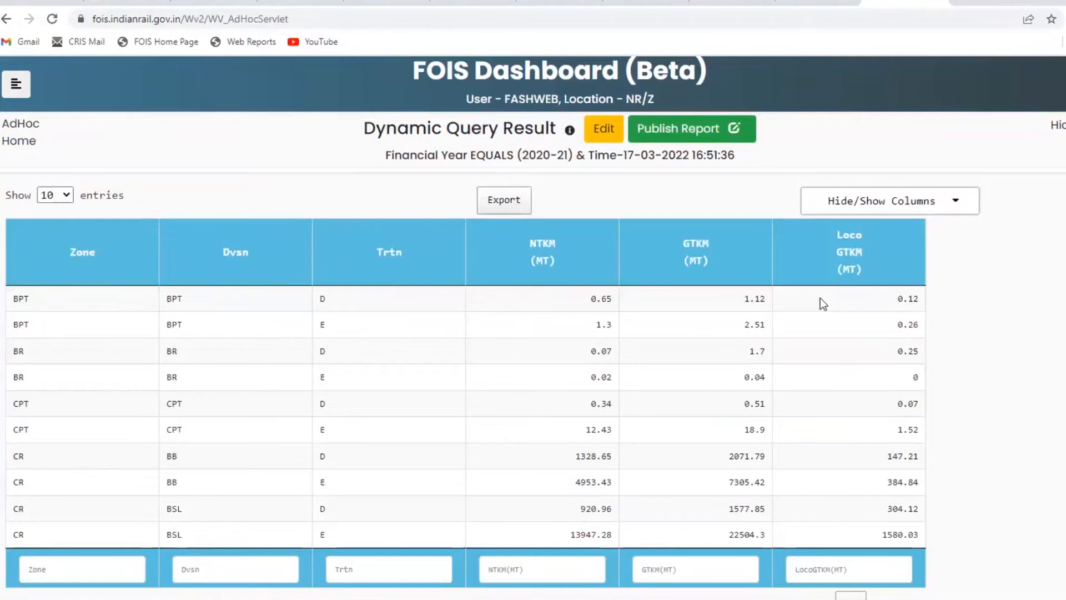
# Narrow the results to zone SEC and division BSP using the column search boxes.
pyautogui.click(81, 569)
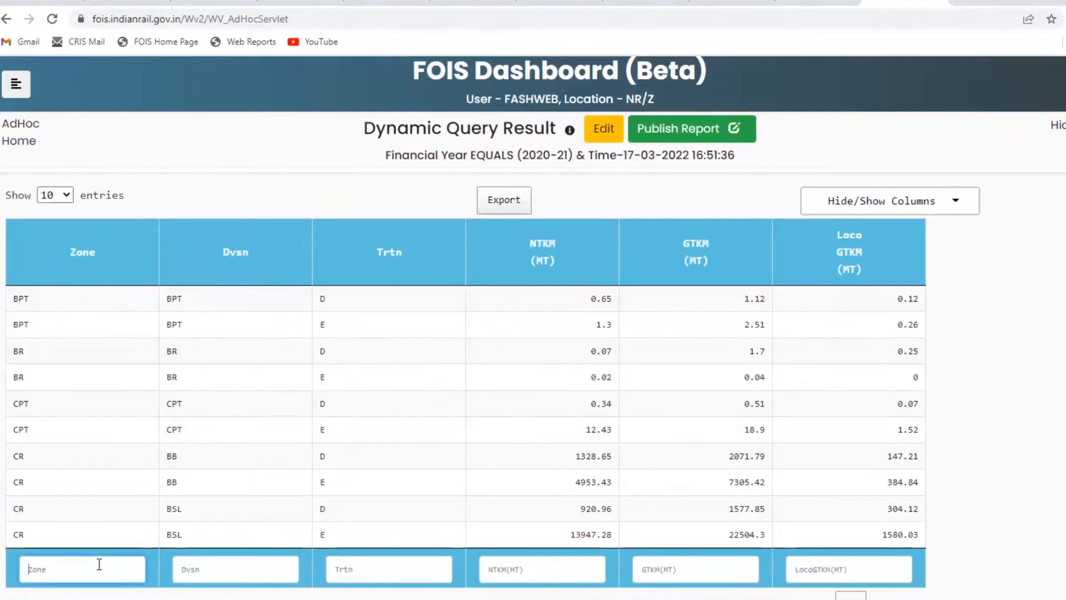
pyautogui.write('SEC')
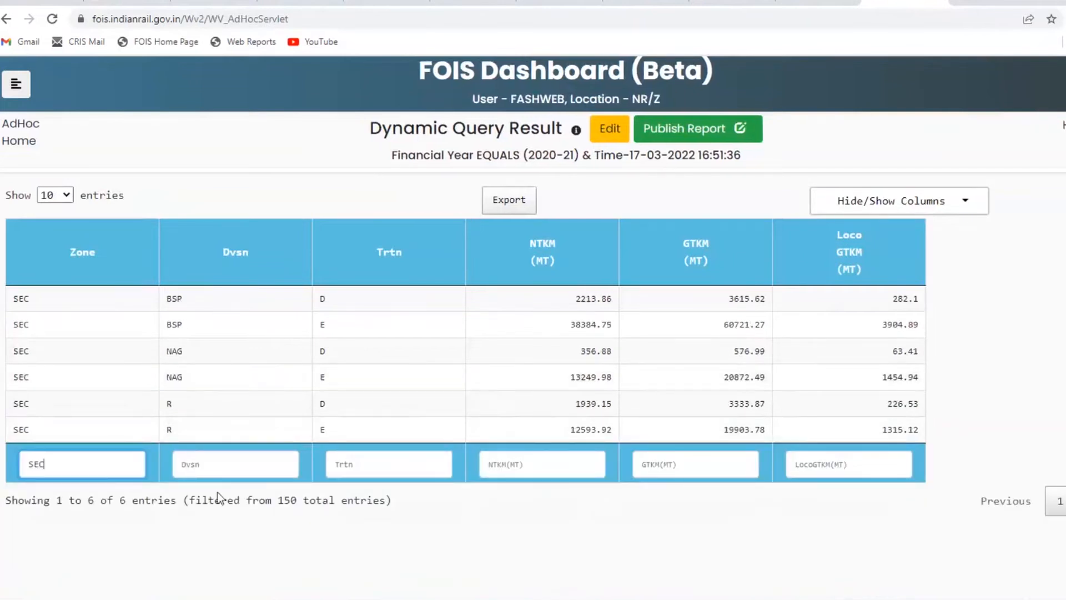
pyautogui.click(235, 464)
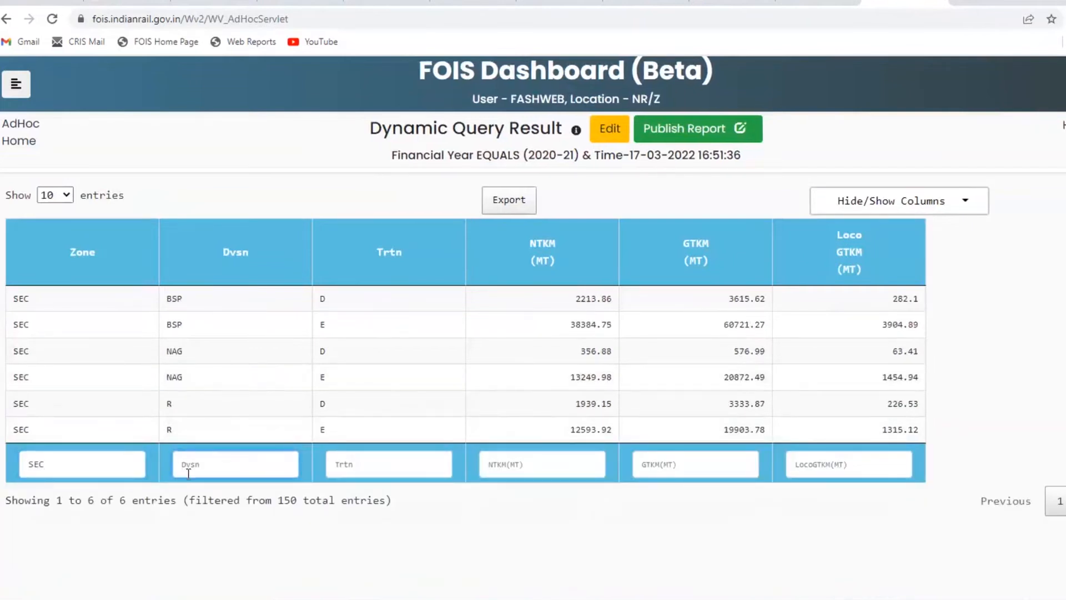
pyautogui.write('BSP')
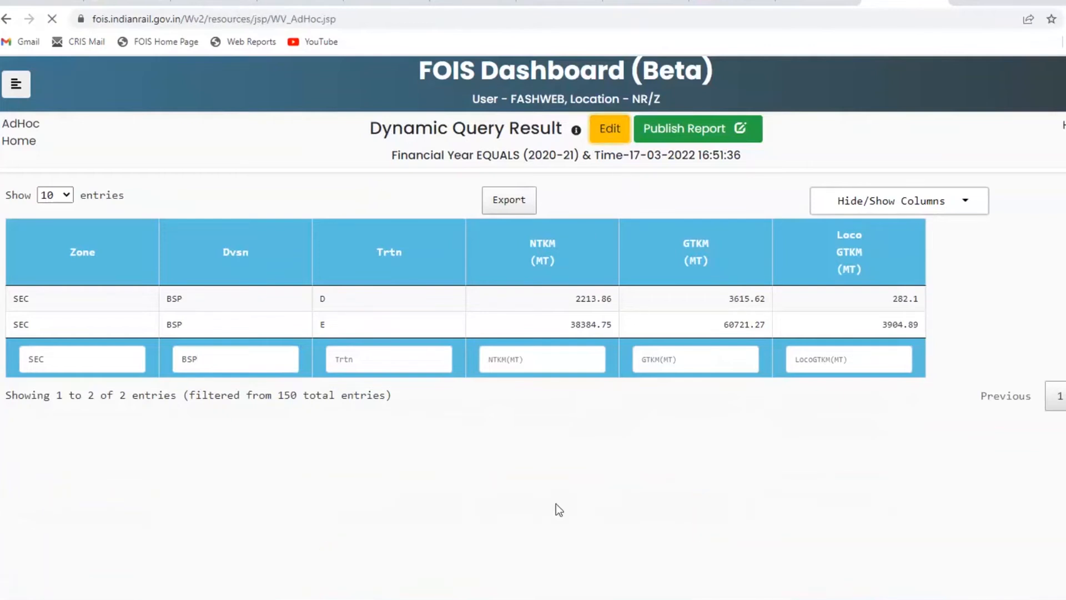
# Run the speed query report and show all result rows on one page.
pyautogui.click(608, 129)
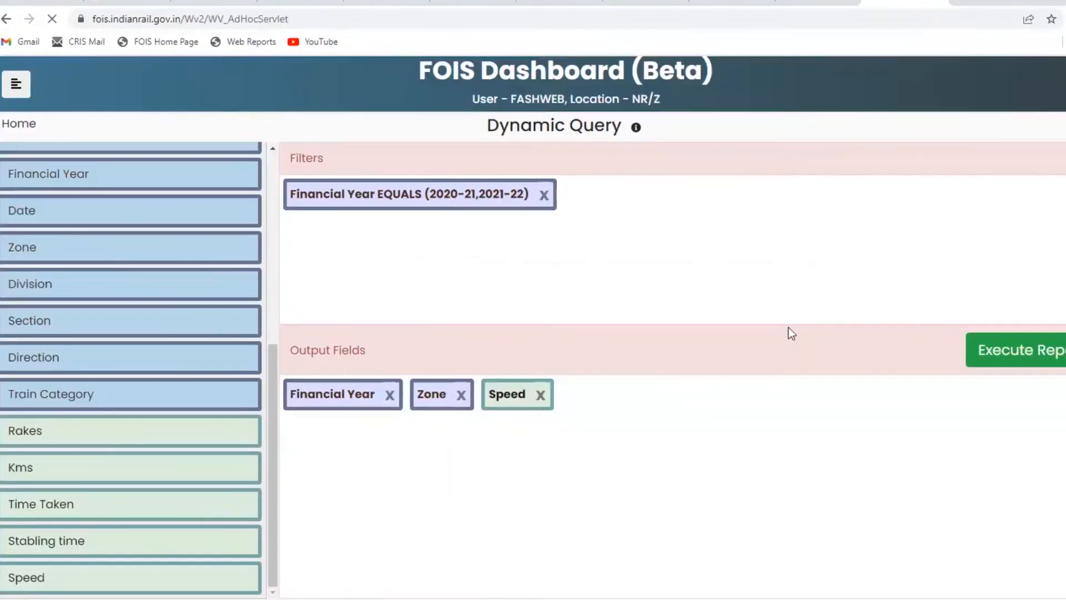
pyautogui.click(1018, 350)
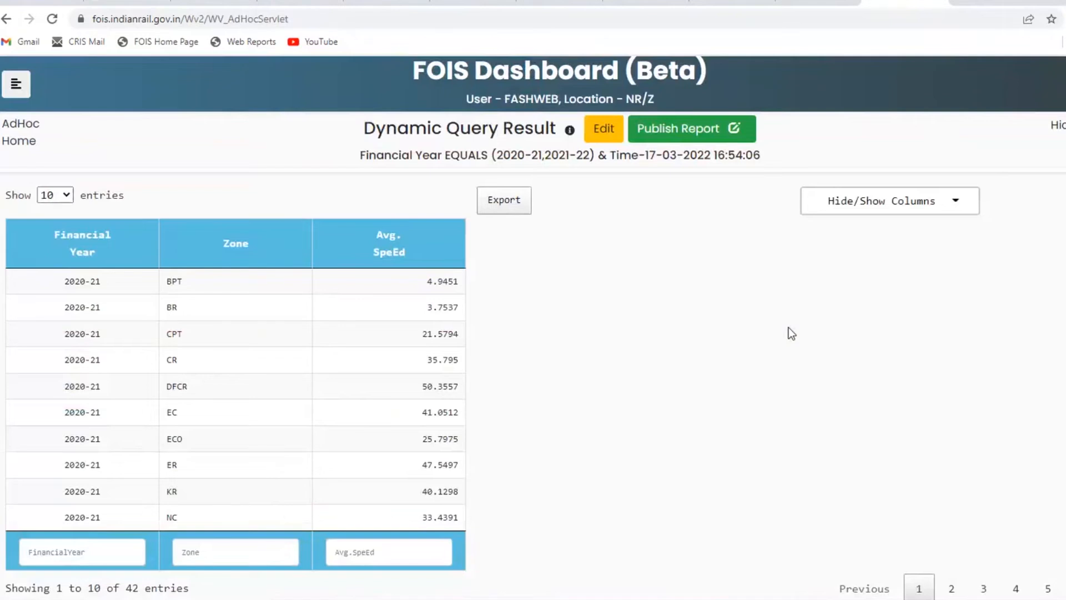
pyautogui.click(53, 194)
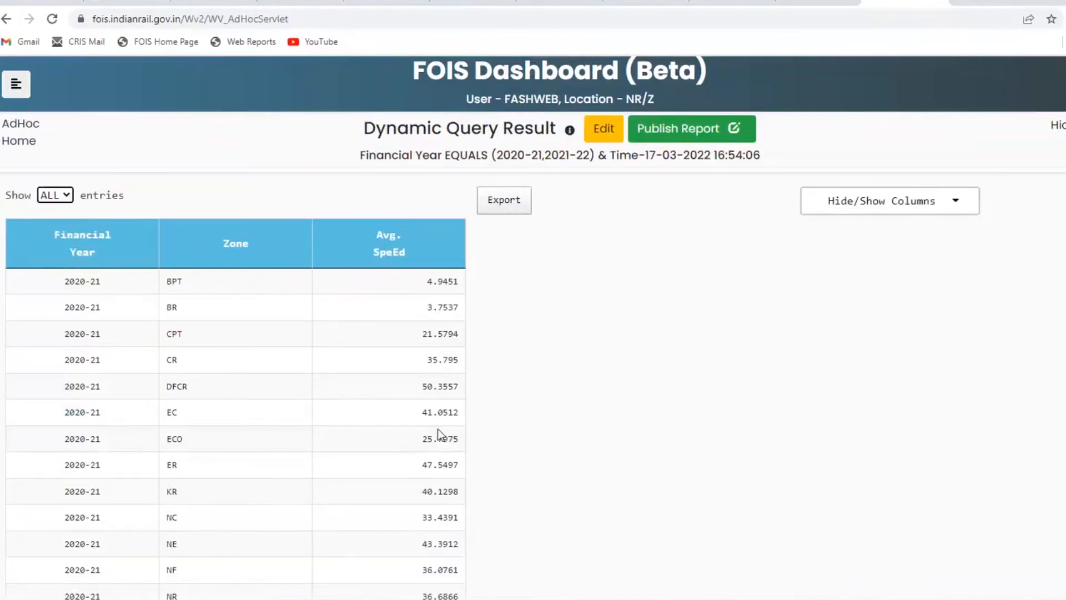
# Filter the results by zone CR and reopen the query for editing.
pyautogui.scroll(-3)
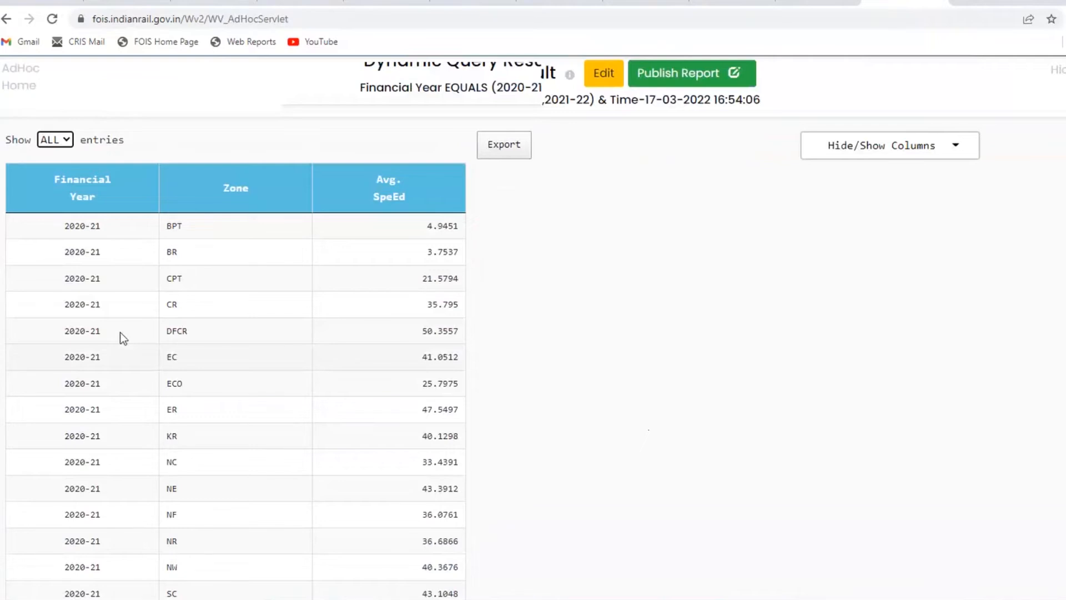
pyautogui.scroll(-3)
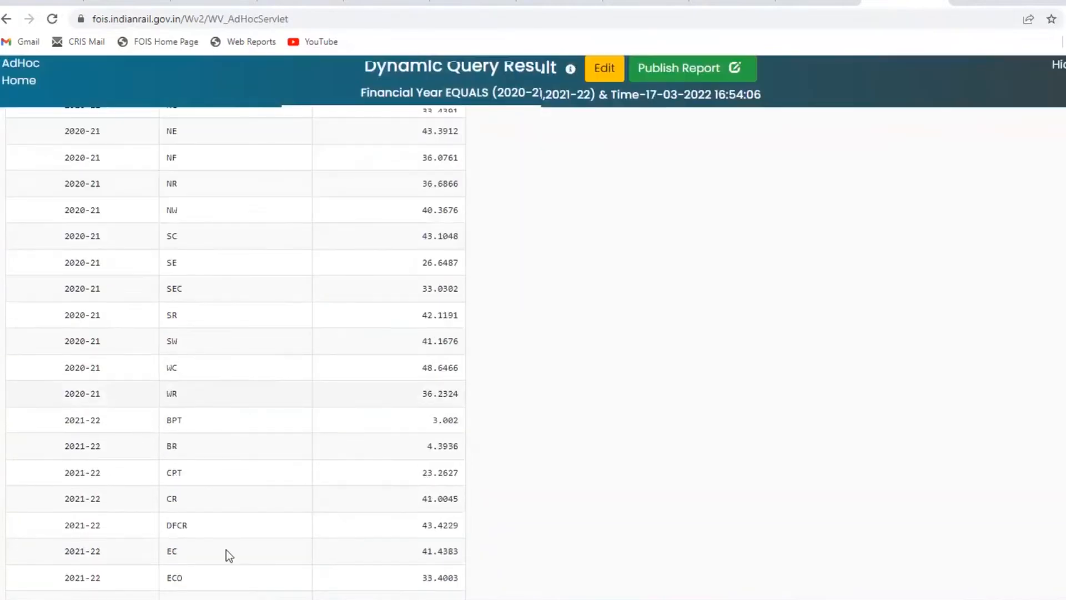
pyautogui.write('c')
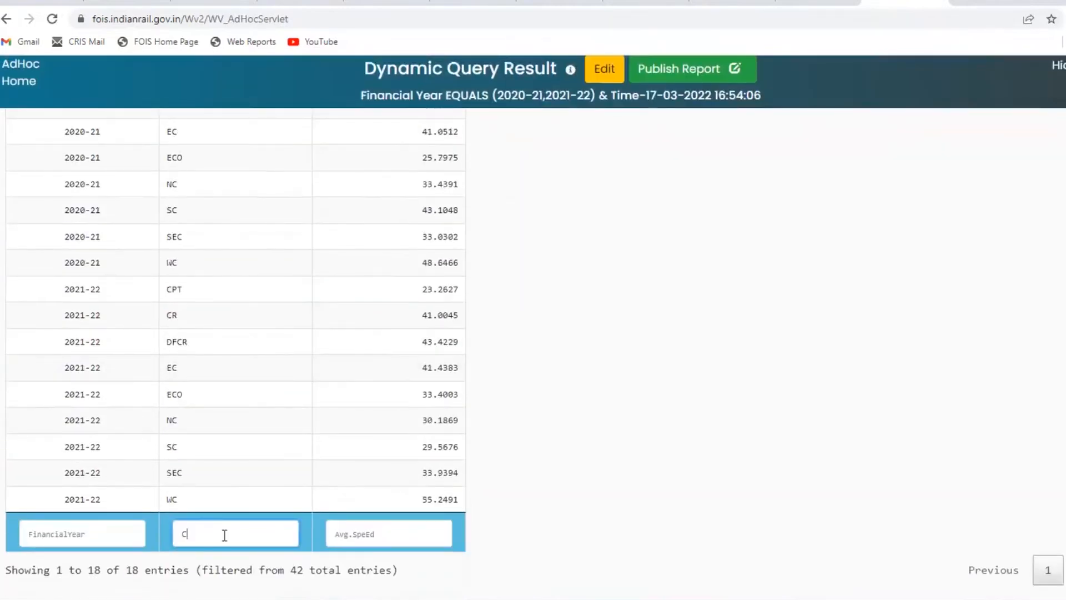
pyautogui.write('R')
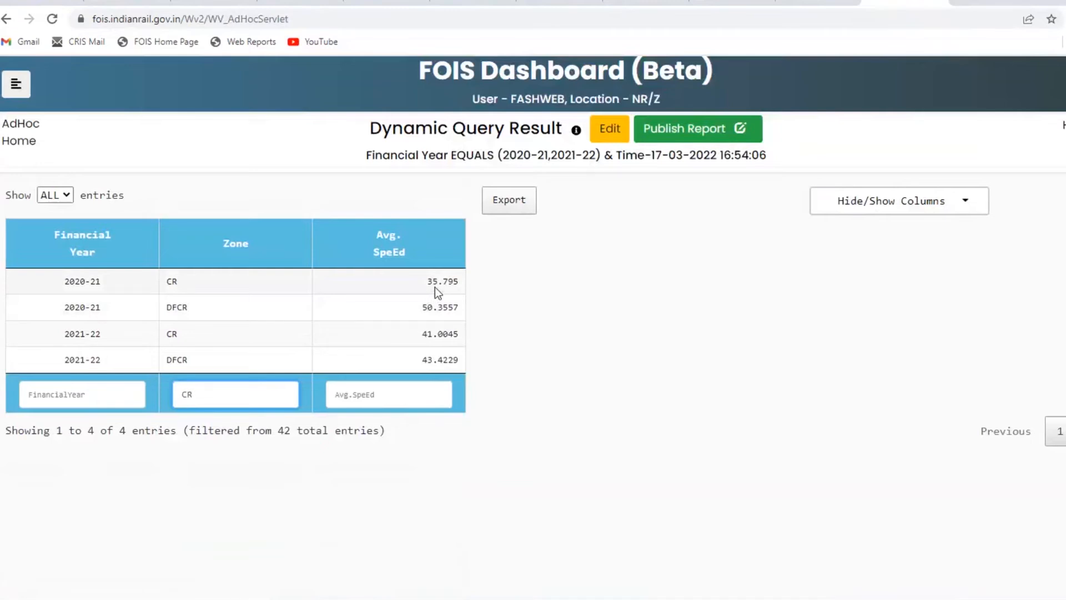
pyautogui.click(234, 395)
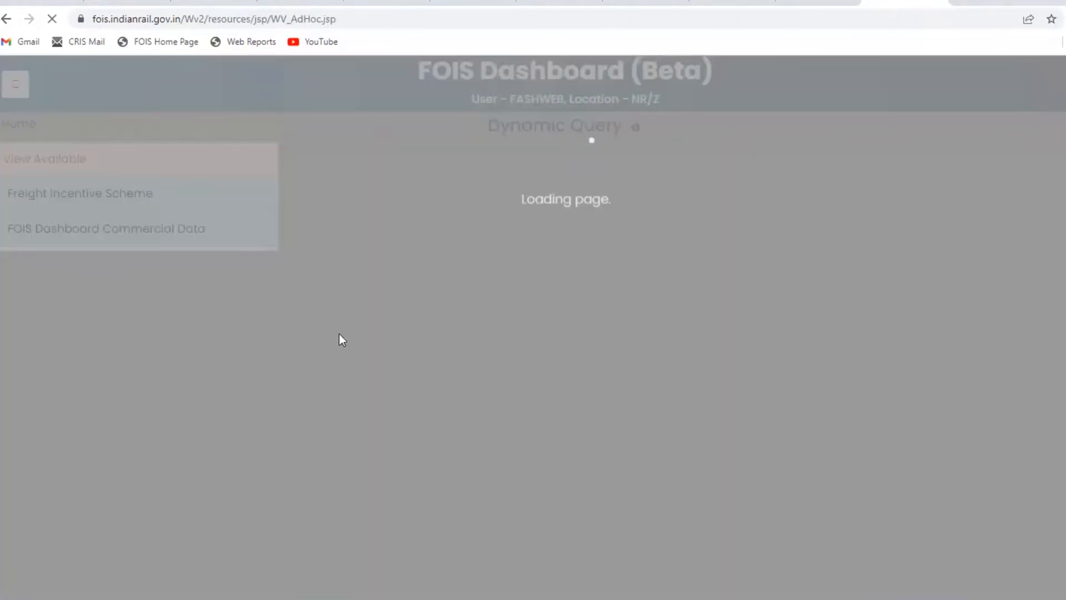
pyautogui.moveTo(259, 341)
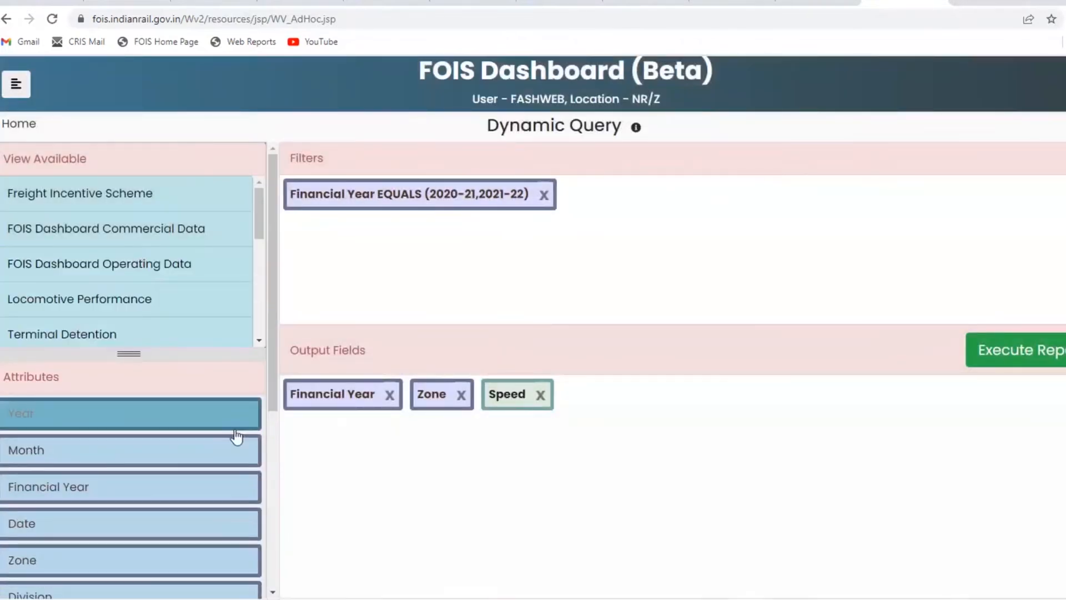
pyautogui.moveTo(275, 413)
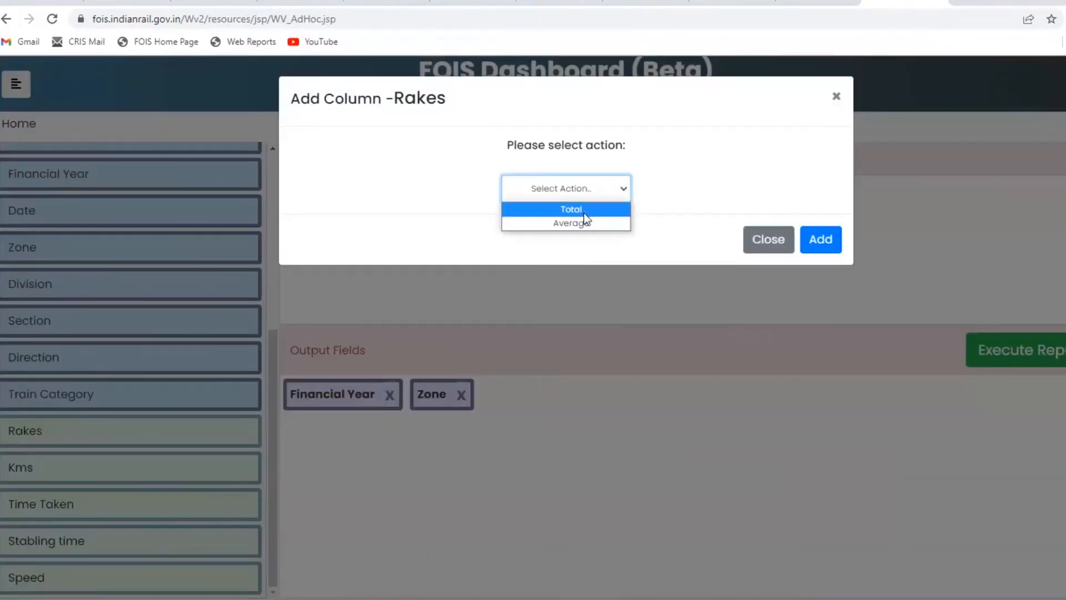
# Add Total of Rakes and Speed outputs, then remove both fields again.
pyautogui.click(820, 240)
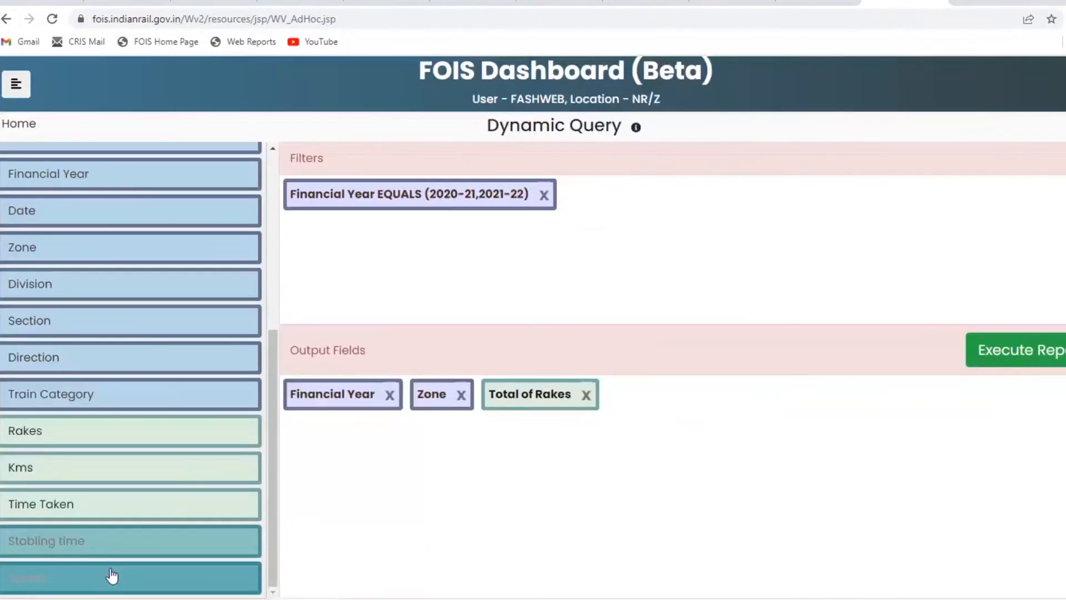
pyautogui.click(112, 577)
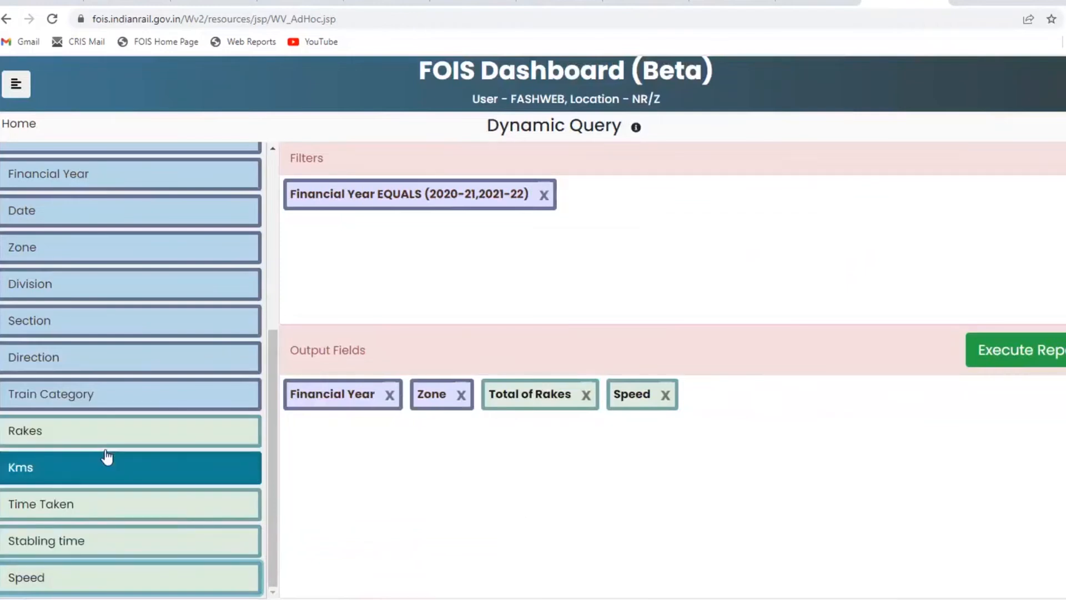
pyautogui.click(587, 394)
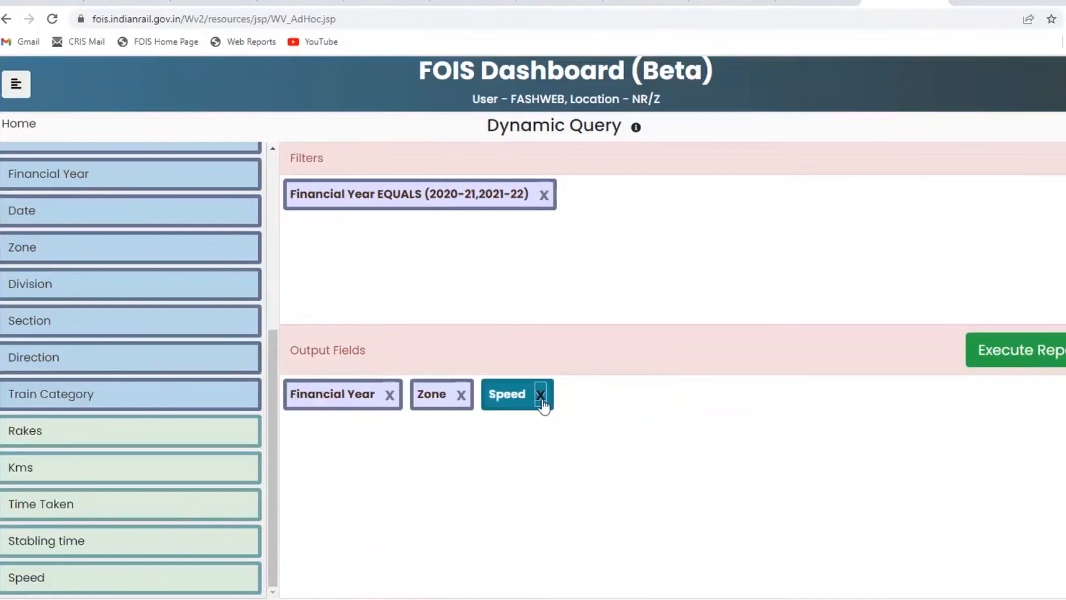
pyautogui.click(541, 394)
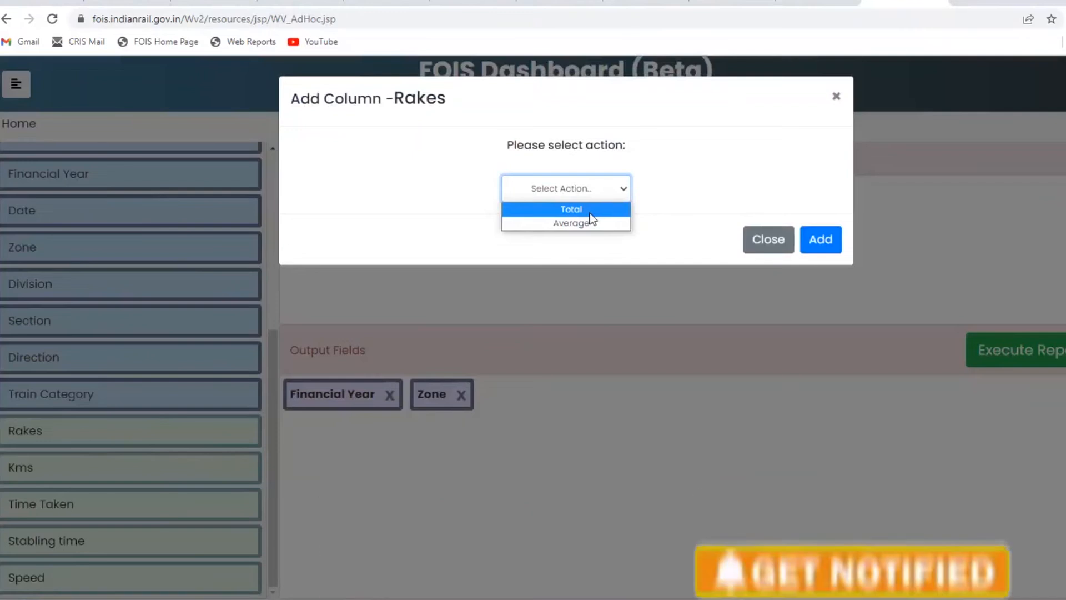
# Re-add Total of Rakes and Speed as output fields and run the query.
pyautogui.click(571, 208)
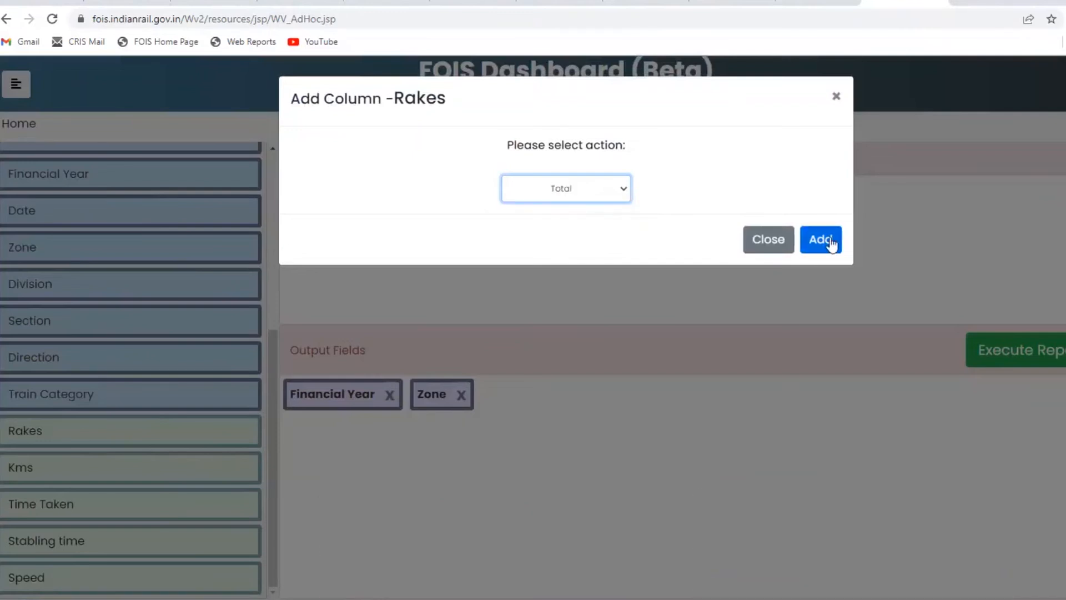
pyautogui.click(821, 240)
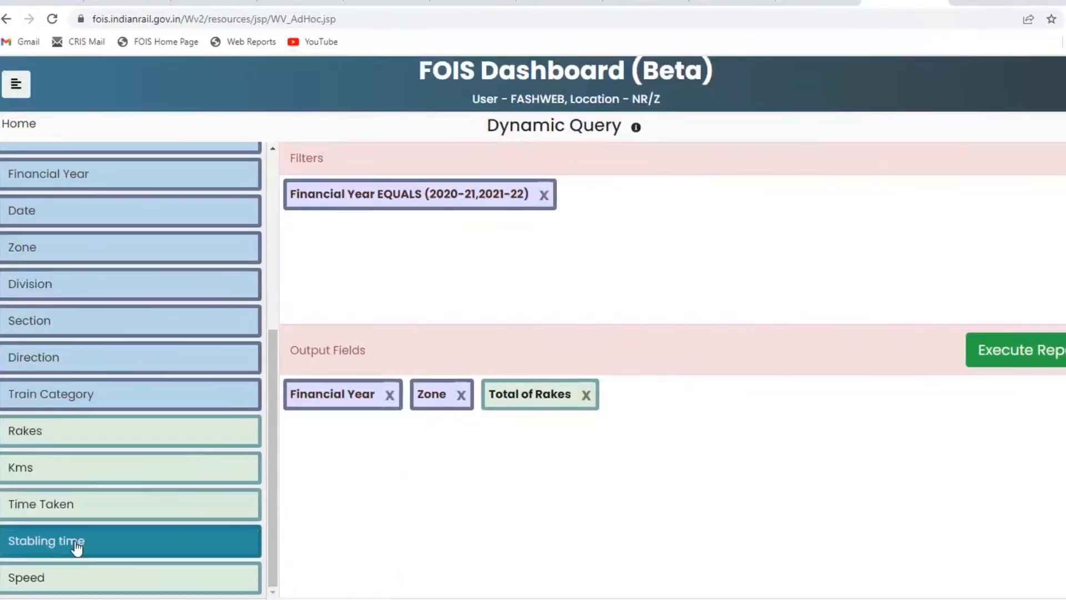
pyautogui.click(25, 576)
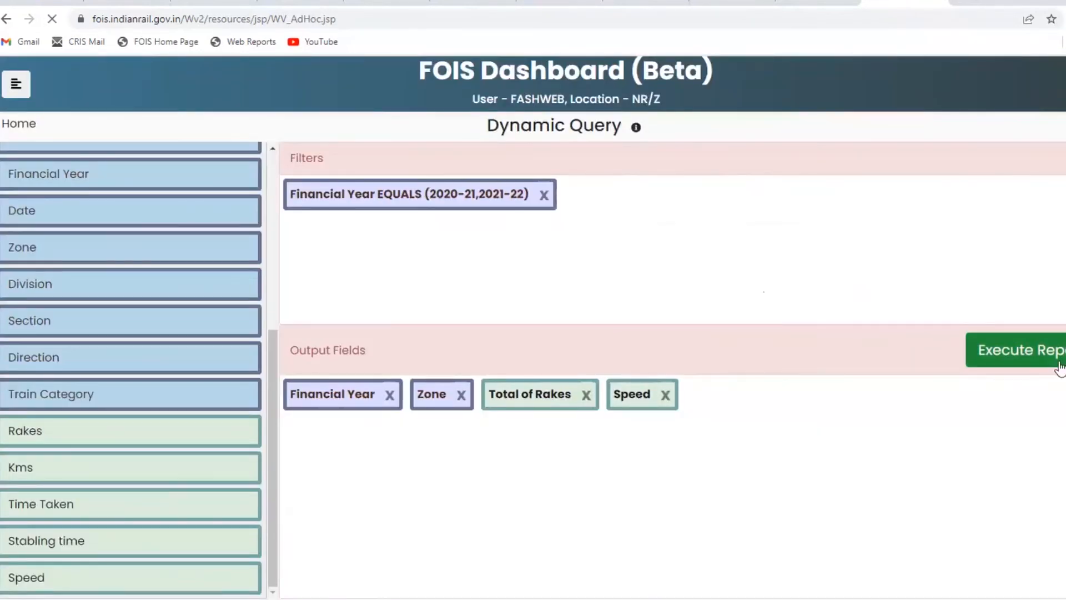
pyautogui.click(1016, 350)
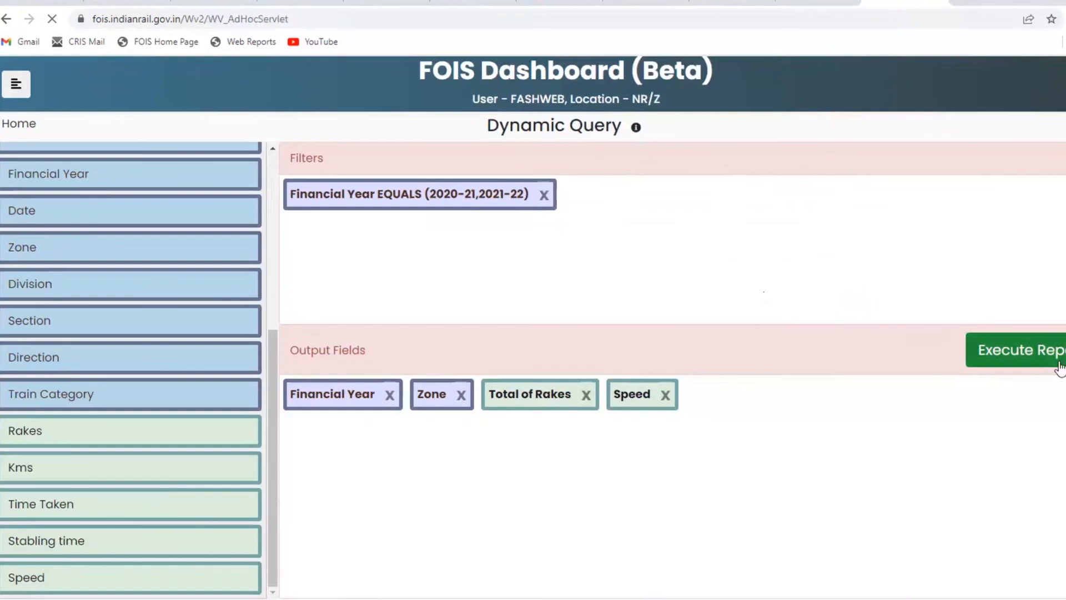
# Execute the report, filter the result table by zone CR and return to editing.
pyautogui.click(1019, 349)
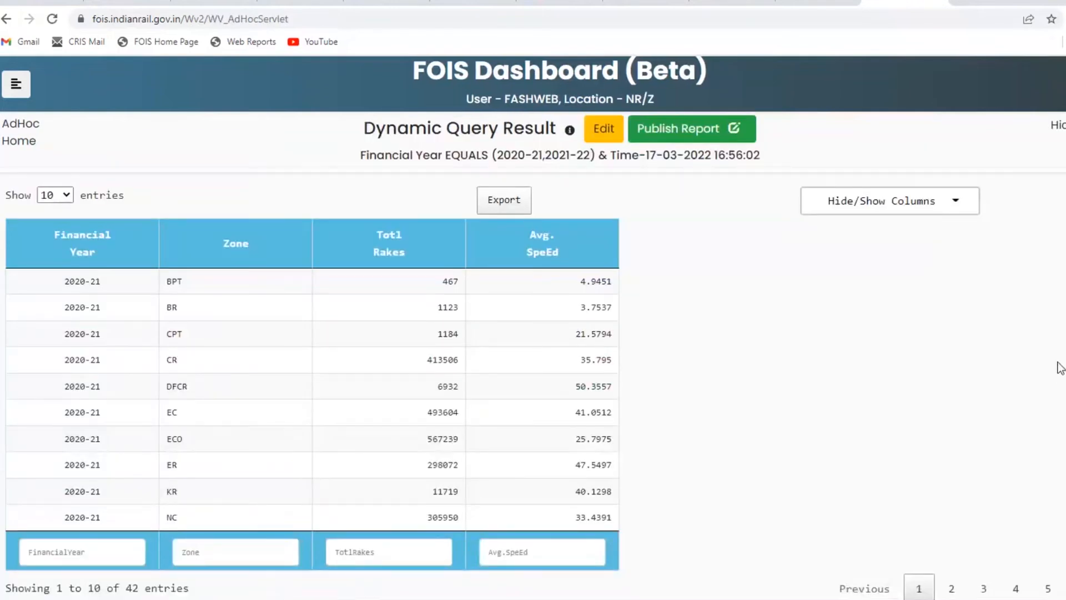
pyautogui.moveTo(616, 502)
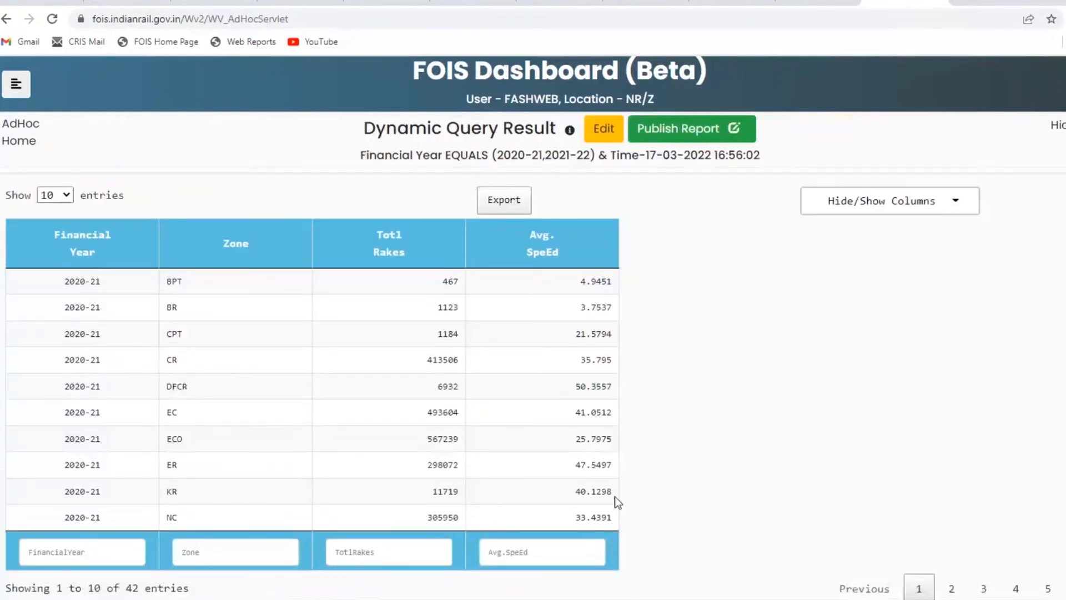
pyautogui.moveTo(253, 515)
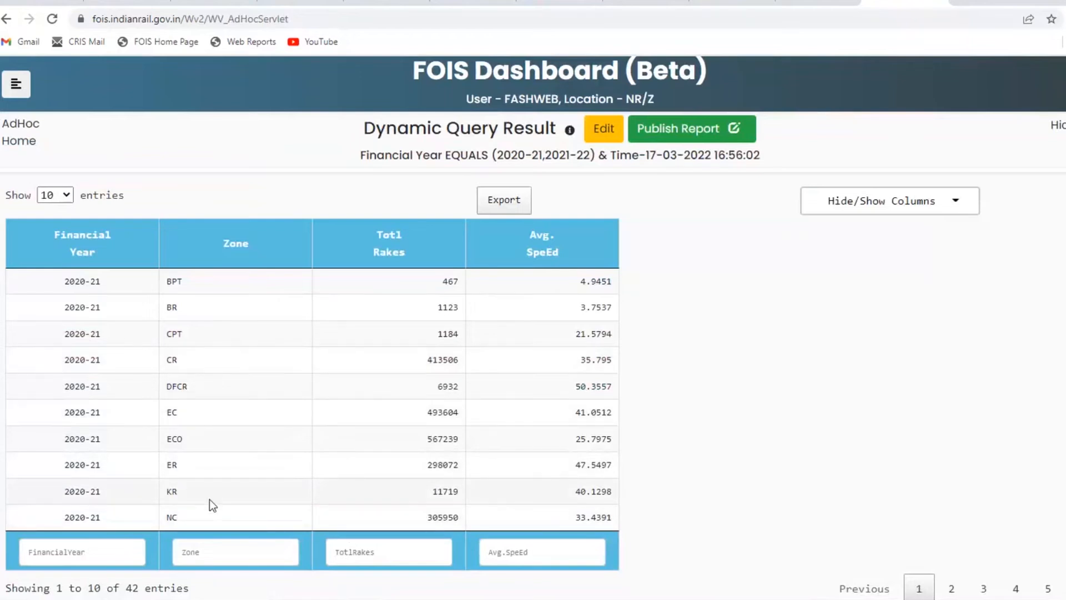
pyautogui.moveTo(217, 507)
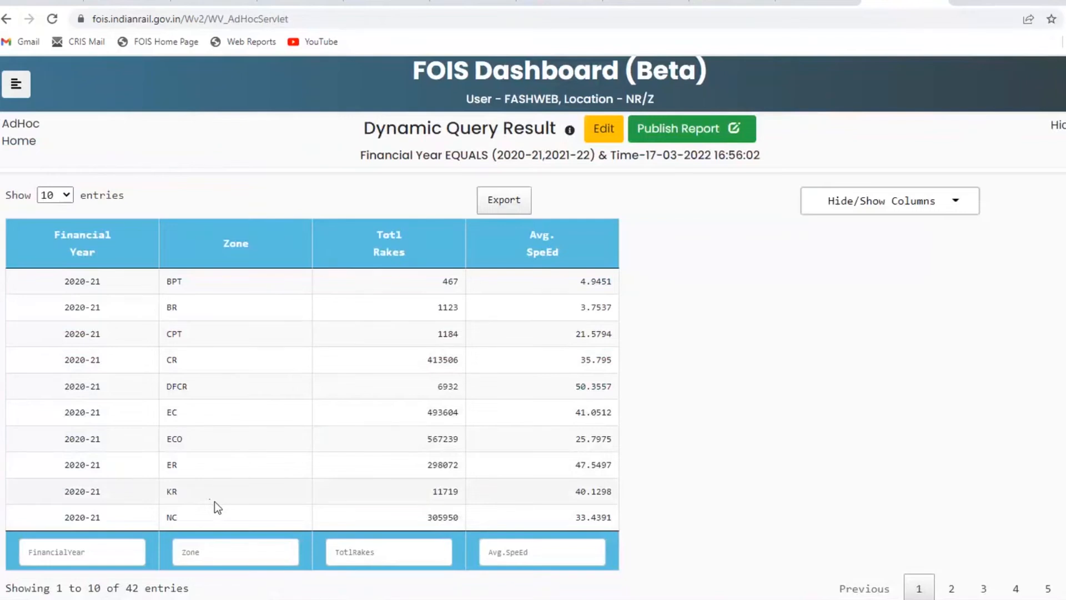
pyautogui.moveTo(397, 293)
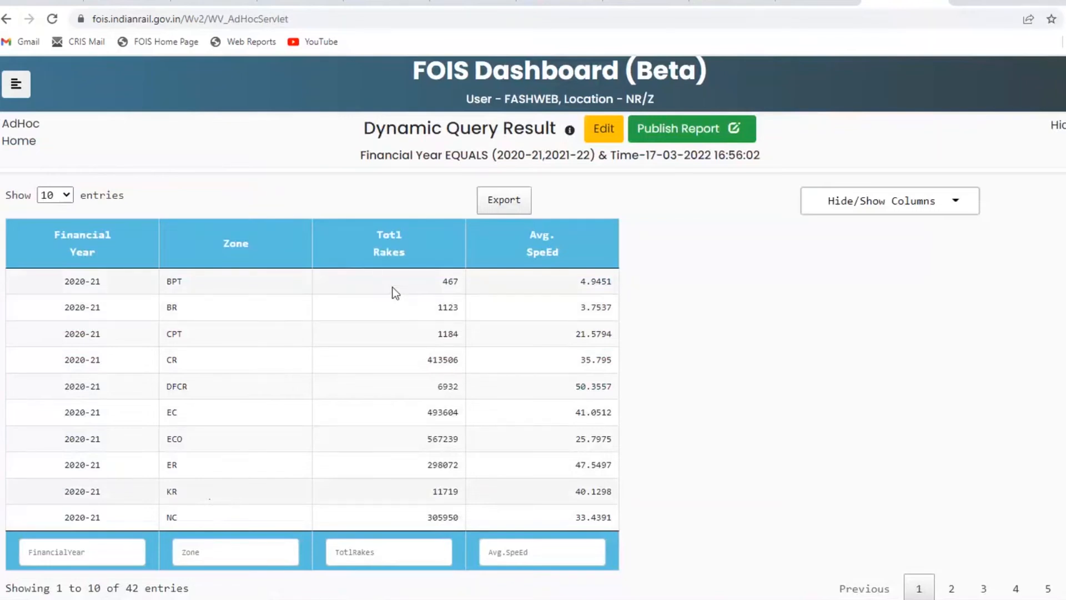
pyautogui.click(234, 552)
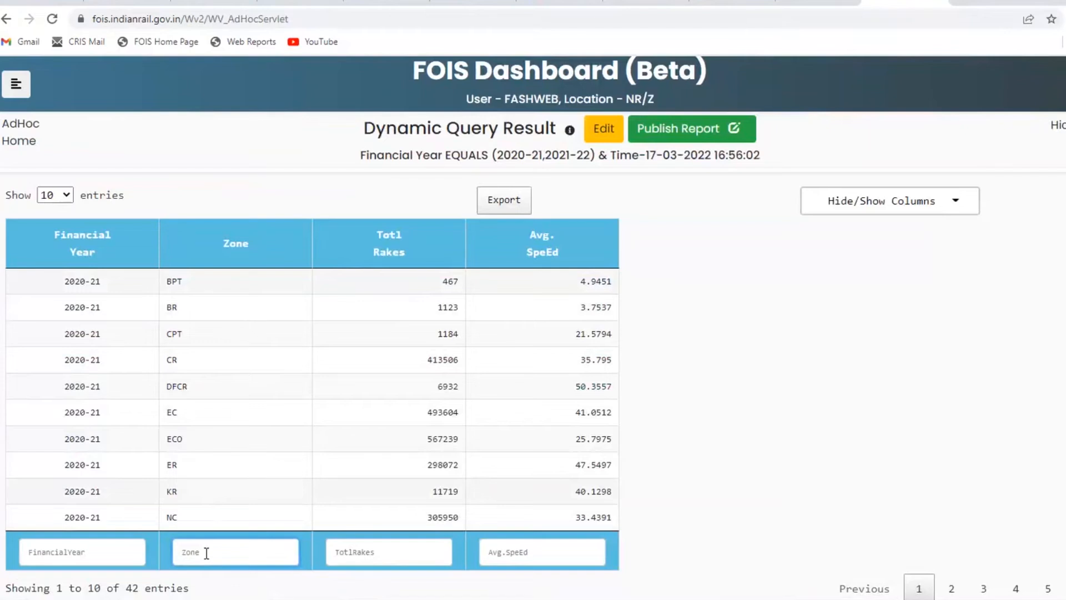
pyautogui.write('CR')
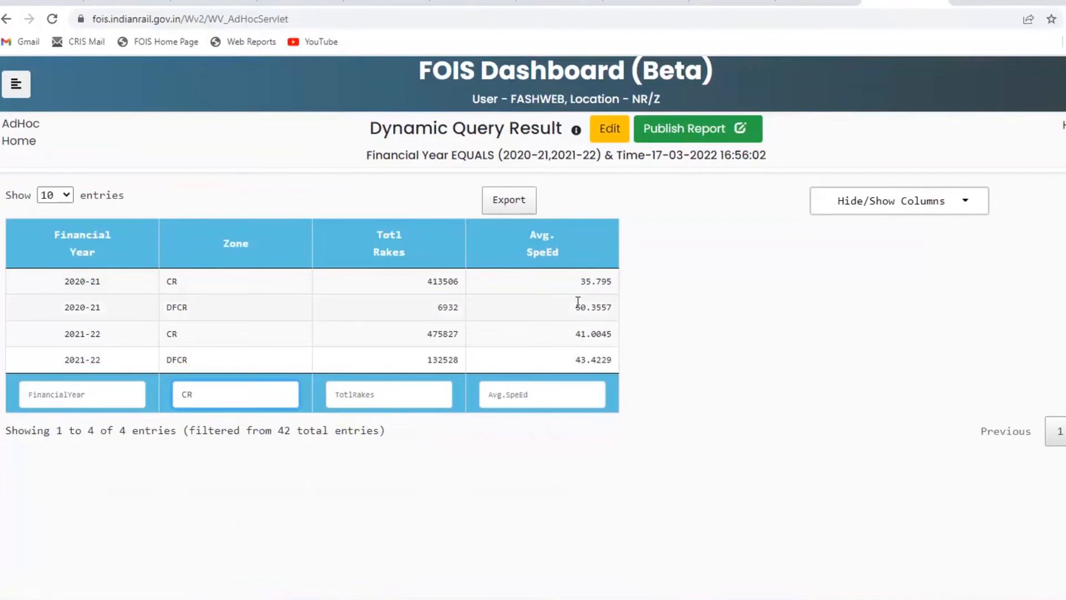
pyautogui.click(609, 129)
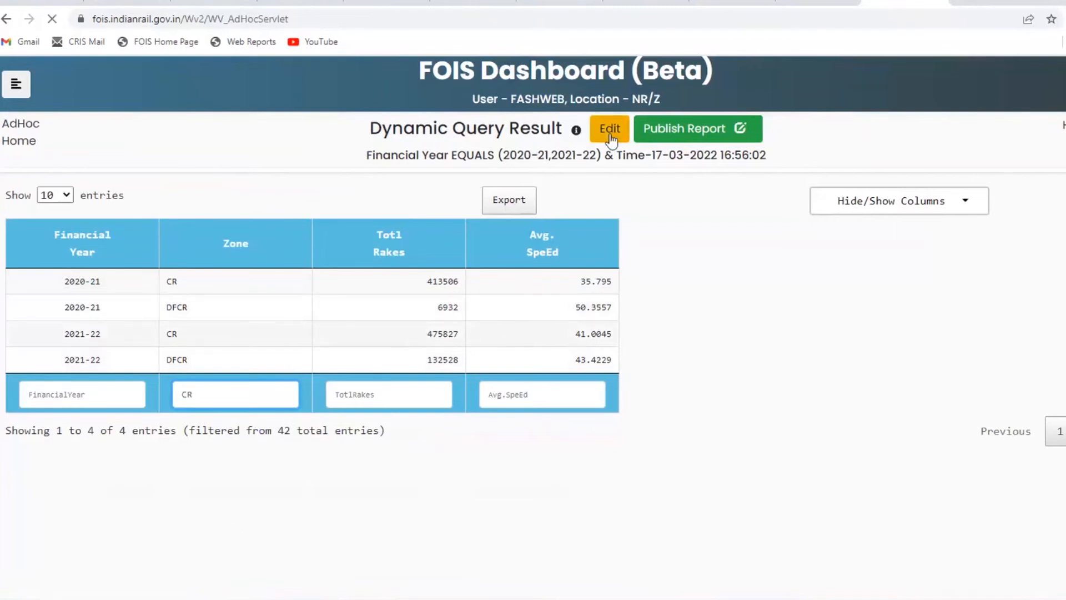
# Leave the speed query builder and return to the Home page with report tiles and Most Visited Reports.
pyautogui.click(608, 129)
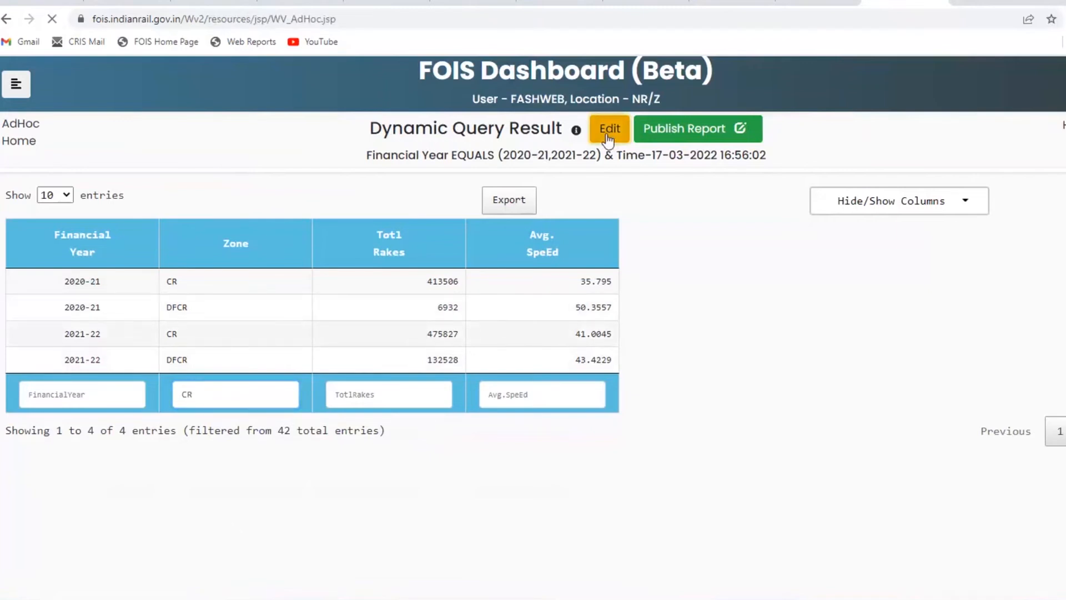
pyautogui.click(609, 129)
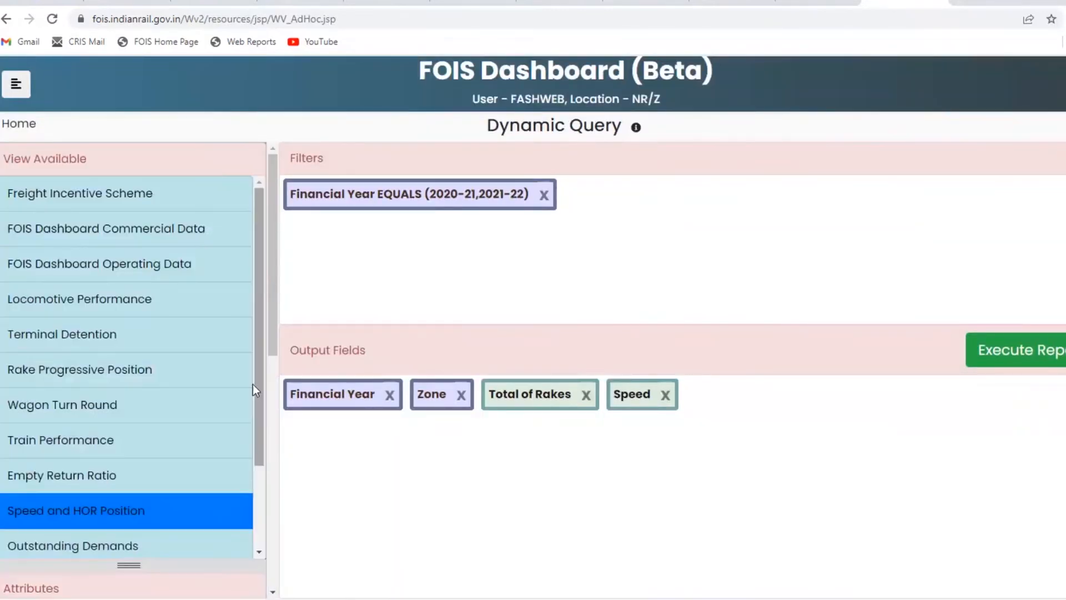
pyautogui.scroll(-3)
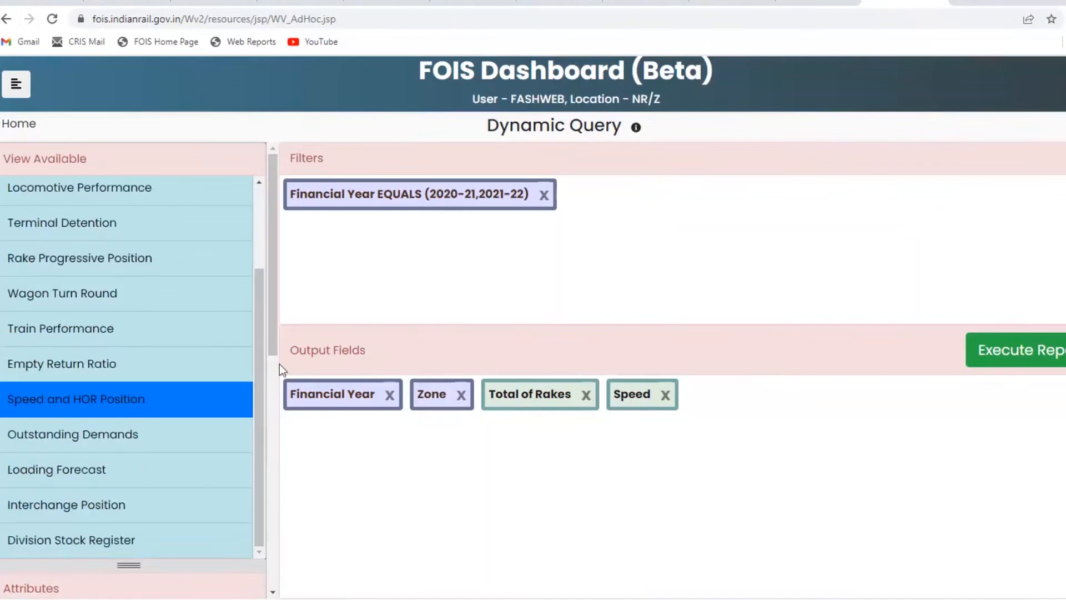
pyautogui.moveTo(333, 394)
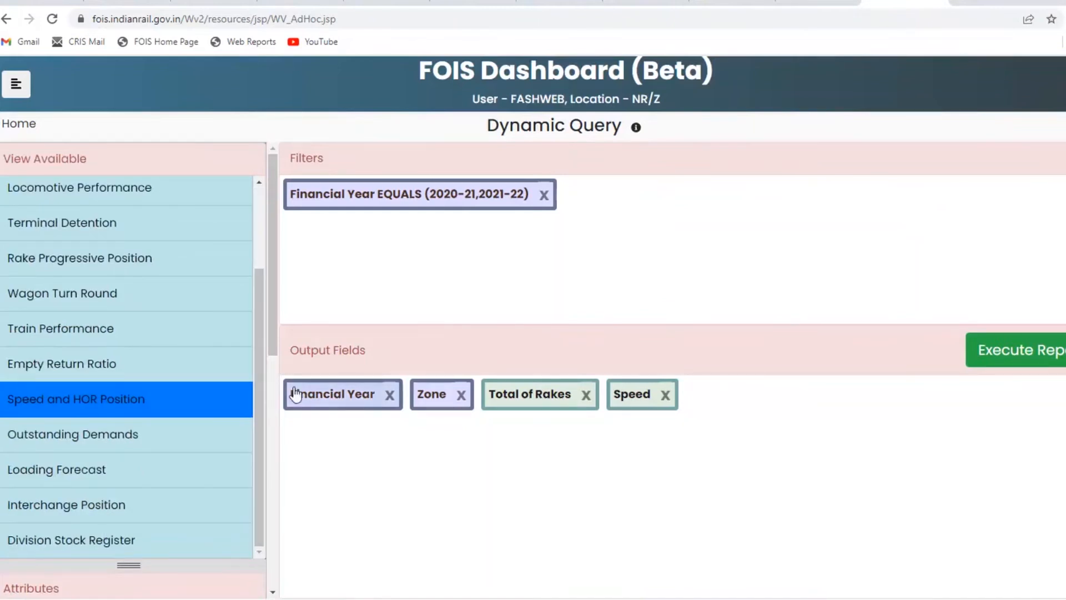
pyautogui.scroll(-3)
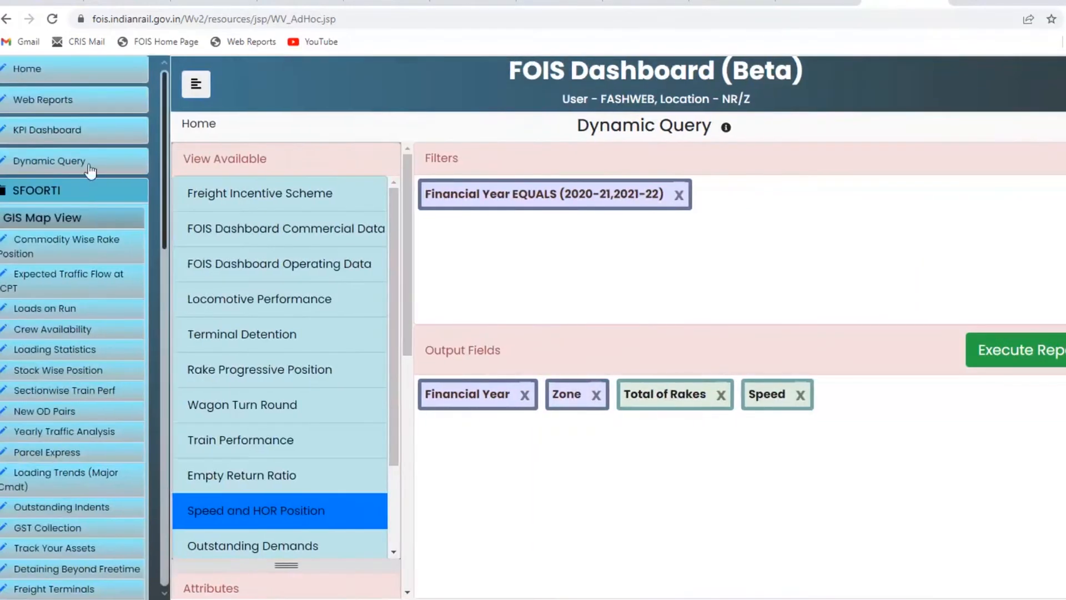
pyautogui.moveTo(65, 190)
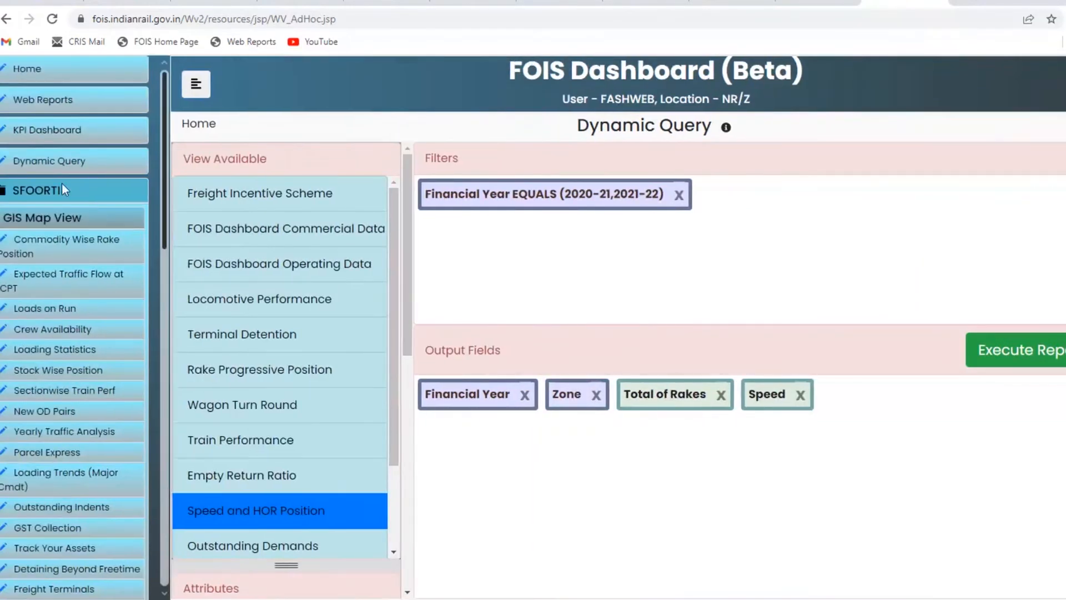
pyautogui.click(36, 190)
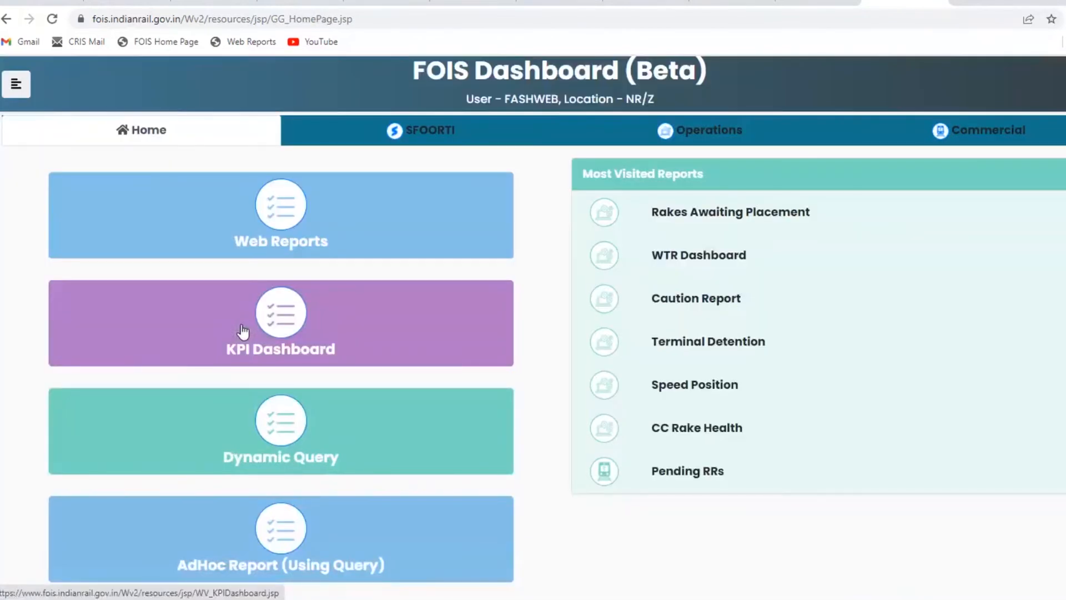
pyautogui.moveTo(353, 477)
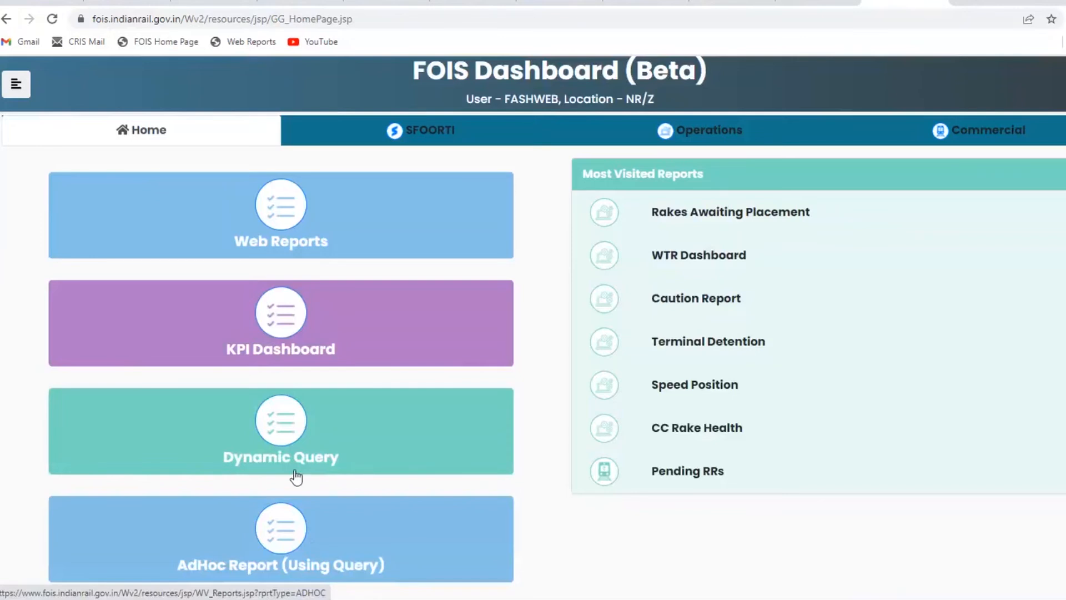
pyautogui.moveTo(698, 130)
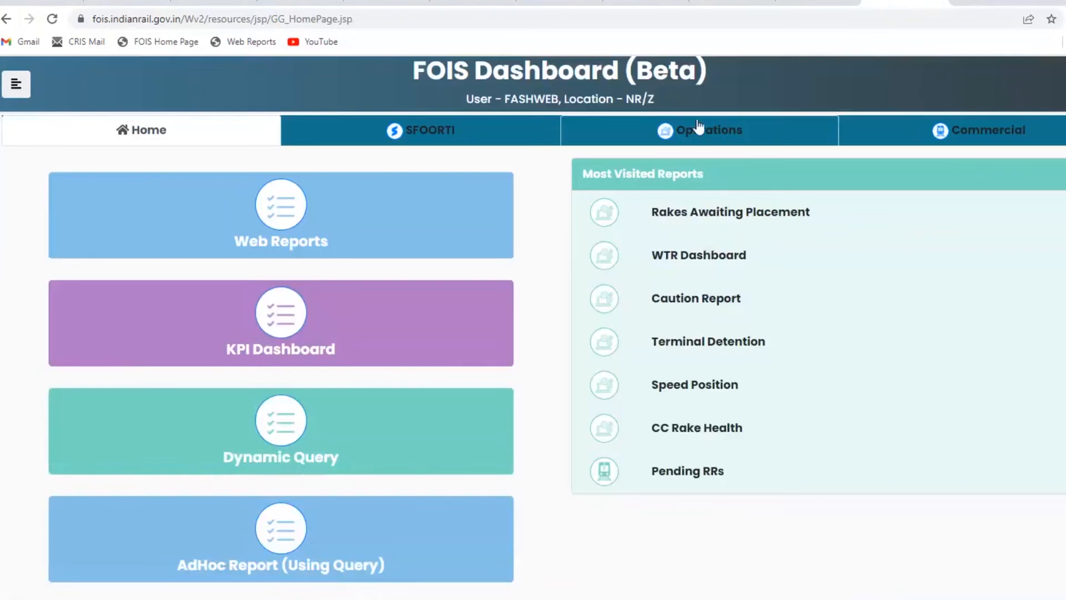
# Open the Speed Position report from Operations and reach the 50 Least Performers (Yesterday) table.
pyautogui.click(135, 298)
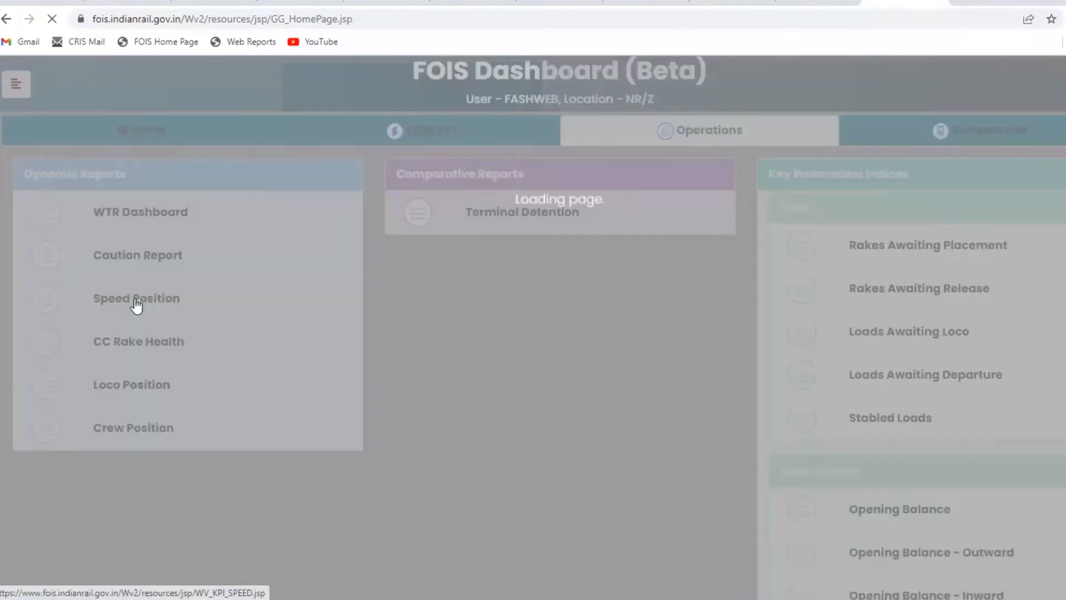
pyautogui.click(135, 297)
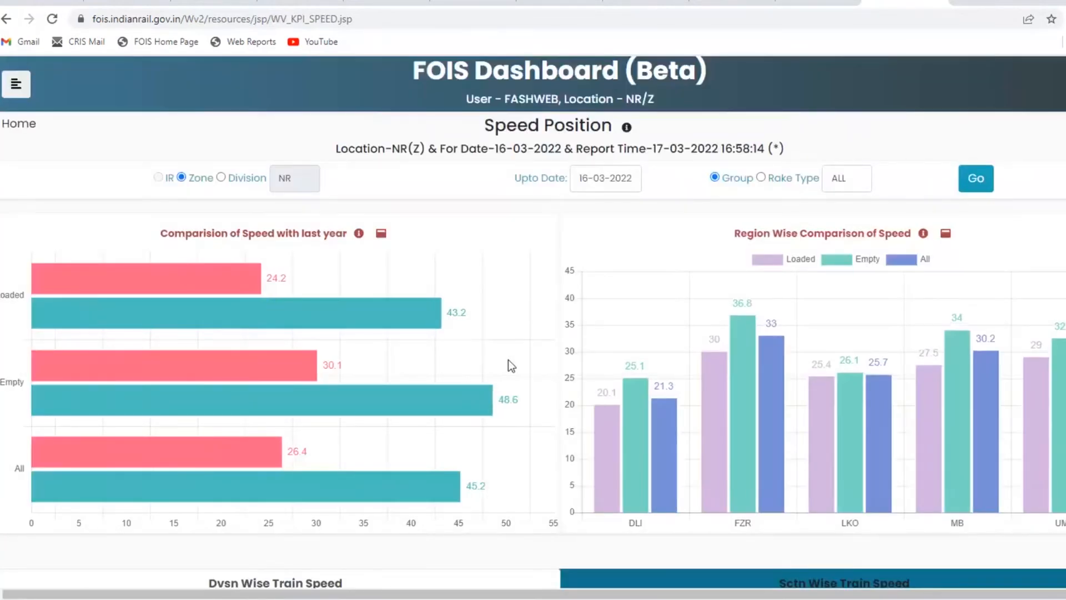
pyautogui.scroll(-3)
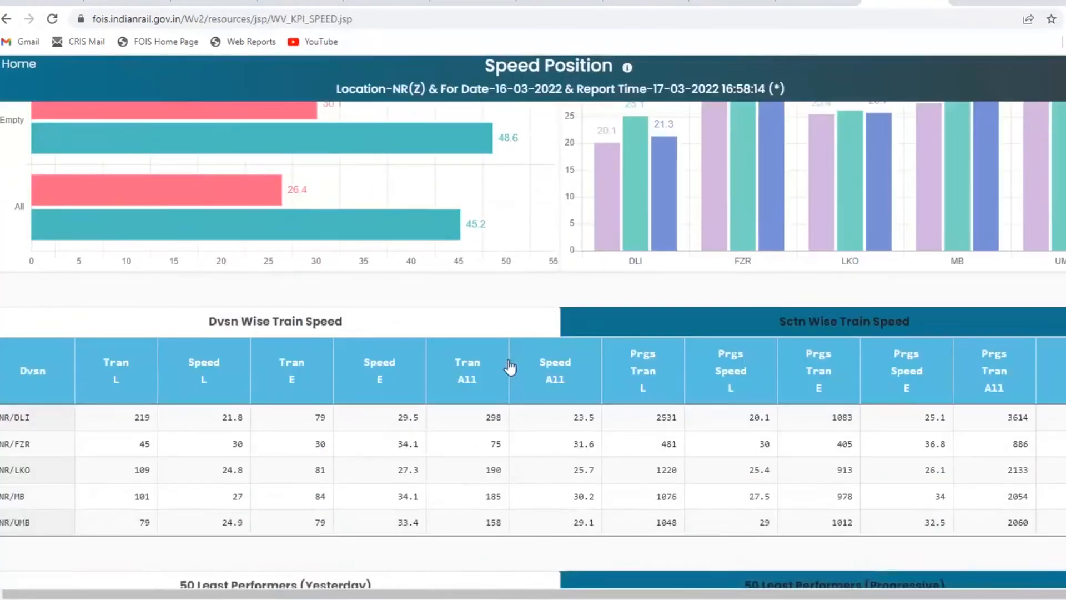
pyautogui.scroll(-3)
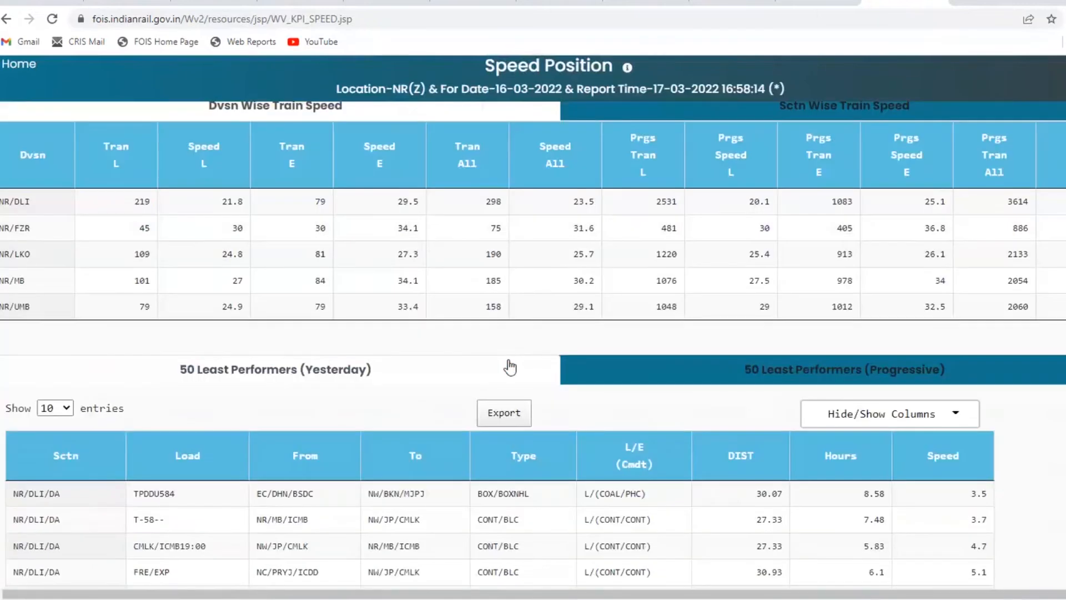
pyautogui.scroll(-3)
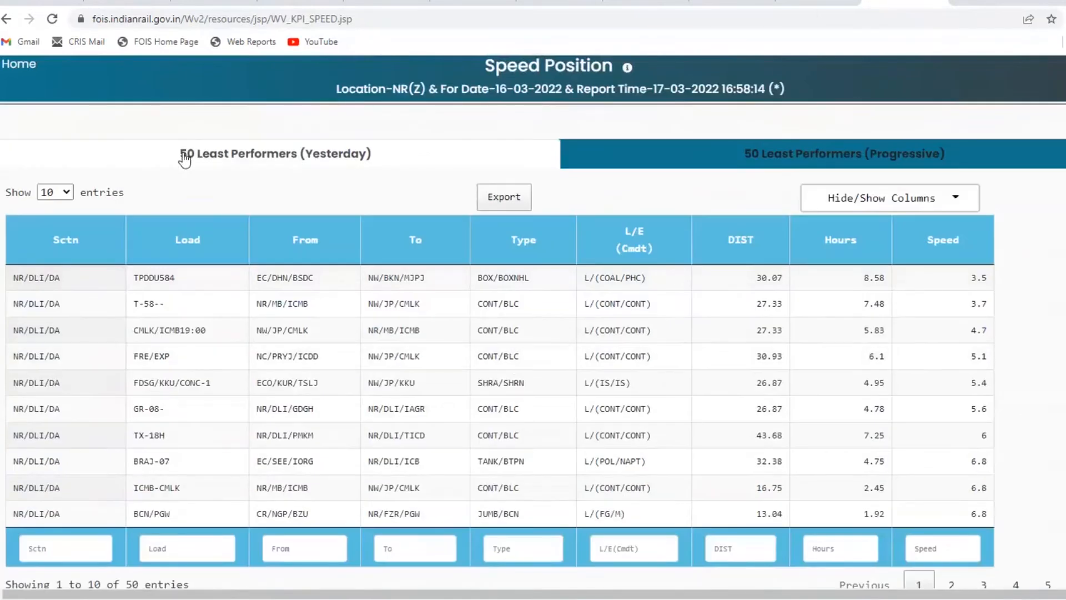
pyautogui.moveTo(264, 157)
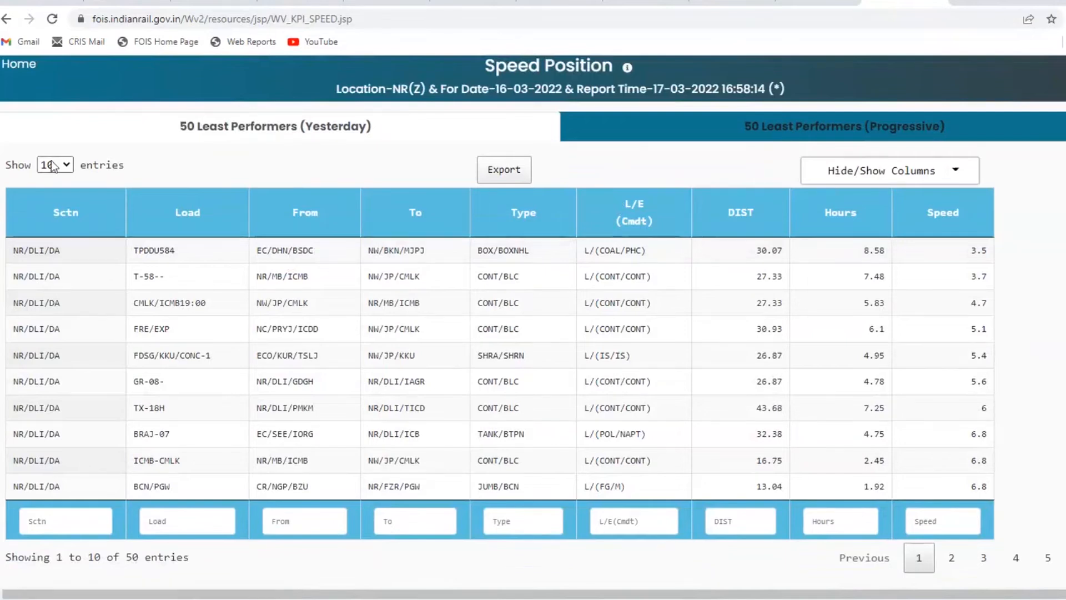
# Show ALL 50 least-performing rakes instead of ten and ready the speed filter.
pyautogui.click(53, 164)
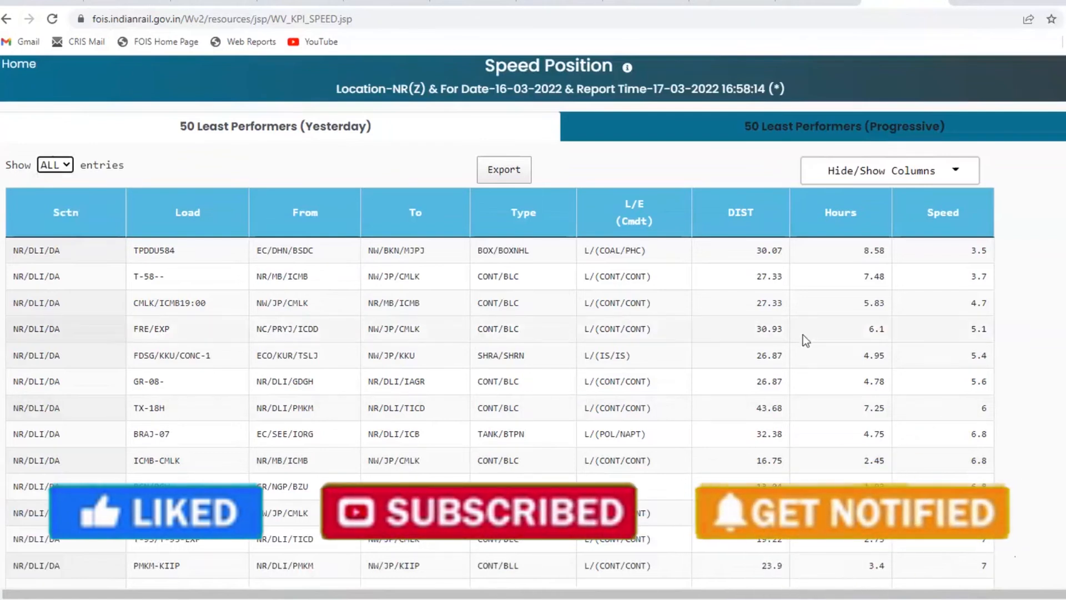
pyautogui.scroll(-3)
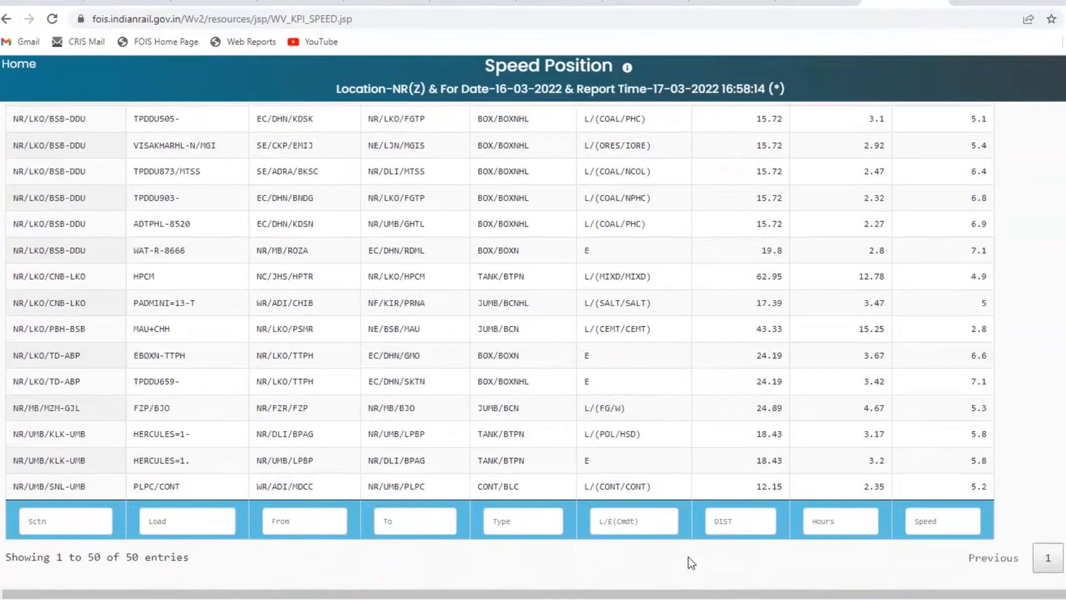
pyautogui.click(941, 521)
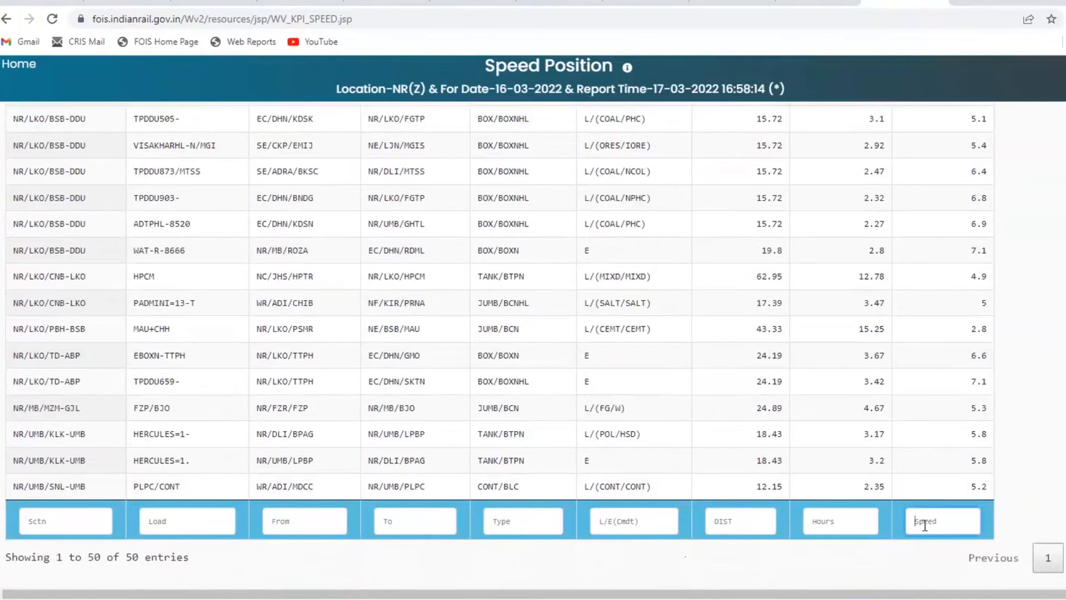
pyautogui.scroll(-3)
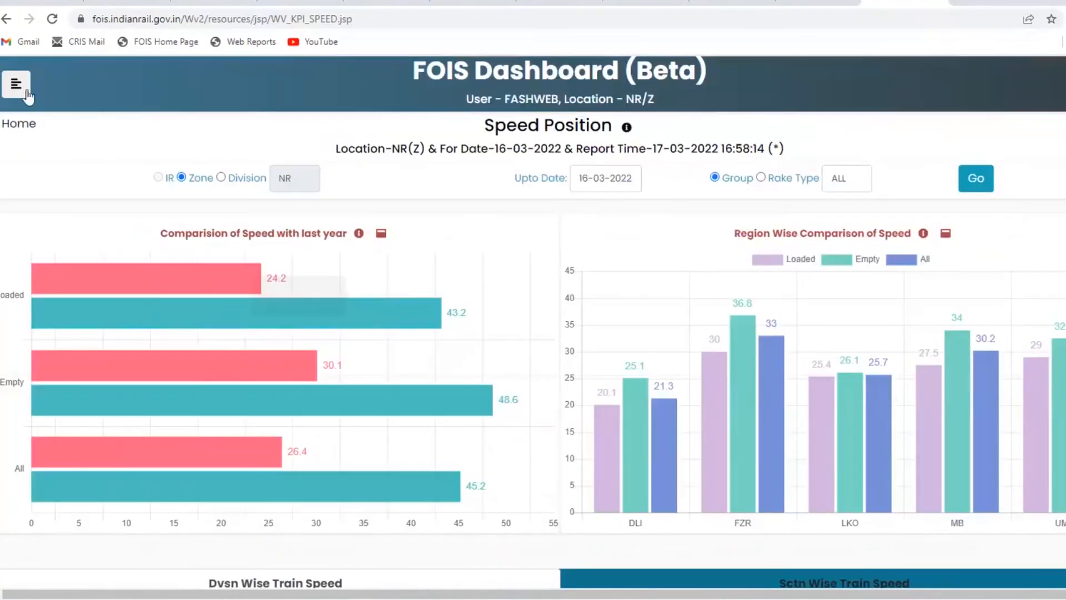
# From Home open the KPI Dashboard and review the Rake and Rake Position indicators.
pyautogui.click(17, 84)
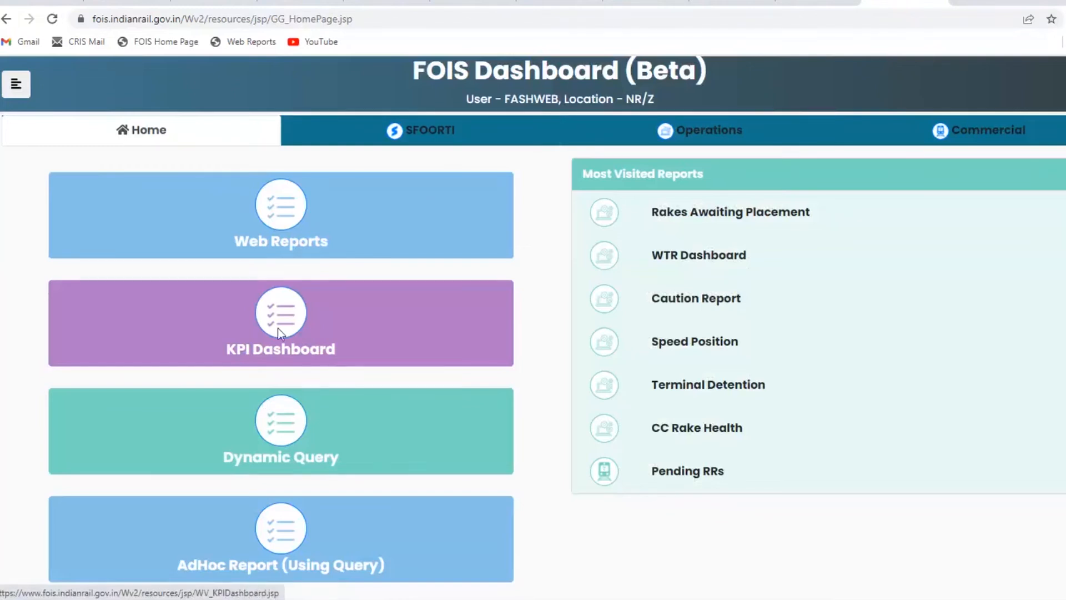
pyautogui.click(280, 322)
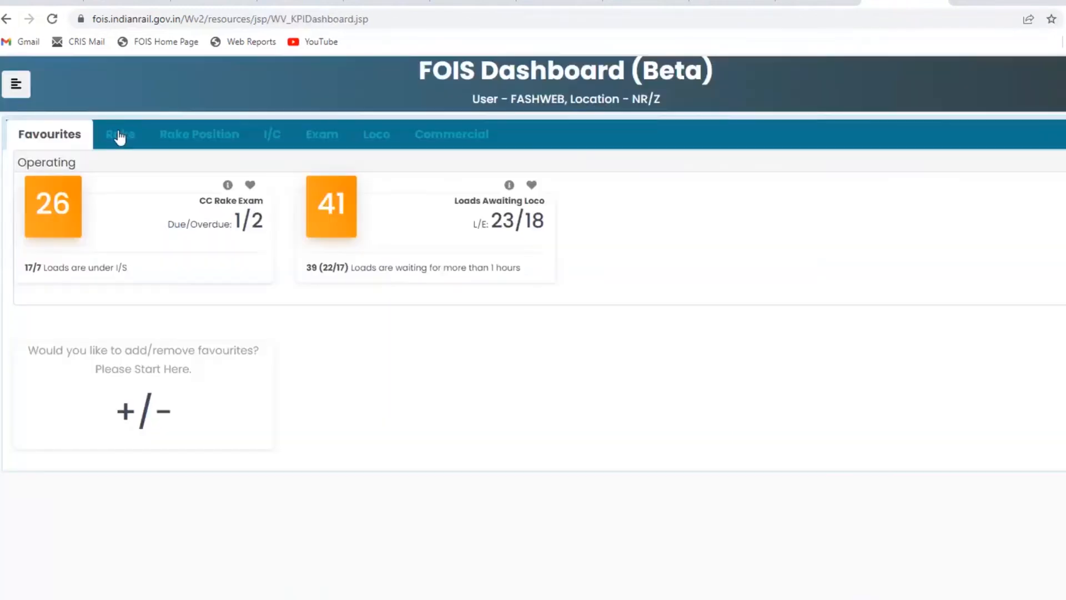
pyautogui.click(120, 134)
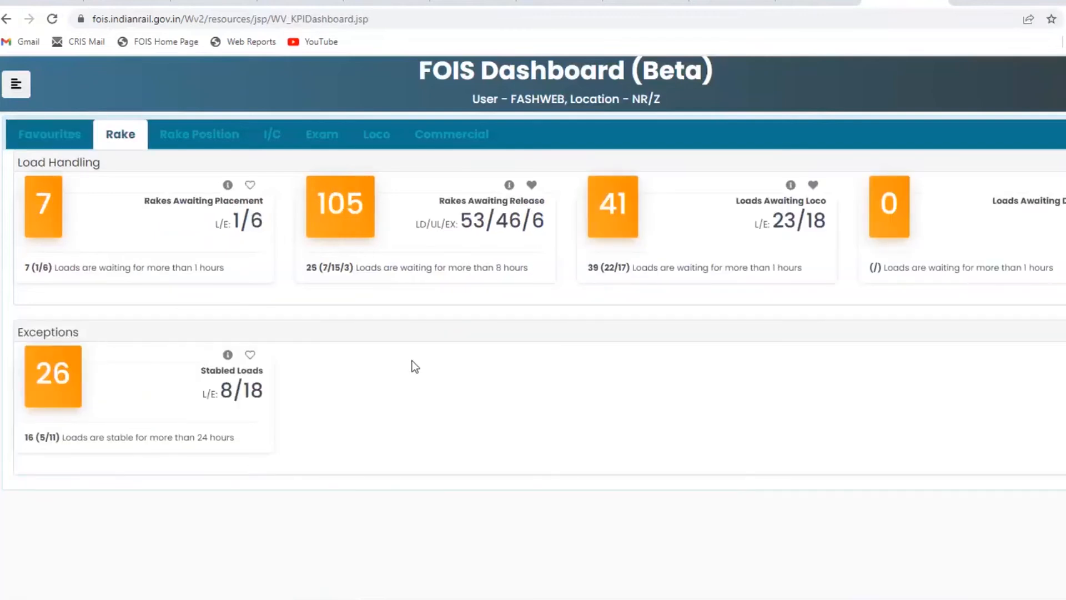
pyautogui.click(198, 135)
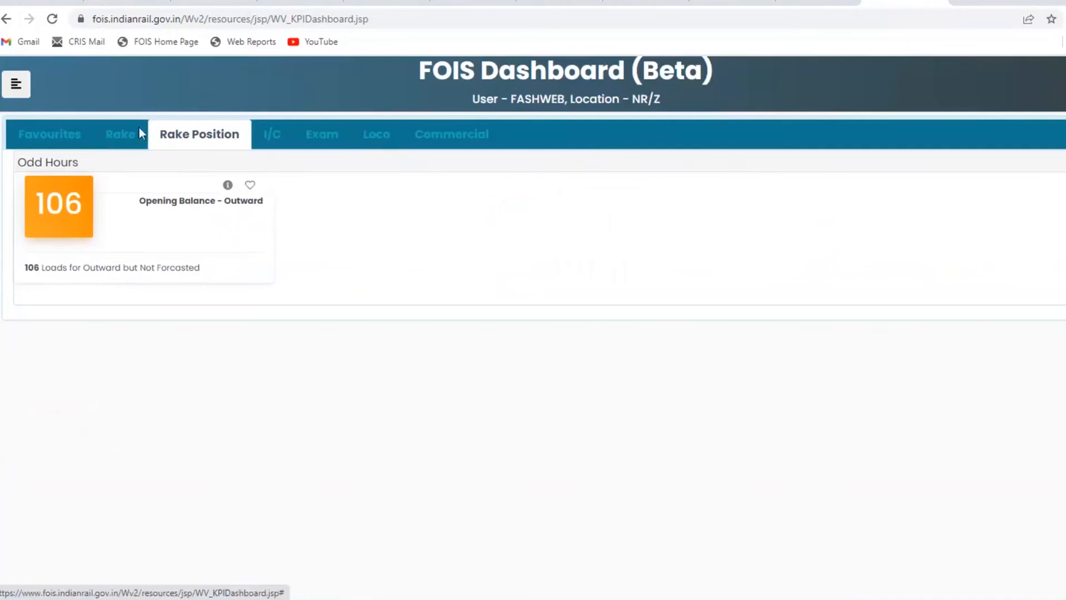
pyautogui.click(120, 134)
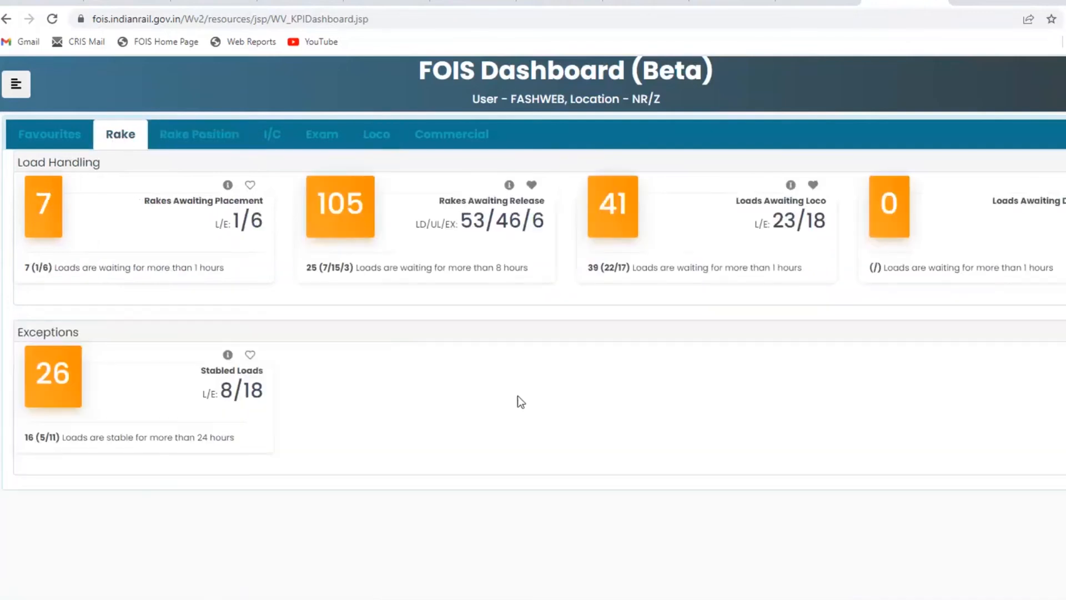
pyautogui.moveTo(519, 391)
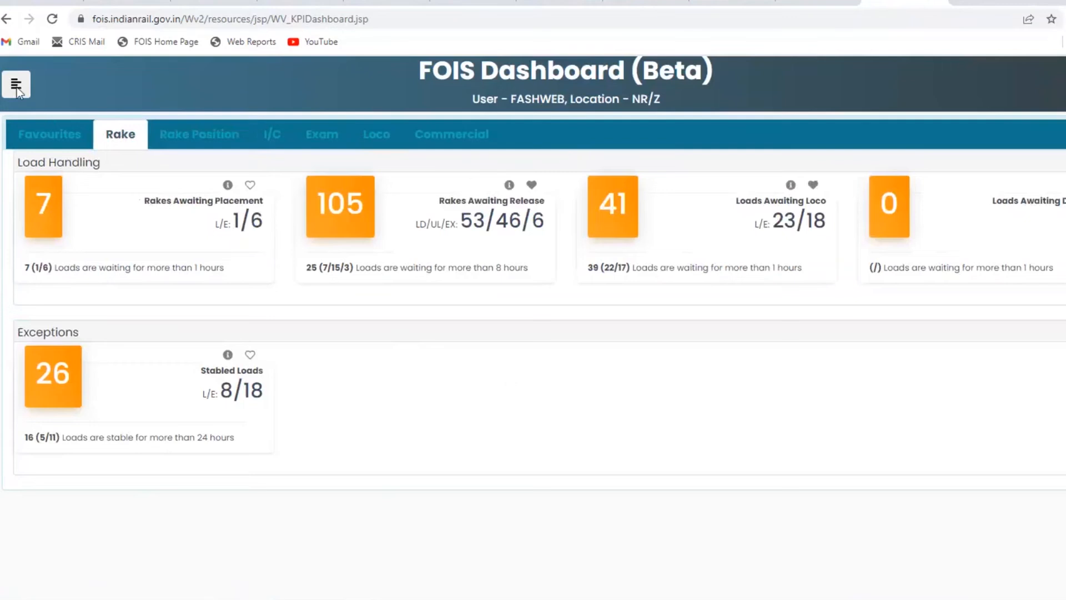
# Bring up the side menu listing all dashboard sections.
pyautogui.click(16, 84)
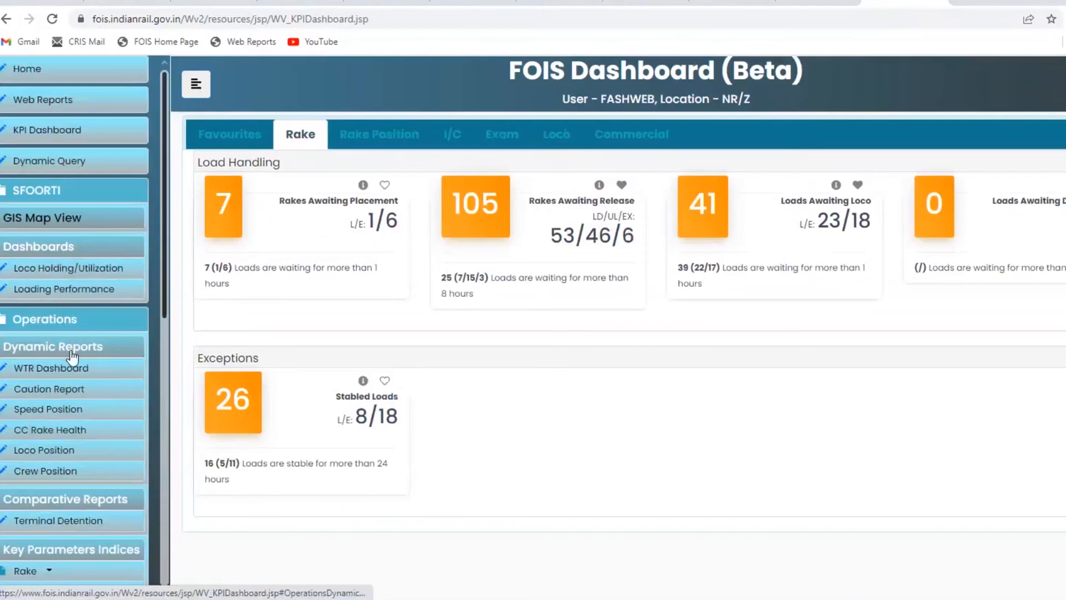
pyautogui.scroll(-3)
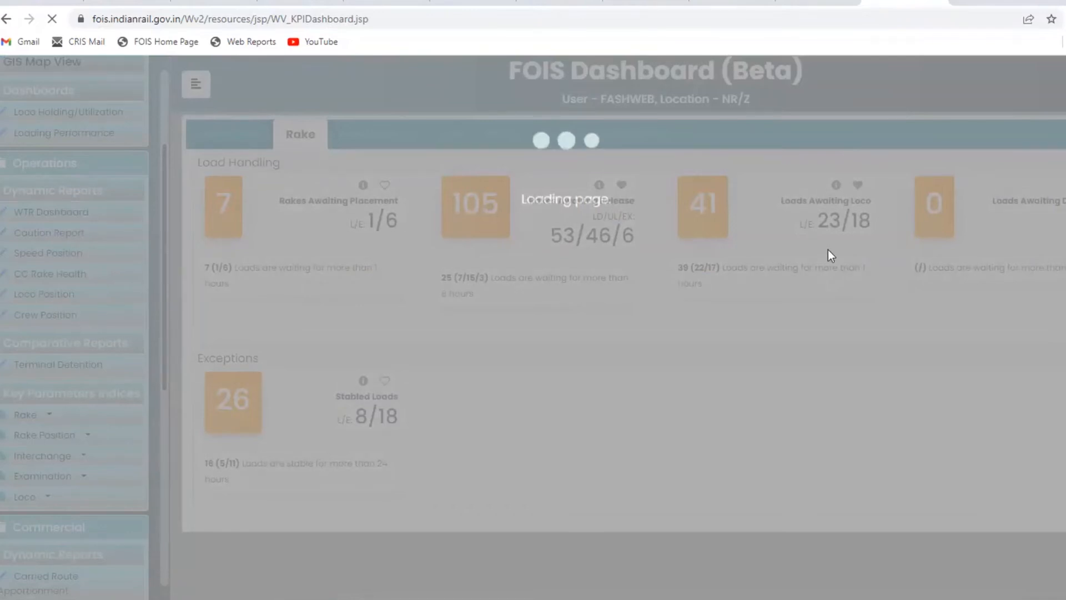
# Open CC Rake Health for rake type ALL and drill into the 84 expired owned rakes.
pyautogui.click(50, 273)
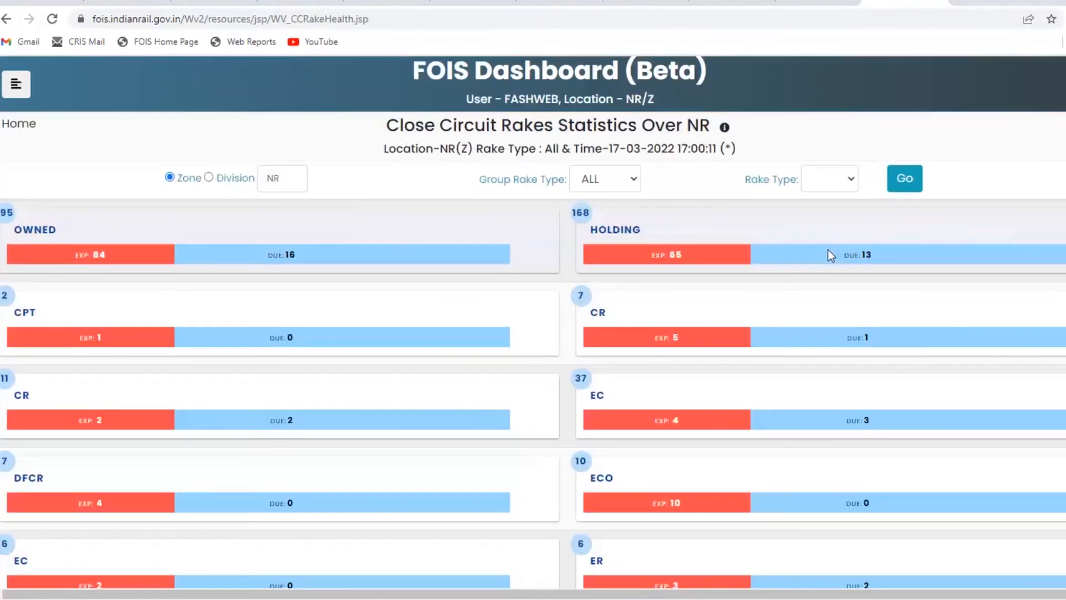
pyautogui.click(829, 178)
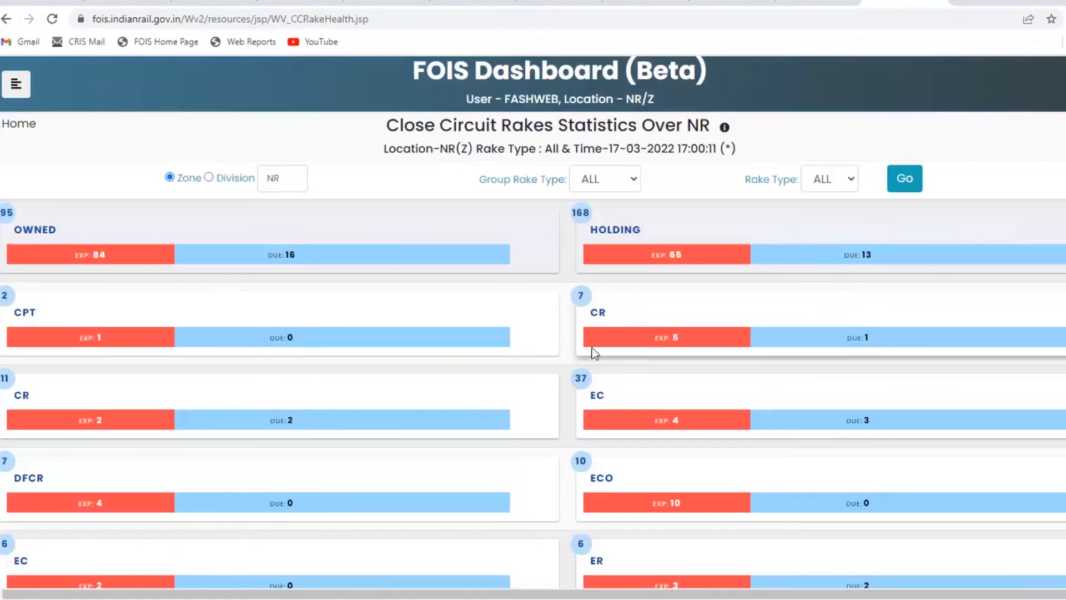
pyautogui.moveTo(528, 240)
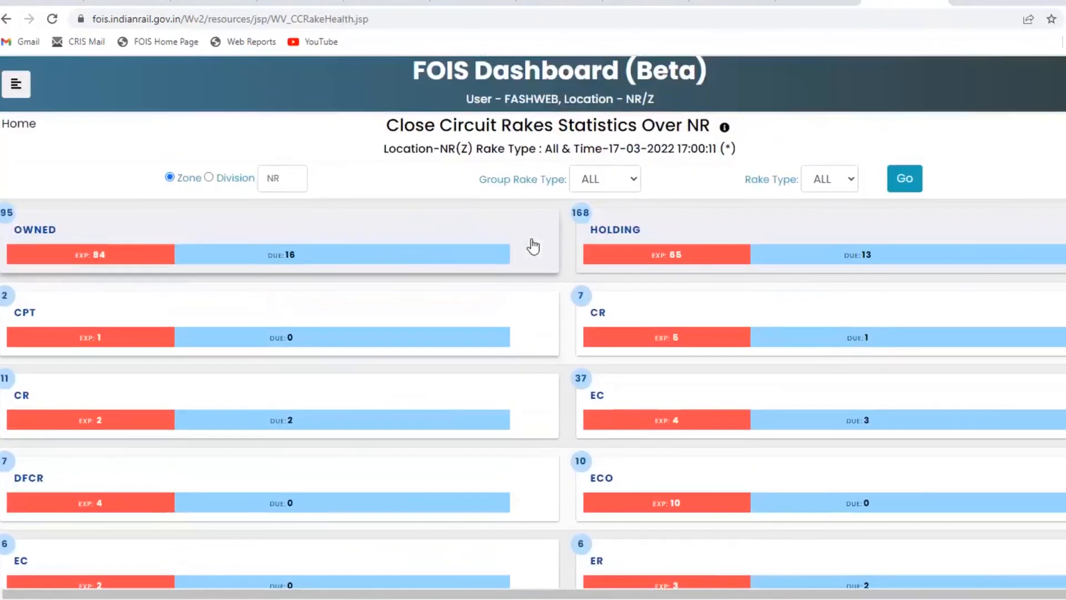
pyautogui.moveTo(502, 231)
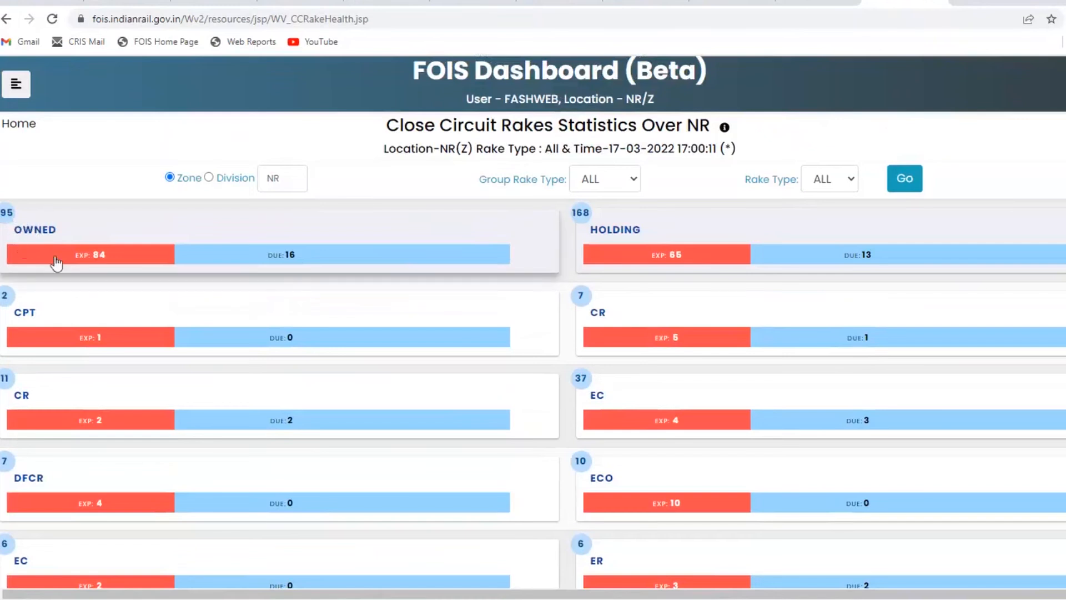
pyautogui.moveTo(104, 271)
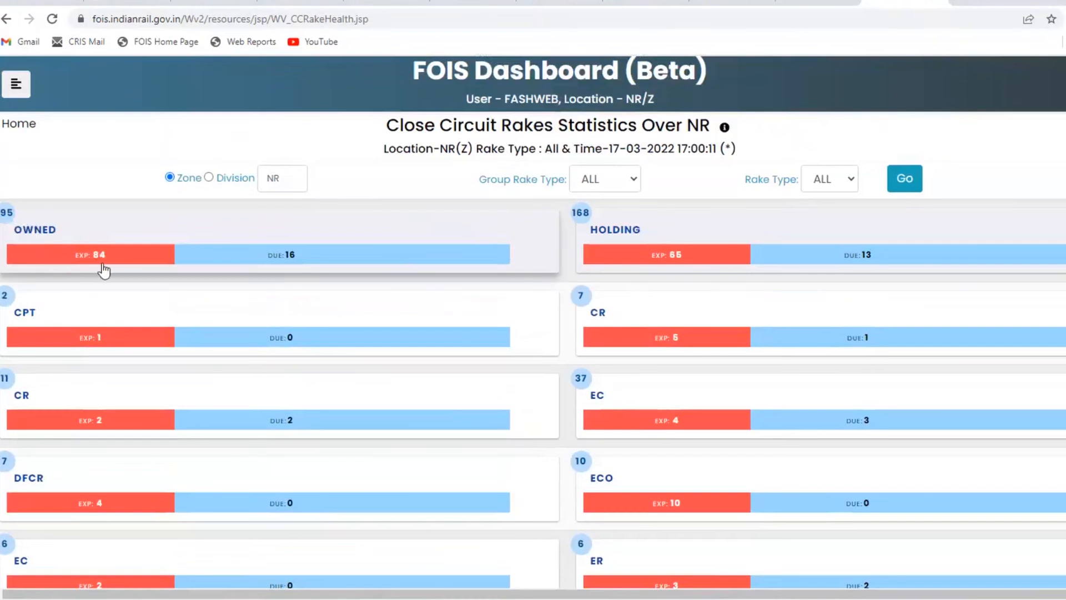
pyautogui.moveTo(238, 265)
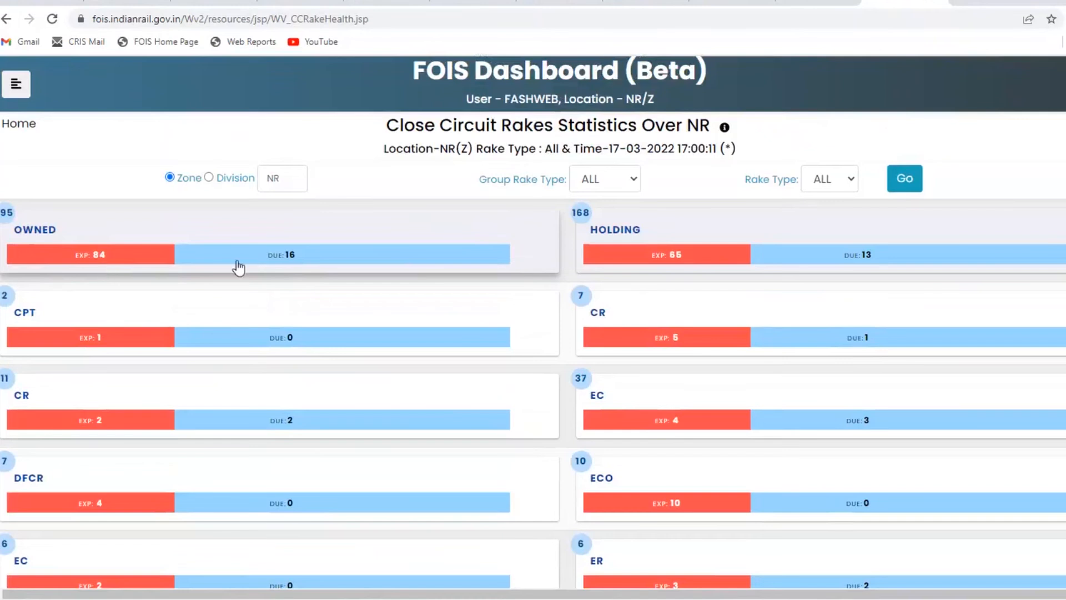
pyautogui.moveTo(248, 265)
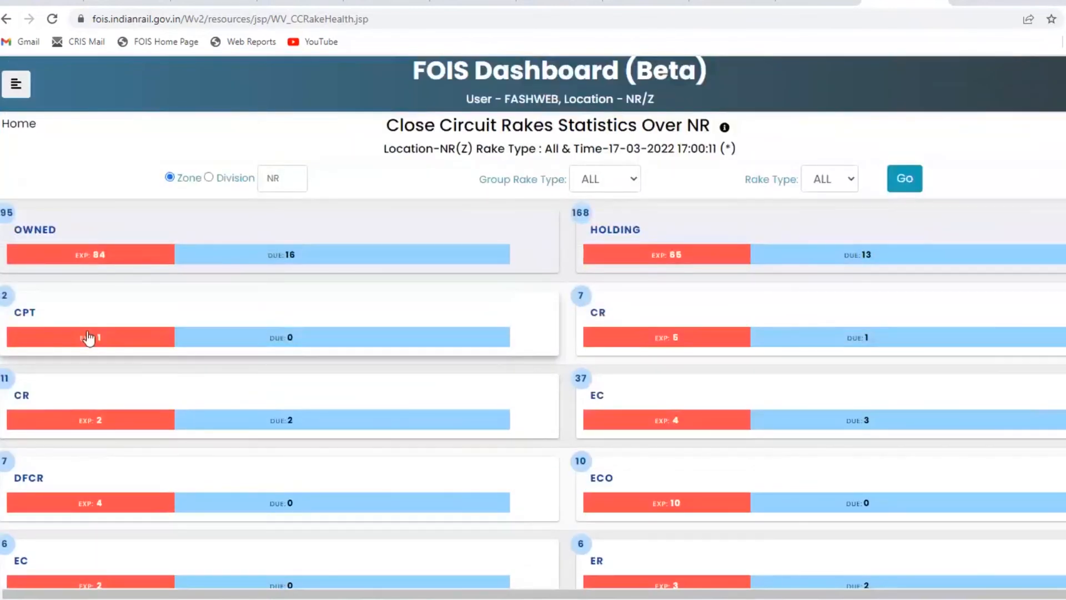
pyautogui.moveTo(241, 303)
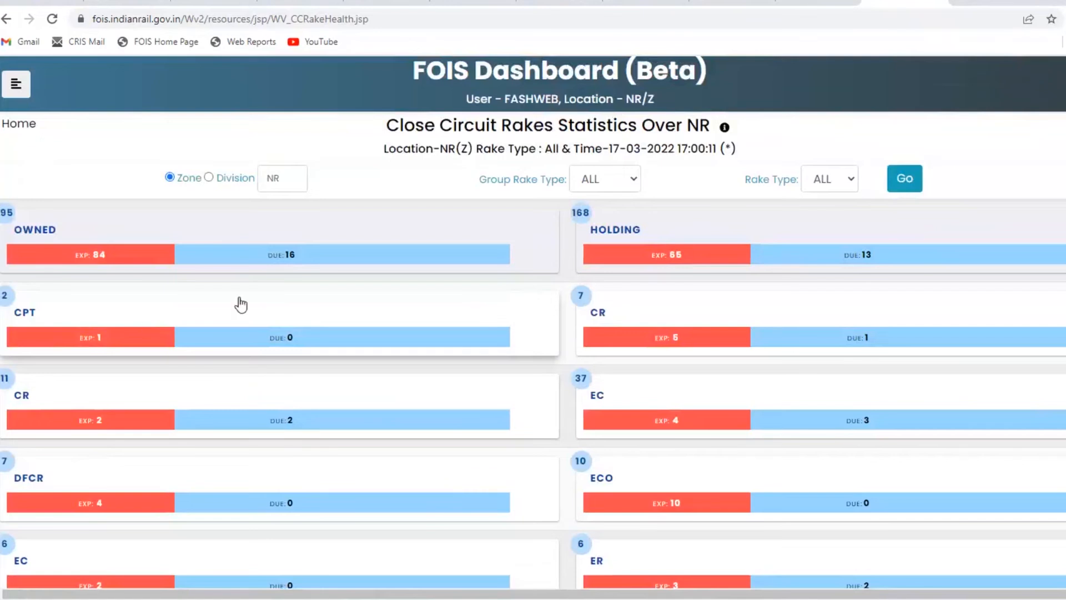
pyautogui.moveTo(614, 259)
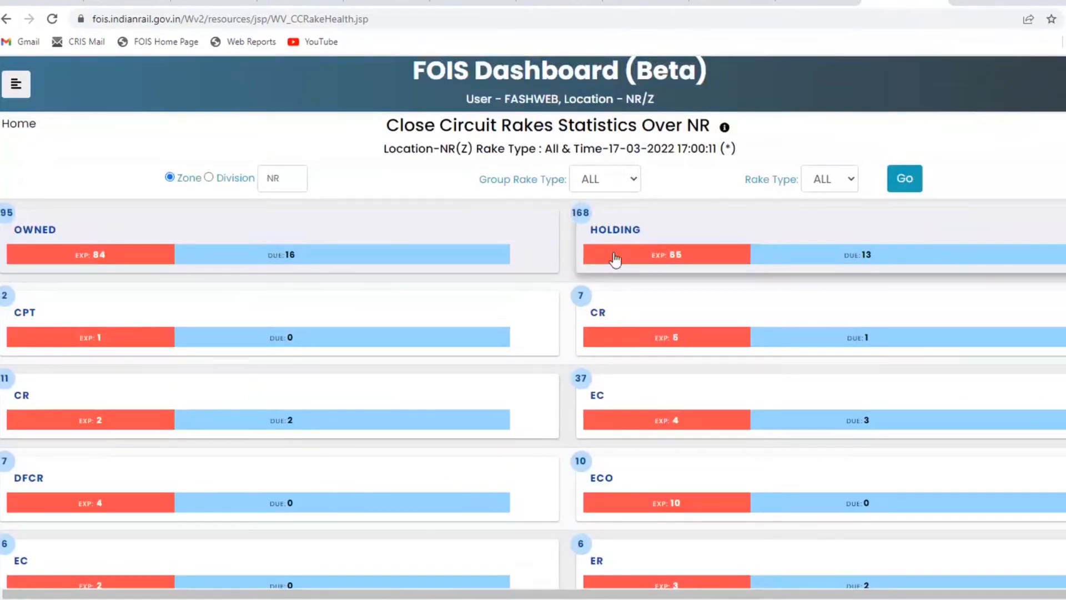
pyautogui.click(90, 255)
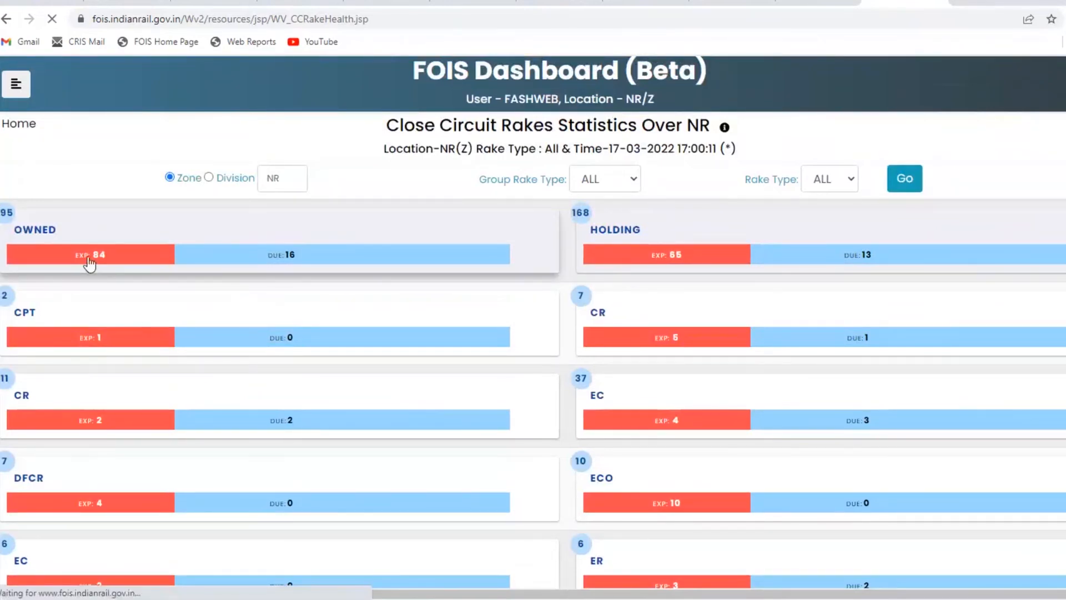
# Go back to the Close Circuit Rakes Statistics page and reopen the sidebar menu.
pyautogui.click(89, 253)
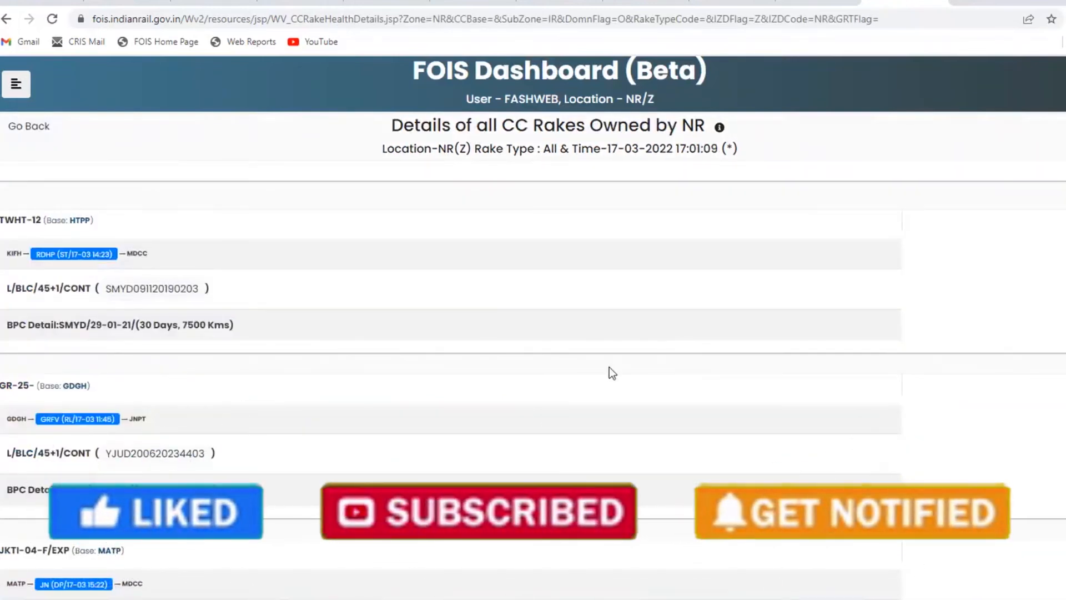
pyautogui.scroll(-3)
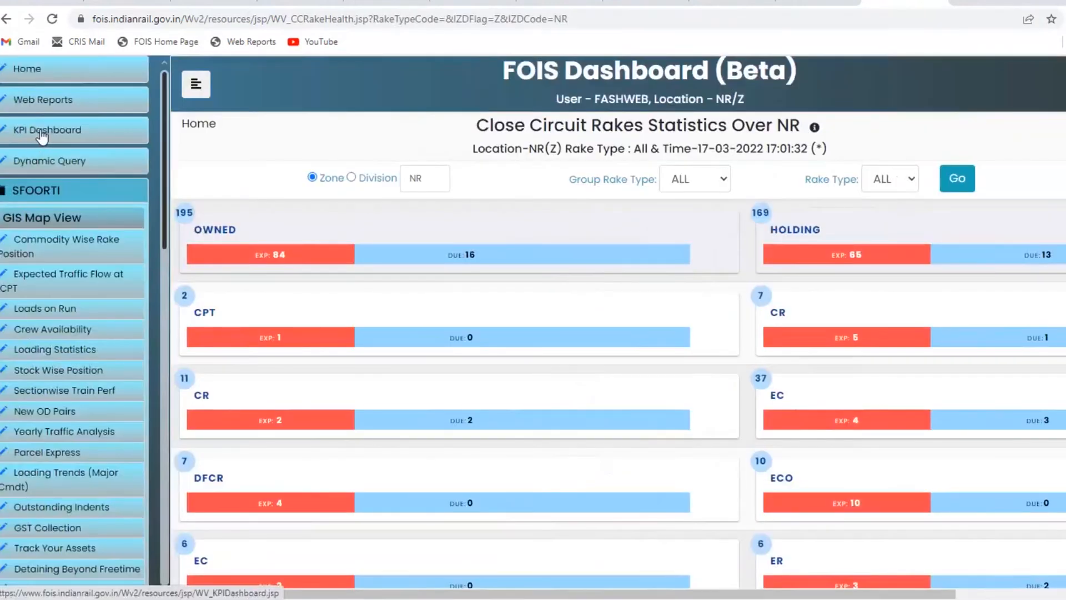
# Open KPI Dashboard from the sidebar, review the Rake cards, then return to Favourites.
pyautogui.click(47, 130)
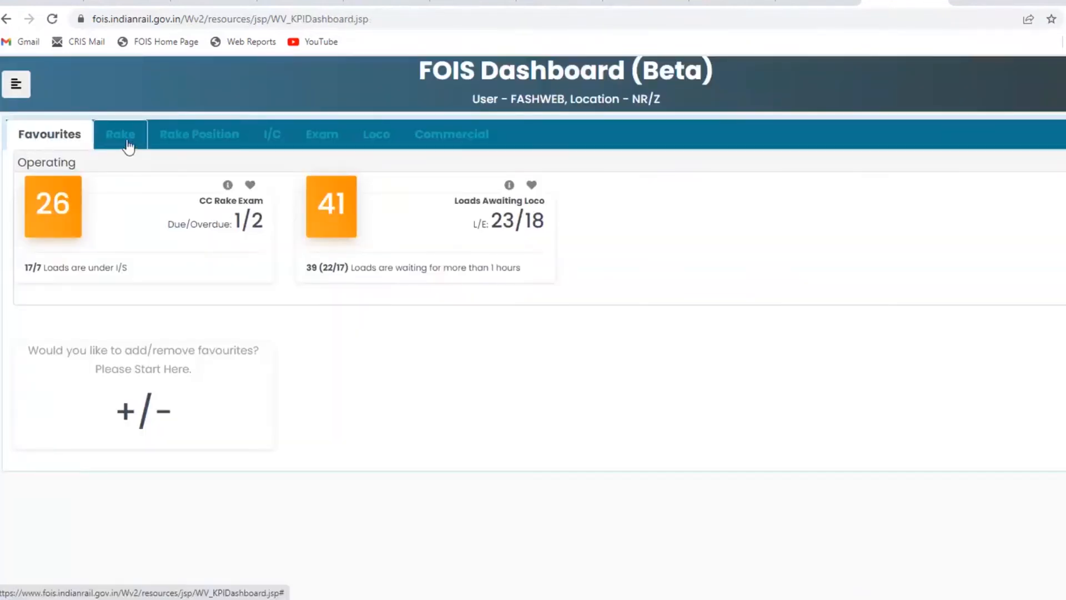
pyautogui.moveTo(120, 134)
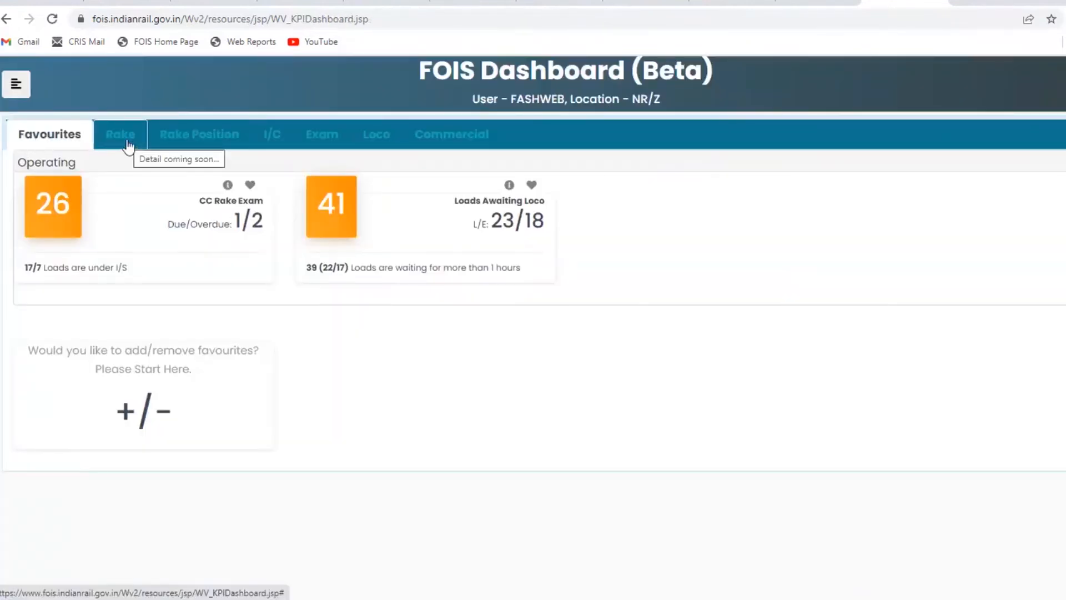
pyautogui.click(120, 134)
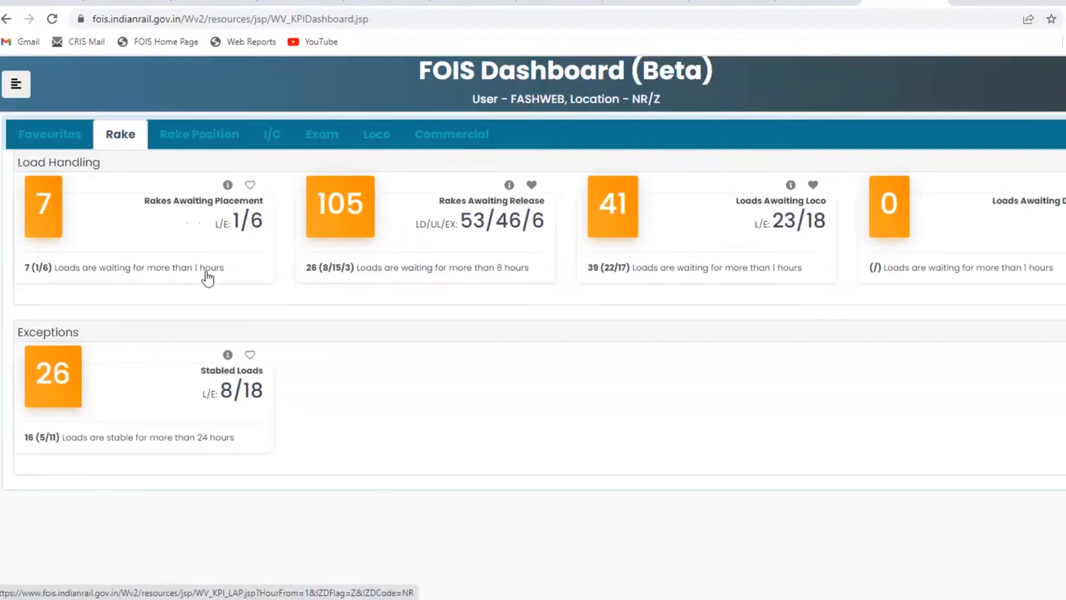
pyautogui.moveTo(181, 284)
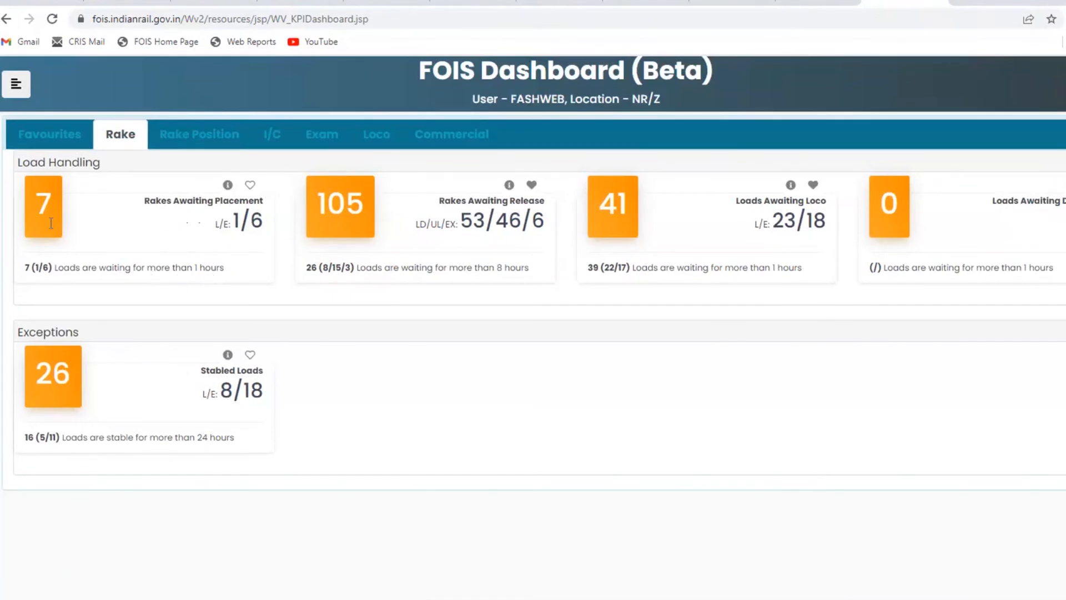
pyautogui.moveTo(193, 283)
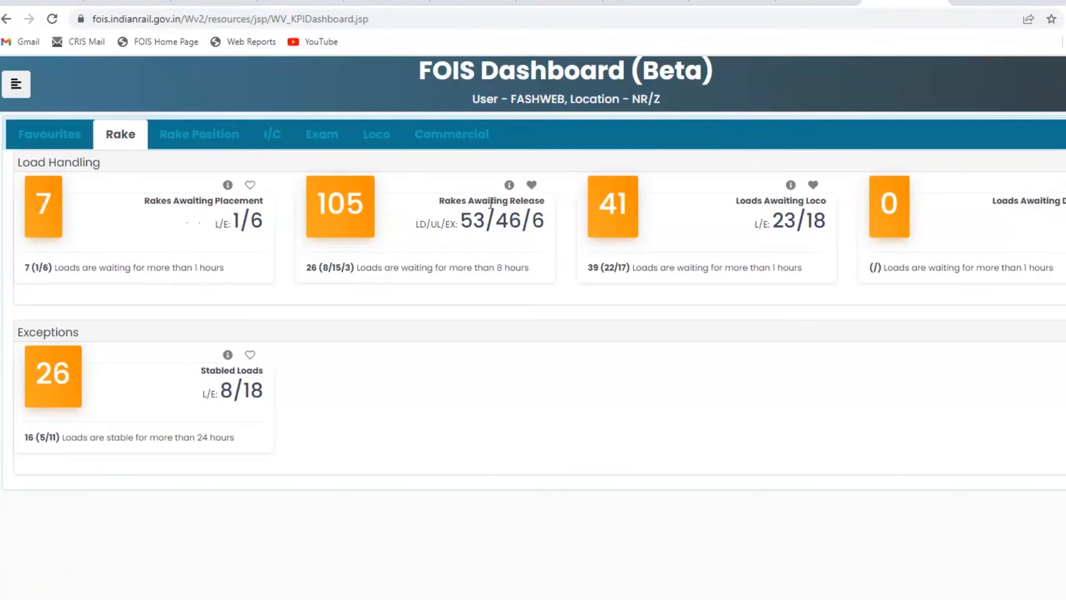
pyautogui.moveTo(504, 253)
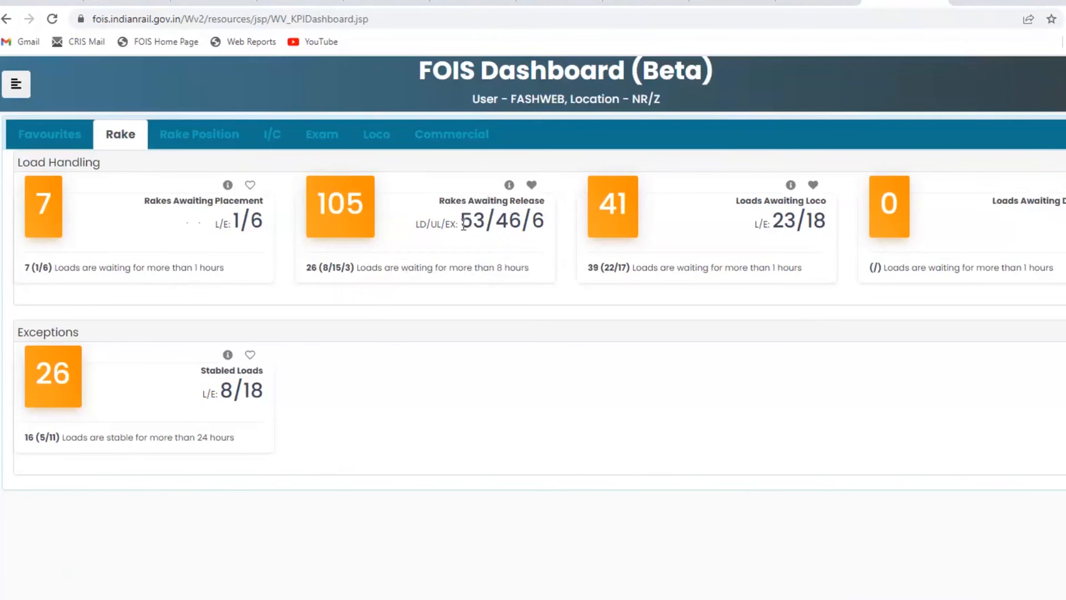
pyautogui.moveTo(483, 225)
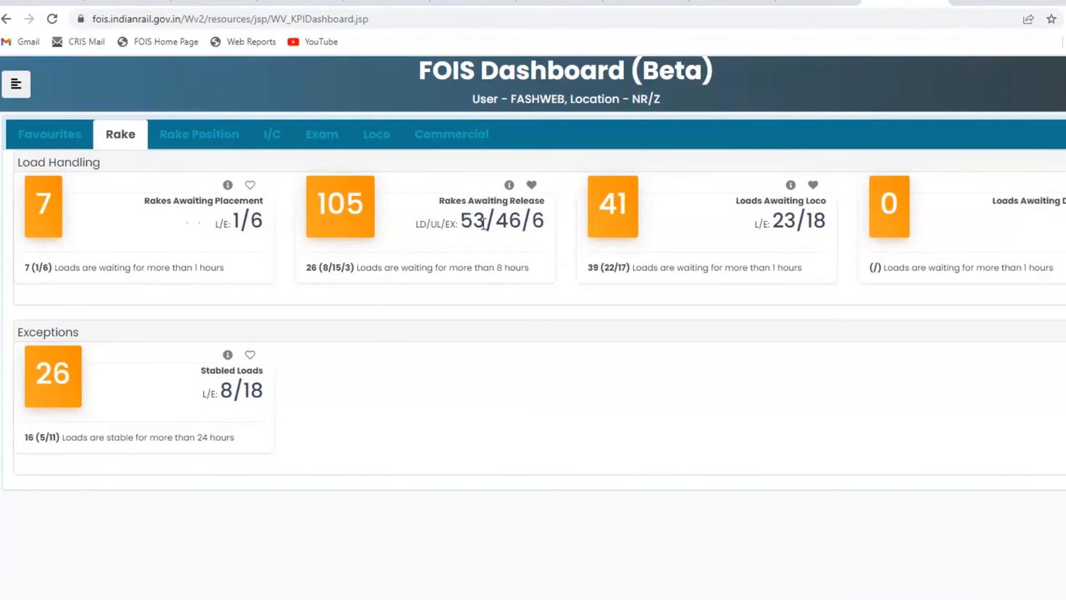
pyautogui.moveTo(748, 207)
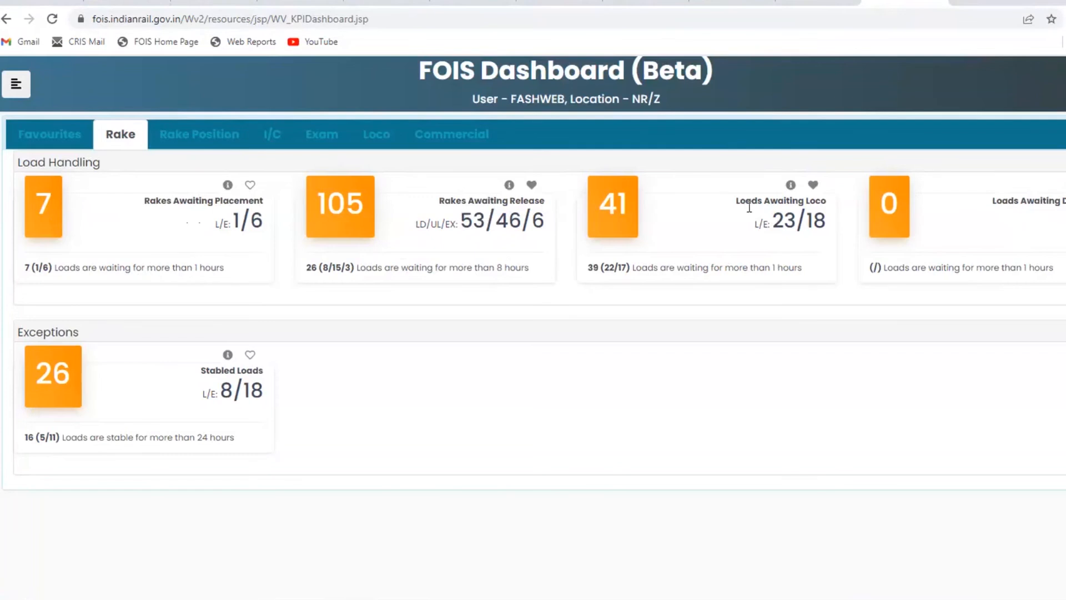
pyautogui.moveTo(1012, 245)
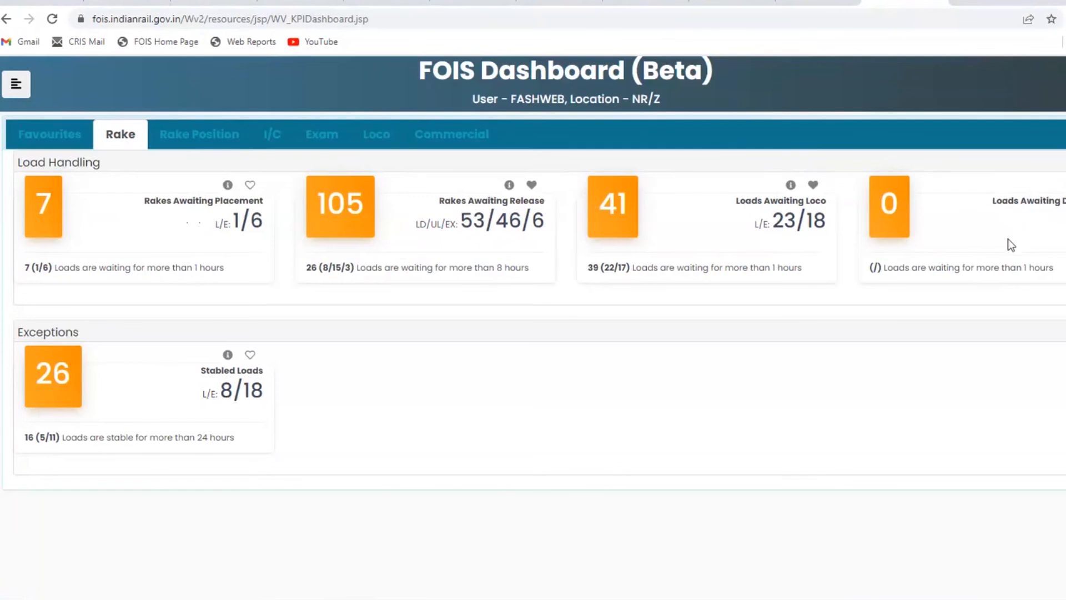
pyautogui.moveTo(208, 422)
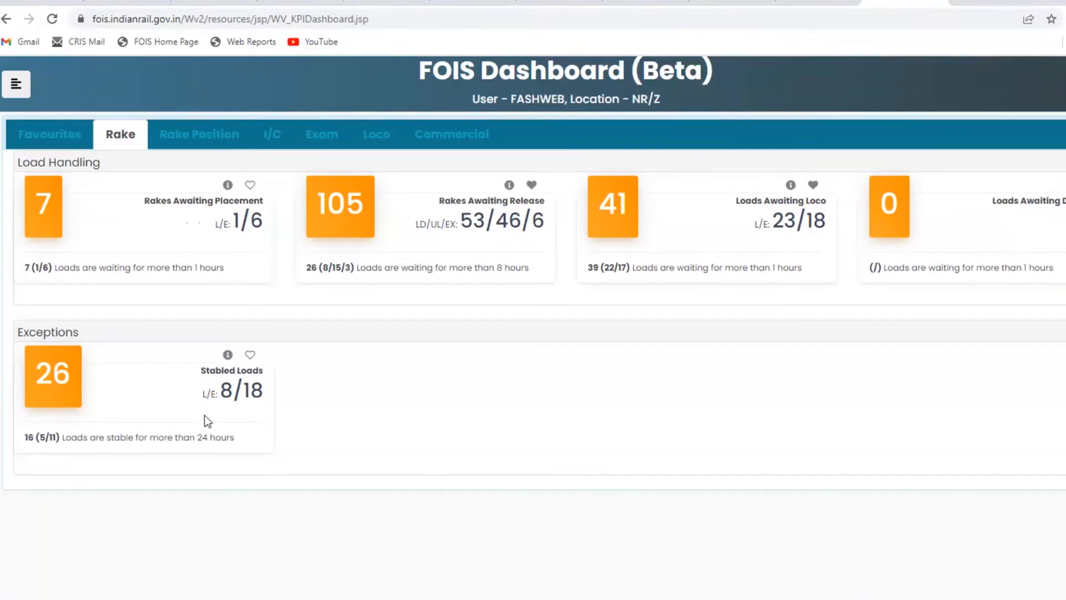
pyautogui.moveTo(243, 447)
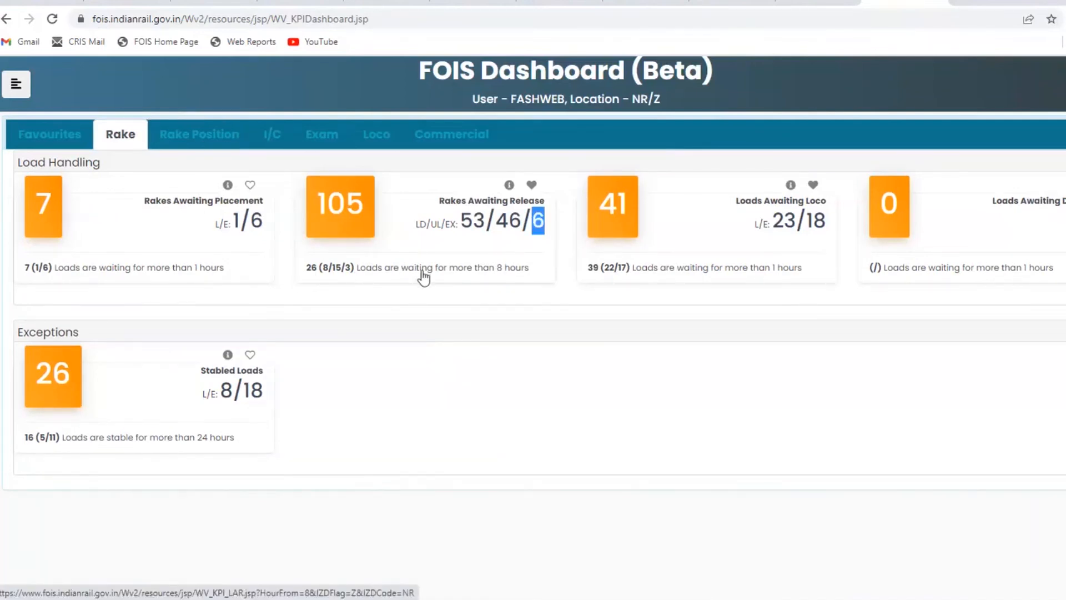
pyautogui.moveTo(472, 278)
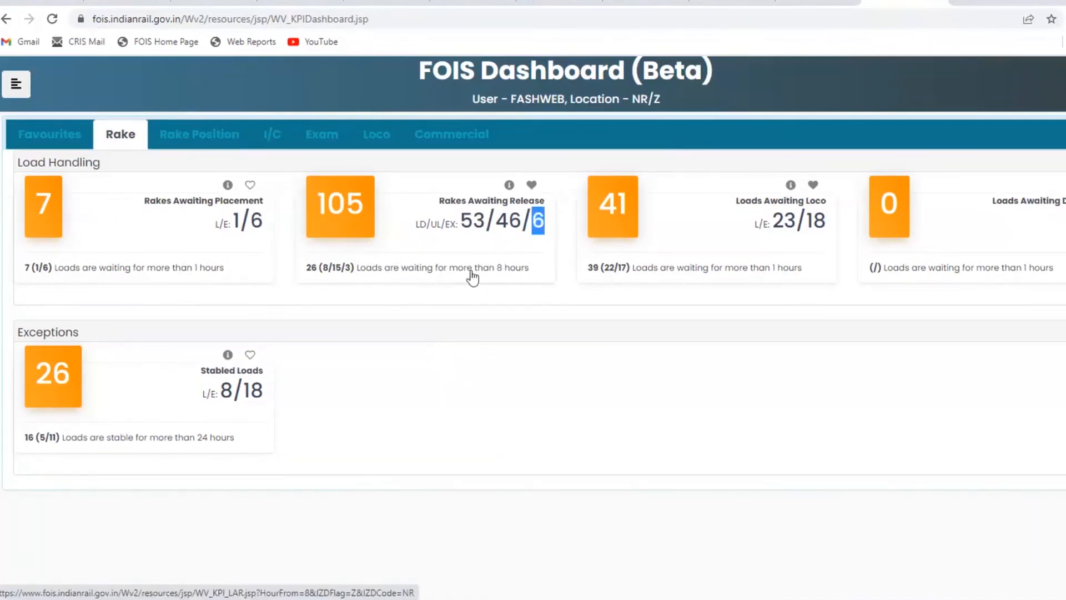
pyautogui.click(49, 135)
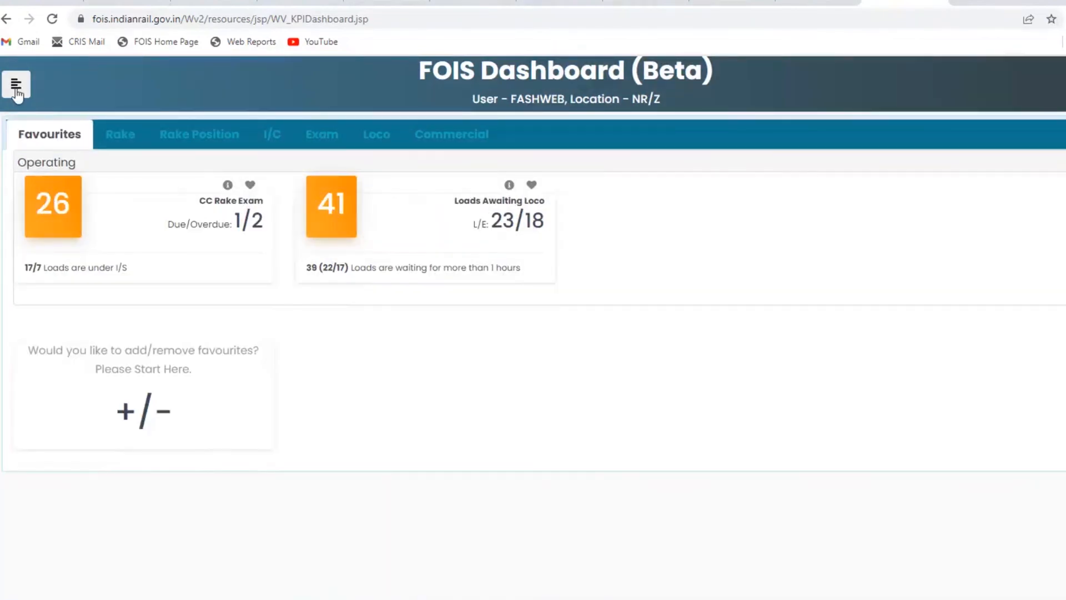
# Reload the KPI Dashboard and show the Rake Position KPIs with 106 outward opening-balance loads.
pyautogui.click(16, 86)
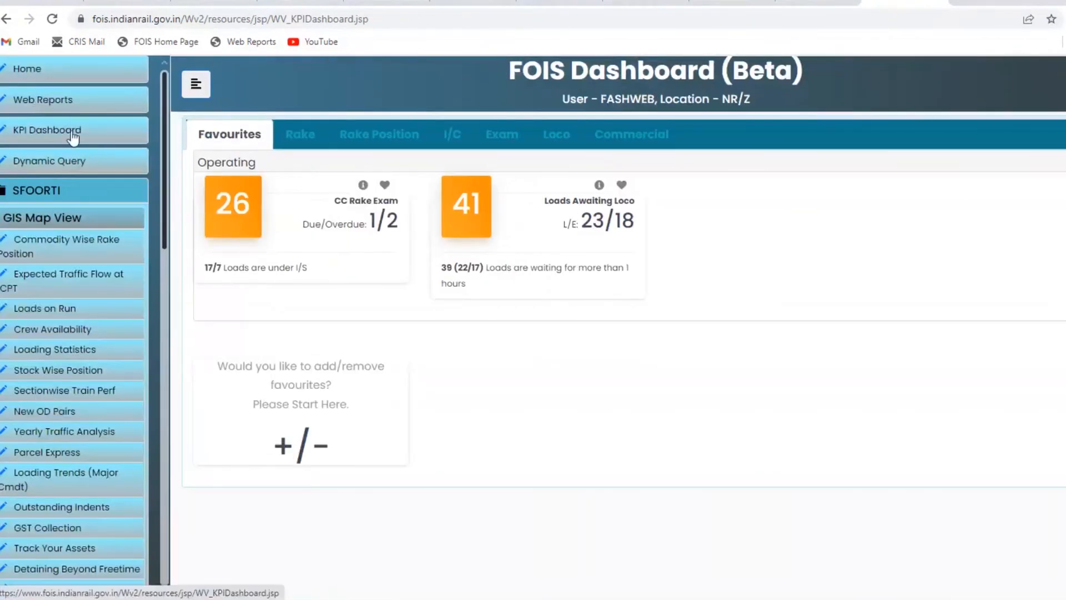
pyautogui.click(299, 134)
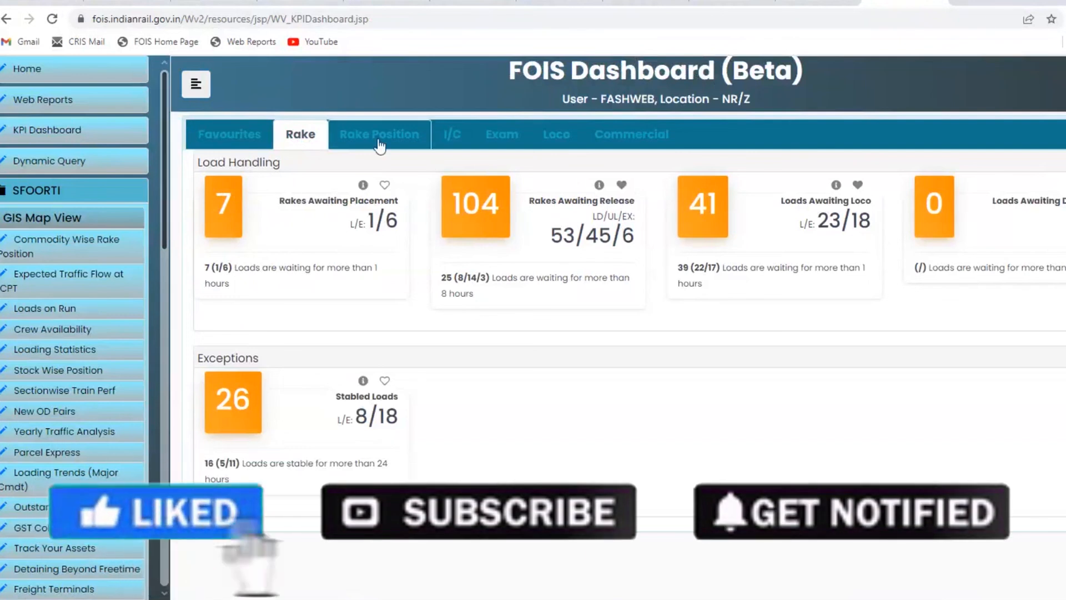
pyautogui.click(379, 135)
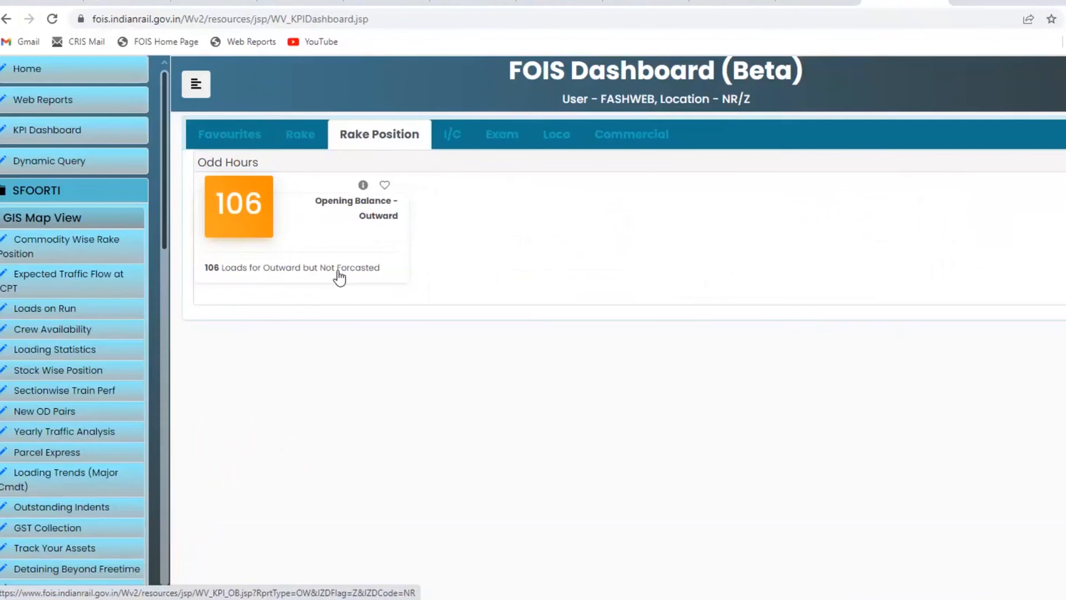
# Show the I/C KPIs: 126 handed over, 133 taken over and individual I/C point counts.
pyautogui.click(451, 135)
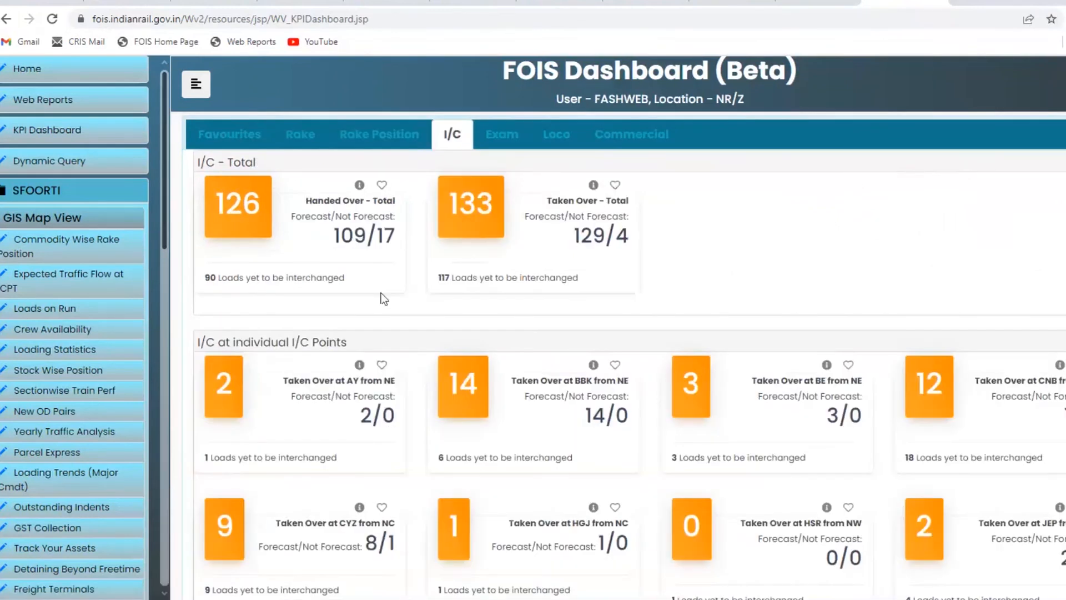
pyautogui.moveTo(304, 320)
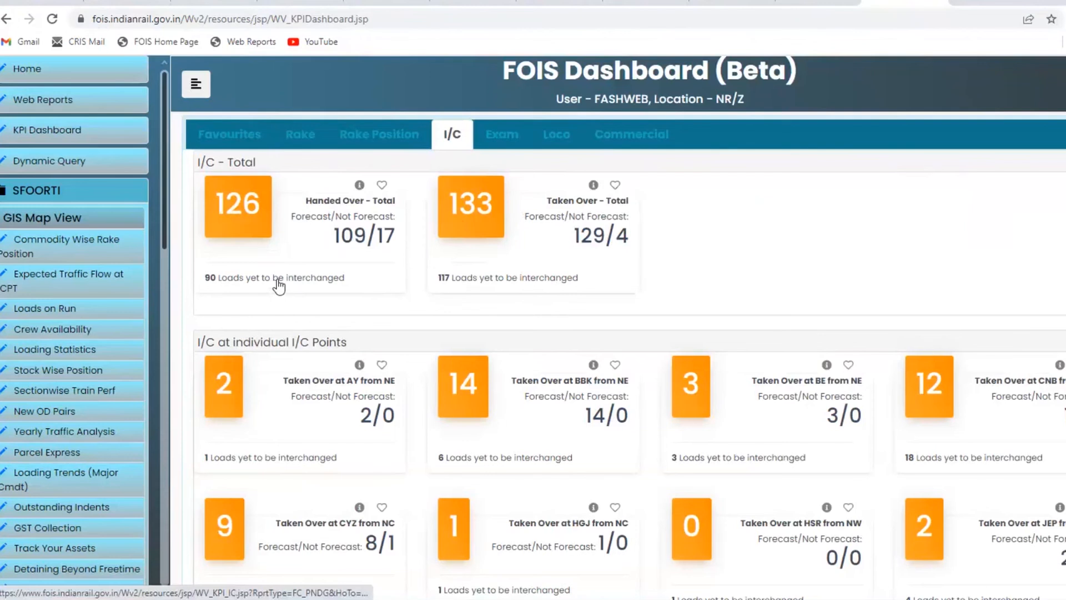
pyautogui.moveTo(332, 257)
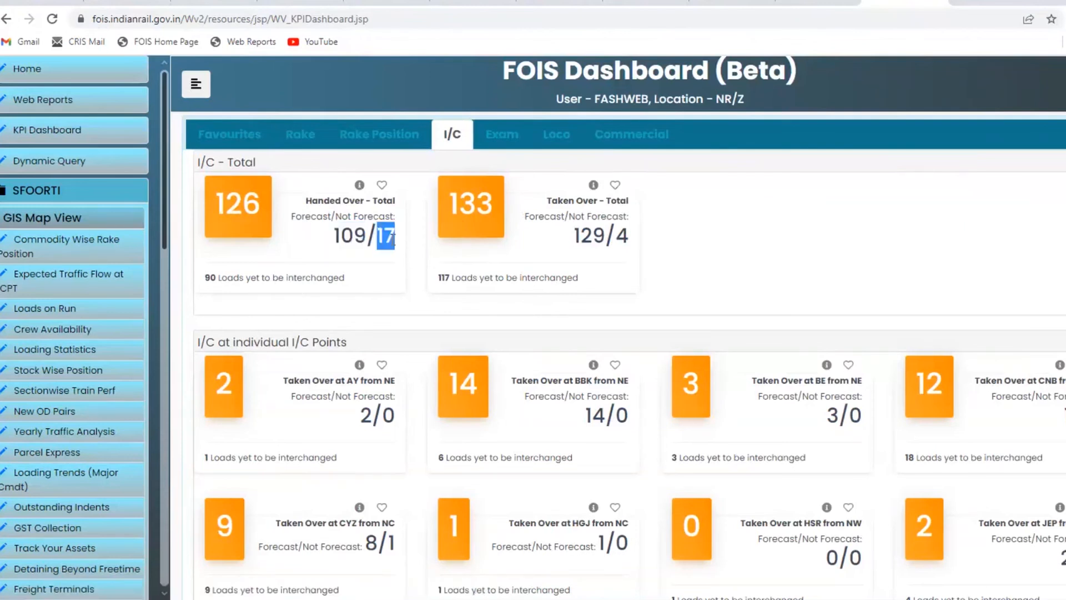
pyautogui.moveTo(392, 263)
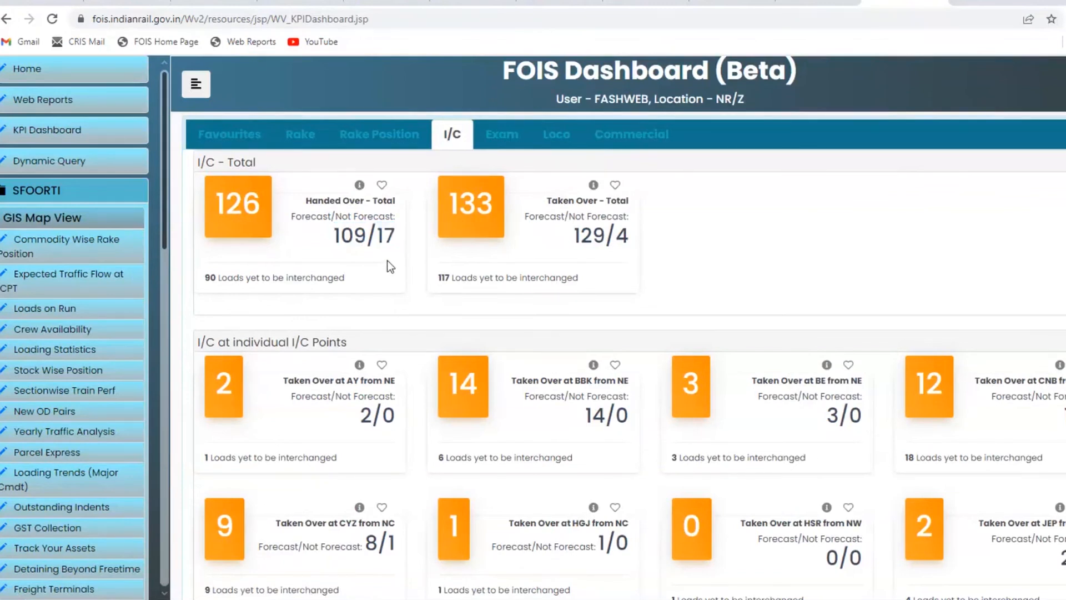
pyautogui.moveTo(459, 182)
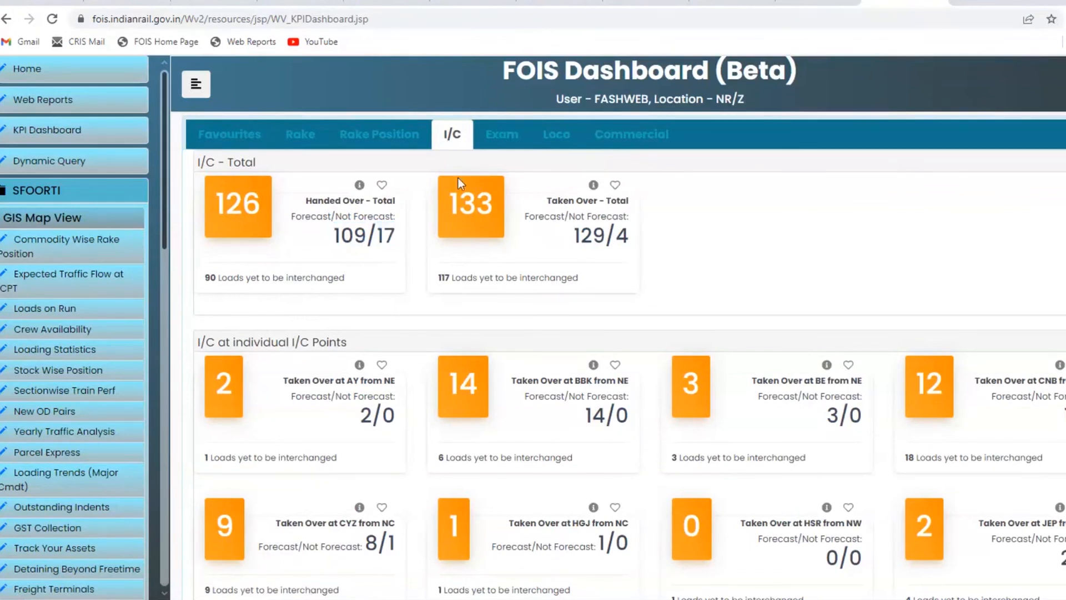
pyautogui.moveTo(502, 134)
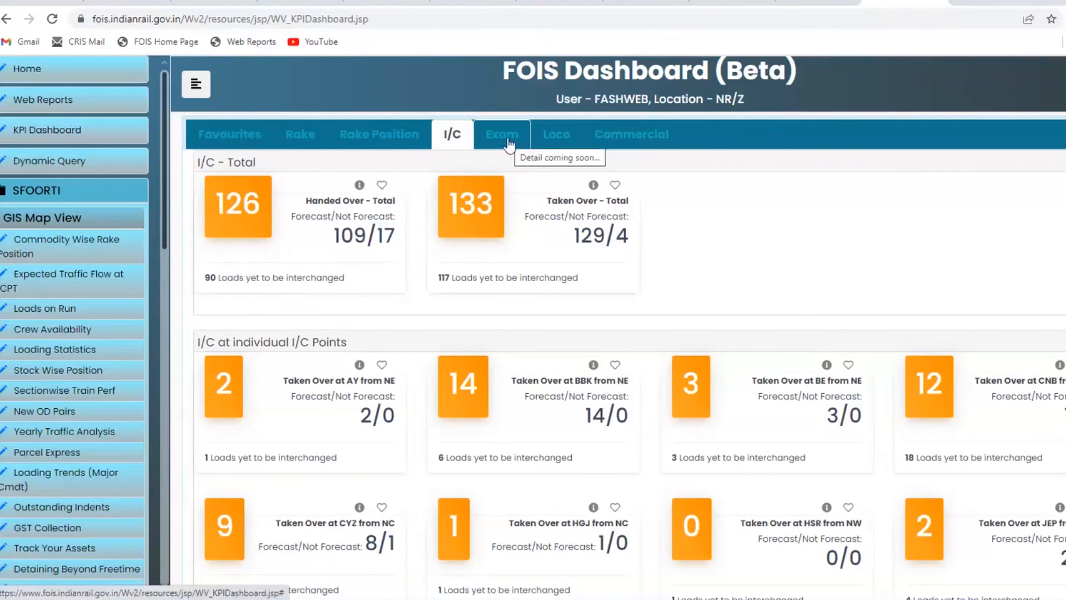
pyautogui.moveTo(413, 199)
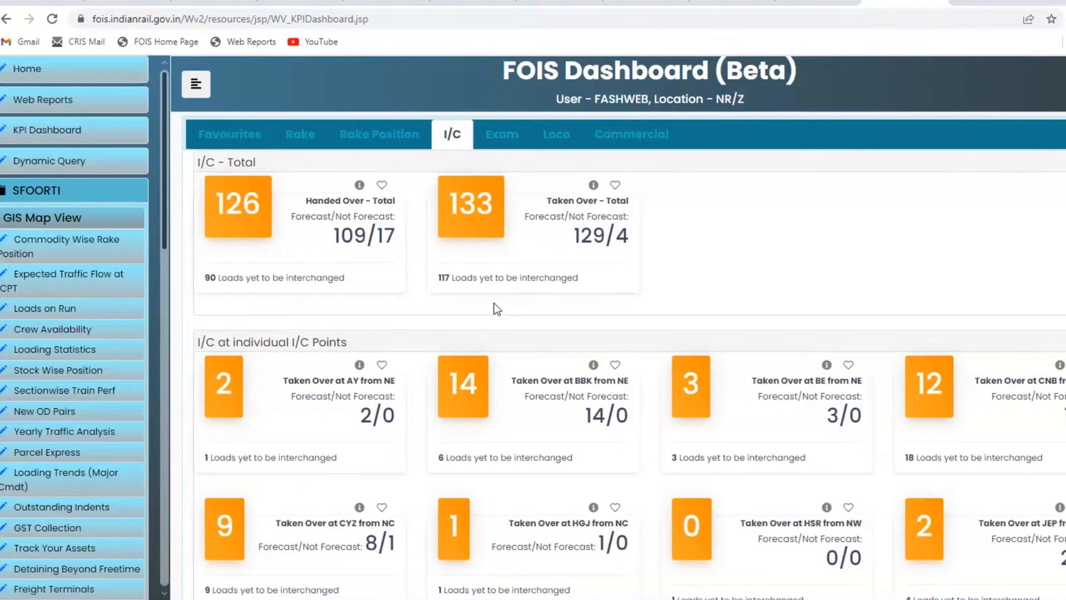
pyautogui.moveTo(511, 259)
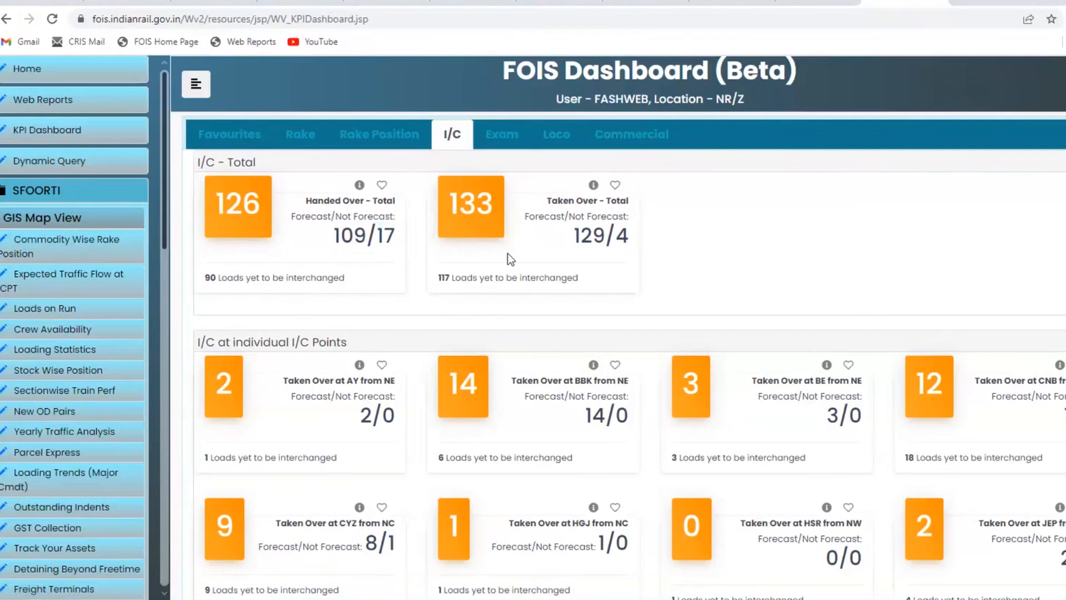
pyautogui.moveTo(409, 231)
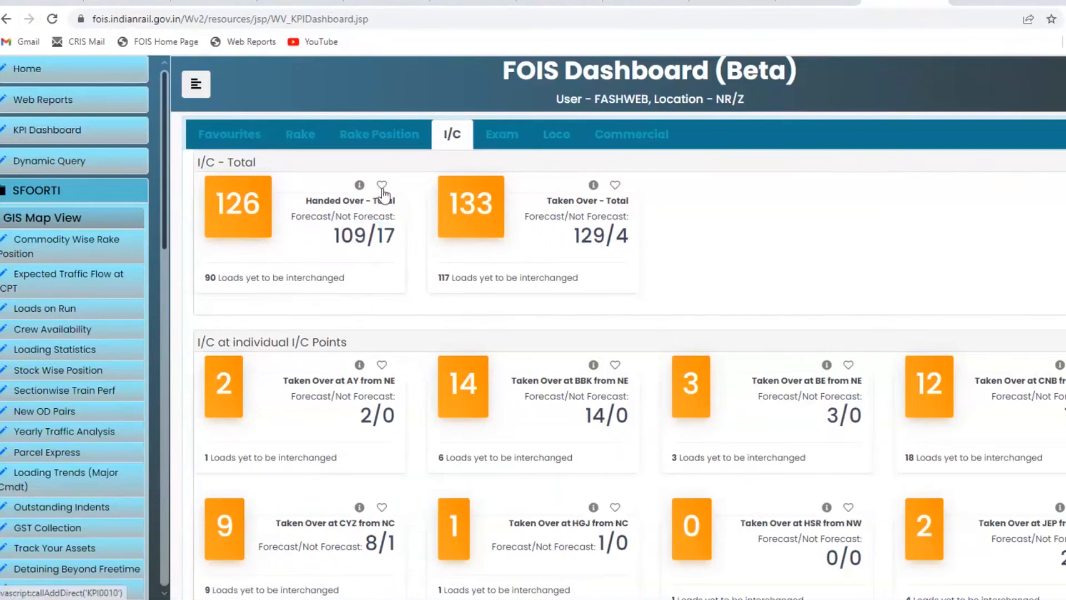
pyautogui.moveTo(381, 184)
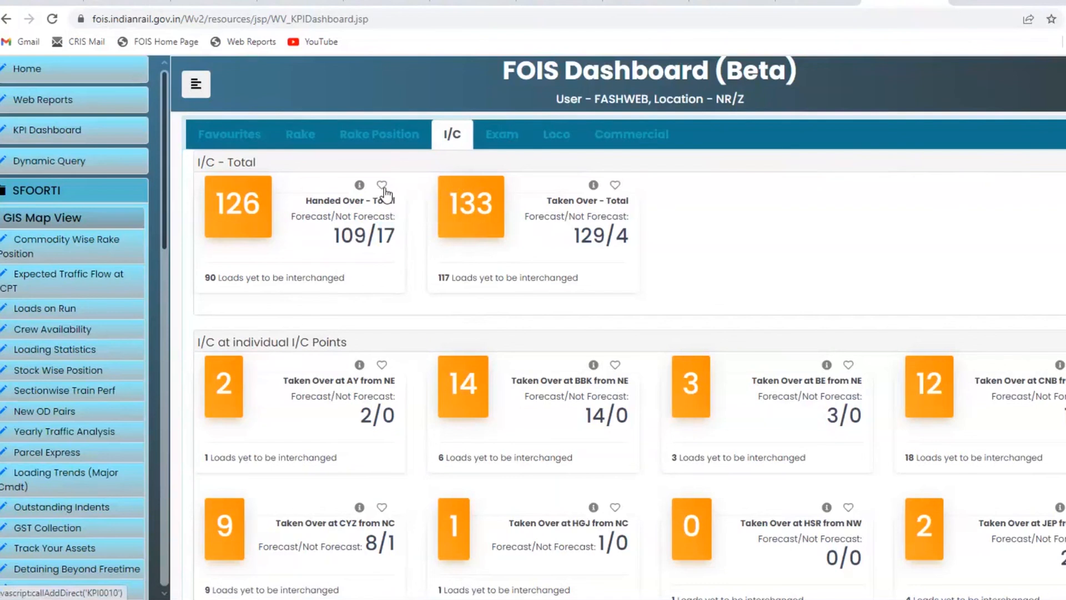
# Save Handed Over - Total as a favourite under the Operating sub-group and view the Favourites KPIs.
pyautogui.click(383, 185)
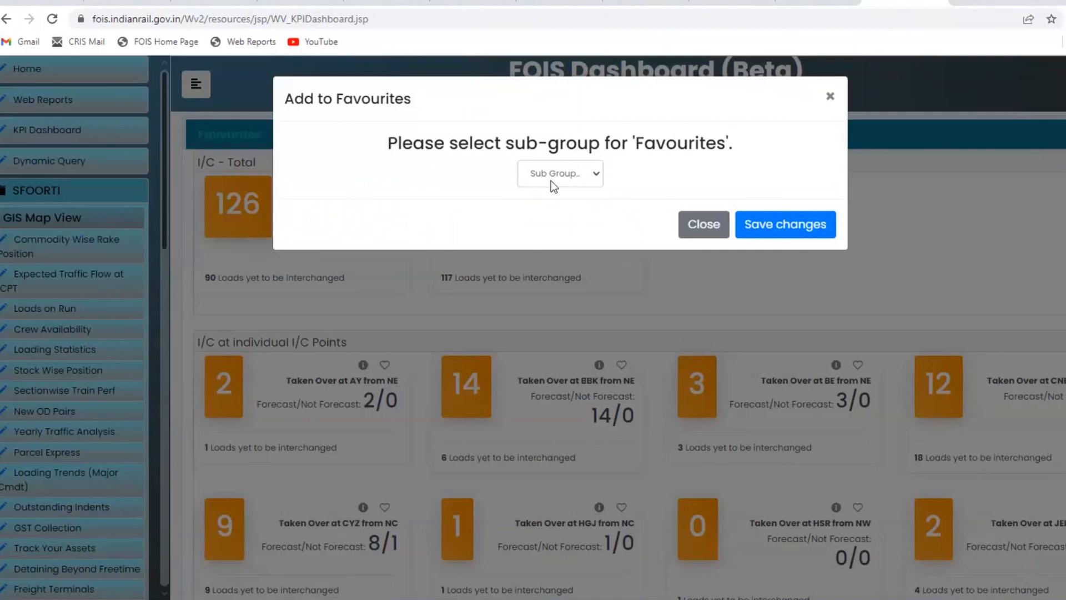
pyautogui.click(560, 173)
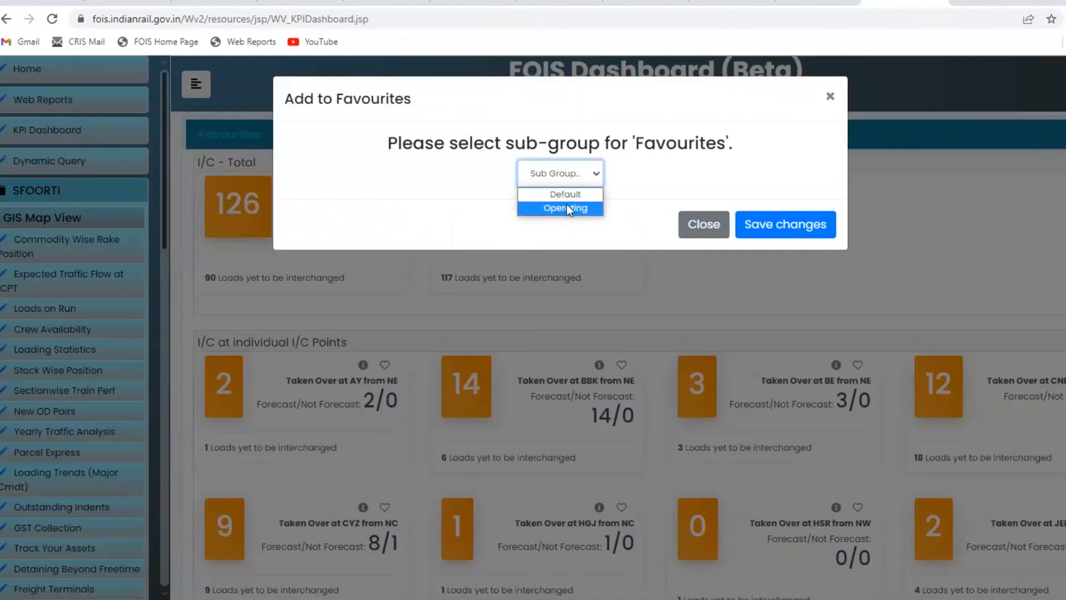
pyautogui.click(785, 224)
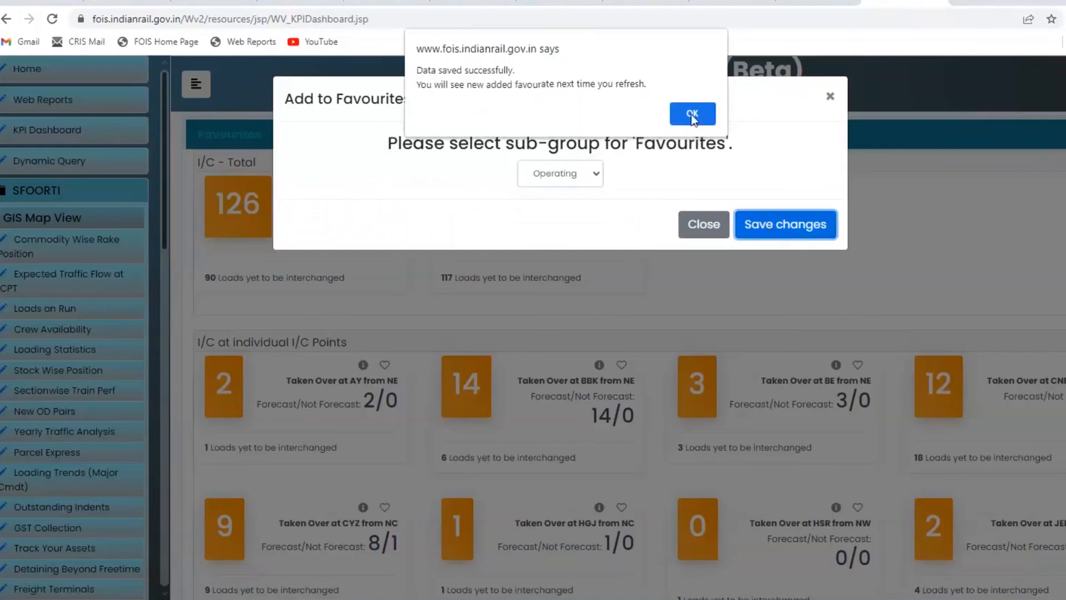
pyautogui.click(692, 113)
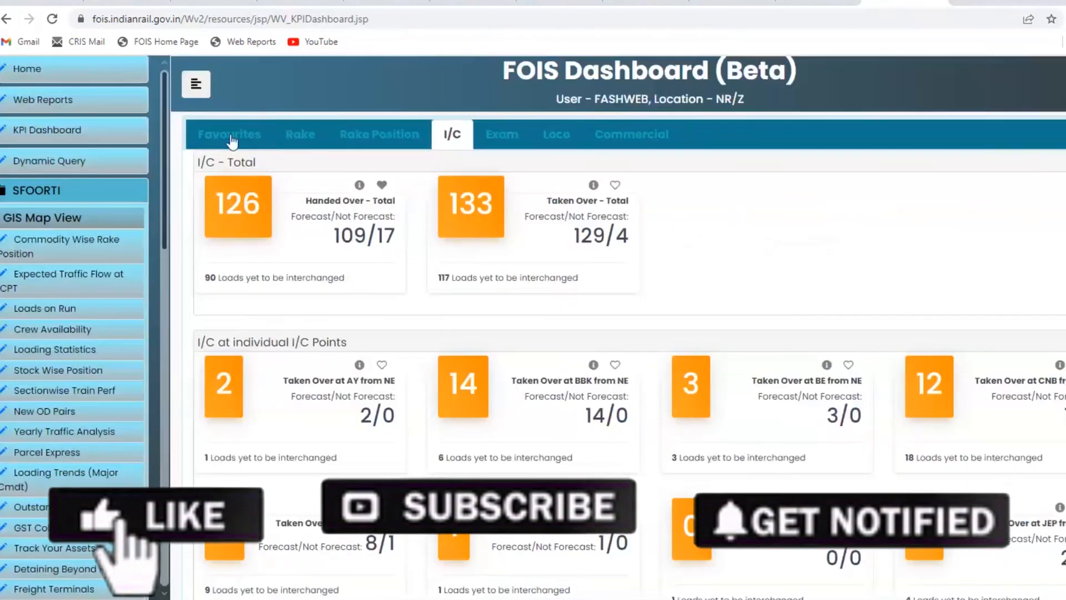
pyautogui.click(229, 134)
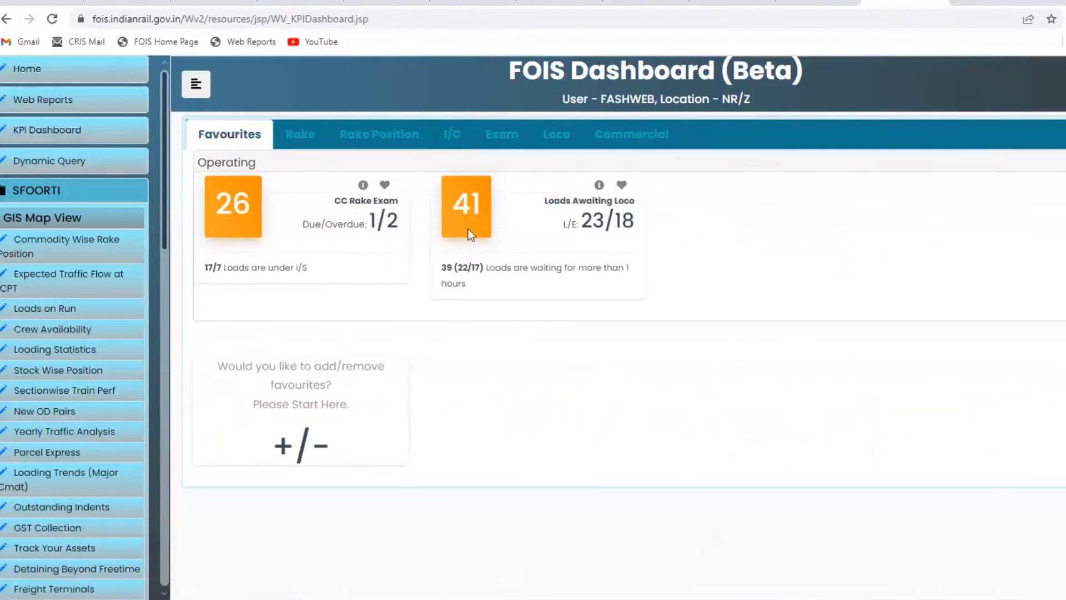
# Show the Exam KPIs with CC Rake, Premium, Other and Enroute TXR exam counts.
pyautogui.click(501, 134)
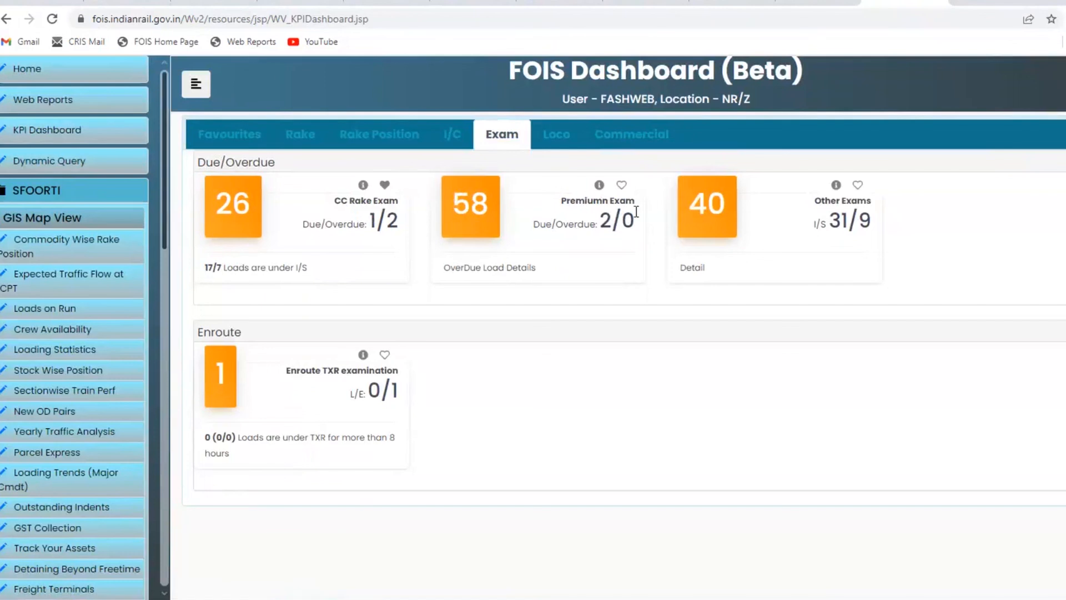
pyautogui.moveTo(786, 243)
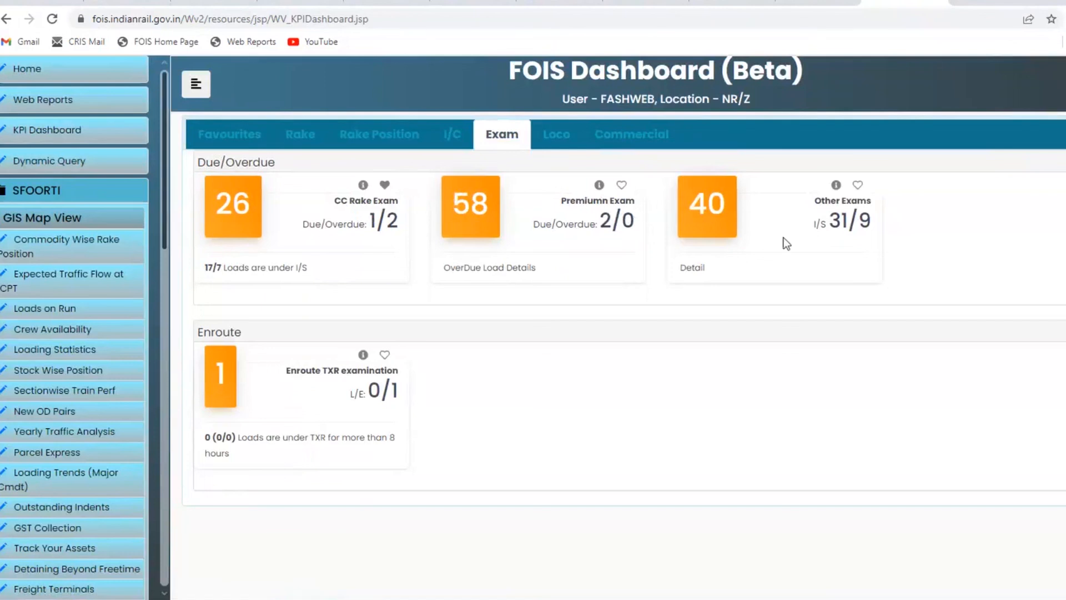
pyautogui.moveTo(469, 382)
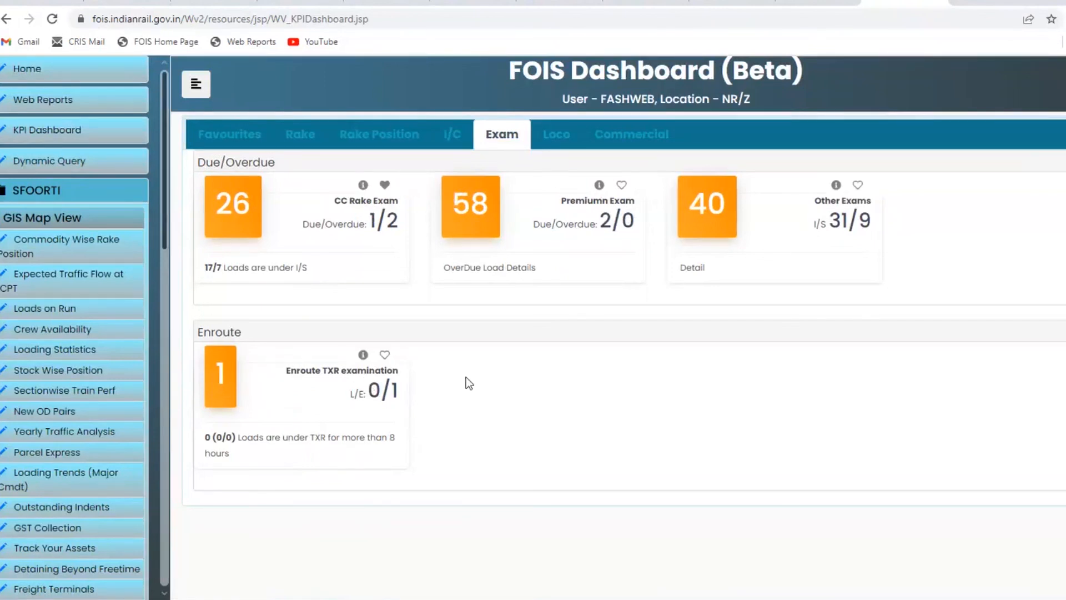
# Show the Loco KPIs and highlight the Due counts for Diesel Locos.
pyautogui.click(555, 134)
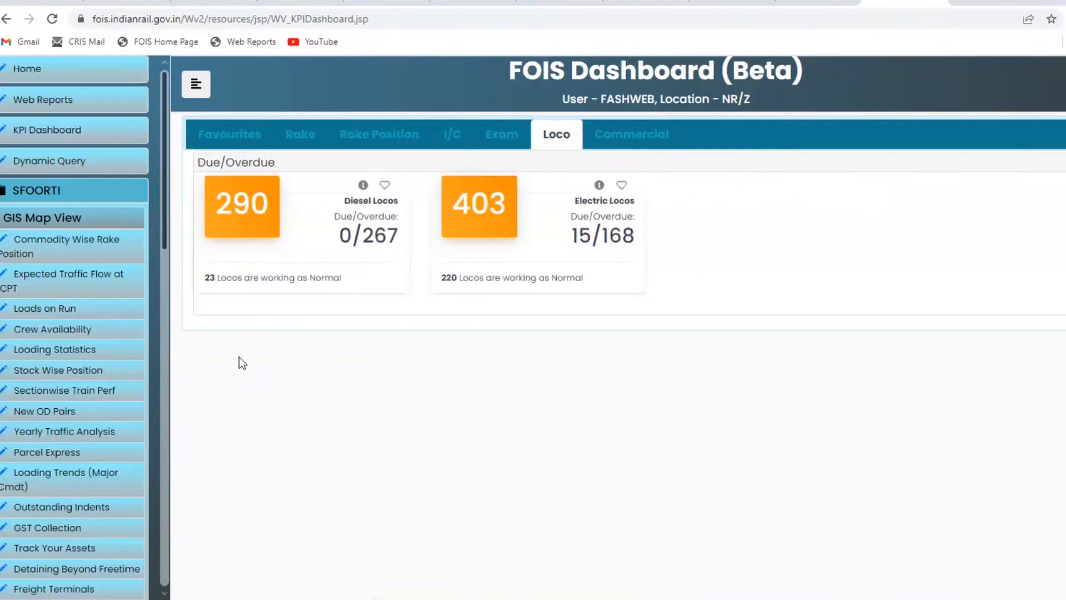
pyautogui.moveTo(252, 273)
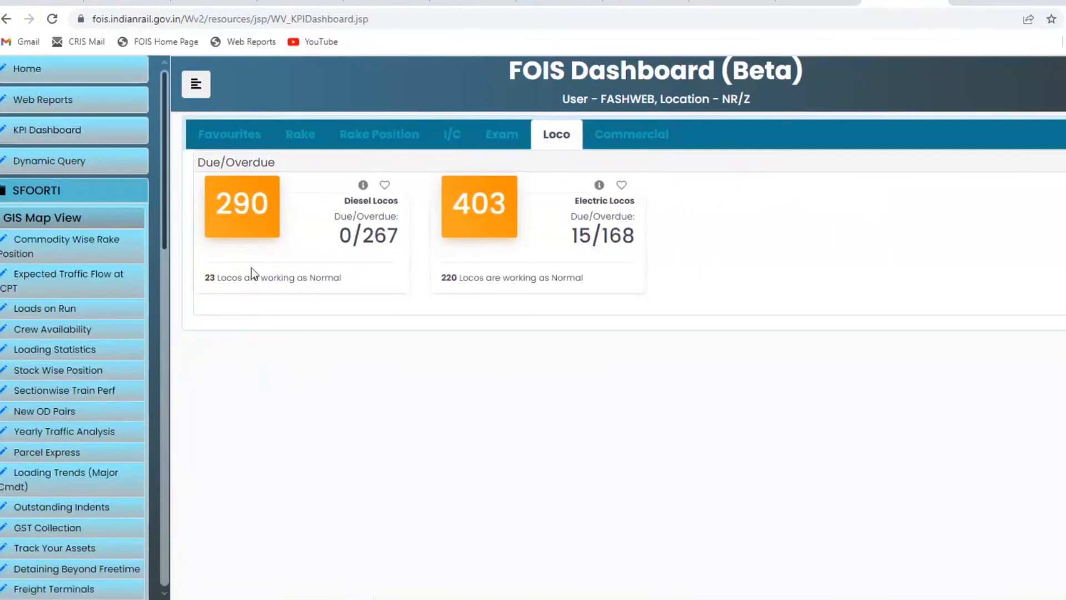
pyautogui.moveTo(278, 272)
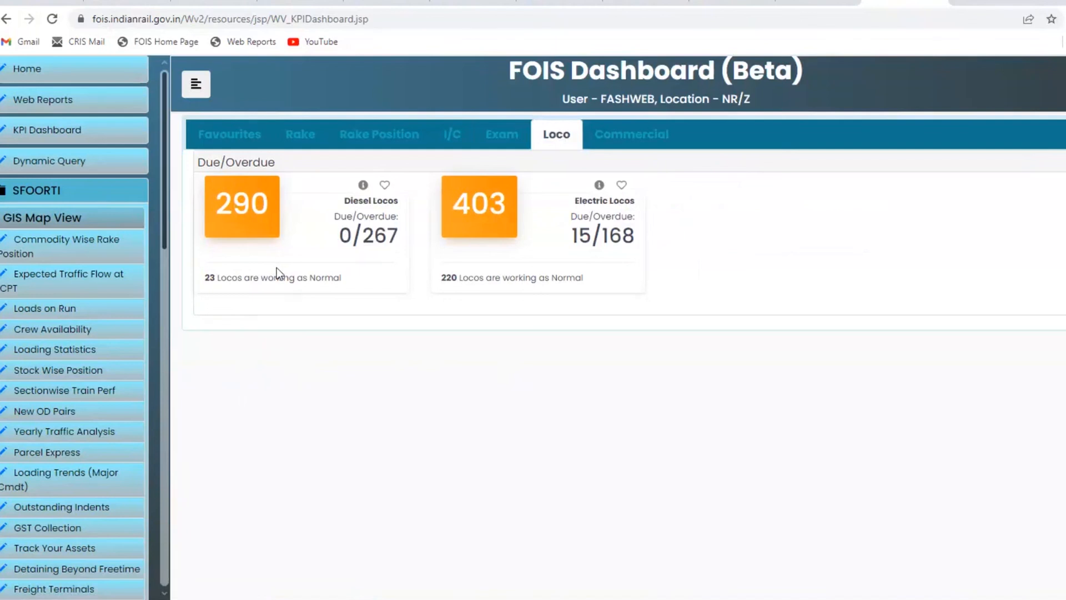
pyautogui.moveTo(332, 244)
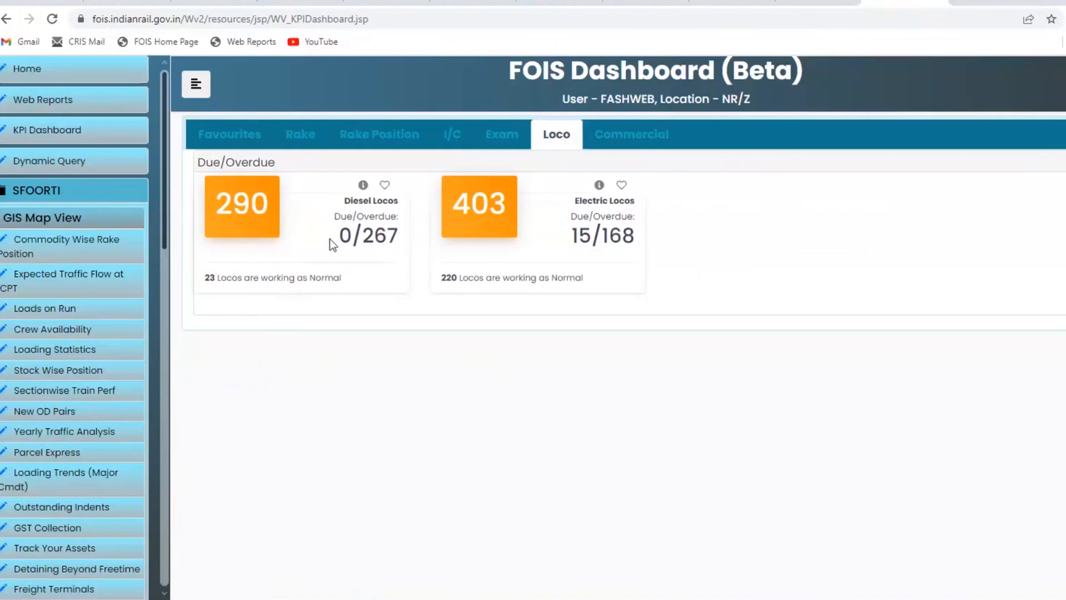
pyautogui.doubleClick(343, 217)
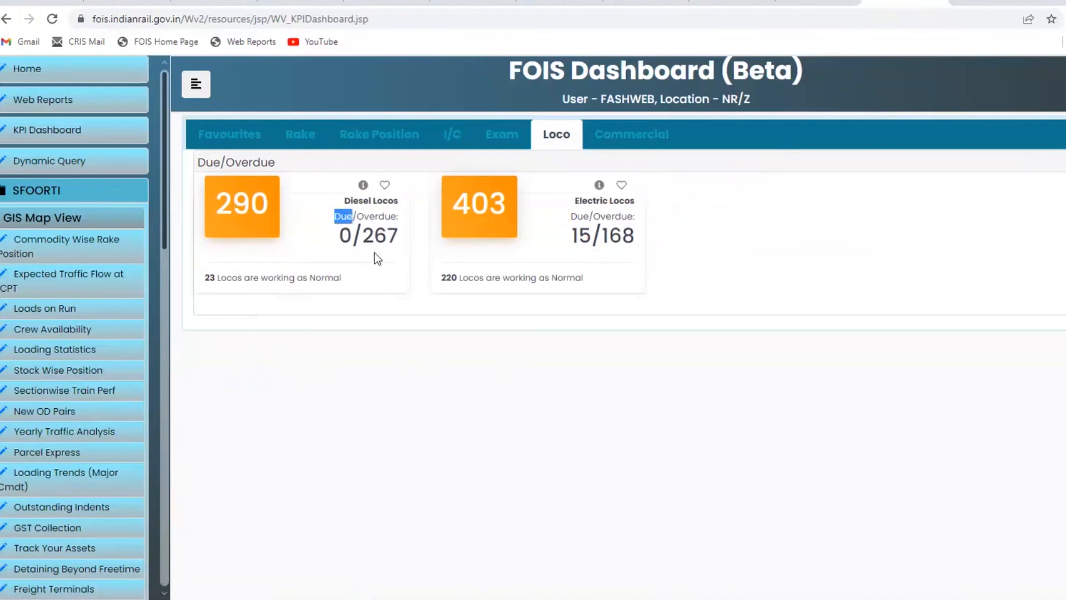
pyautogui.moveTo(381, 260)
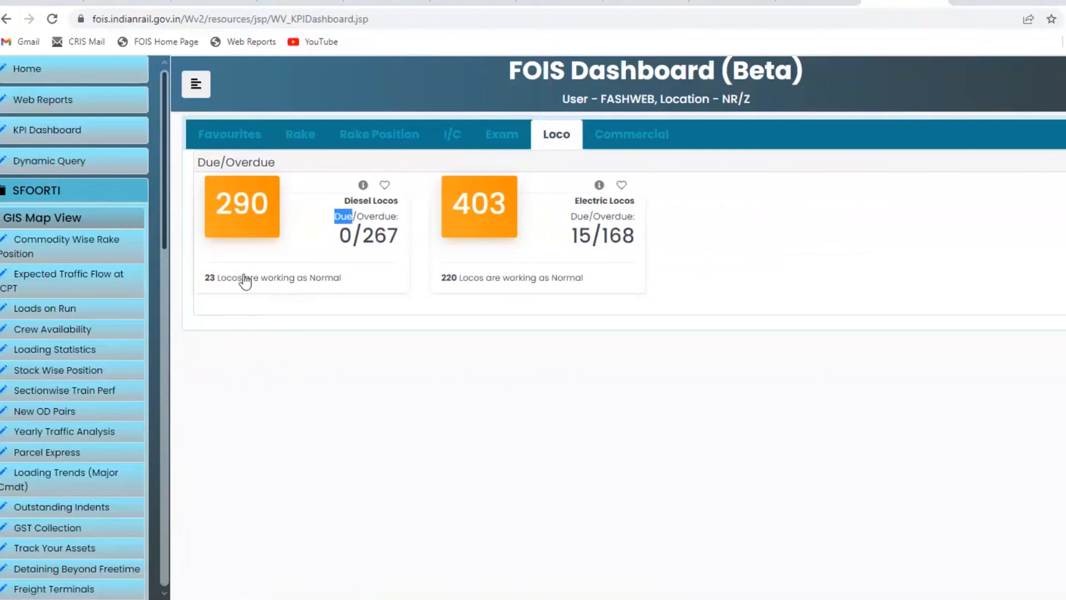
pyautogui.moveTo(344, 236)
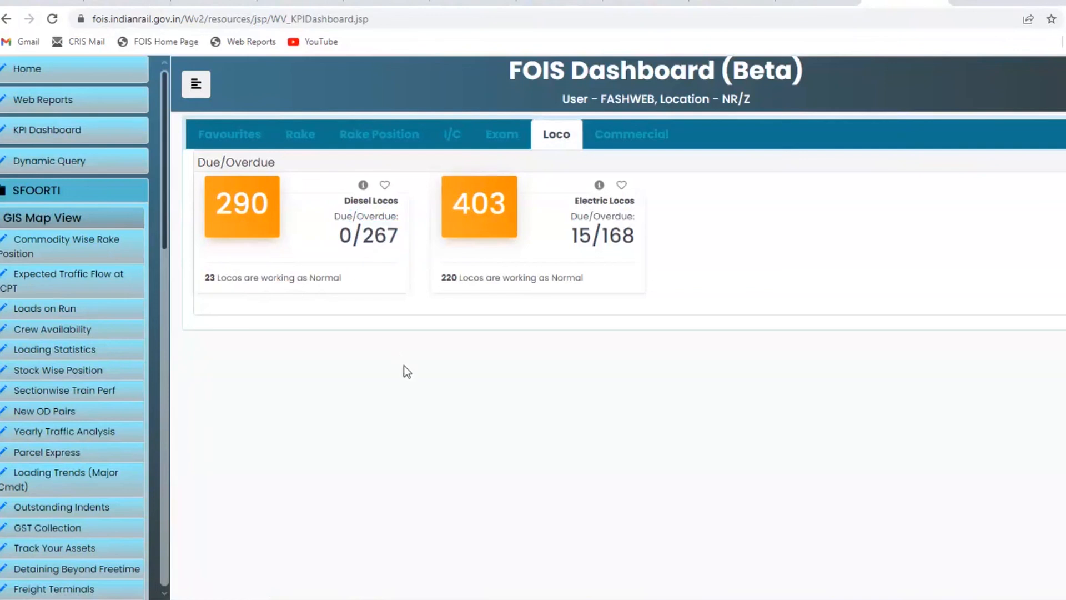
pyautogui.doubleClick(381, 235)
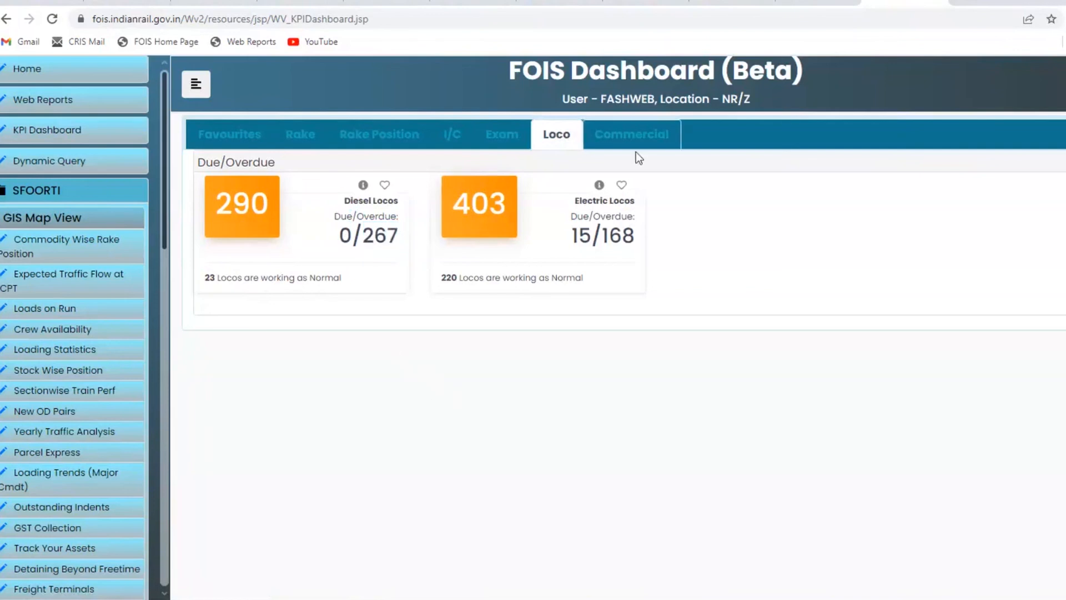
# Show the Commercial KPIs and scroll through pending RRs, Terminal Handling, Indent and Lead tonnage.
pyautogui.click(631, 135)
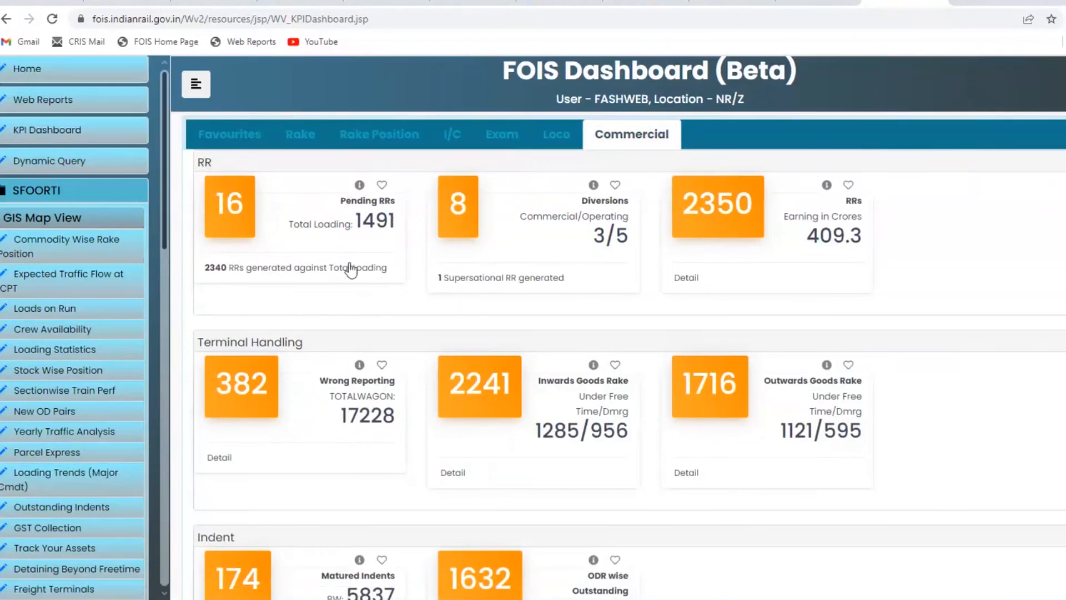
pyautogui.moveTo(360, 253)
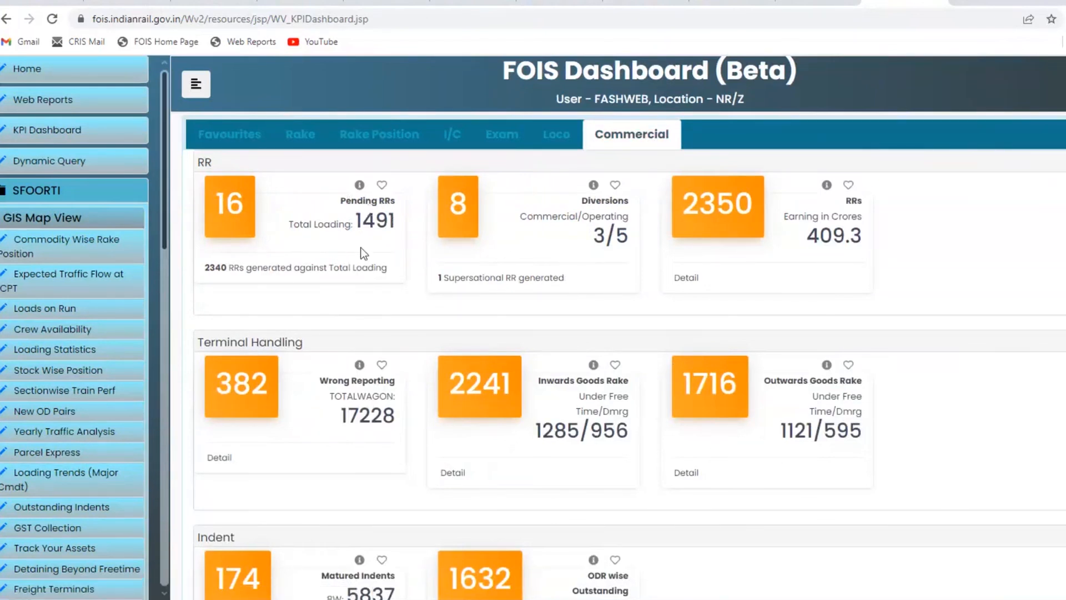
pyautogui.moveTo(605, 205)
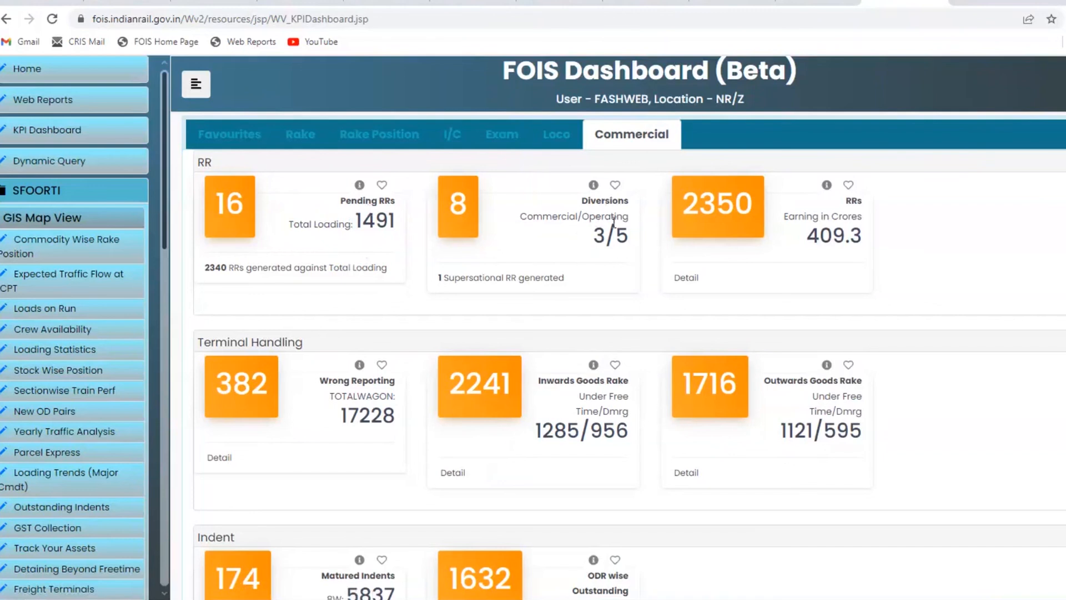
pyautogui.moveTo(835, 247)
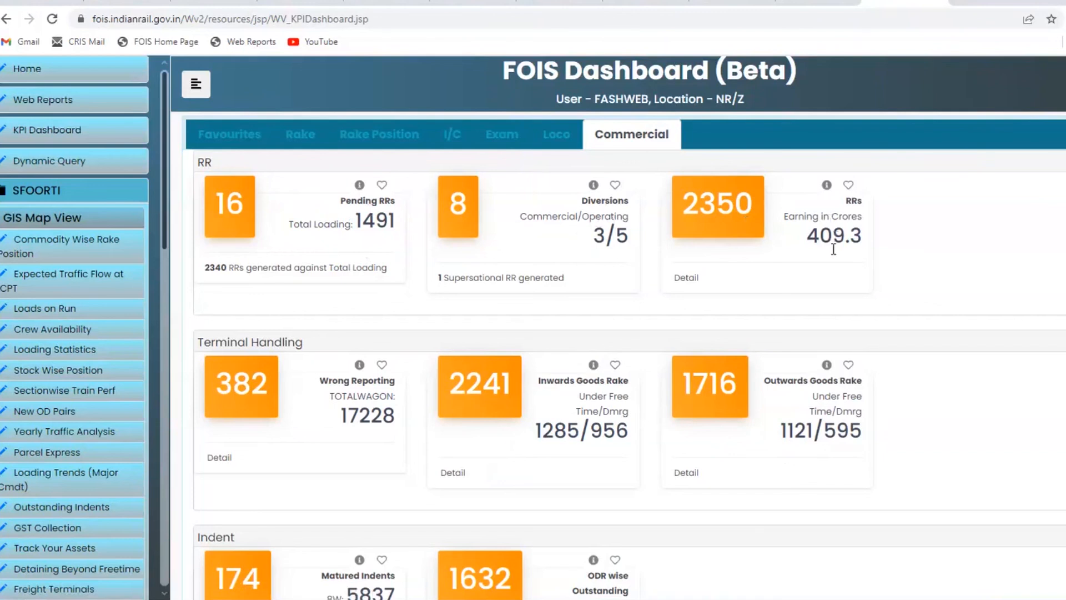
pyautogui.scroll(-3)
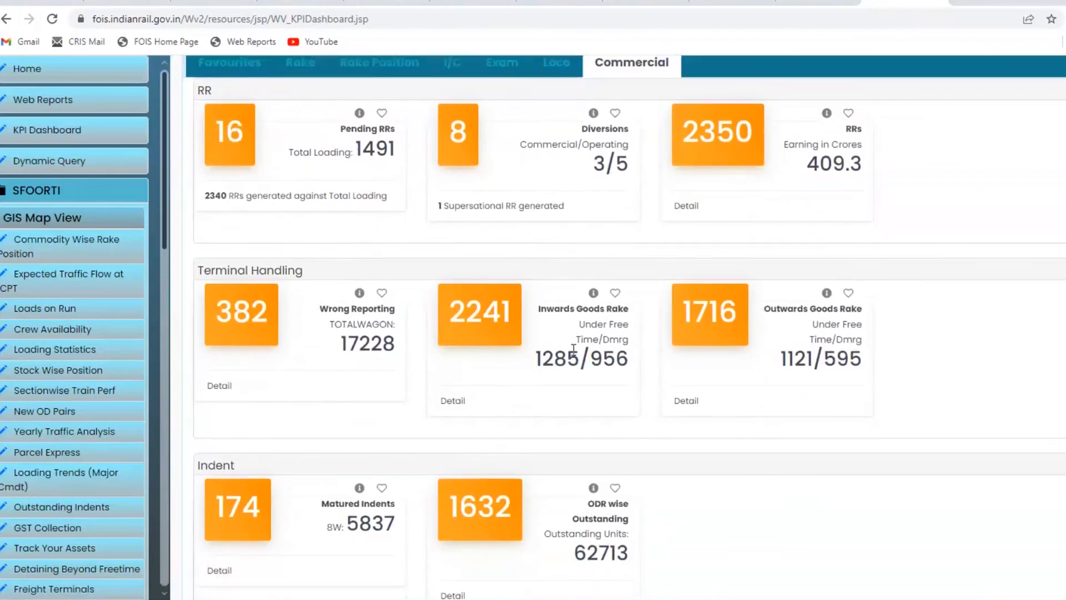
pyautogui.scroll(-3)
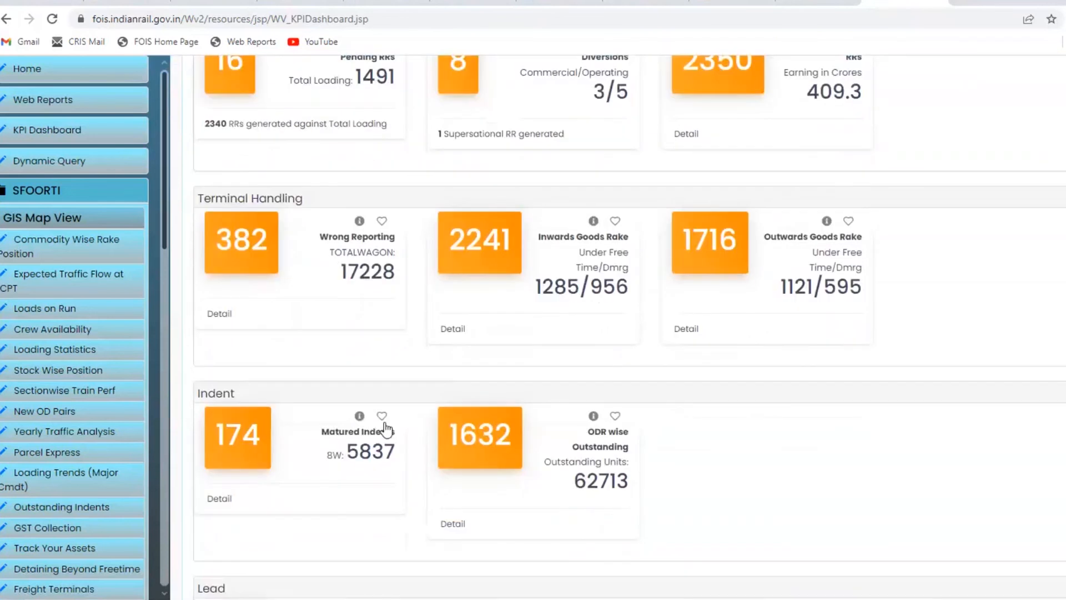
pyautogui.moveTo(333, 303)
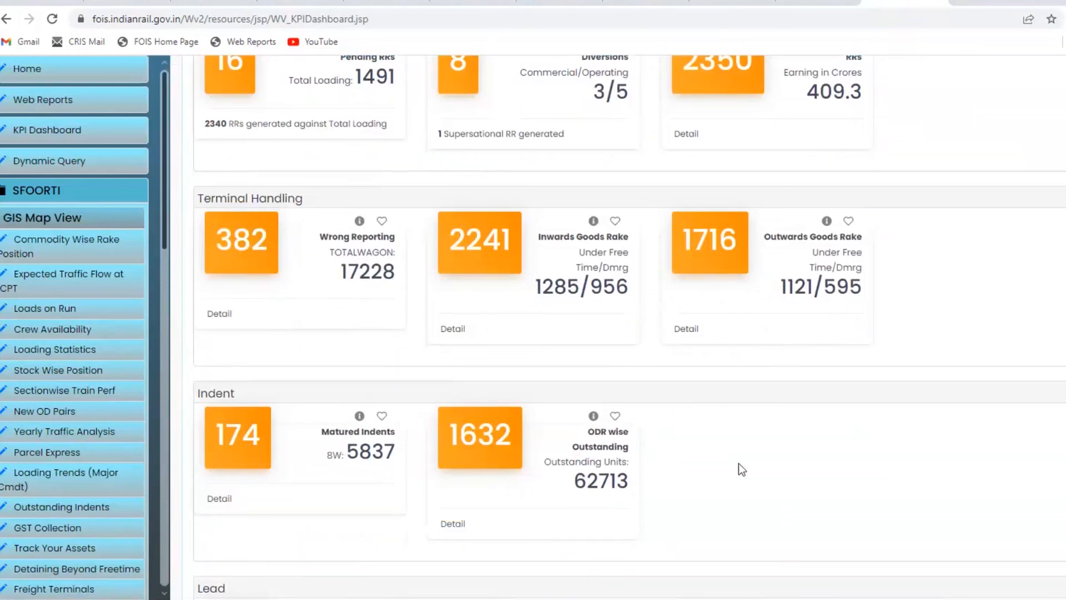
pyautogui.scroll(-3)
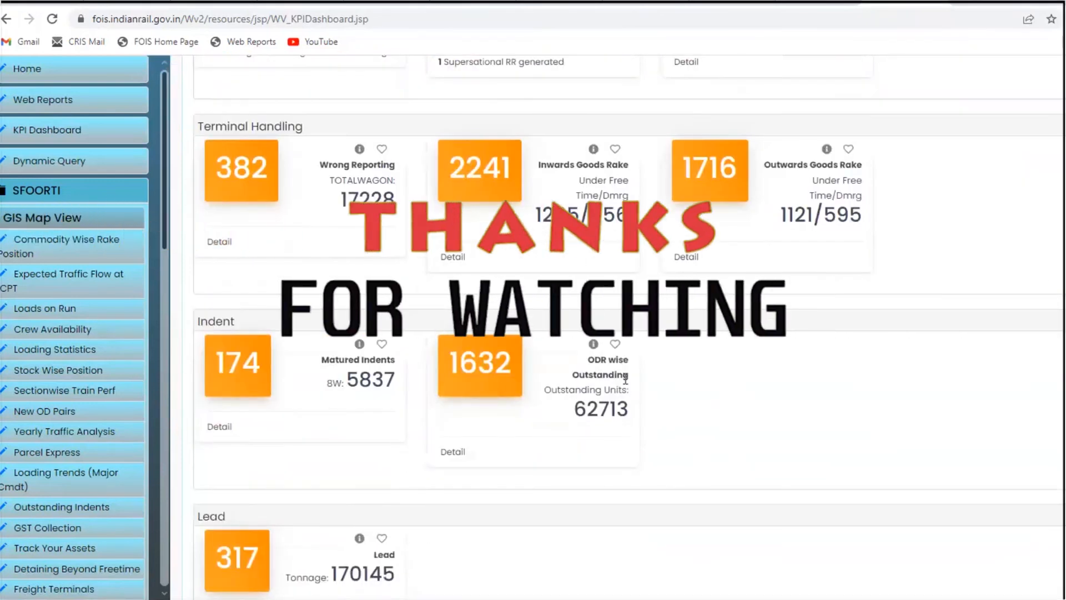
pyautogui.scroll(-3)
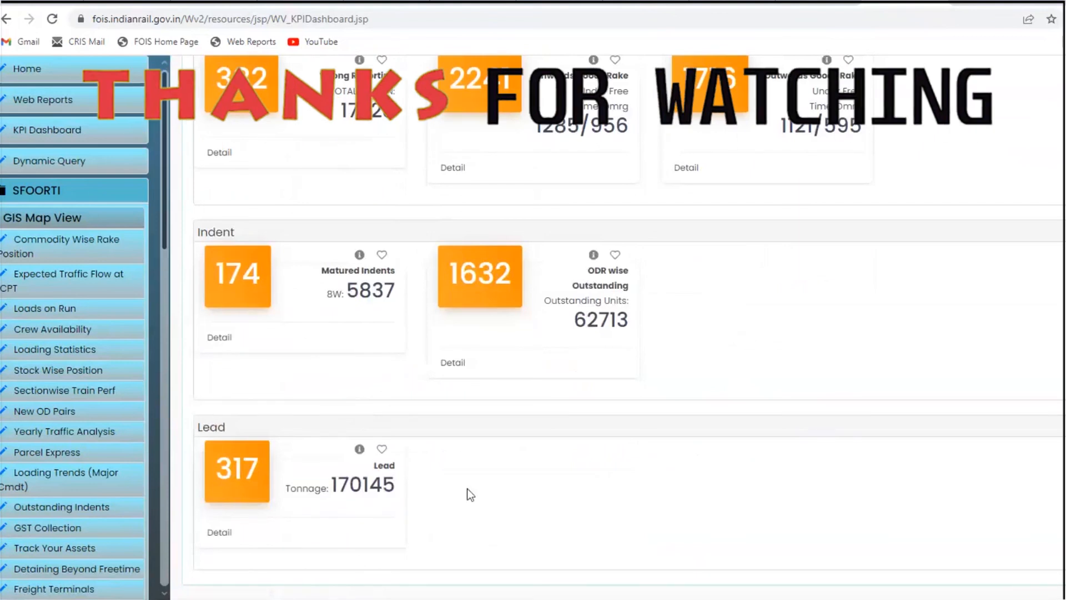
pyautogui.scroll(3)
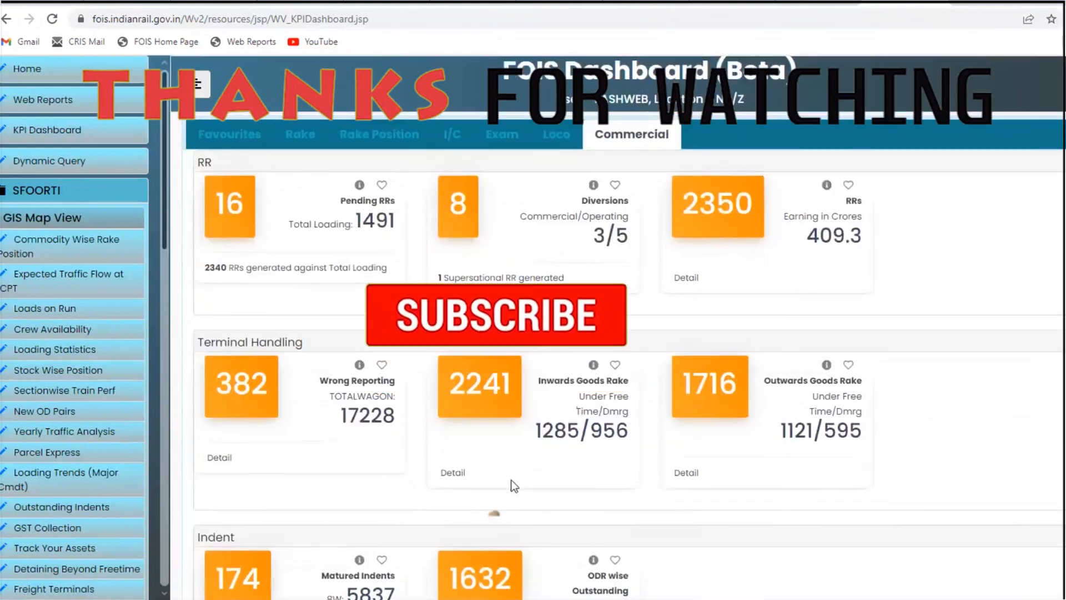